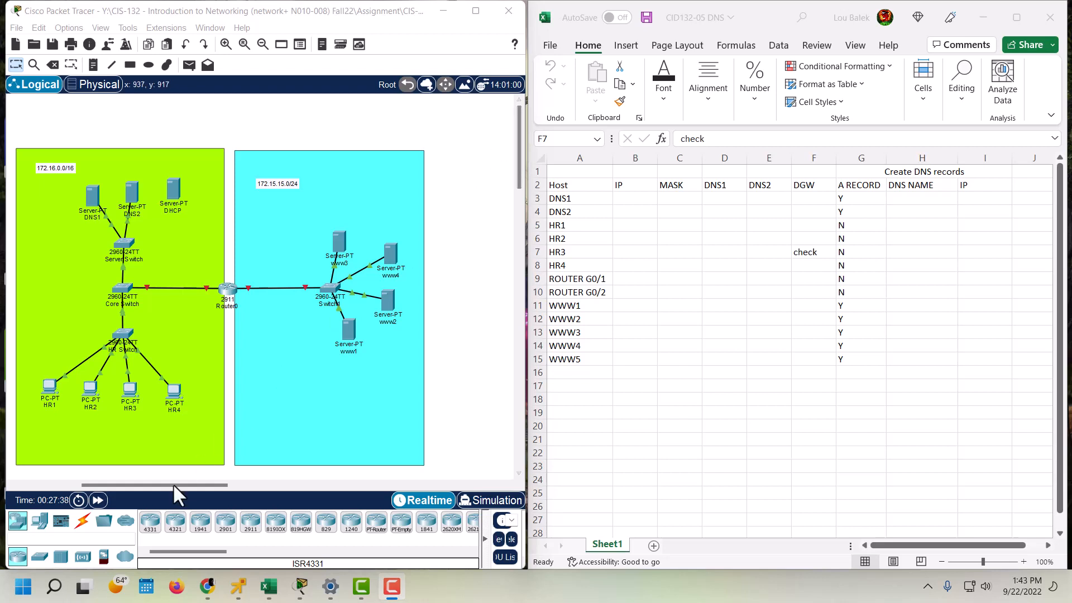
- Pick the Copper Straight-Through cable from the Connections palette
click(82, 522)
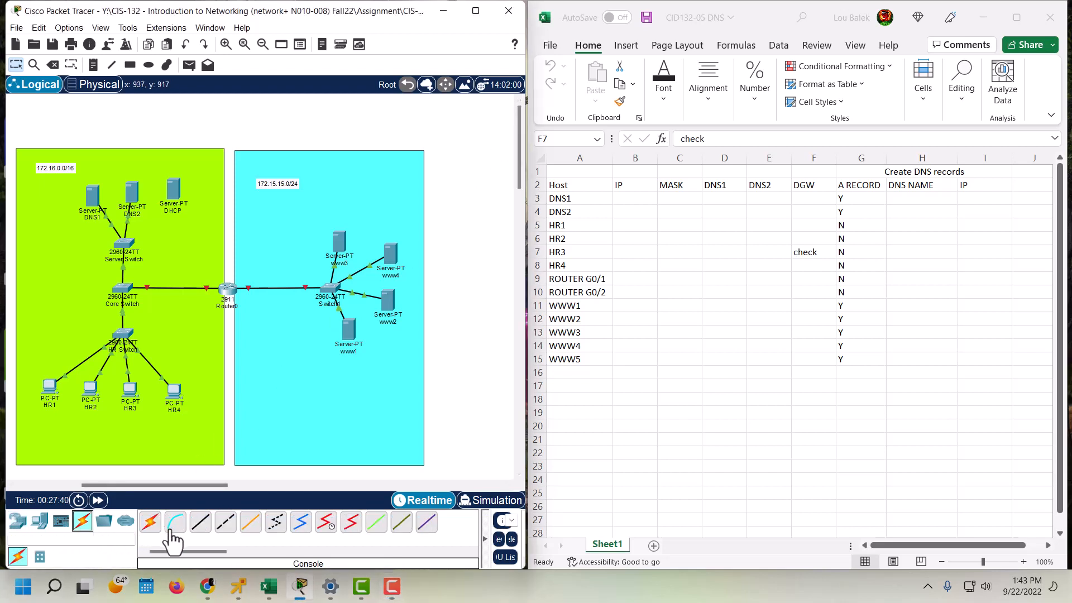
click(123, 246)
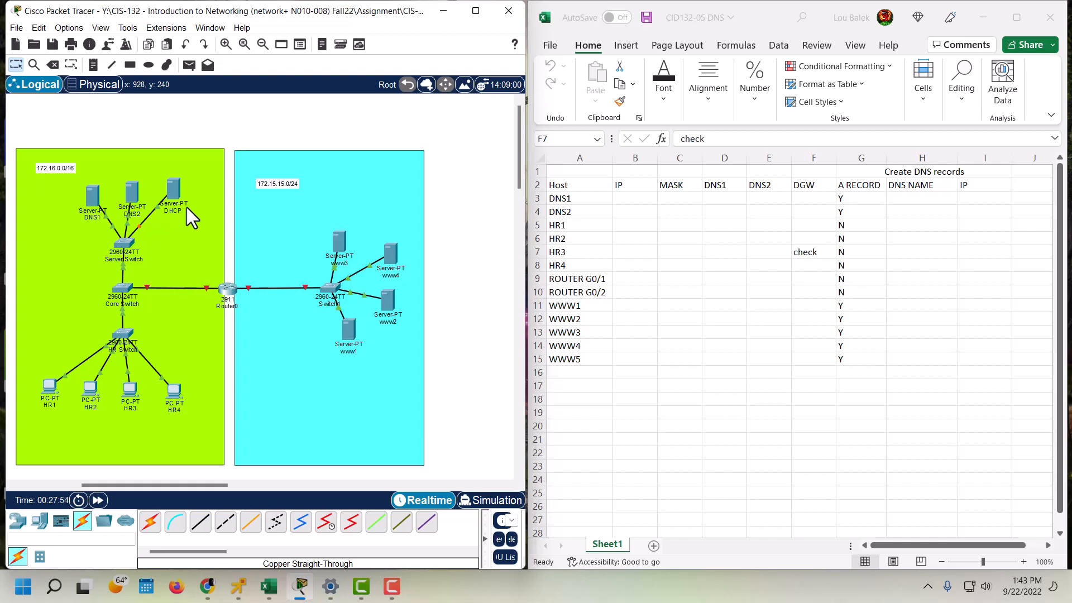
mouse_move(96, 331)
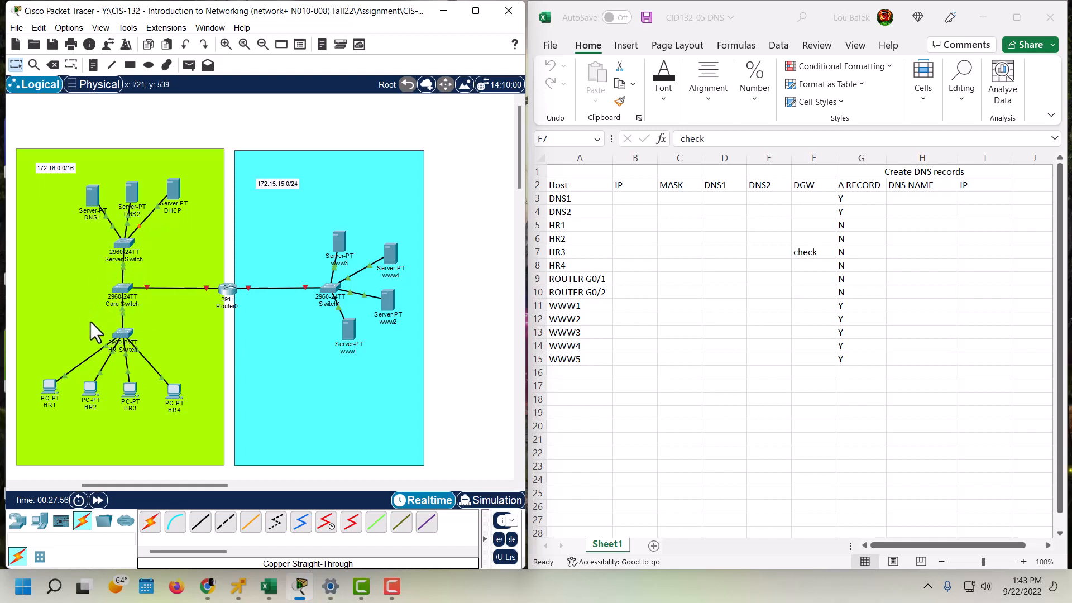
mouse_move(136, 304)
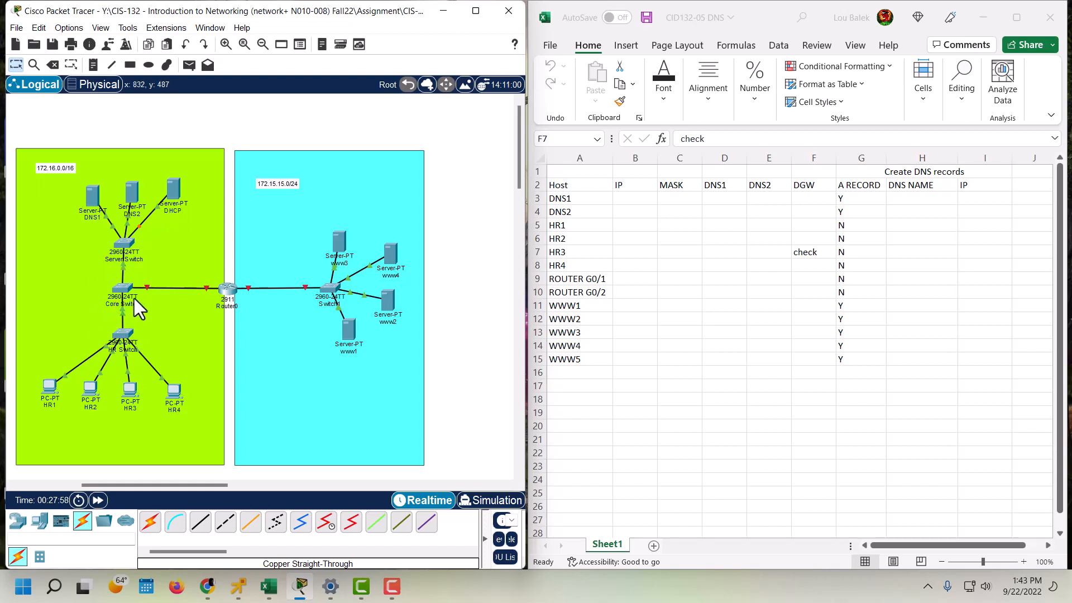
mouse_move(100, 209)
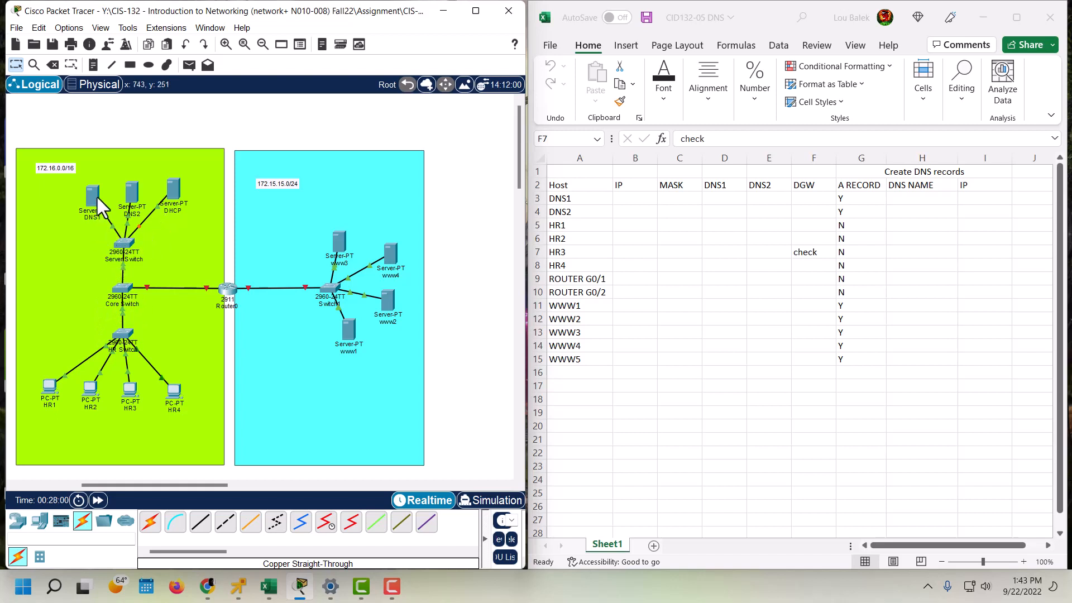
mouse_move(187, 410)
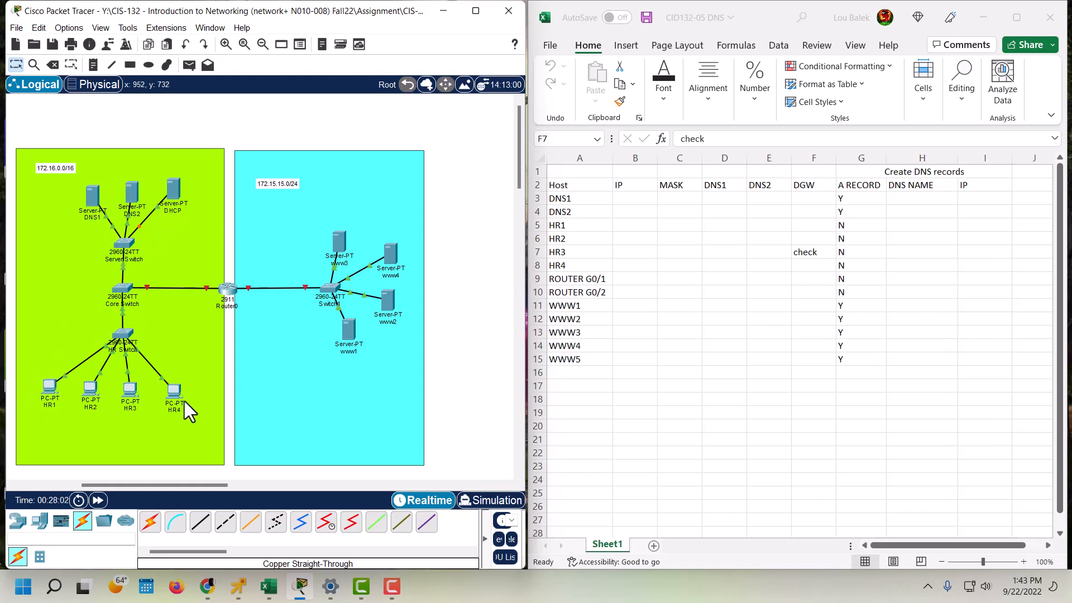
mouse_move(86, 342)
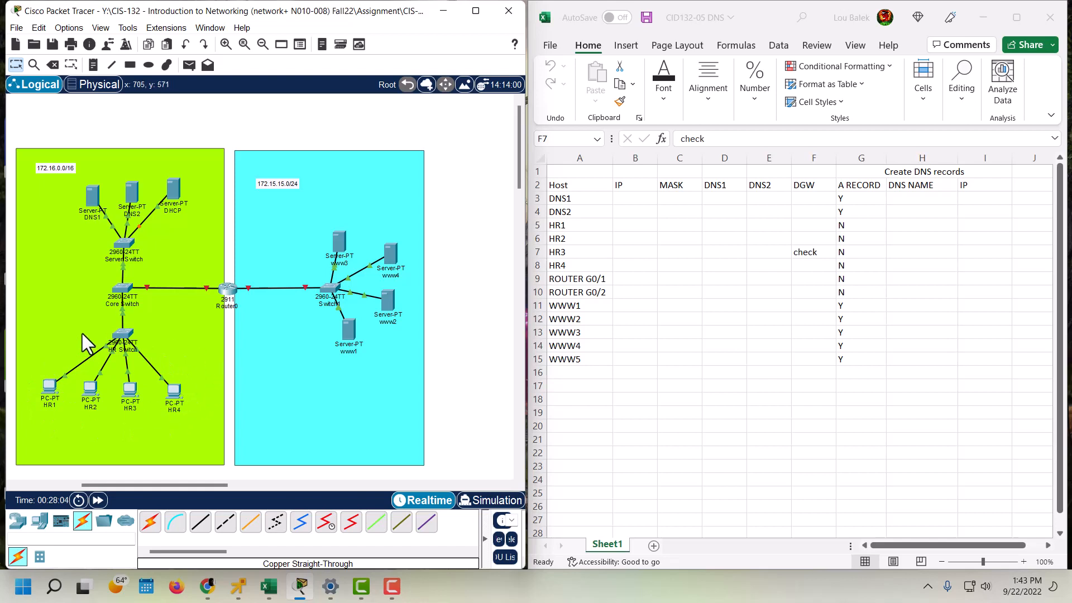
mouse_move(176, 380)
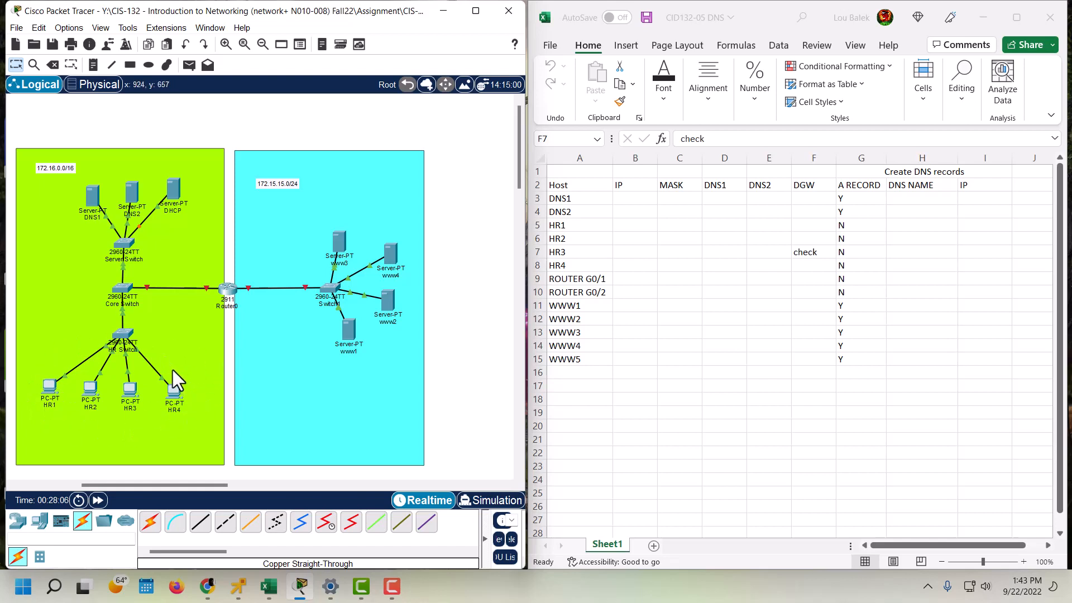
mouse_move(387, 310)
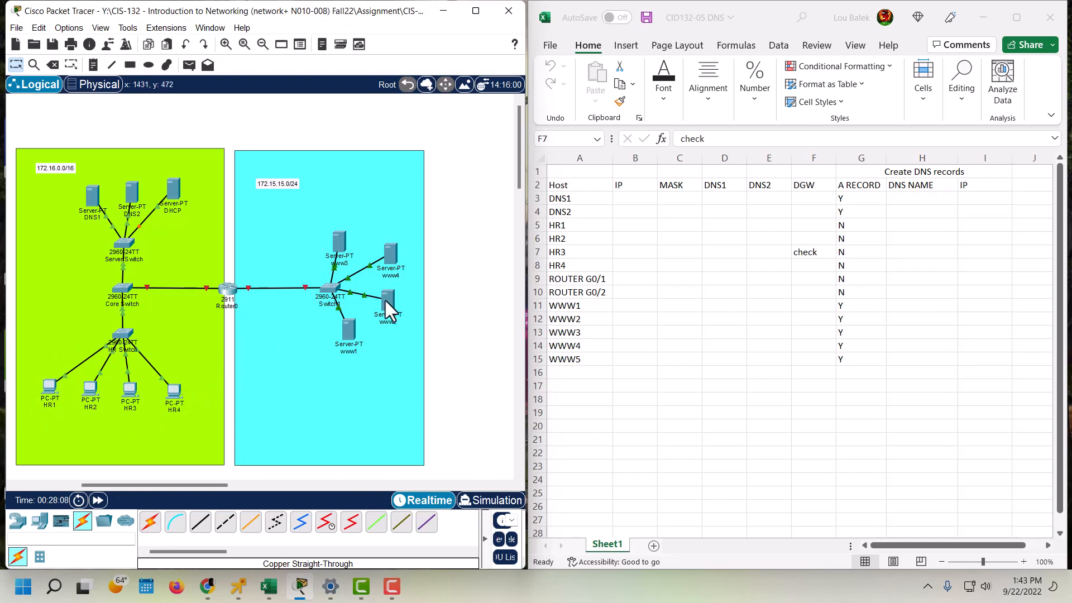
mouse_move(393, 297)
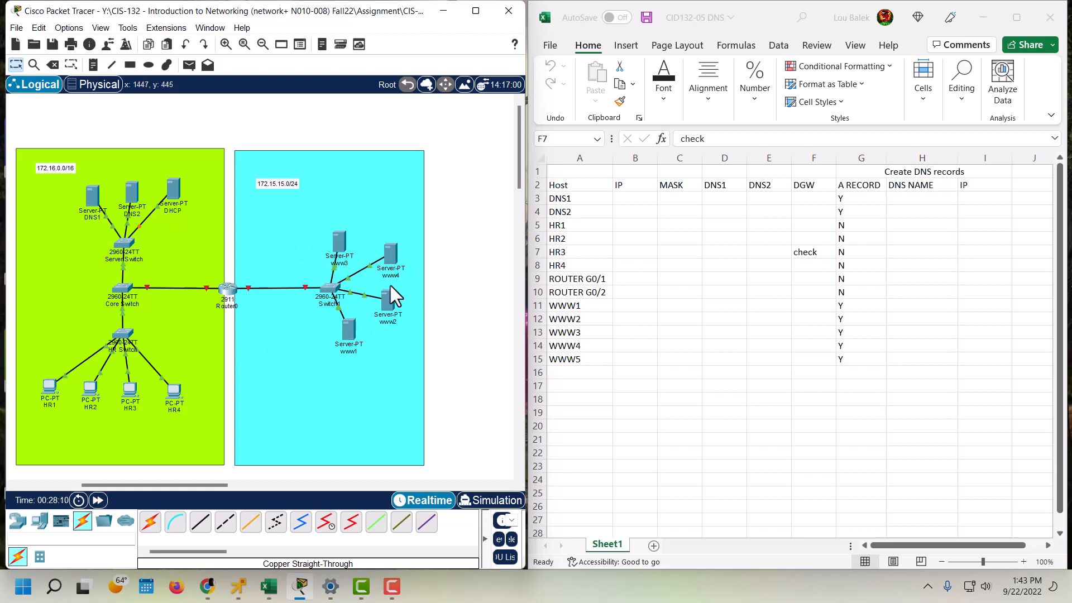
mouse_move(306, 341)
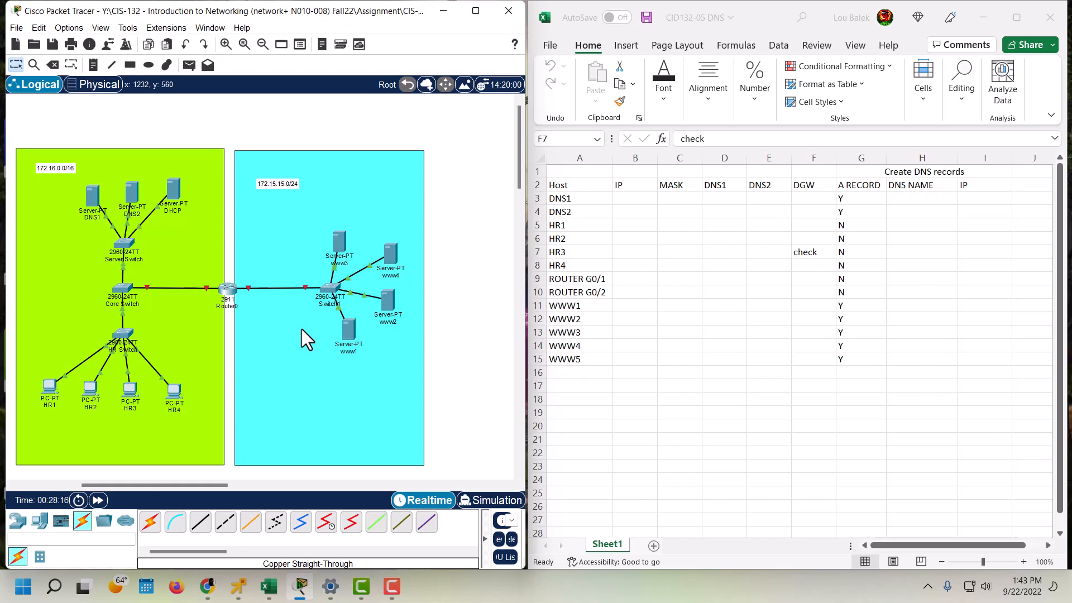
mouse_move(236, 315)
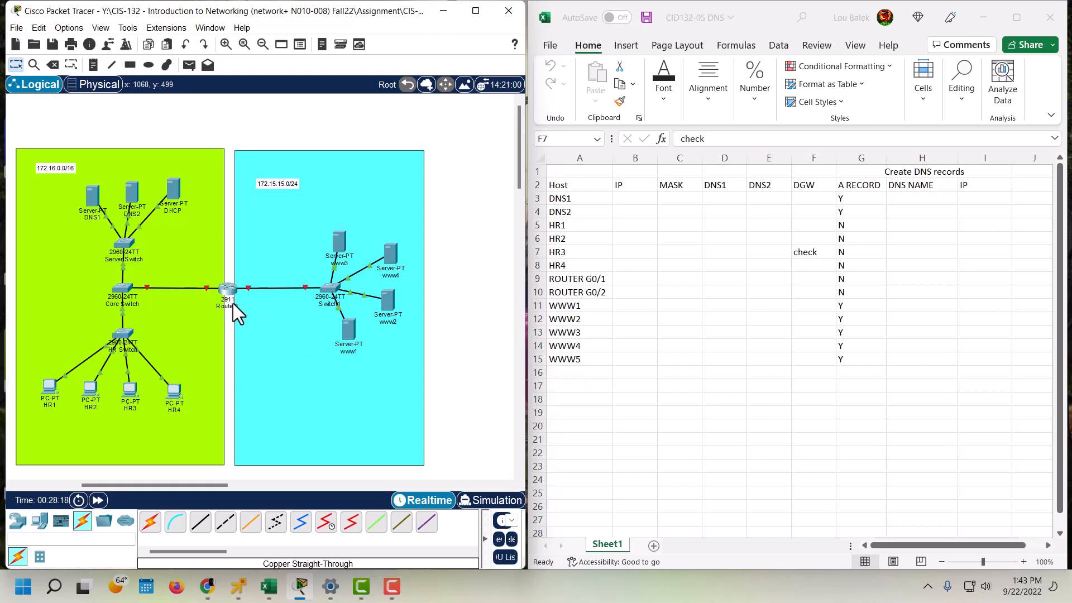
mouse_move(226, 290)
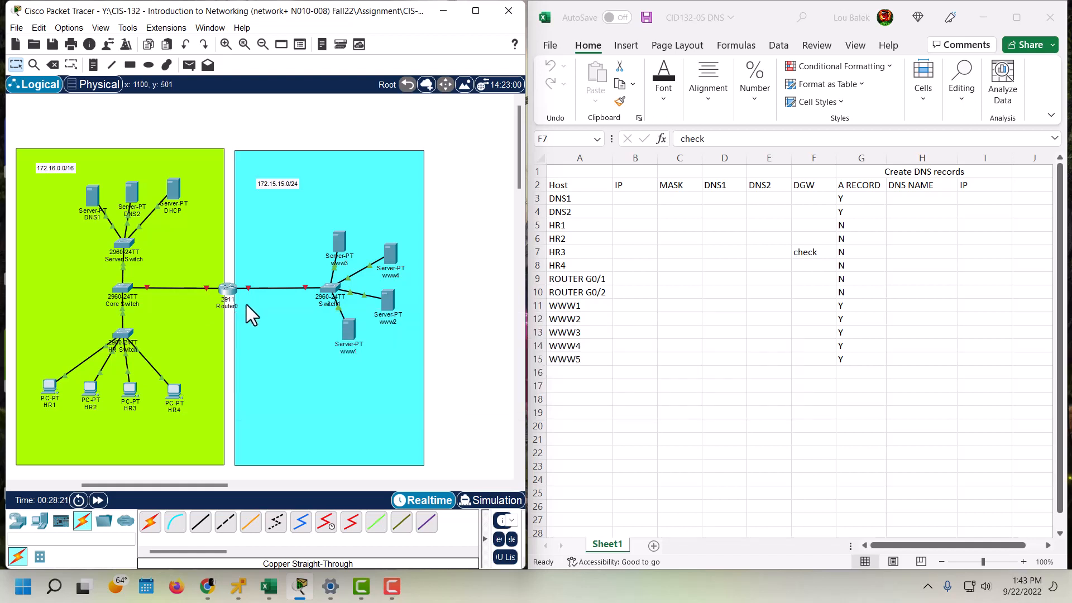
mouse_move(253, 355)
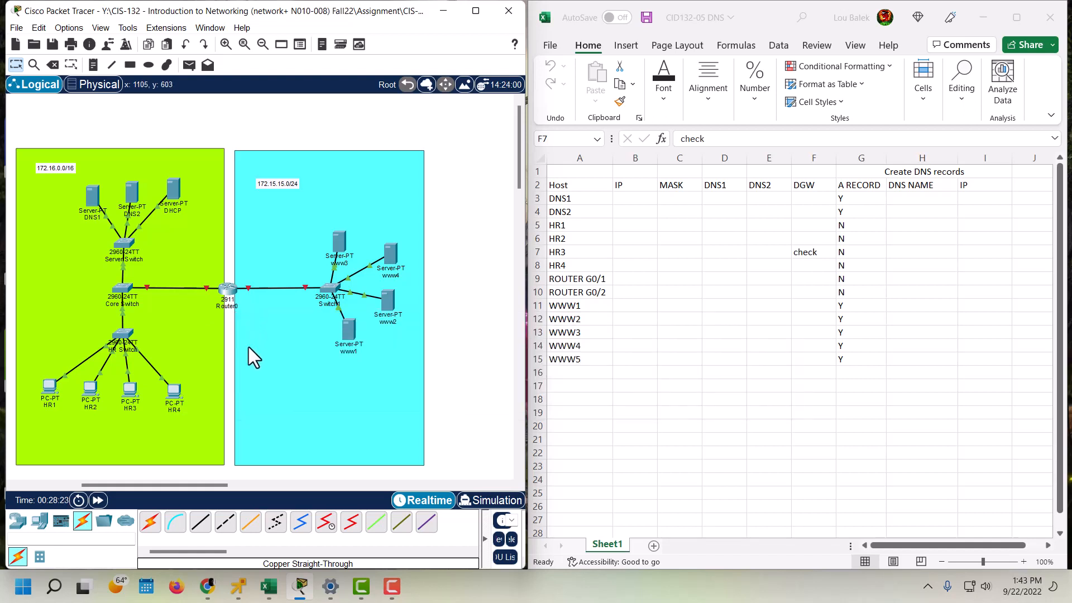
mouse_move(171, 321)
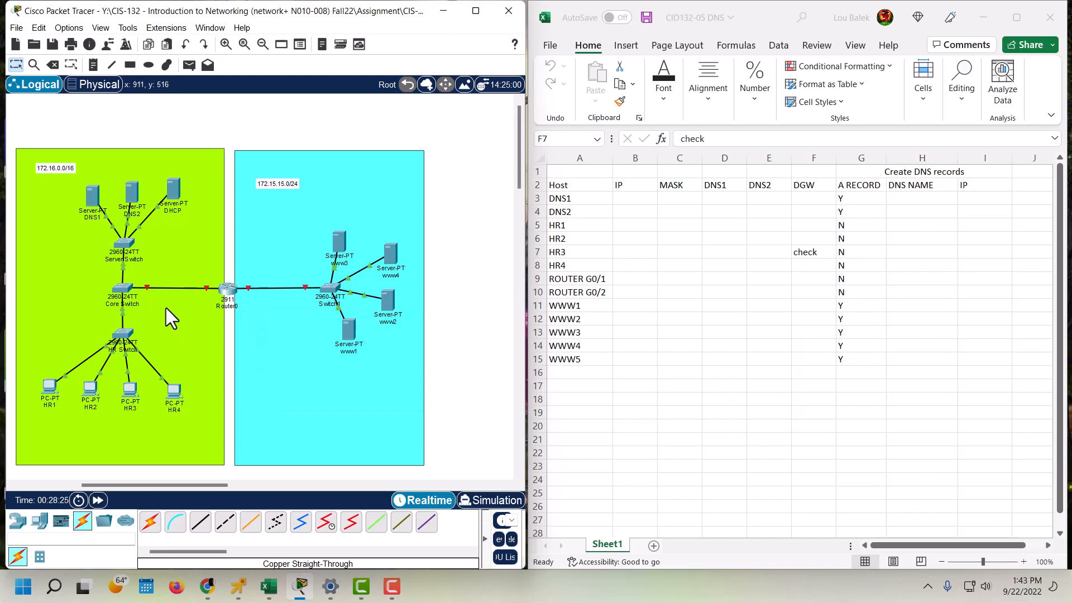
mouse_move(287, 261)
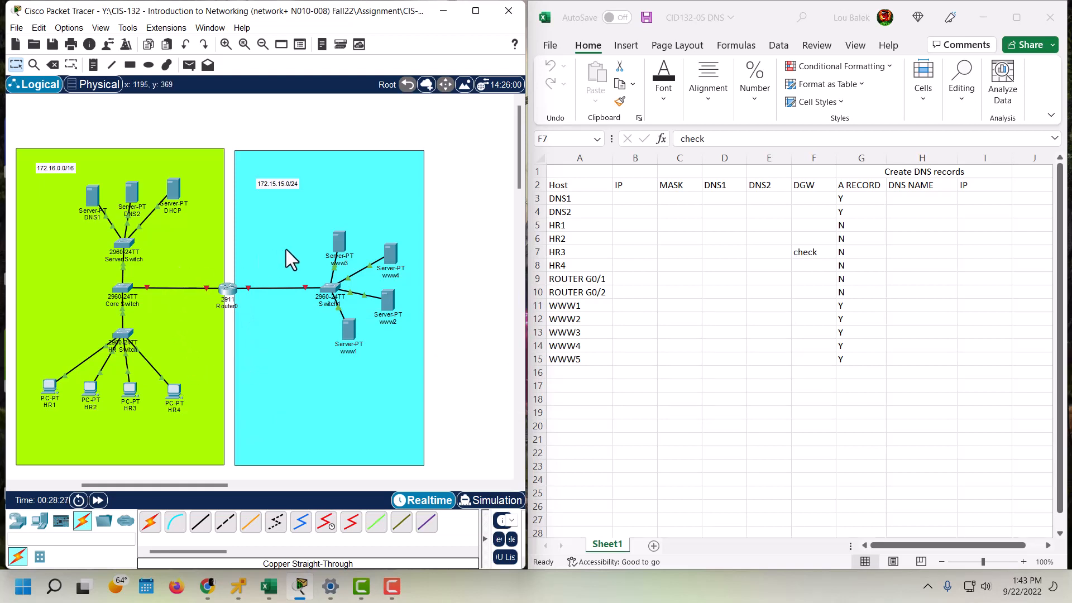
mouse_move(229, 304)
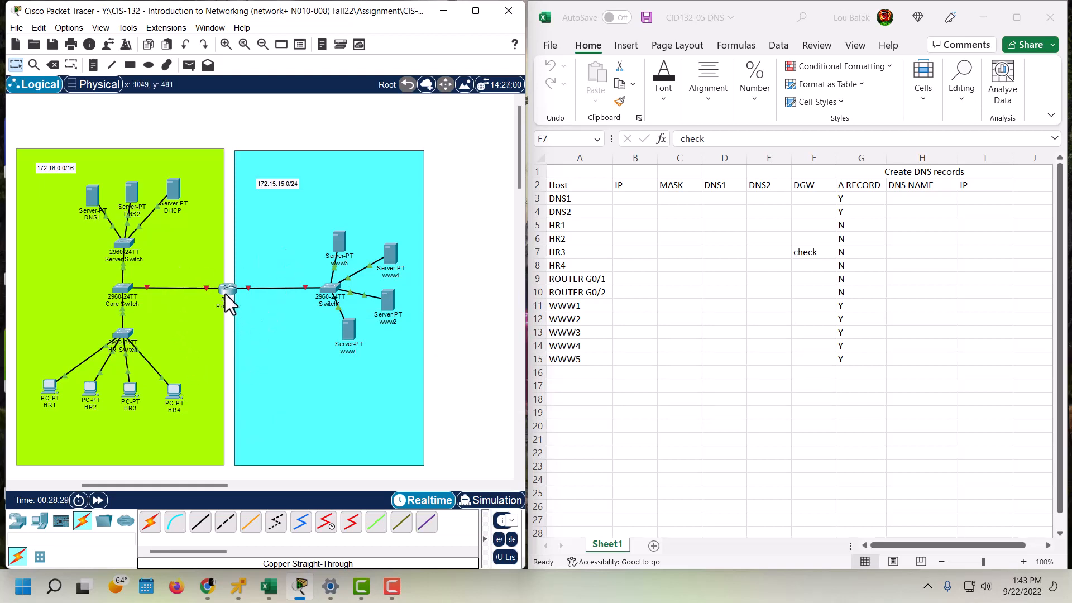
mouse_move(294, 342)
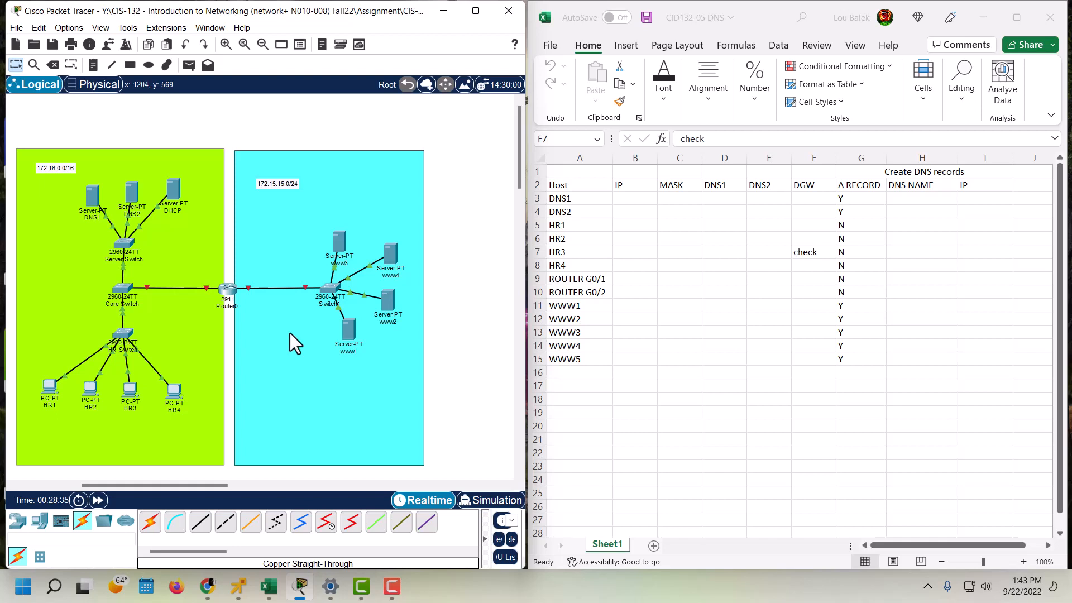
mouse_move(538, 280)
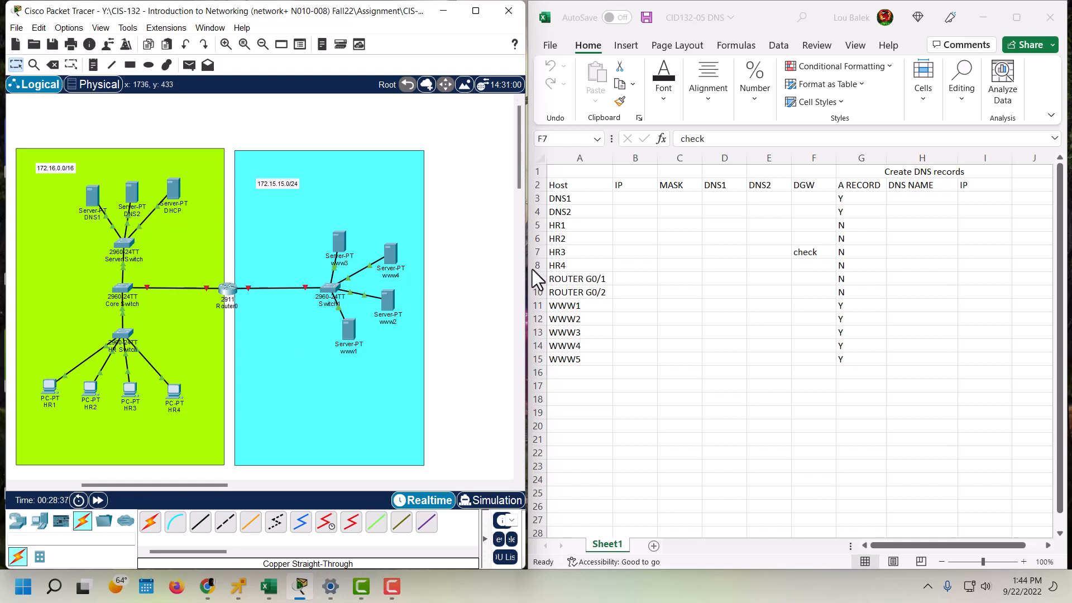
mouse_move(954, 194)
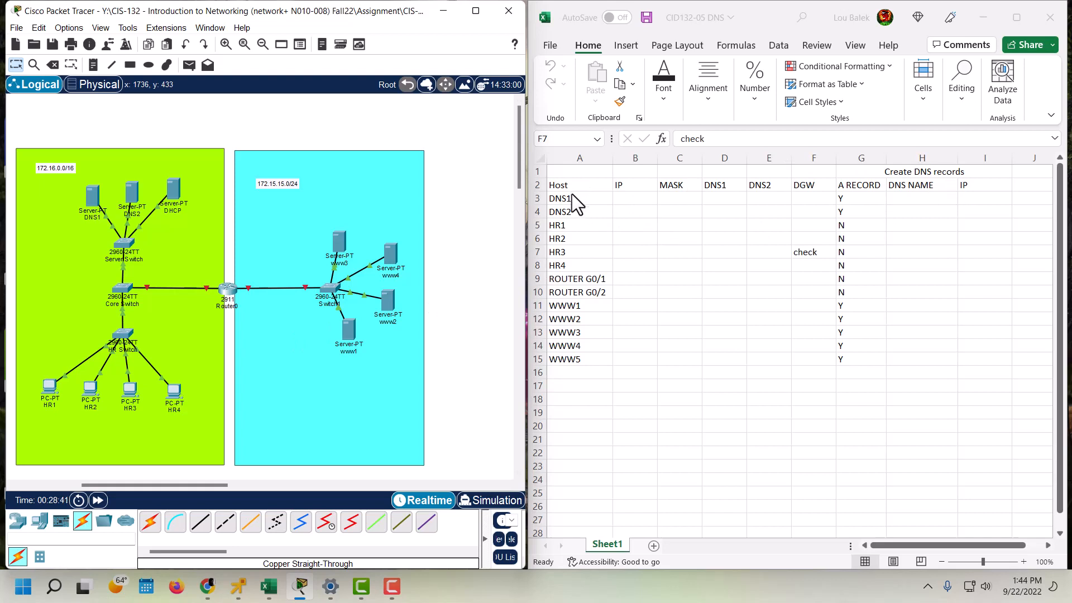
mouse_move(586, 251)
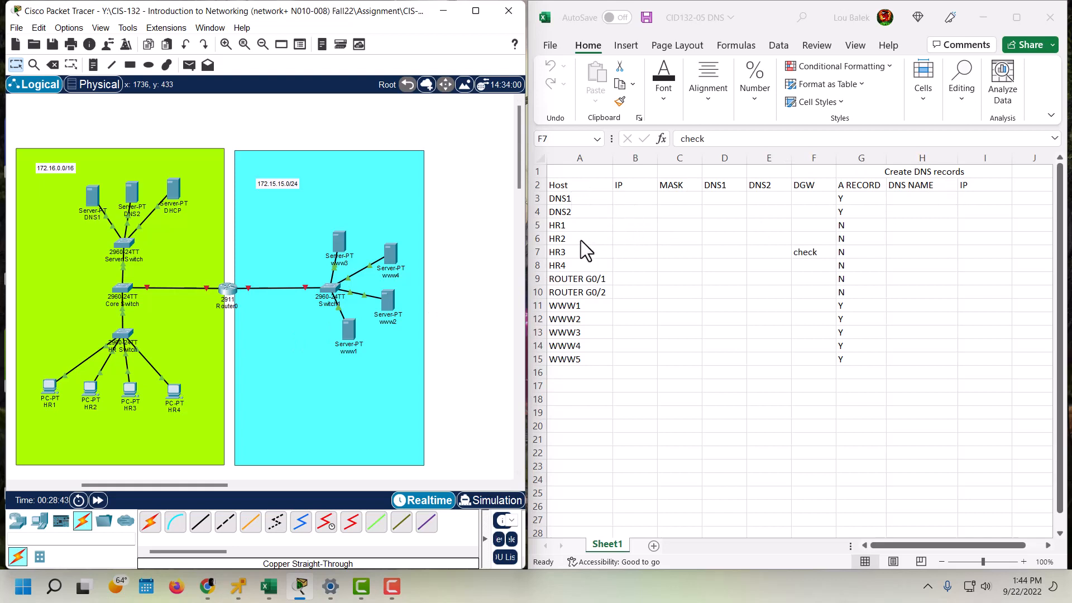
mouse_move(674, 277)
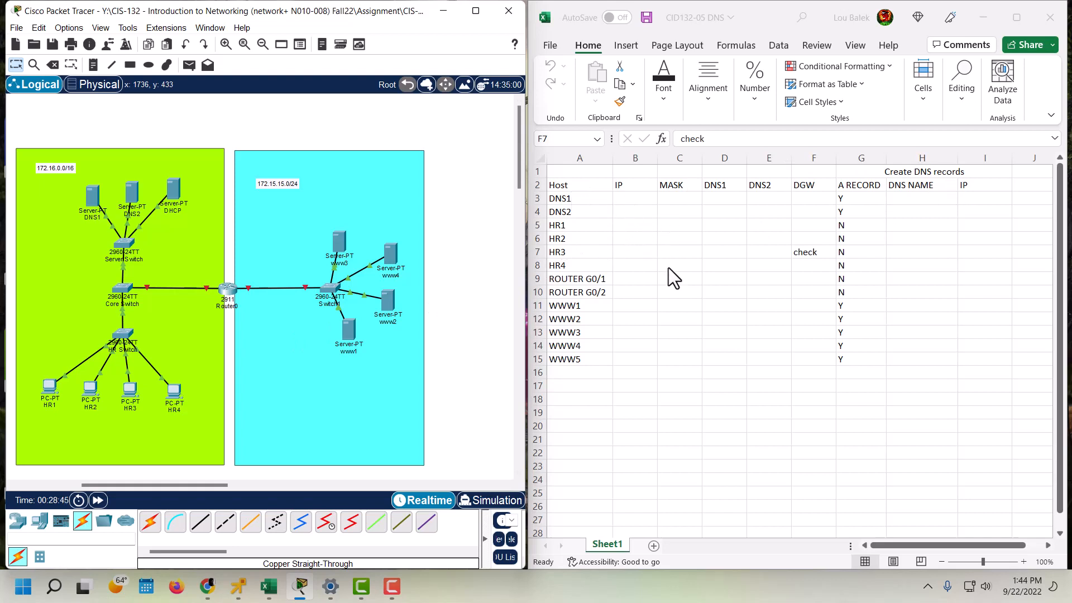
mouse_move(792, 210)
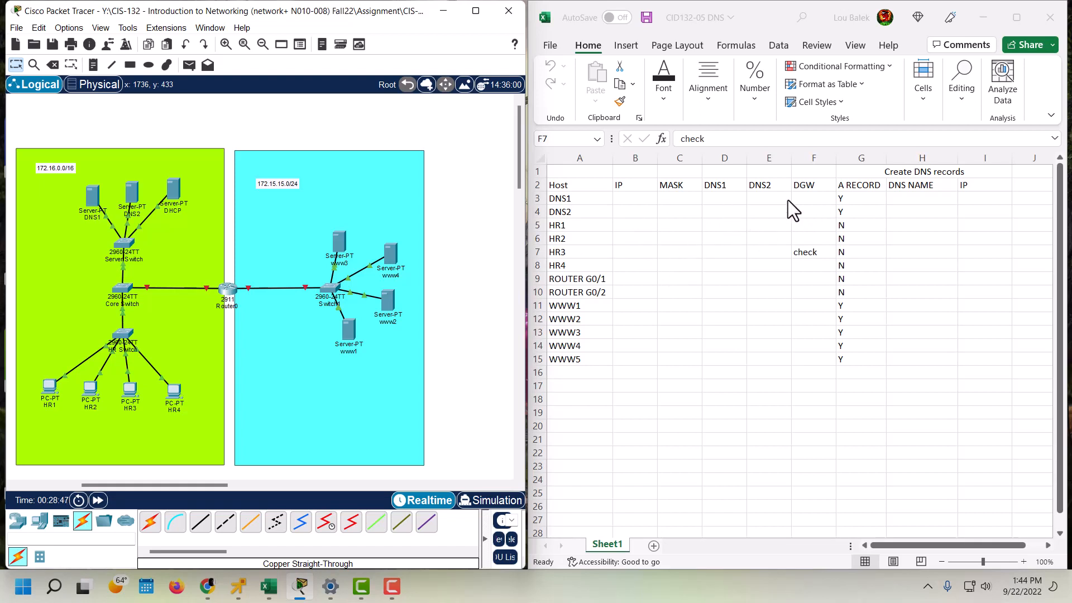
mouse_move(848, 246)
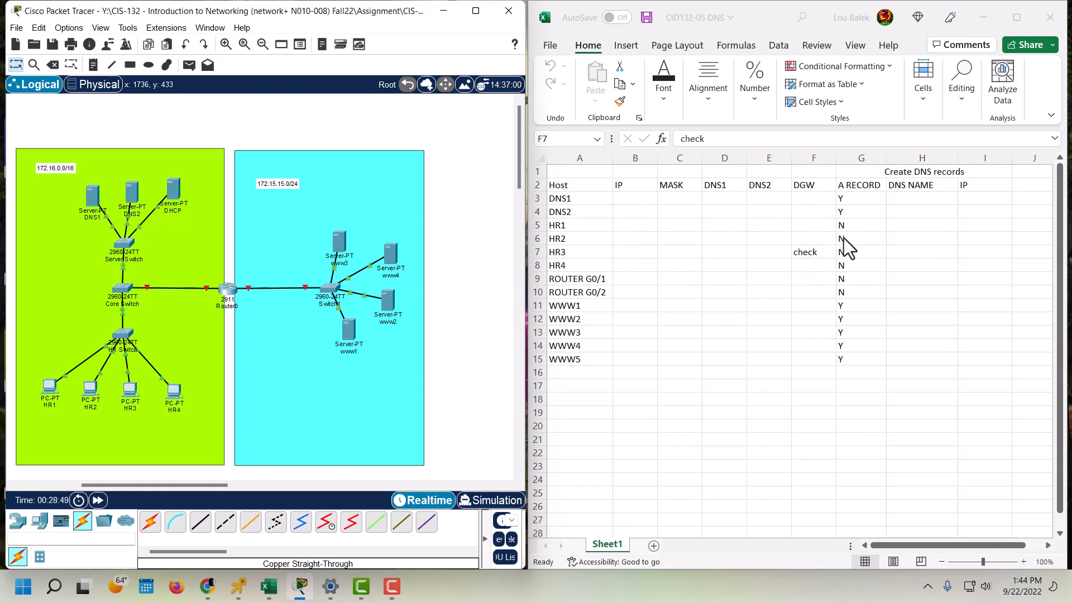
mouse_move(596, 373)
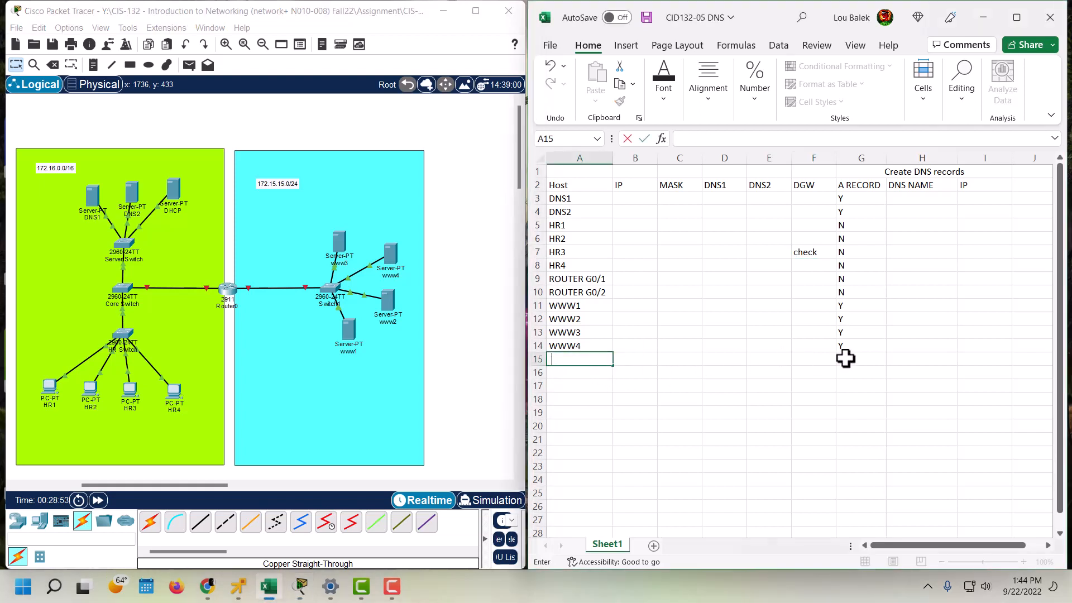
click(768, 372)
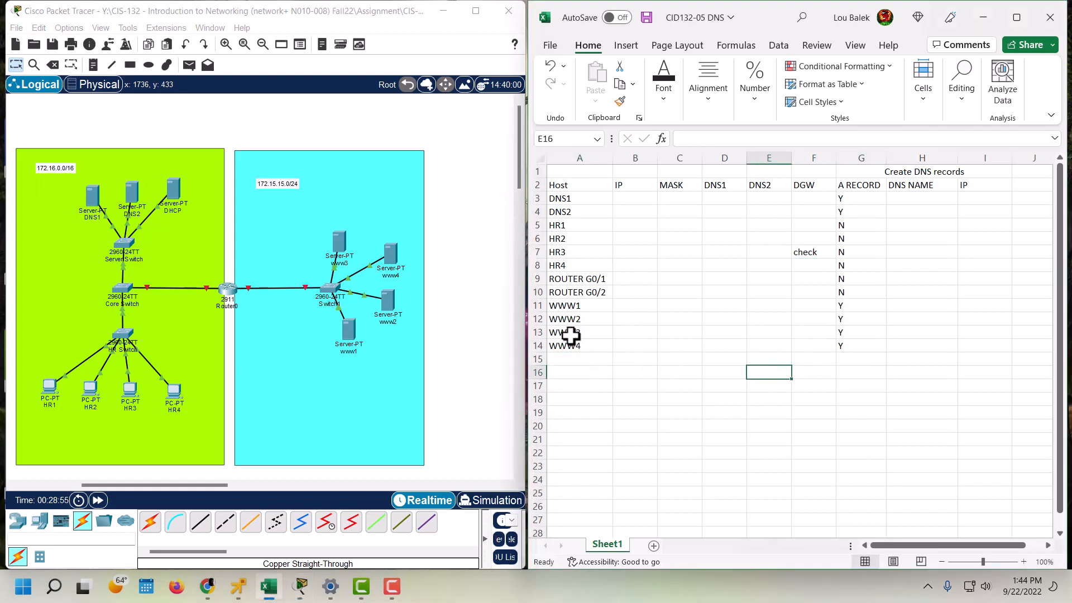
mouse_move(82, 194)
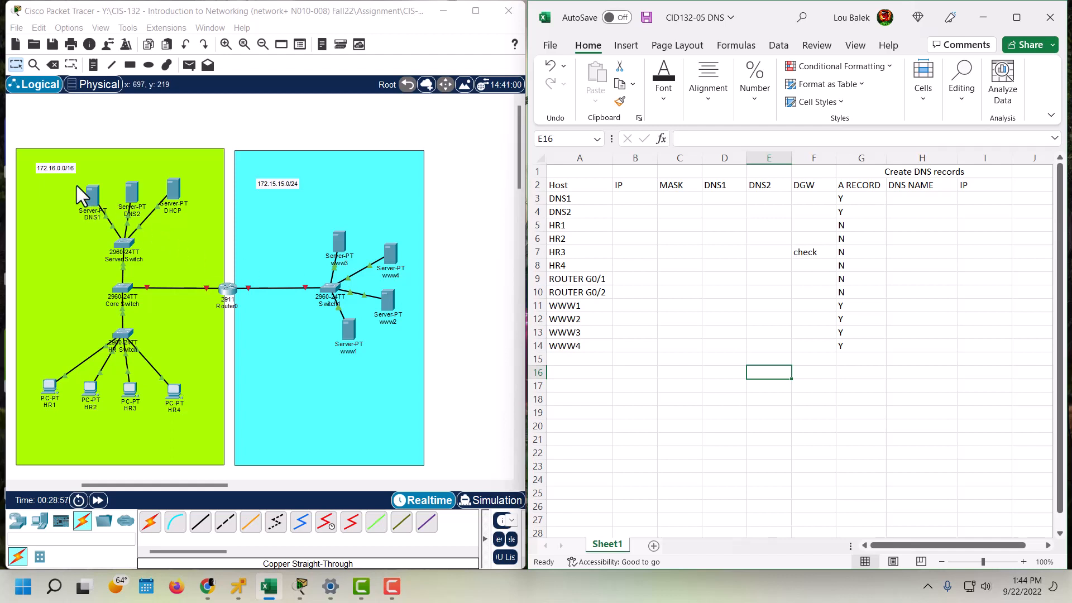
mouse_move(48, 184)
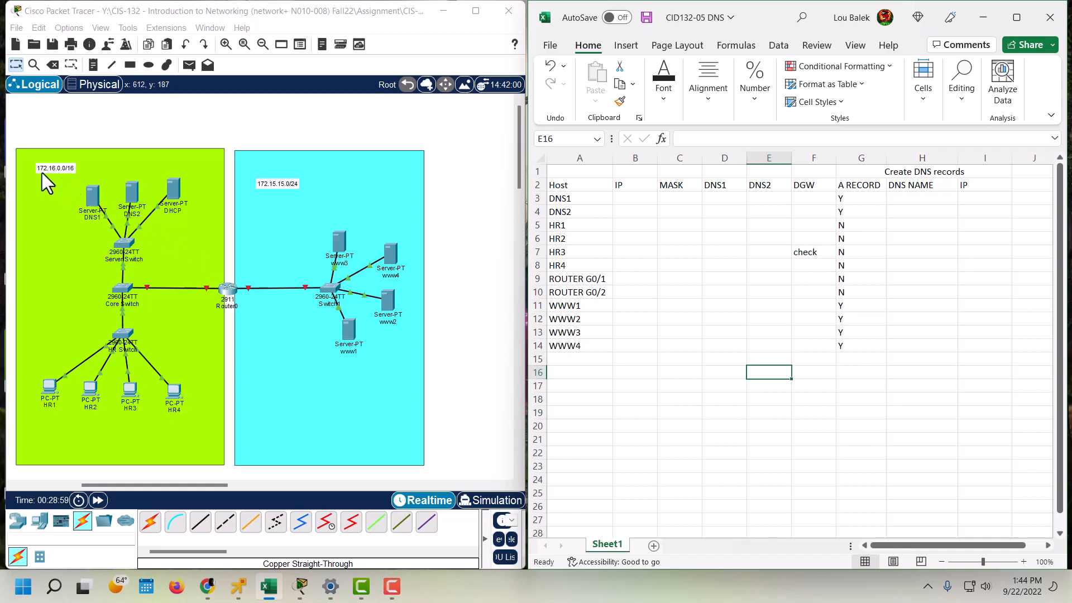
mouse_move(71, 183)
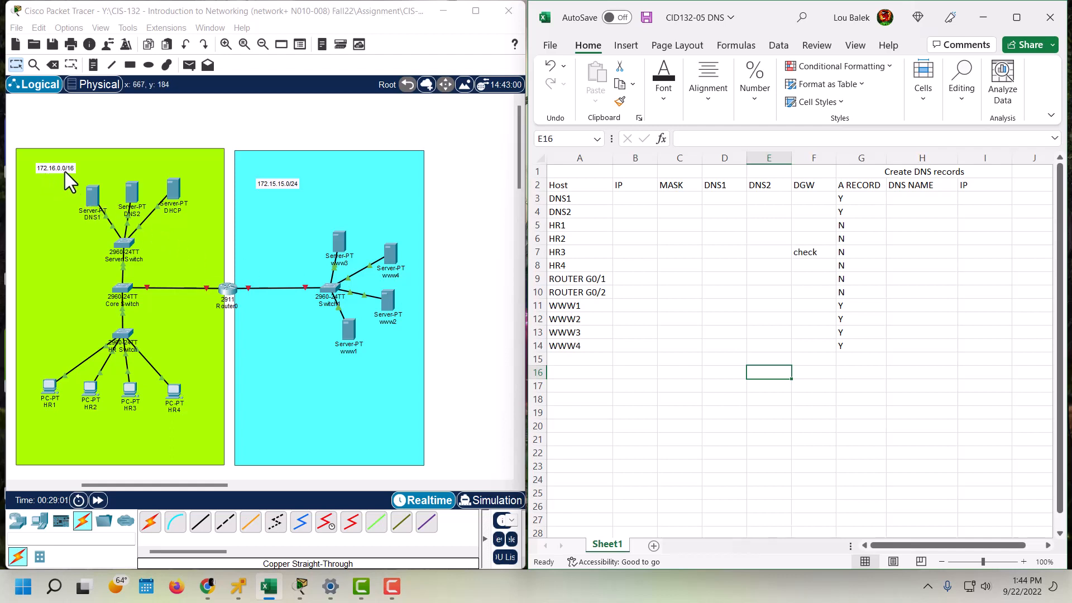
mouse_move(75, 184)
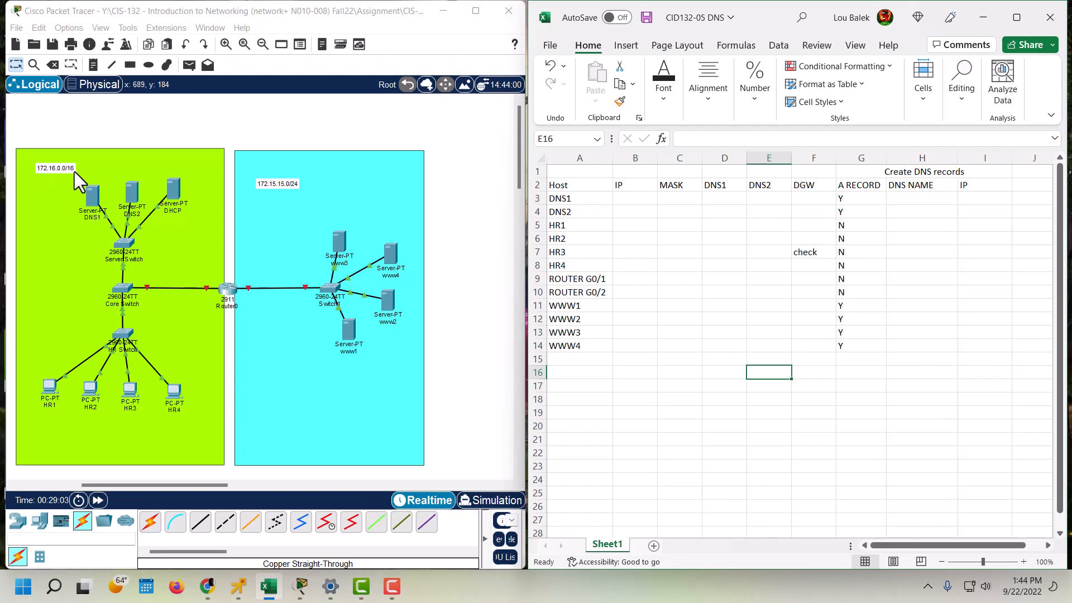
mouse_move(279, 200)
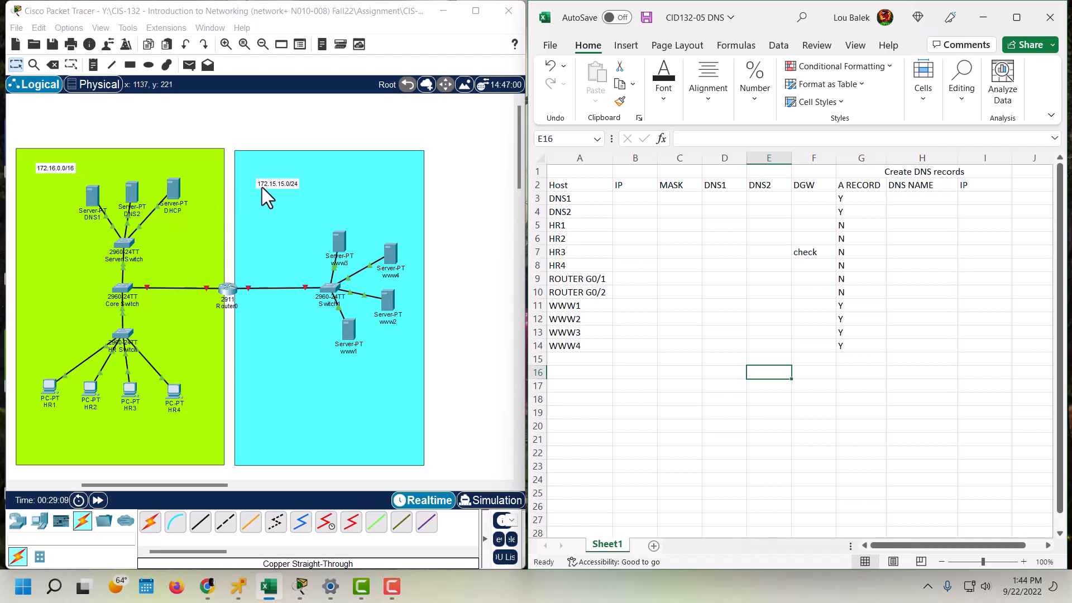
mouse_move(293, 199)
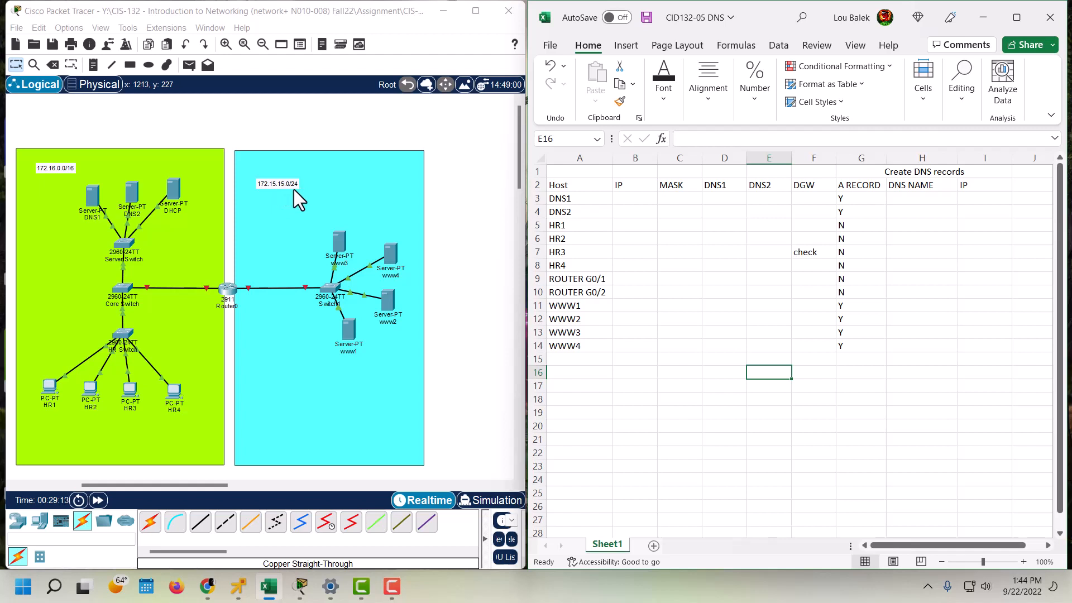
mouse_move(272, 197)
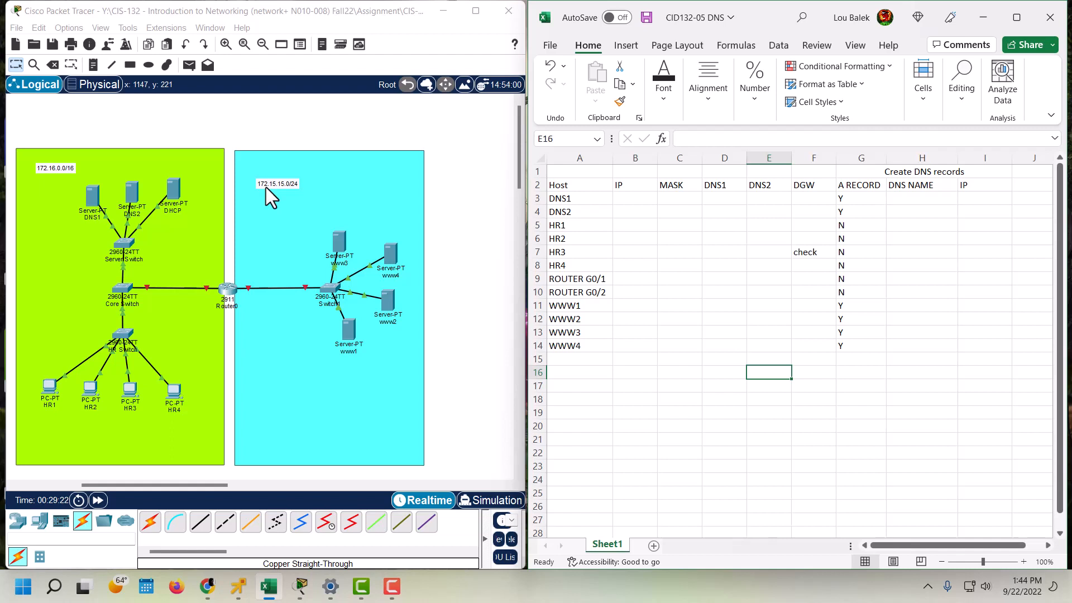
mouse_move(60, 186)
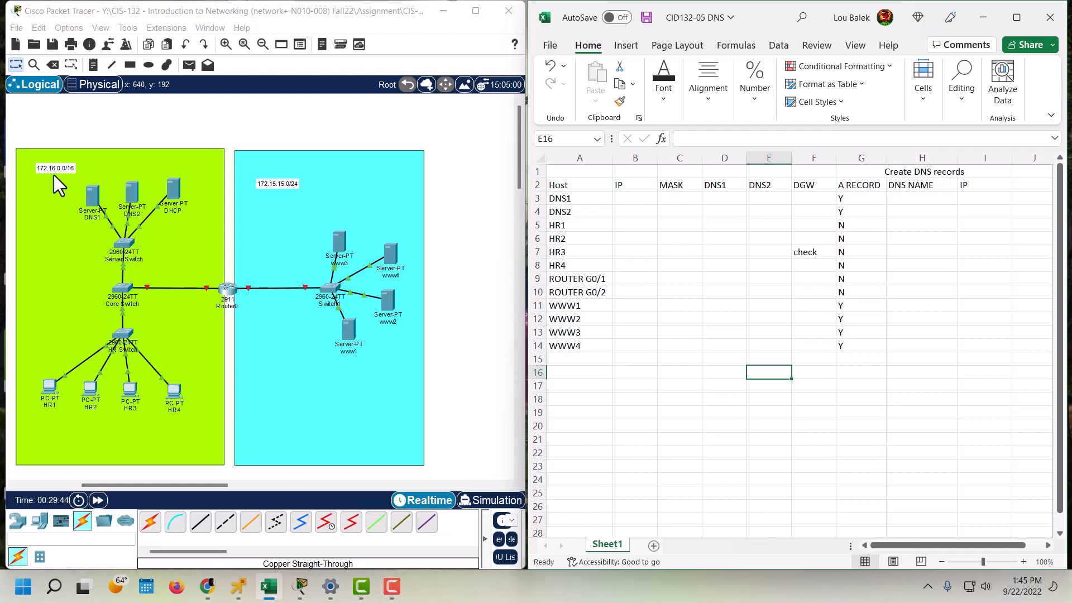
mouse_move(242, 173)
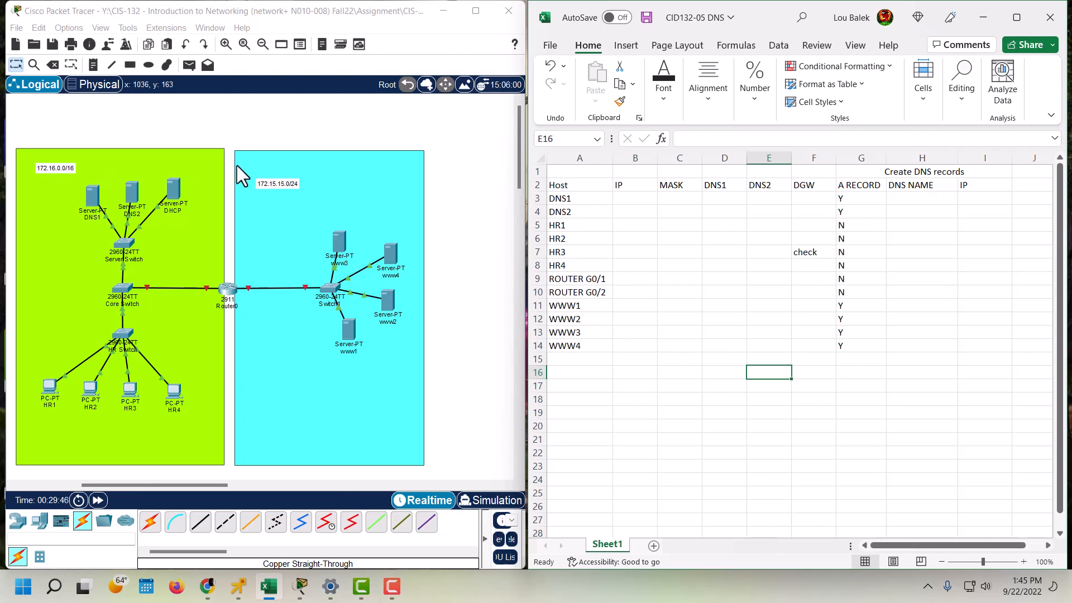
- Enter mask 255.255.0.0 for DNS1 and carry it down through ROUTER G0/1
click(679, 199)
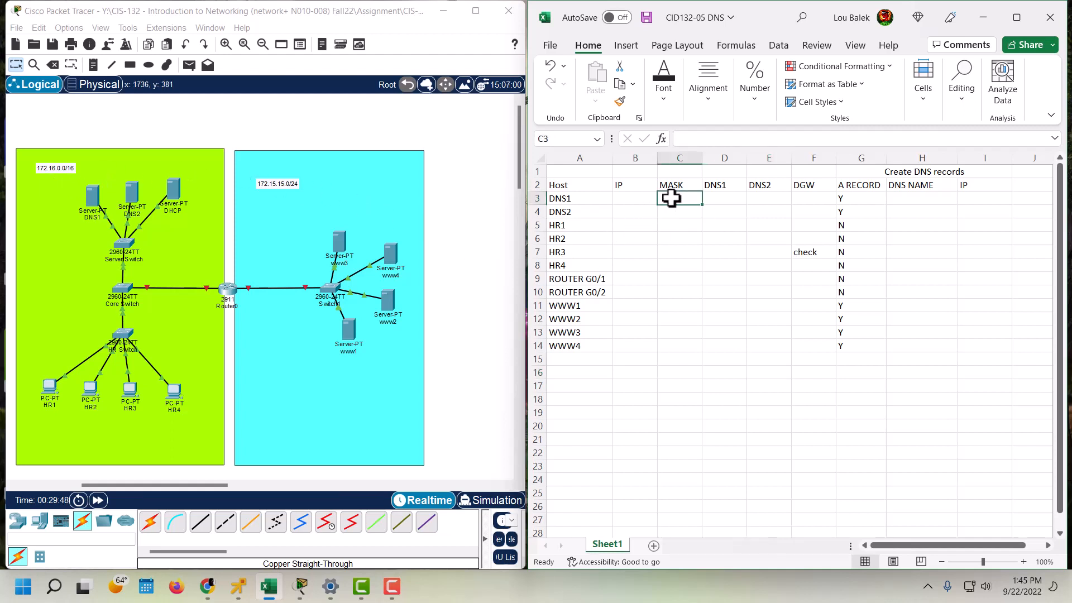
text(255)
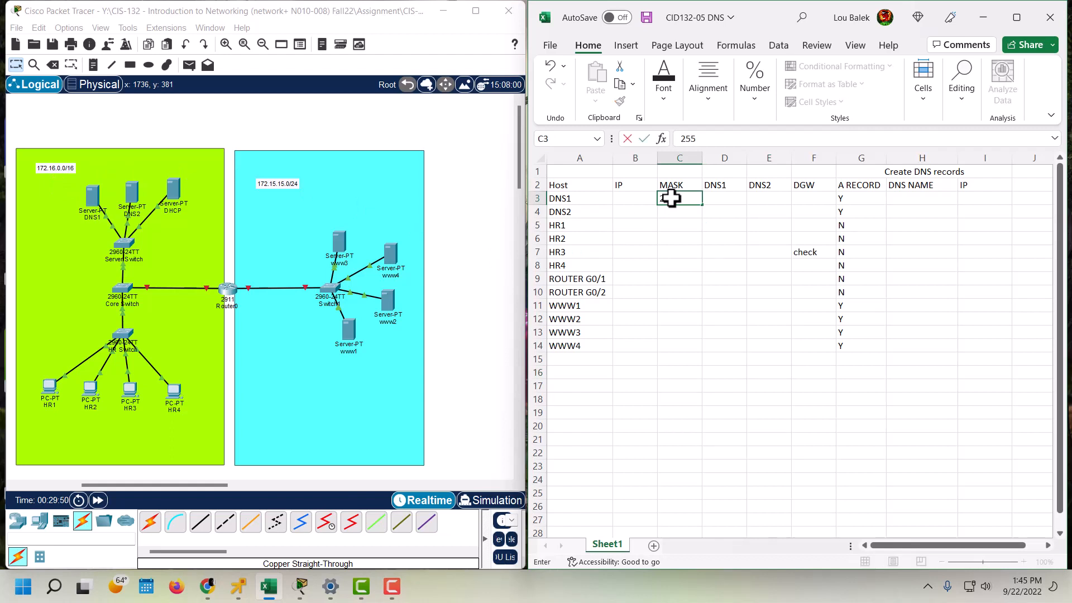
text(.255)
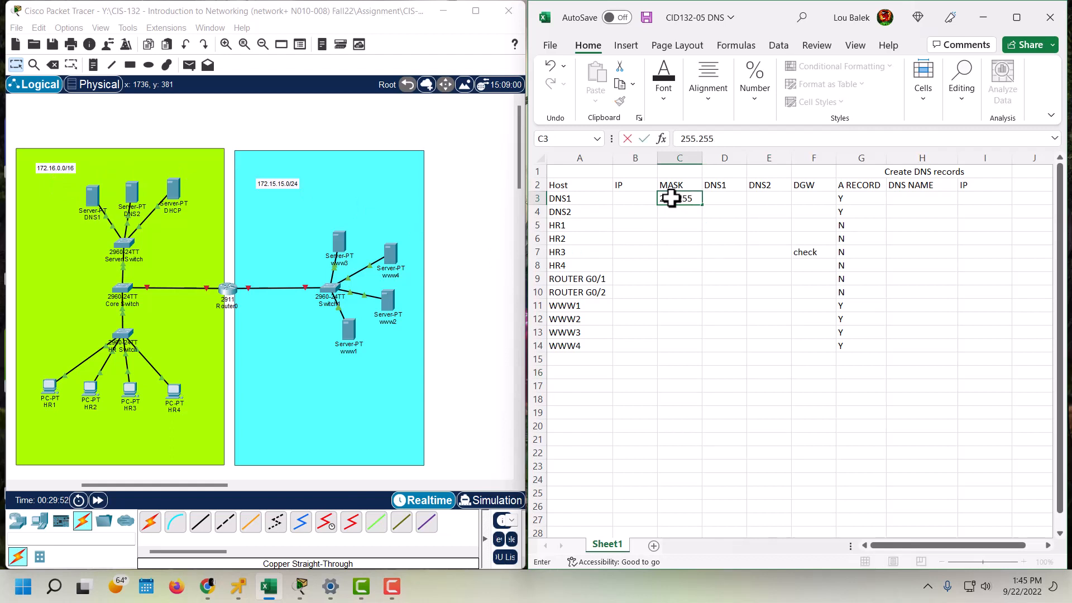
text(.0.0)
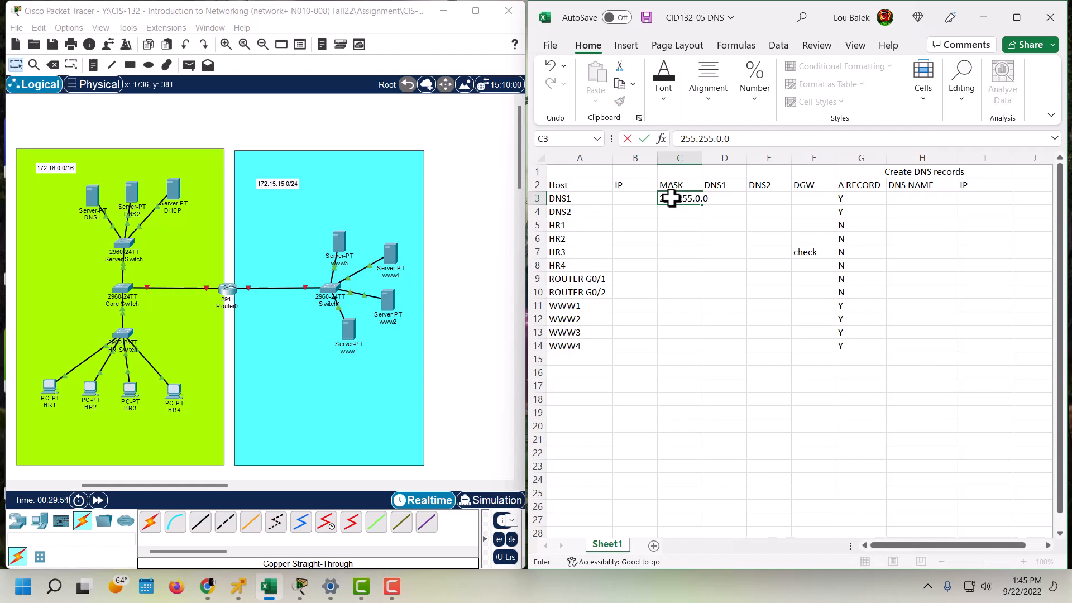
key(Return)
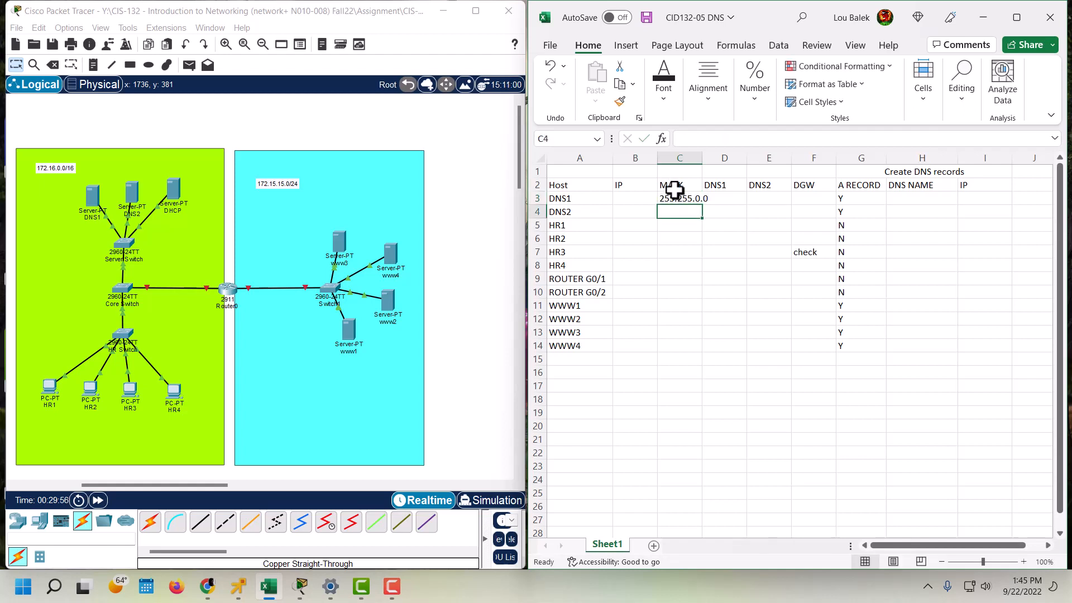
click(679, 198)
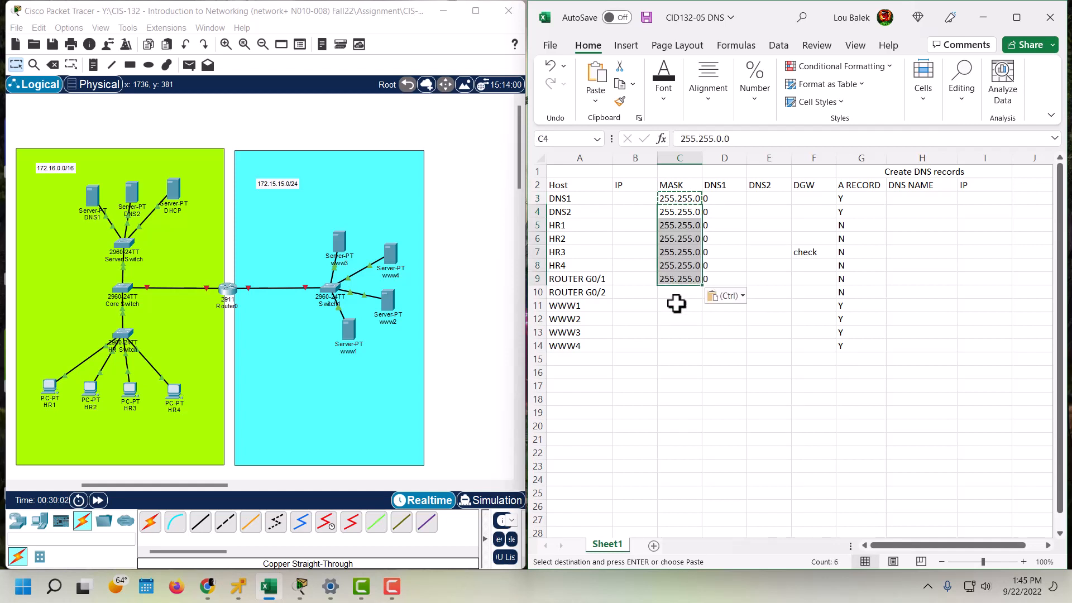
- Enter mask 255.255.255.0 for the second subnet and copy it for the remaining rows
click(679, 305)
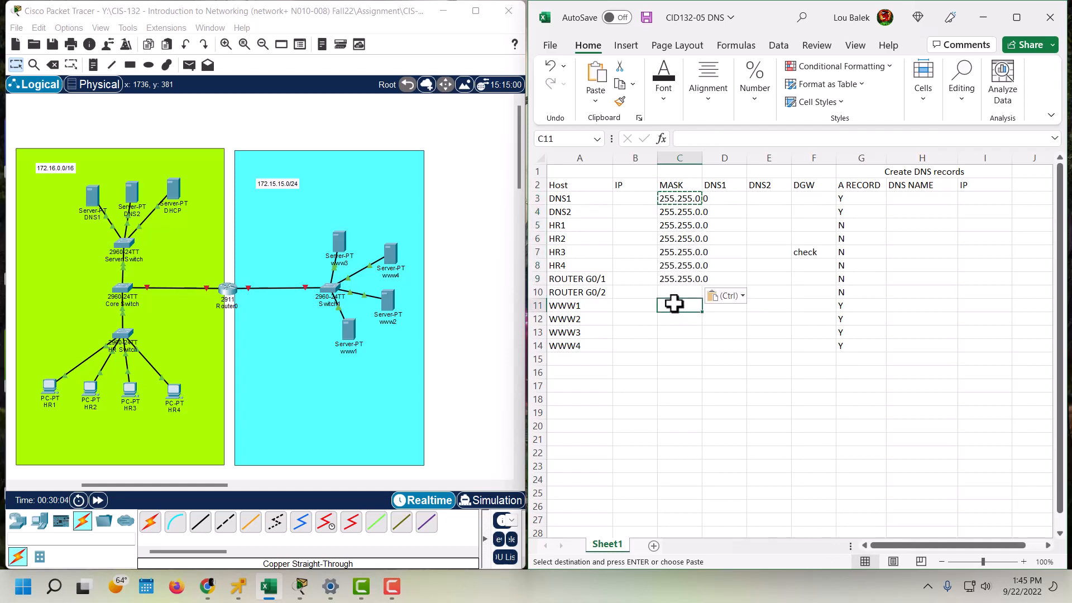
text(255)
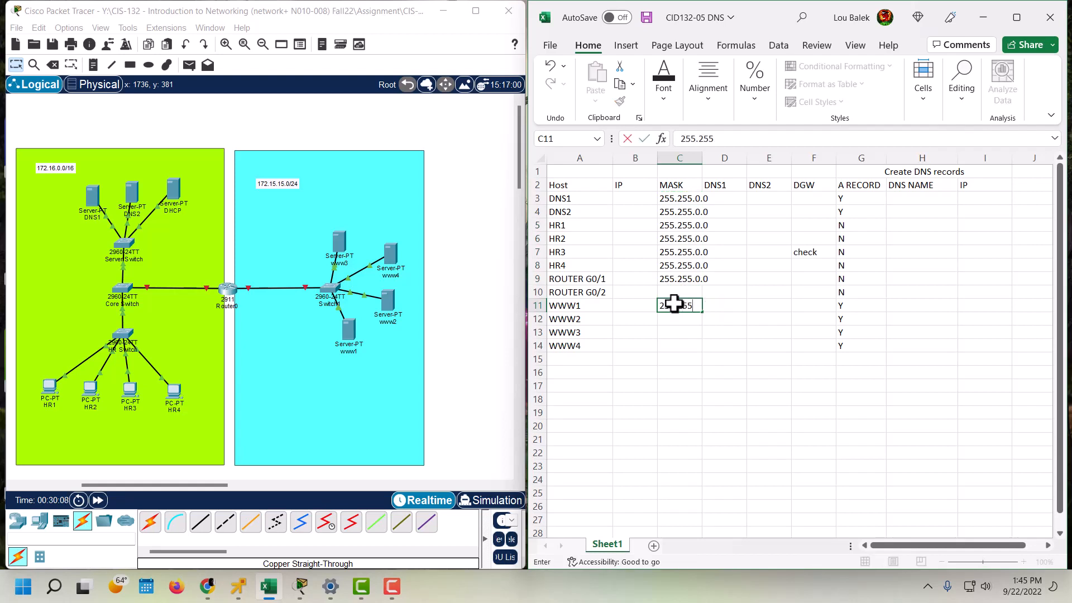
text(.255)
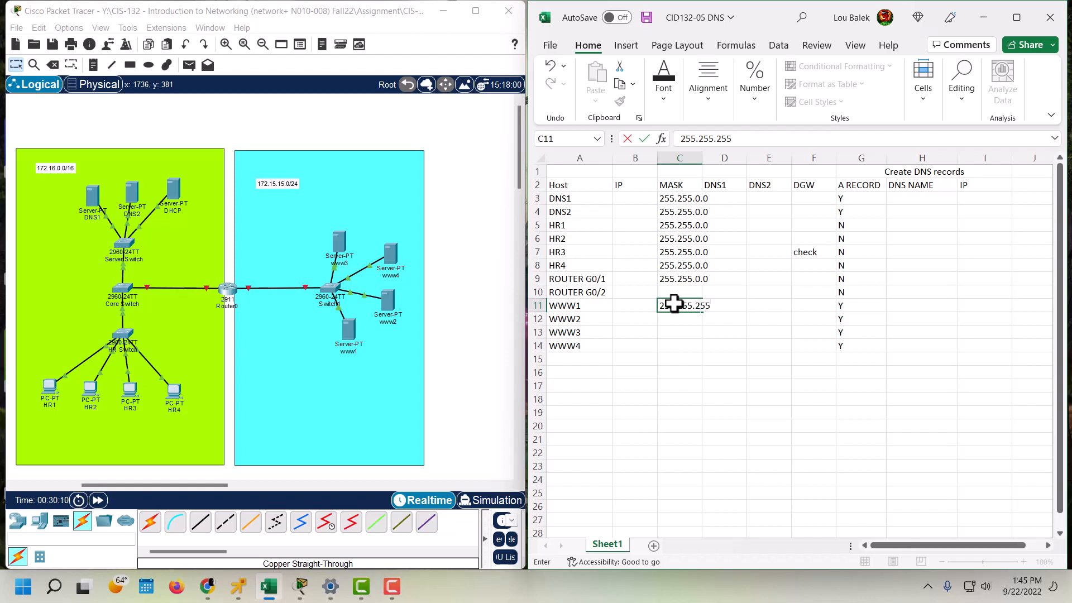
text(.0)
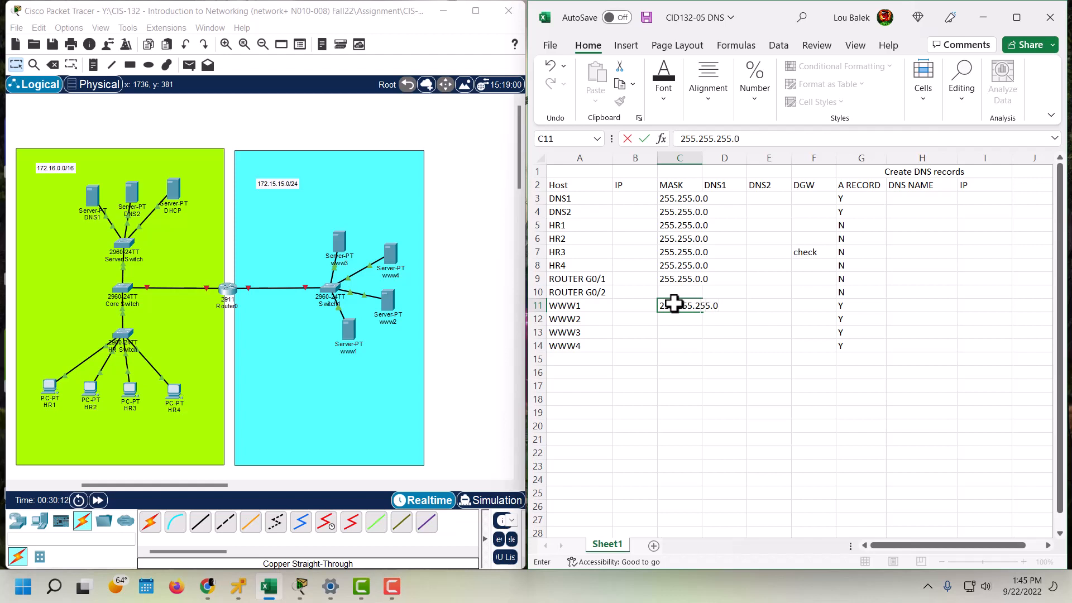
key(Return)
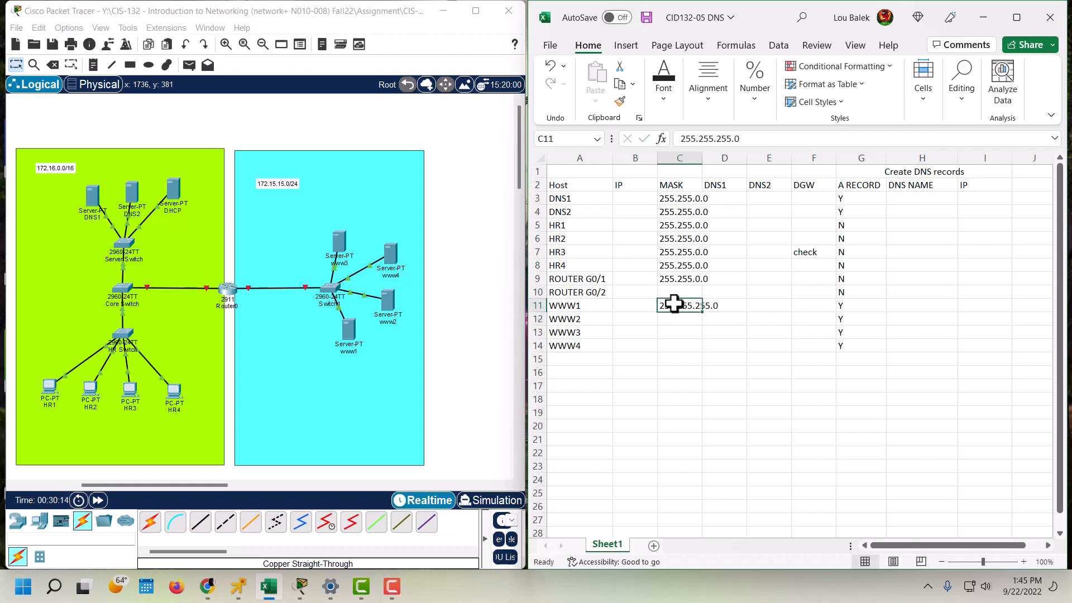
key(ctrl+c)
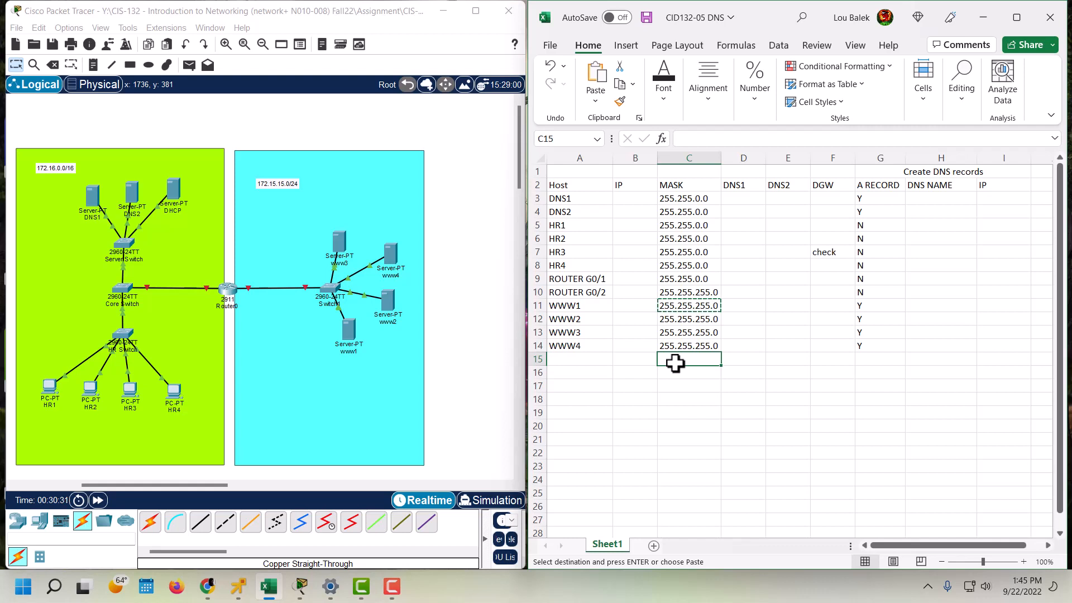
- Enter DHCP as the IP for HR1 and carry it to HR2 through HR4
click(635, 225)
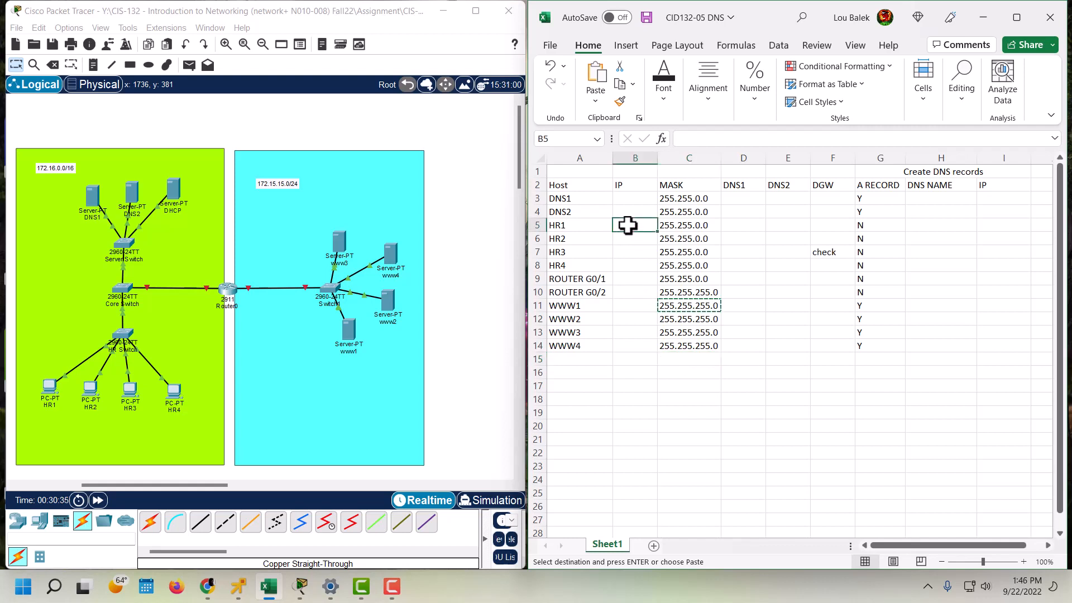
text(DHCP)
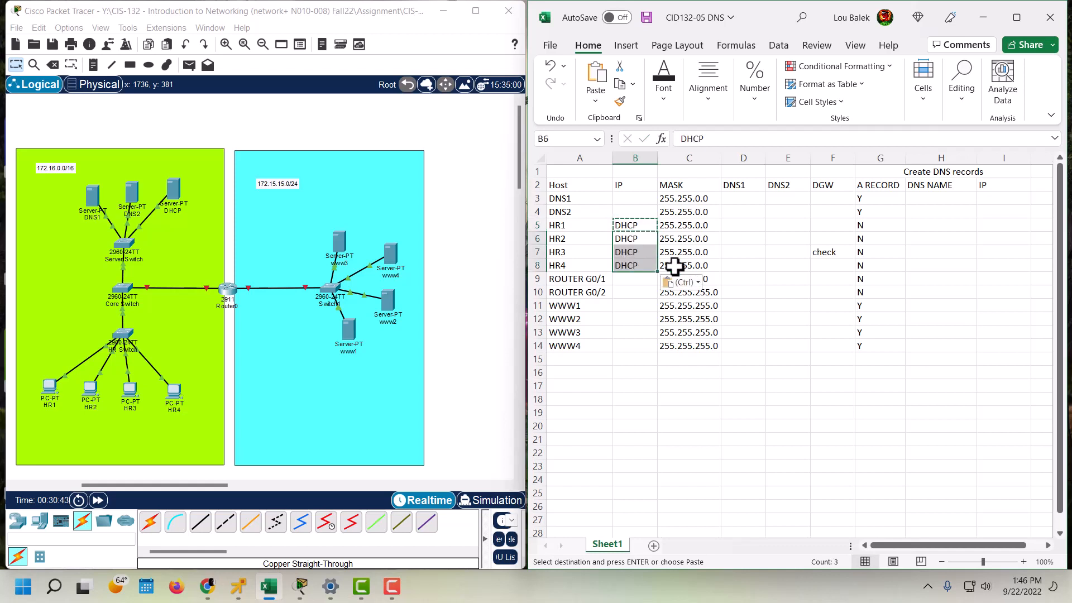
click(744, 252)
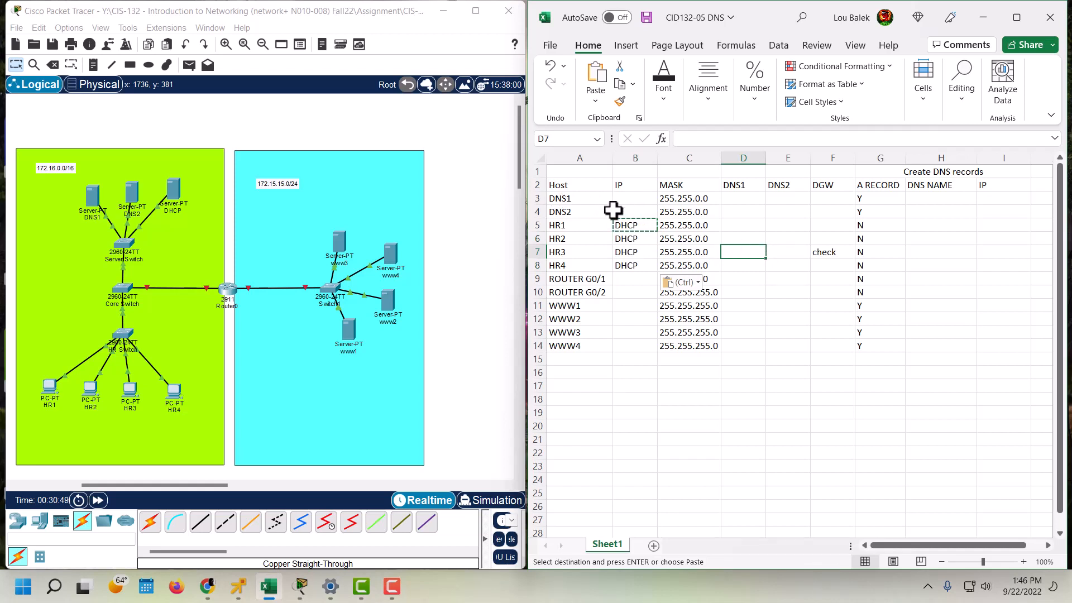
- Insert a new row above HR1 and name the host DHCP
right_click(557, 224)
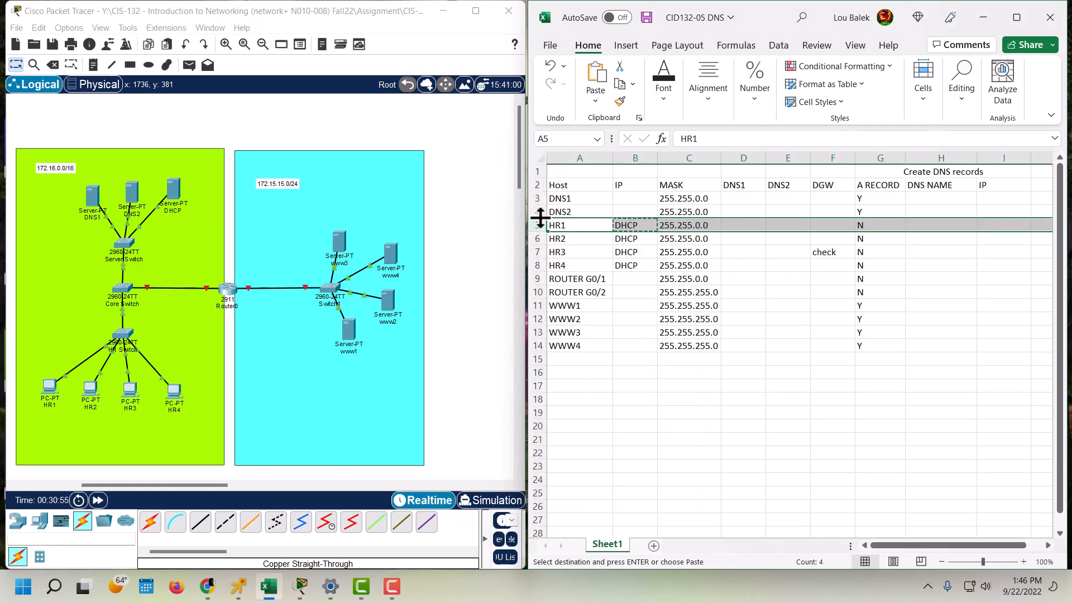
right_click(579, 224)
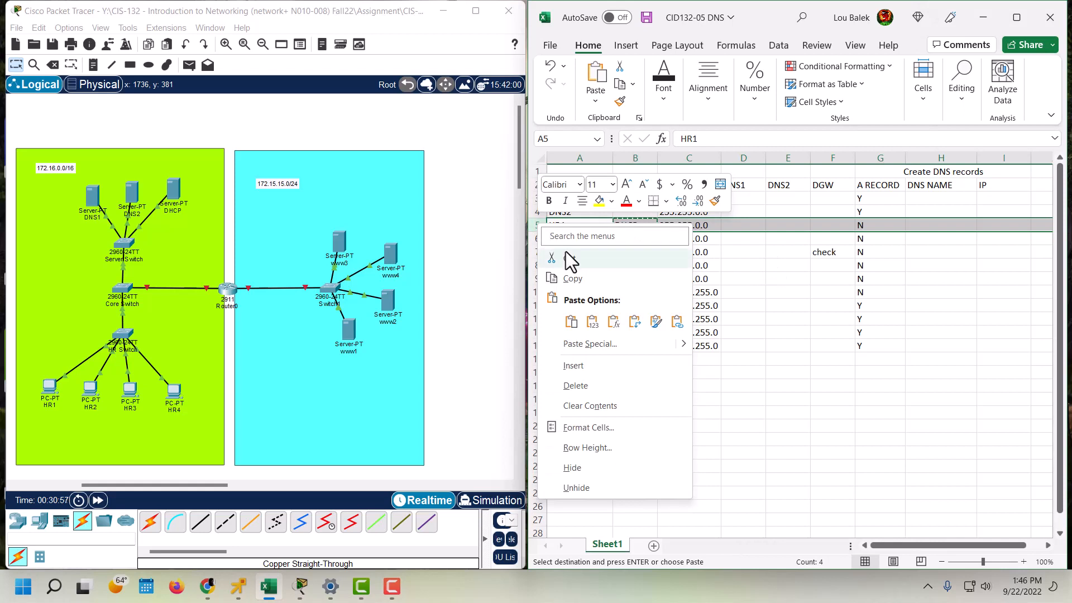
mouse_move(573, 366)
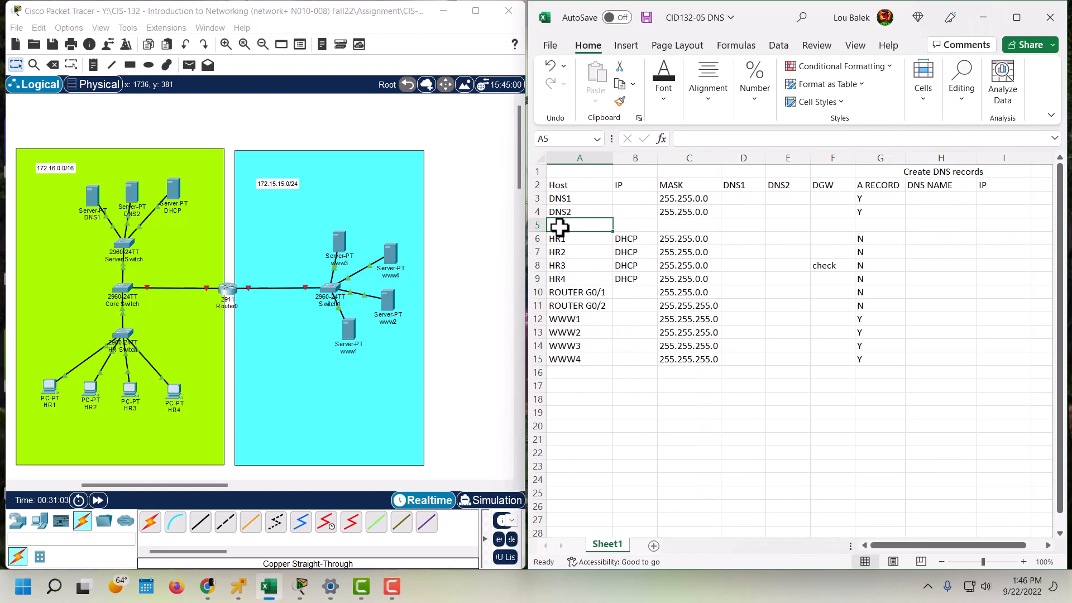
text(DHCP)
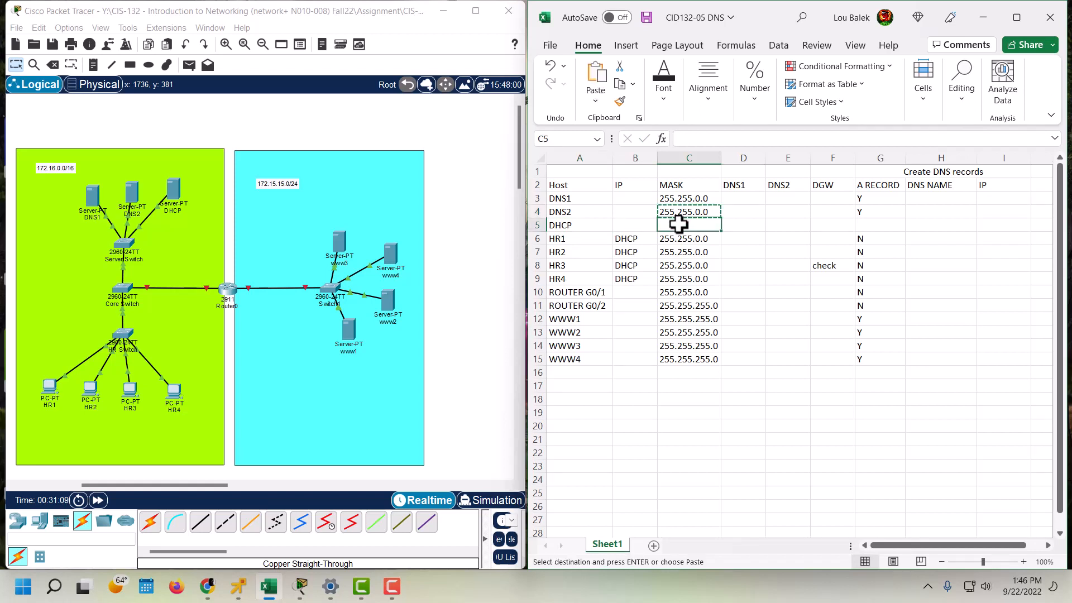
- Mark the DHCP row's A record Y and confirm its mask 255.255.0.0
click(879, 224)
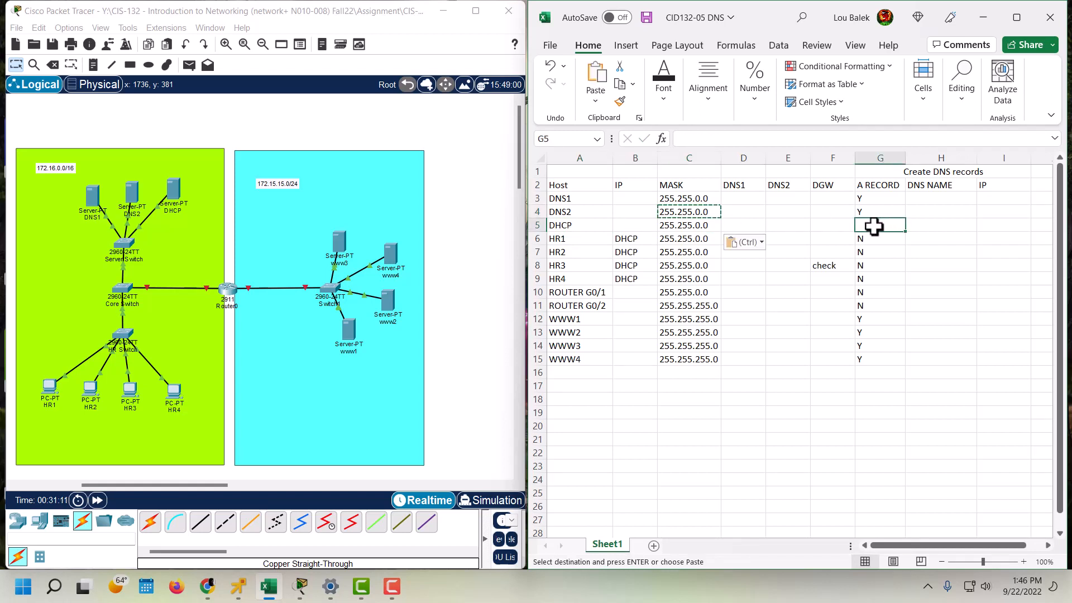
text(Y)
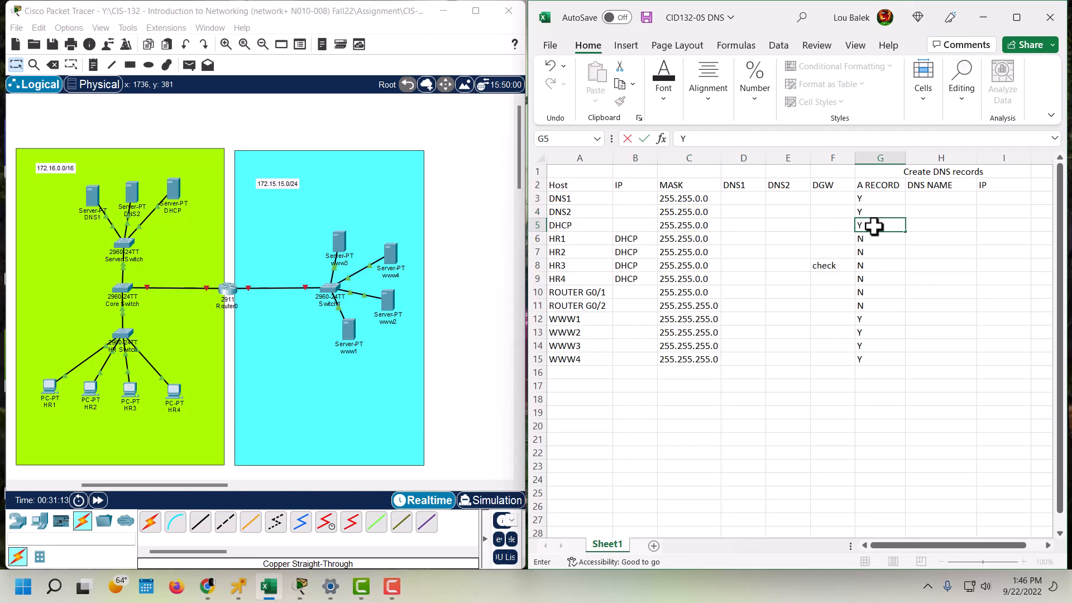
click(690, 224)
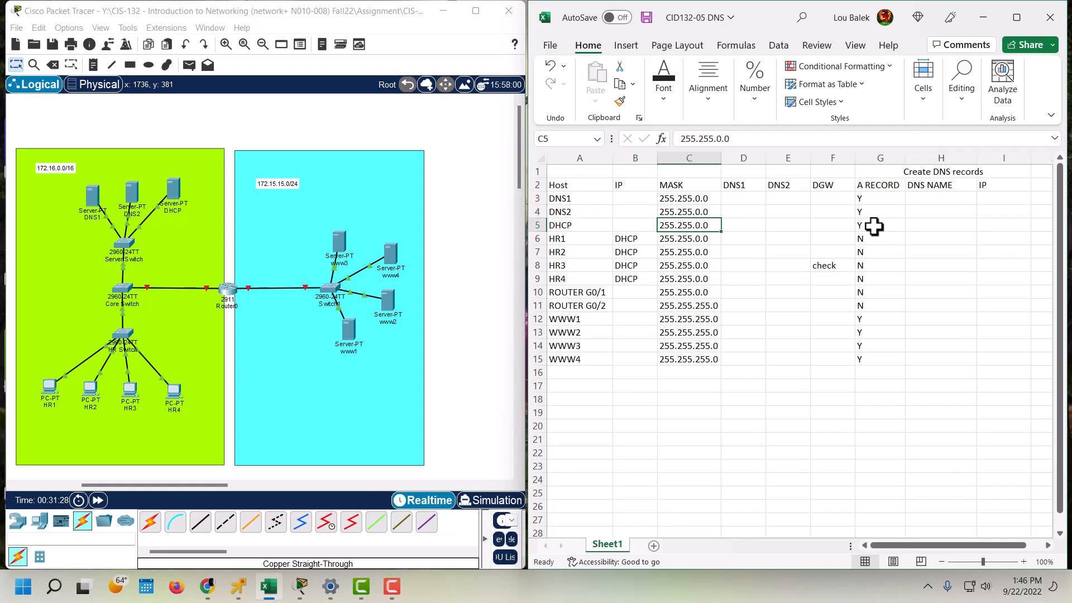
mouse_move(623, 297)
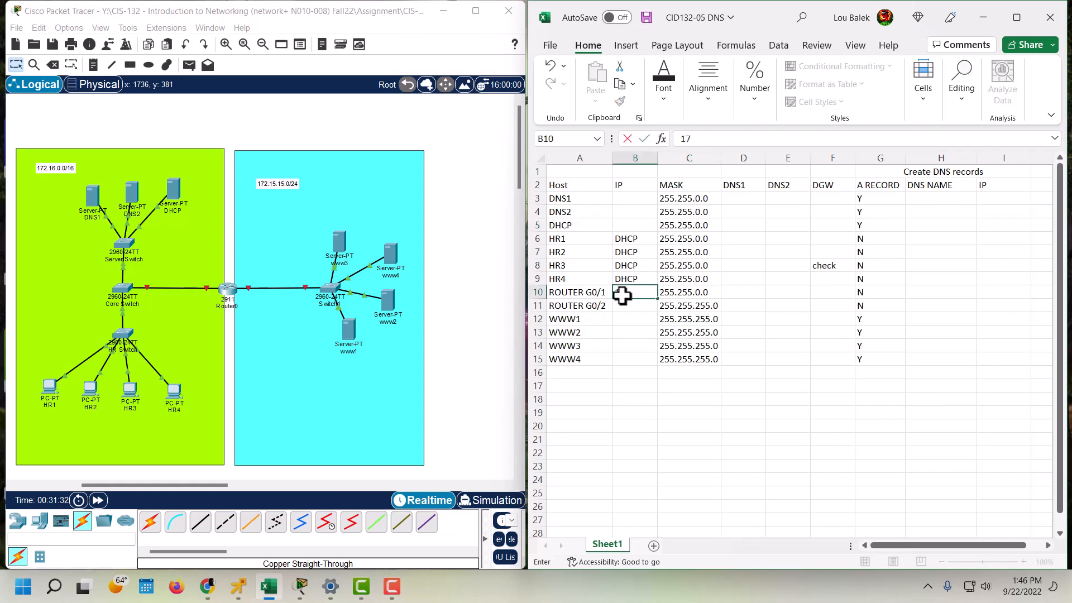
- Enter 172.16.0.1 as the IP of ROUTER G0/1
text(172.16.)
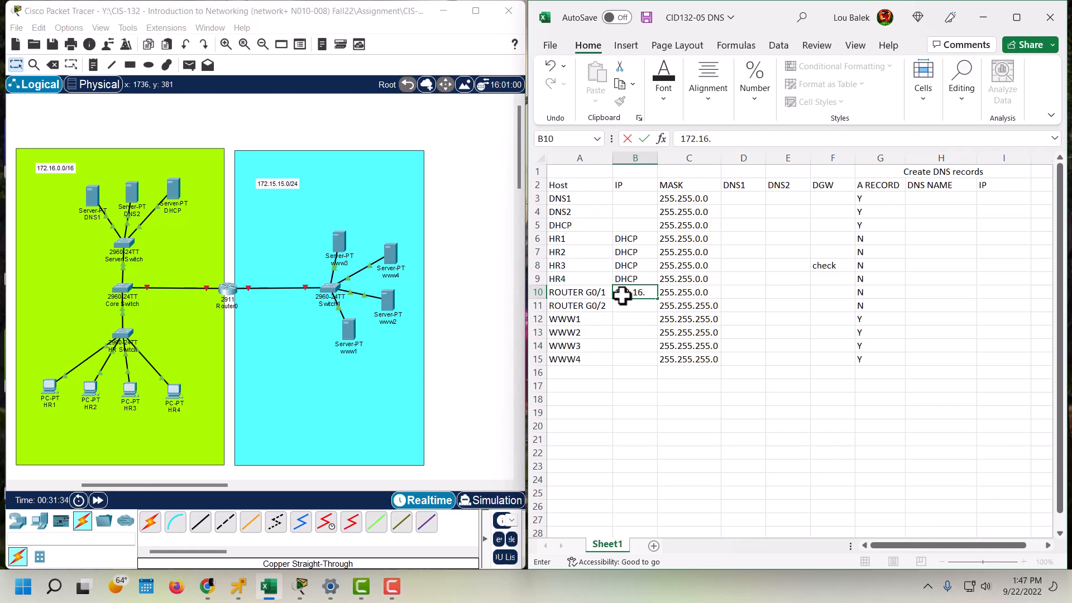
text(0.1)
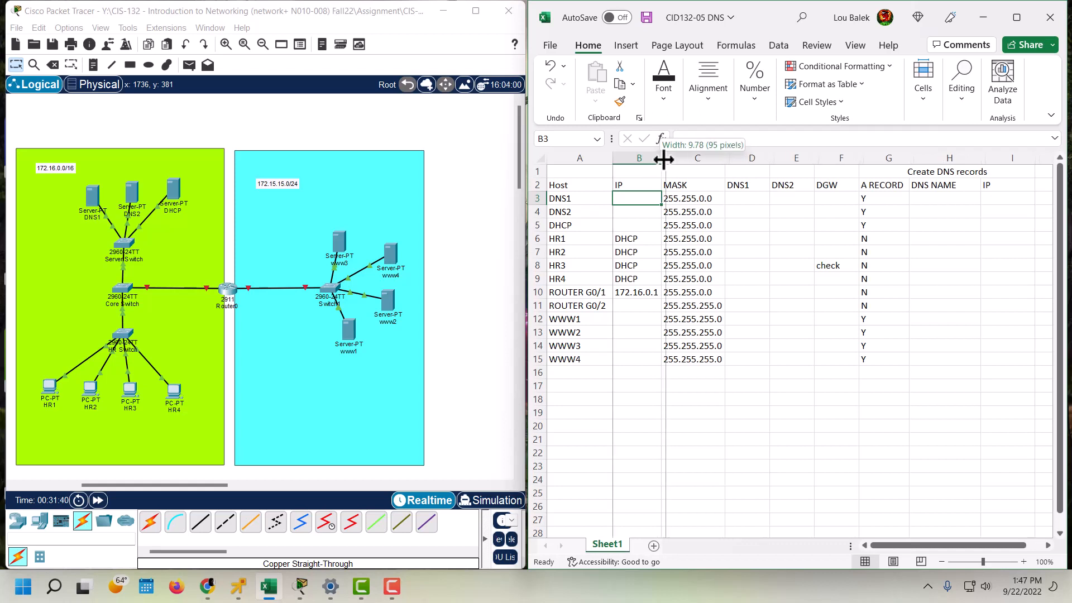
click(639, 306)
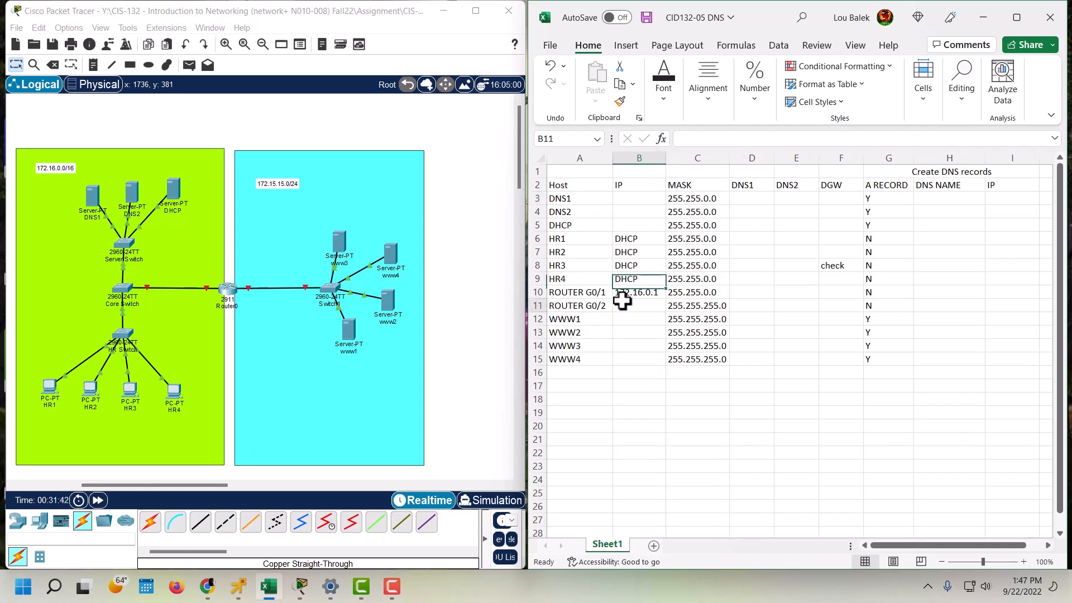
- Enter 172.15.15.1 as the IP of ROUTER G0/2
text(1)
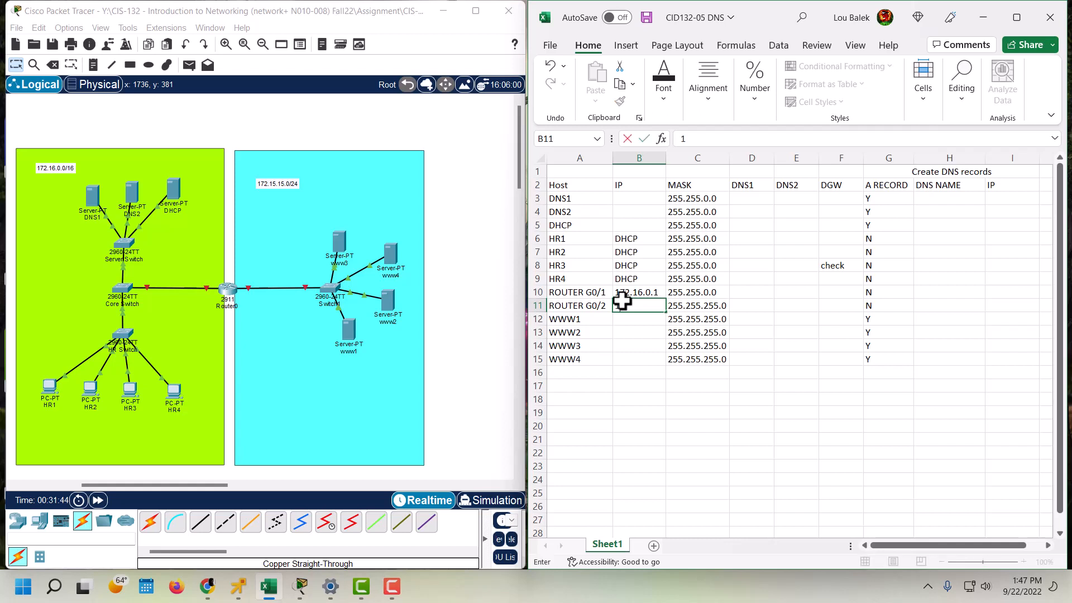
text(172.)
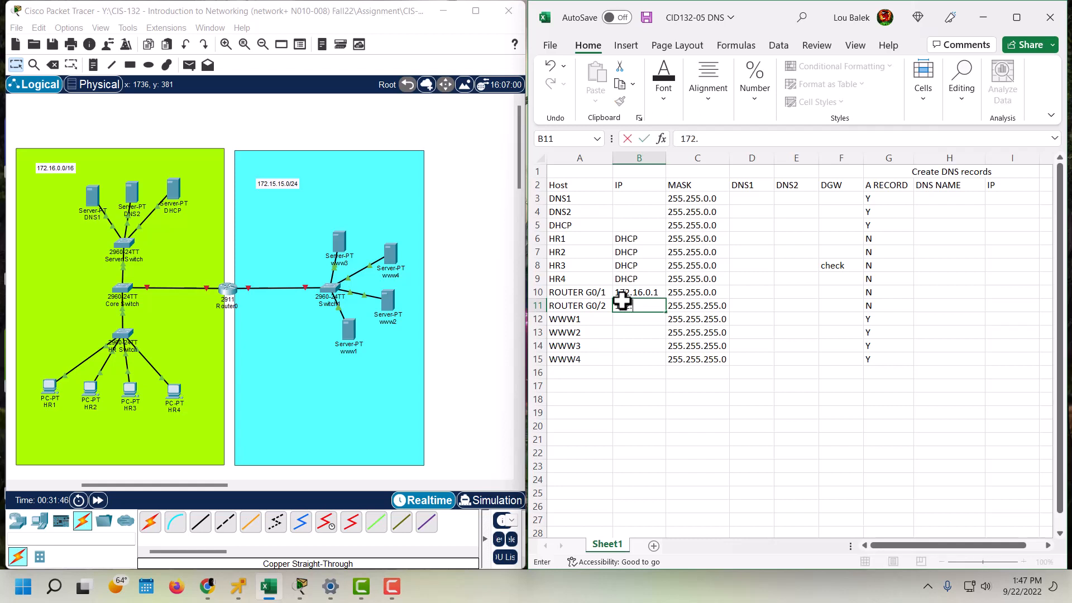
text(15.15.)
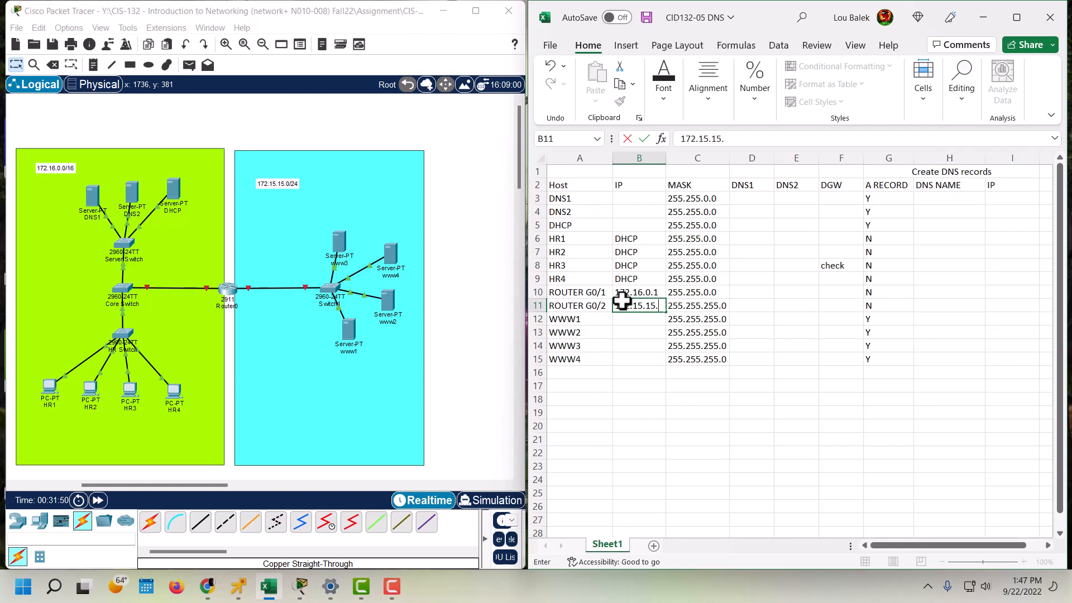
text(1)
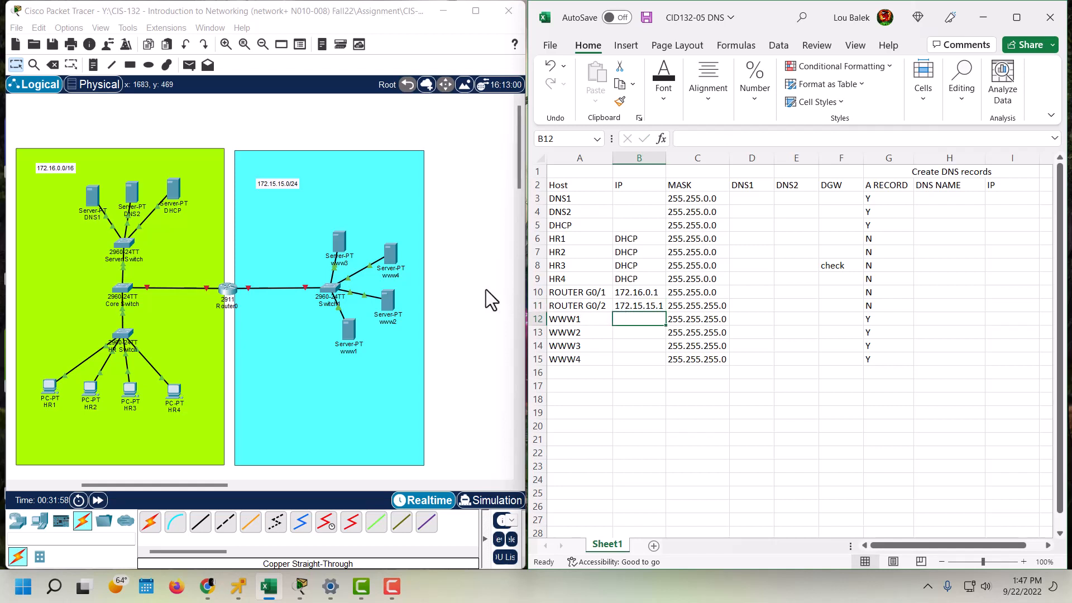
mouse_move(348, 345)
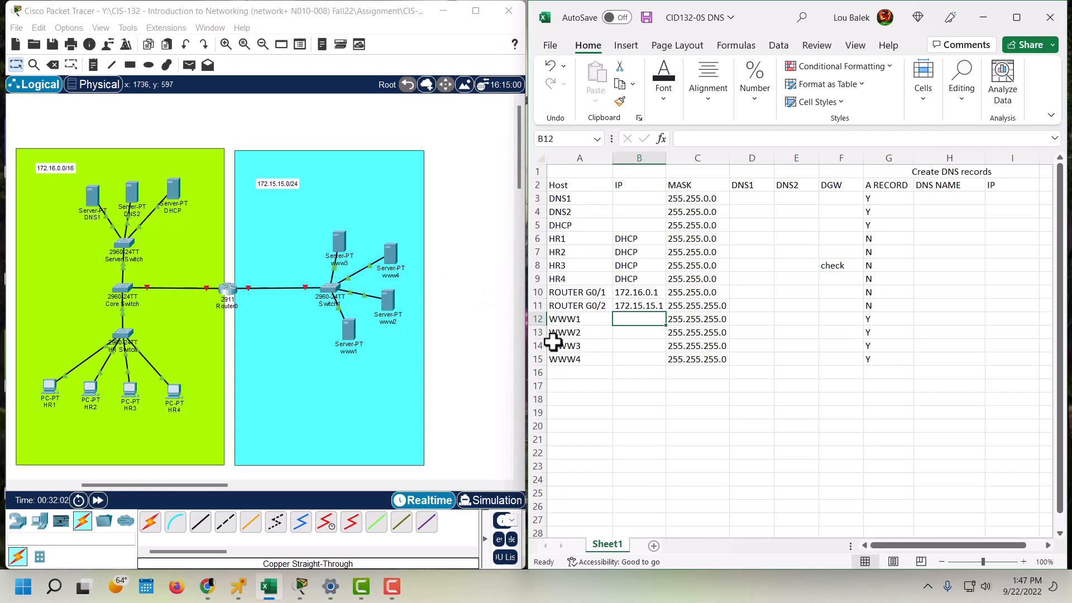
- Enter IPs 172.15.15.2 through 172.15.15.5 for WWW1 to WWW4
text(1)
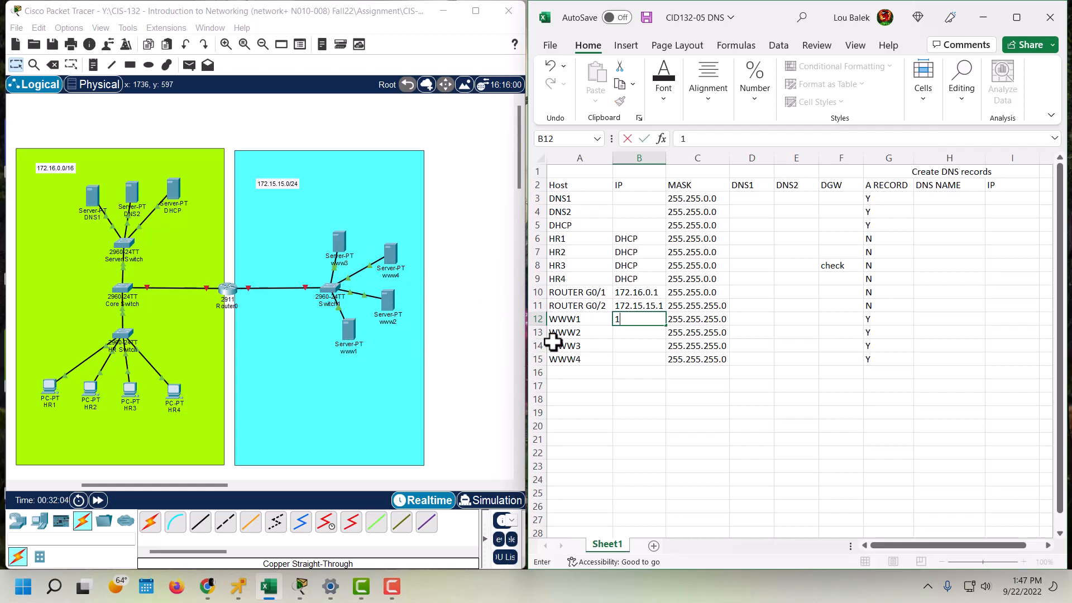
text(72.1)
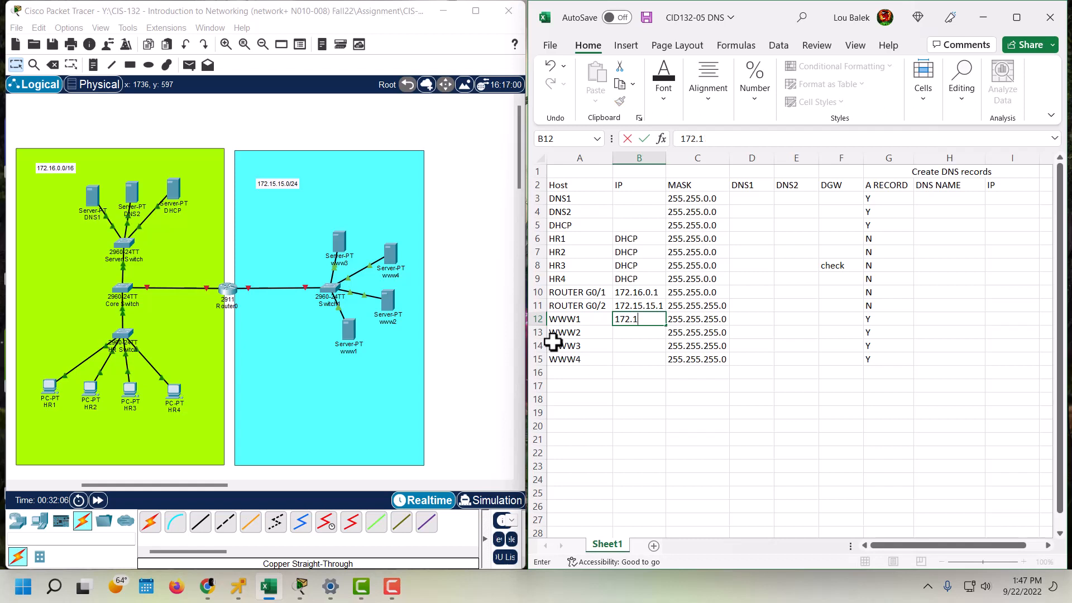
text(5.15.2)
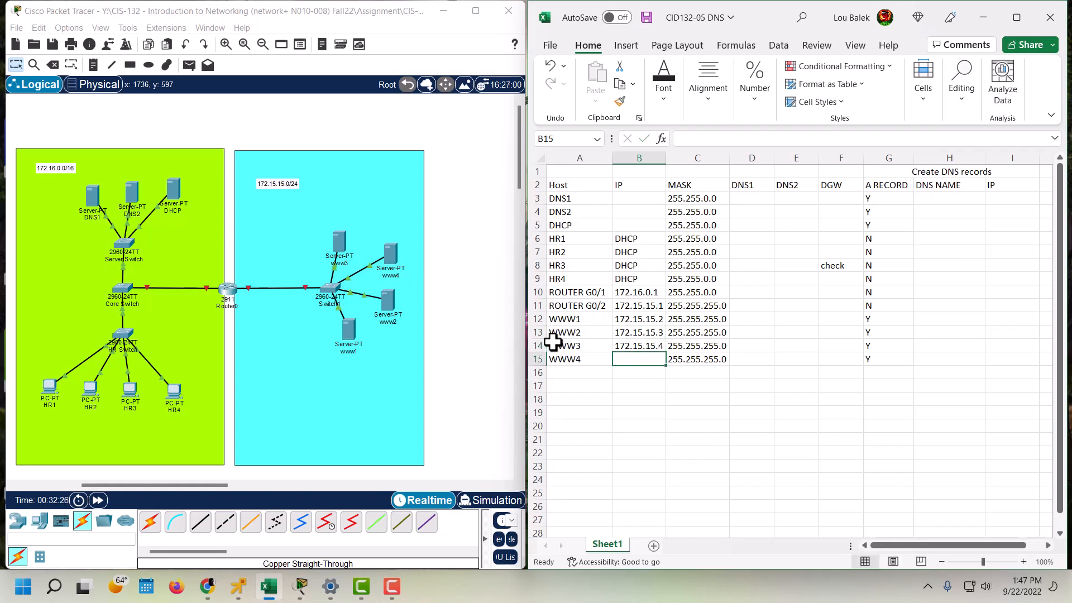
text(172.15.15)
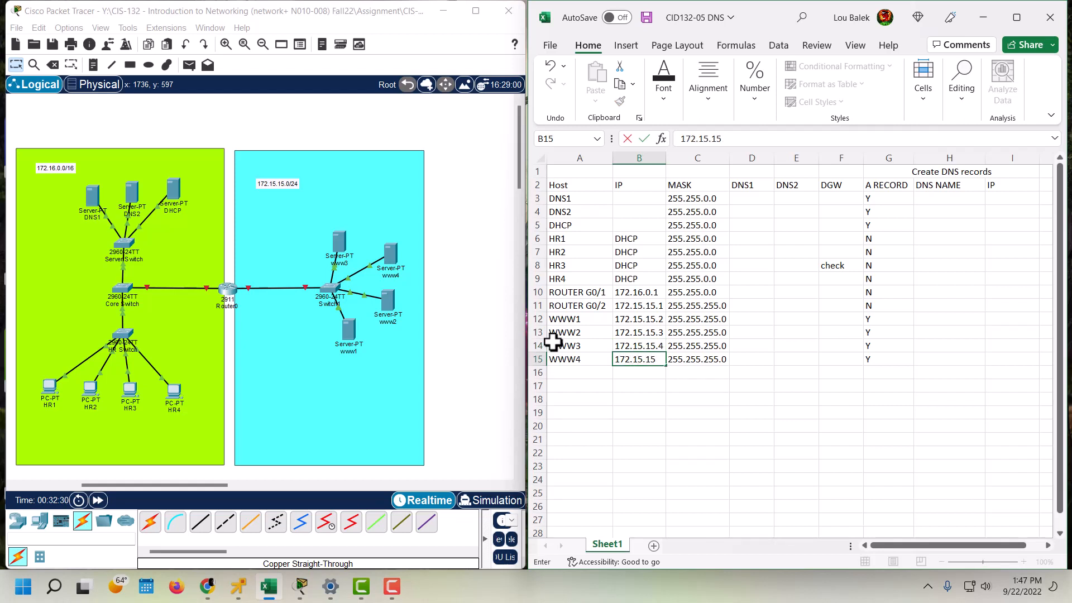
text(.5)
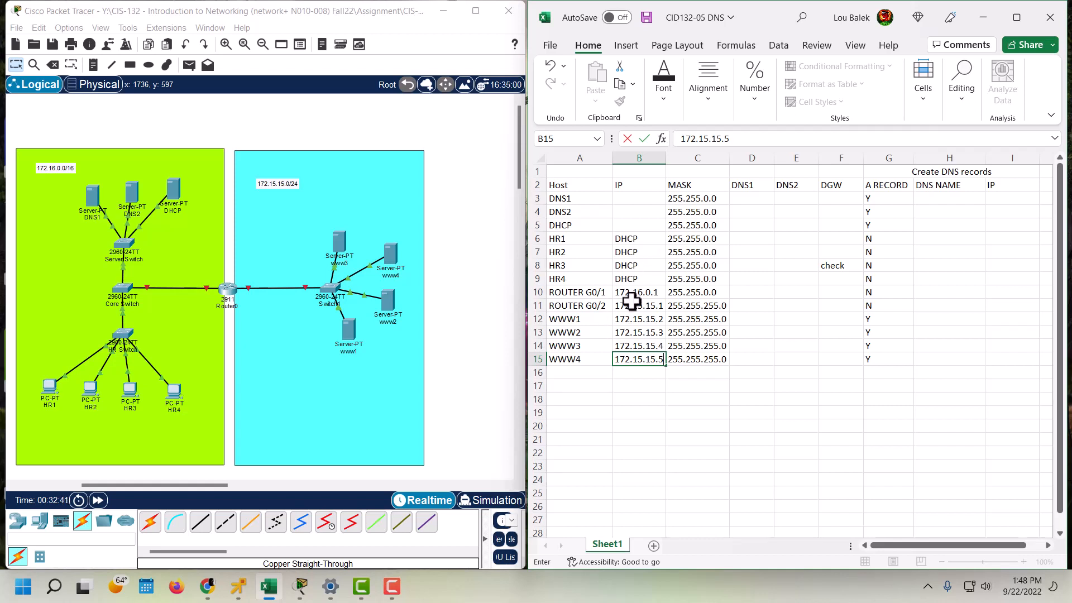
mouse_move(667, 294)
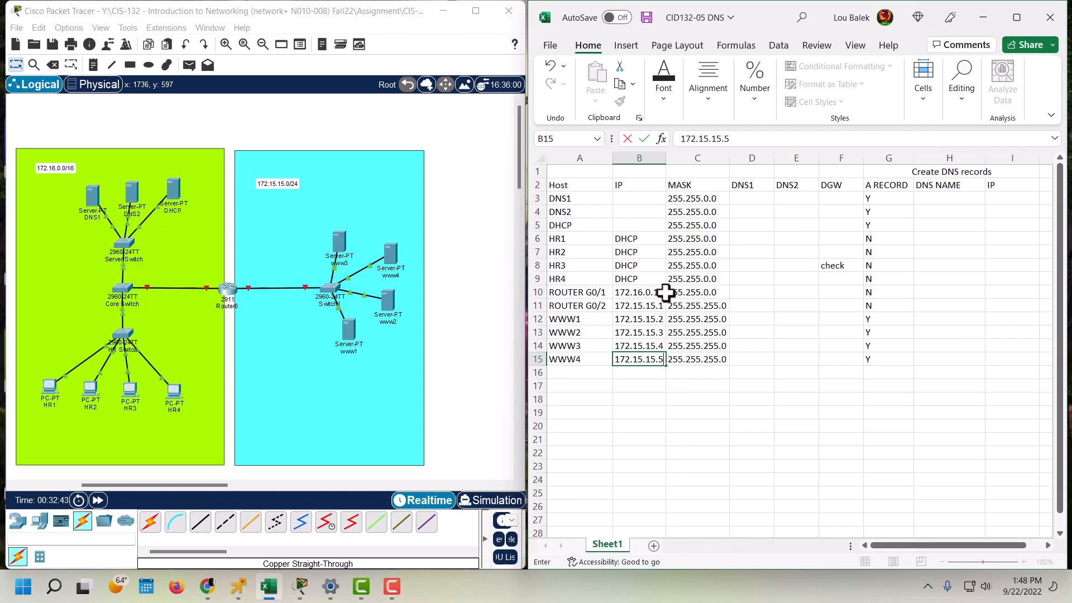
mouse_move(184, 261)
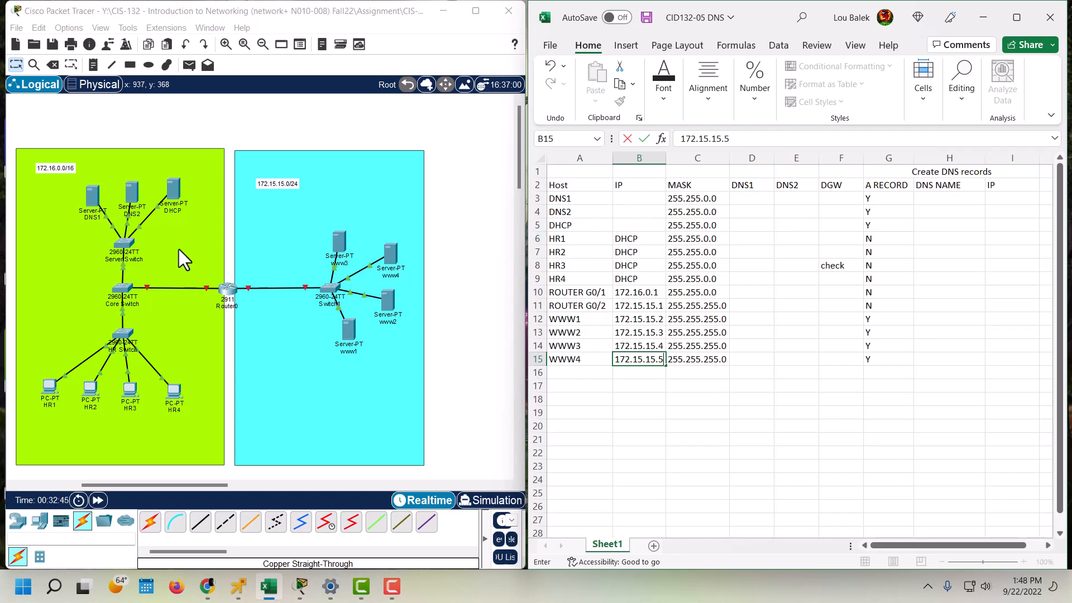
mouse_move(208, 380)
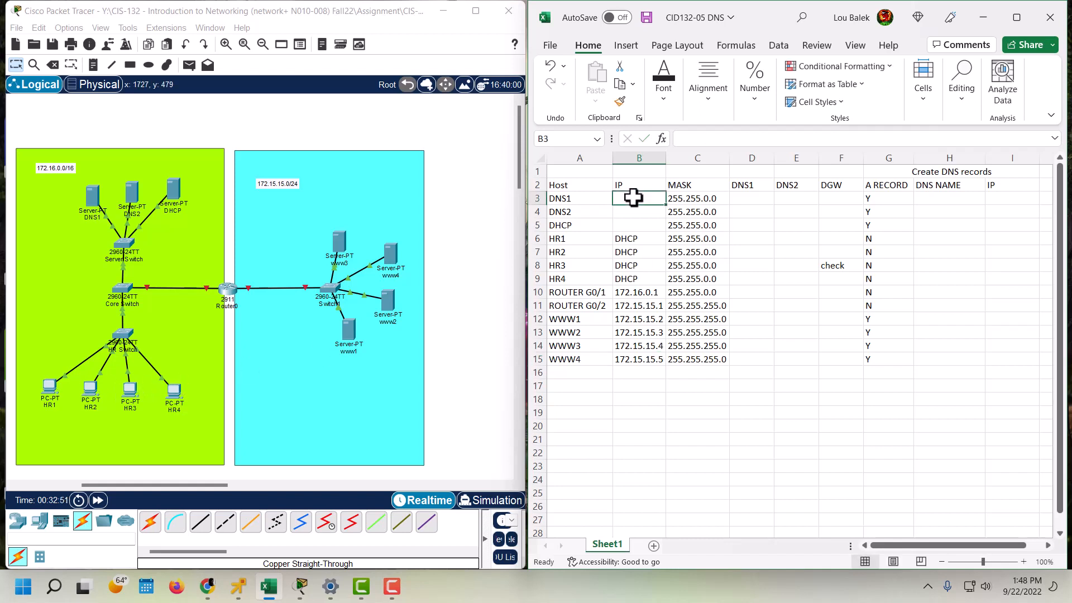
- Enter IPs 172.16.0.10, 172.16.0.11 and 172.16.0.20 for DNS1, DNS2 and DHCP
text(1)
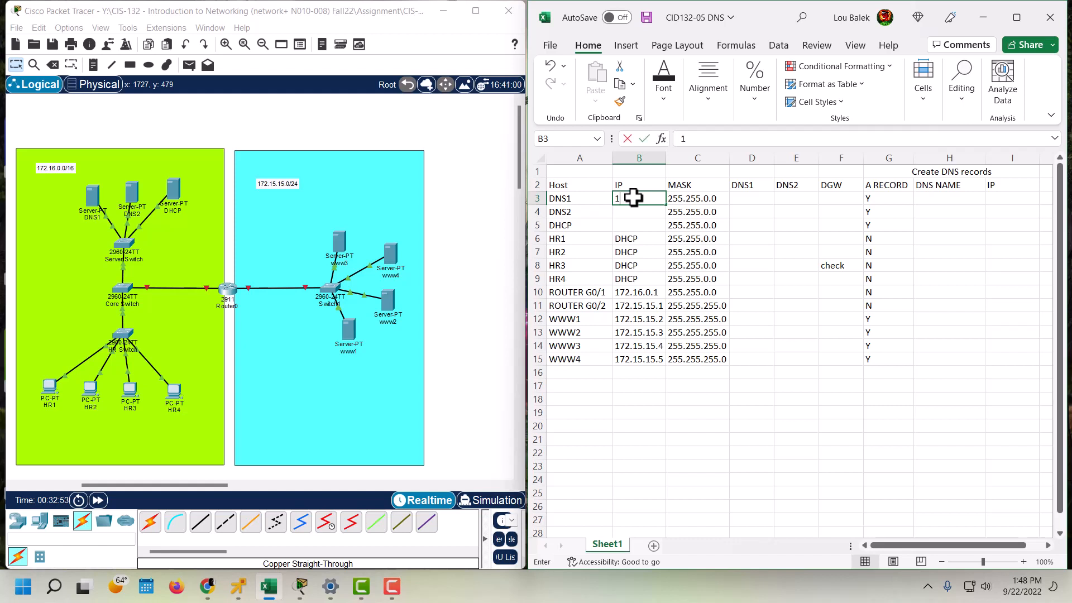
text(7)
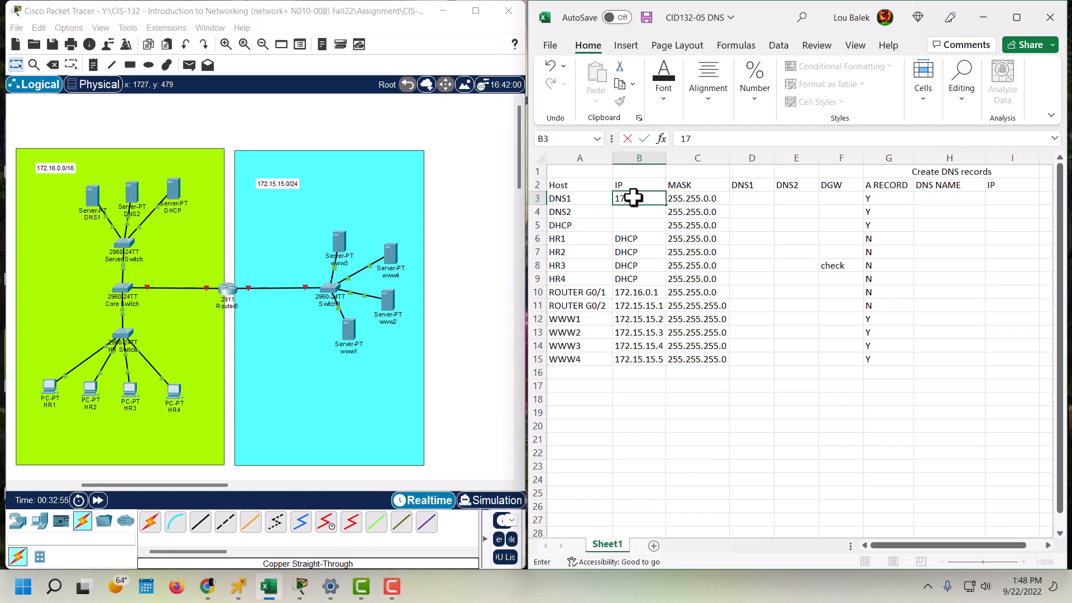
text(2.)
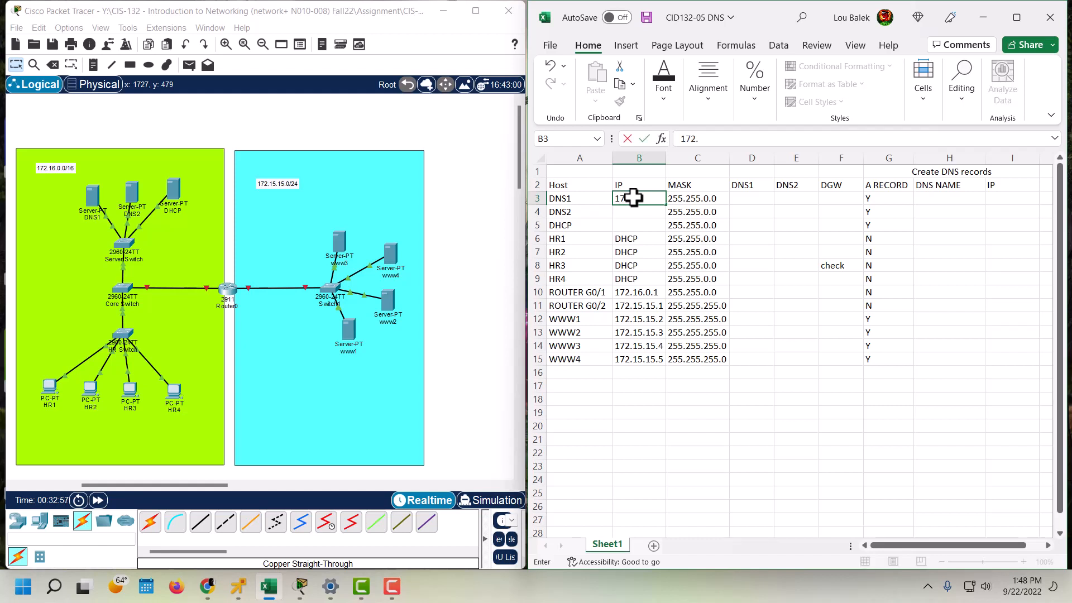
text(16.)
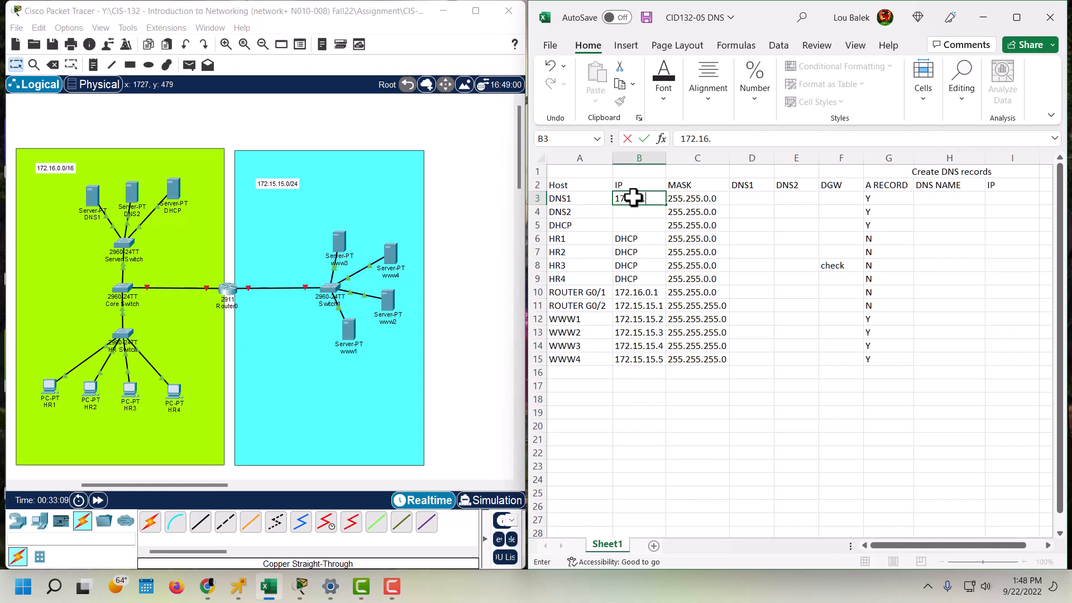
text(0.10)
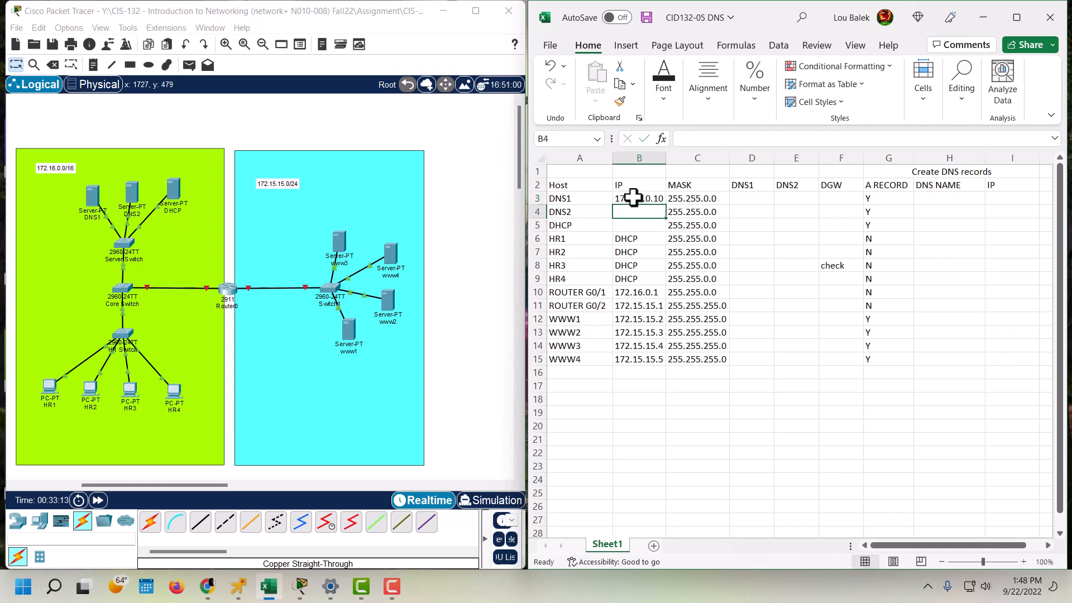
text(172.16.0.10)
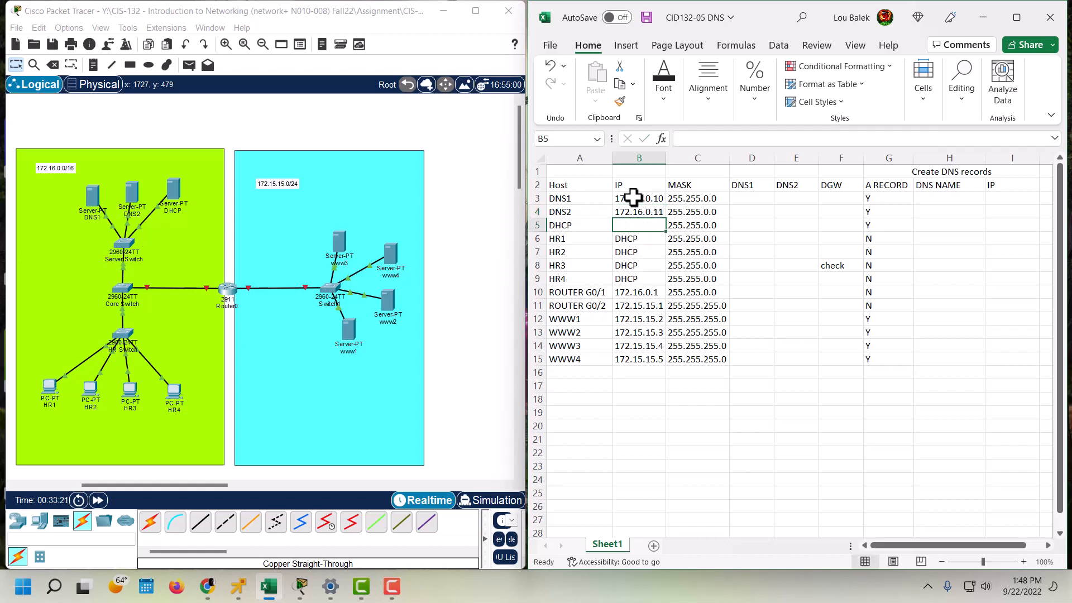
text(172.16.0.20)
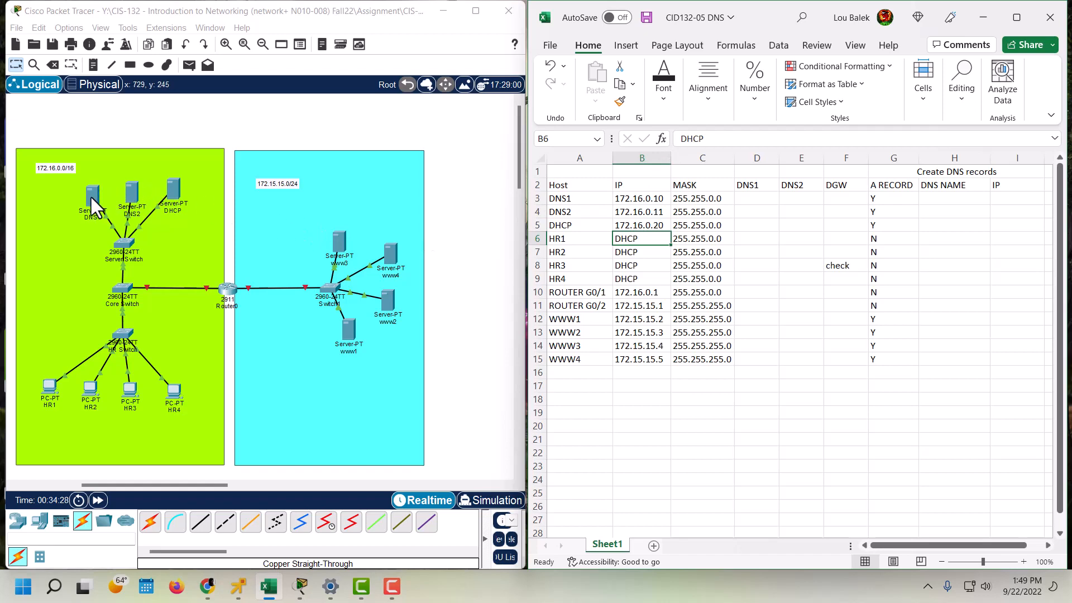
- Give DNS1 static IPv4 172.16.0.10 with mask 255.255.0.0 in IP Configuration
double_click(91, 199)
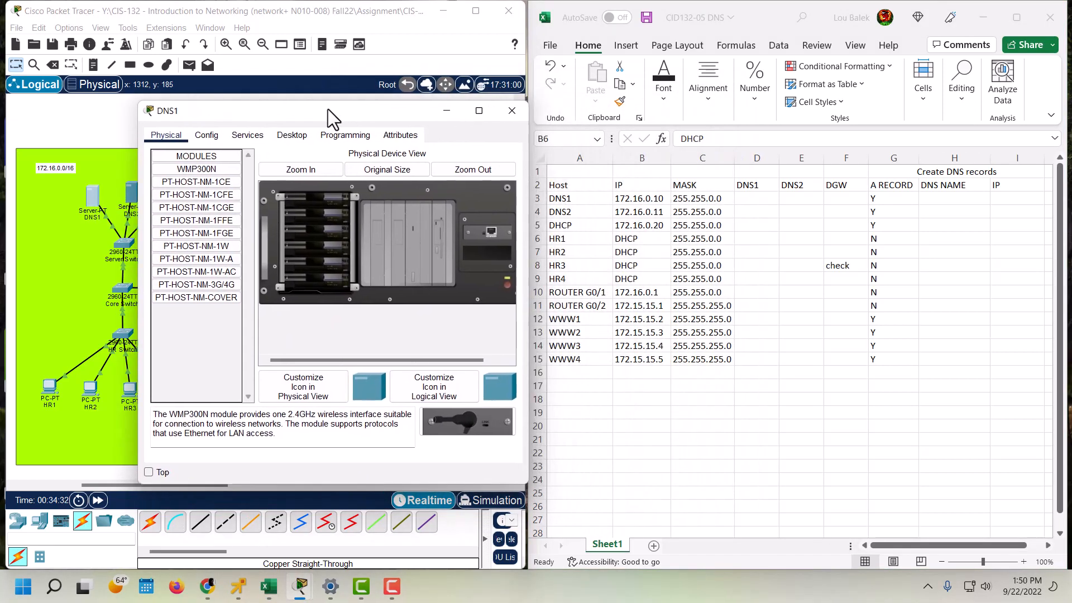
click(287, 135)
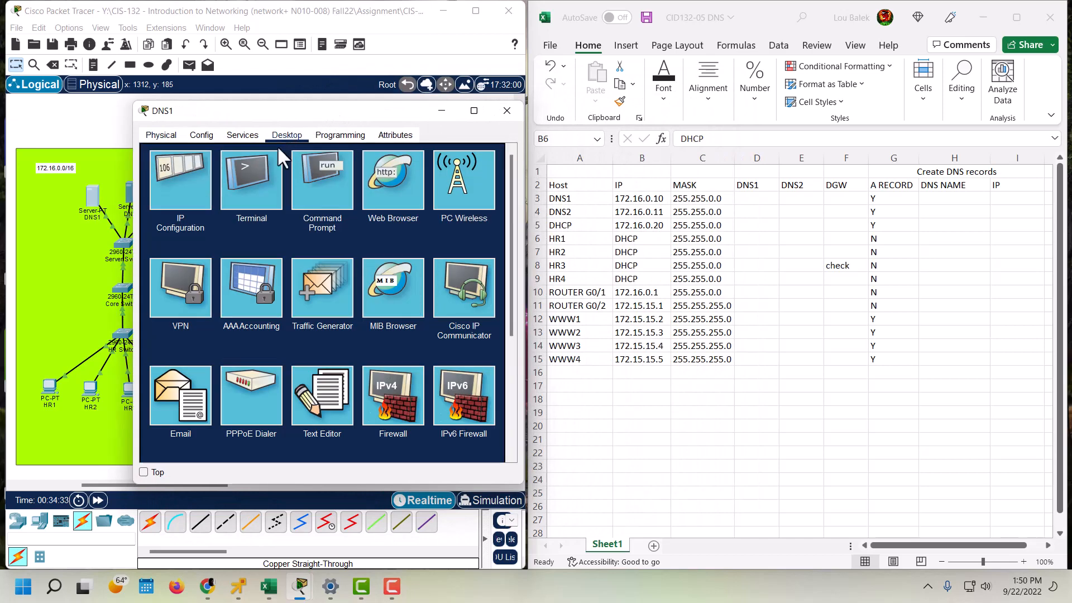
click(180, 179)
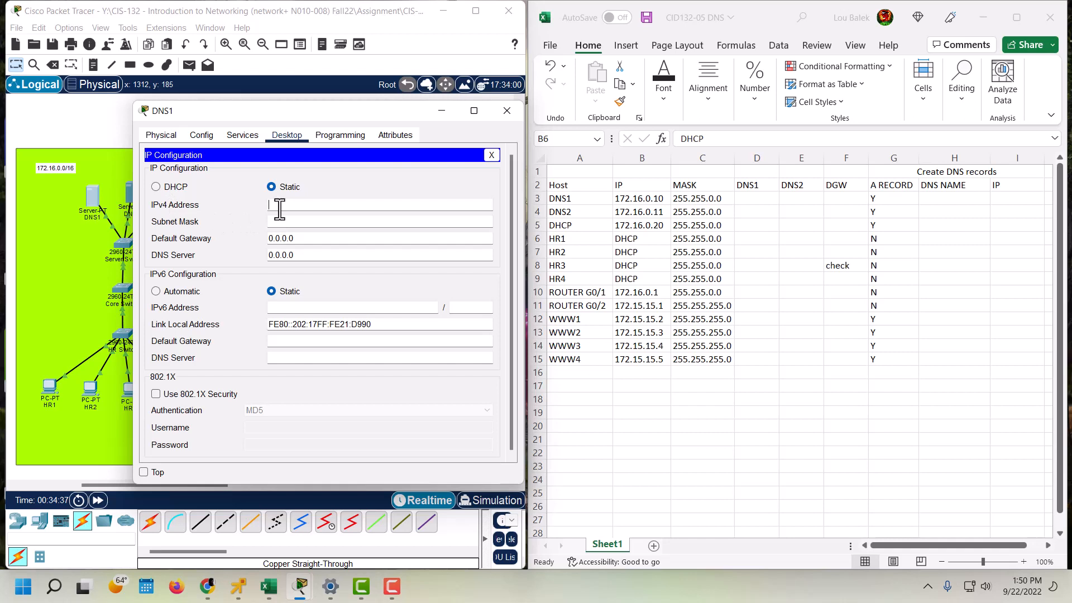
text(17)
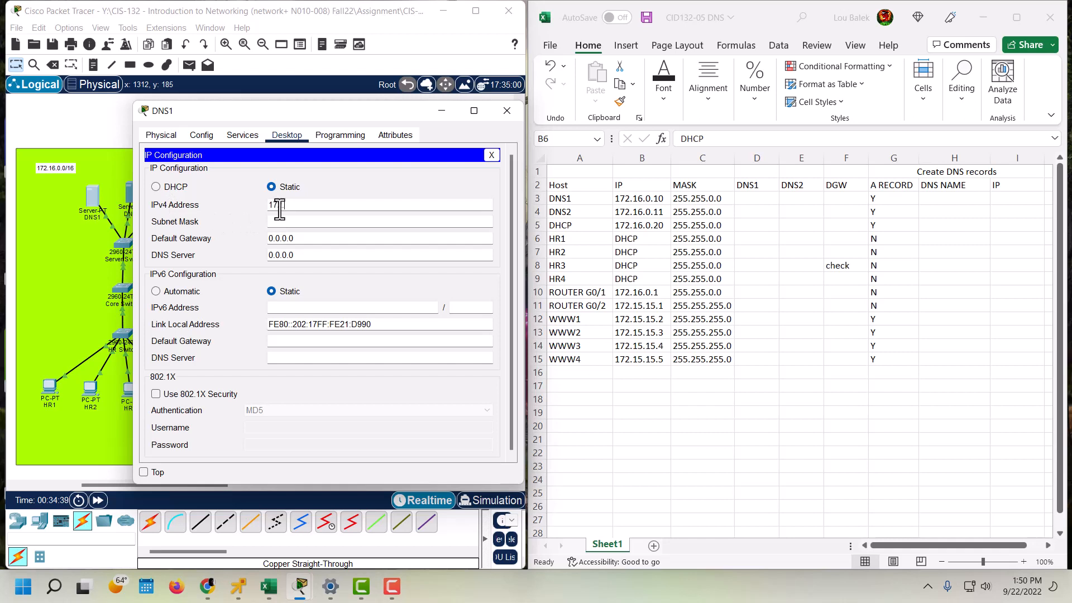
text(.16.1.)
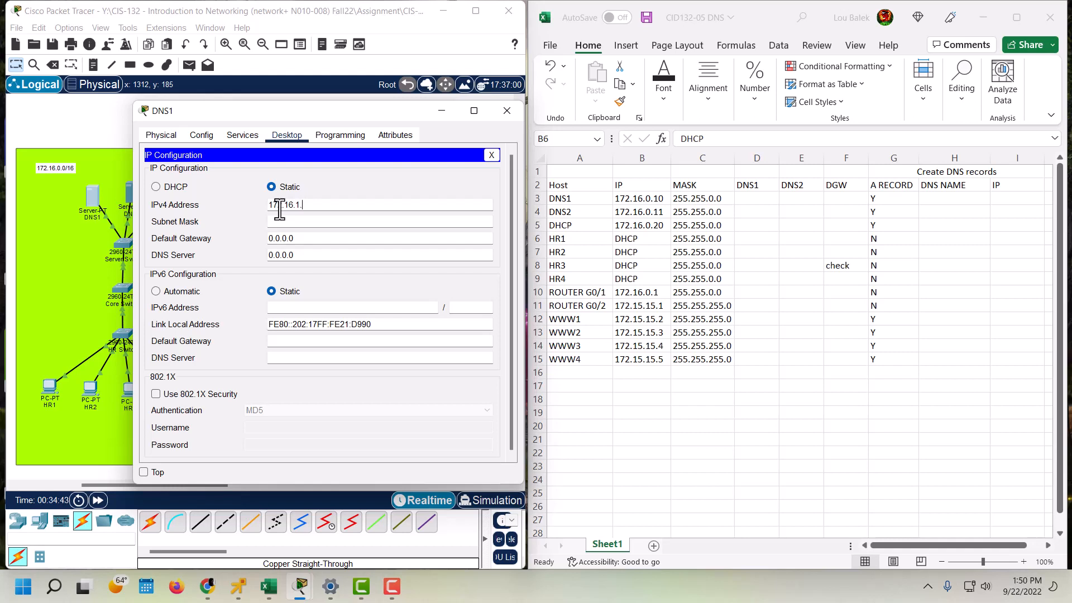
text(10)
click(380, 238)
text(17)
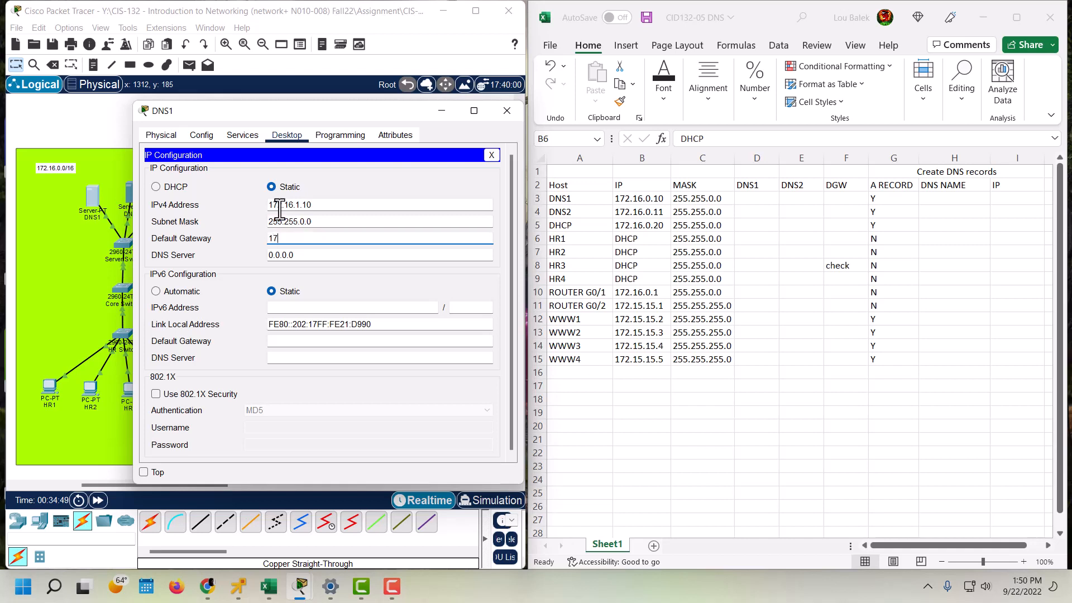
- Set DNS1's gateway to 172.16.0.1 and DNS server to 172.16.0.10
text(2.16.)
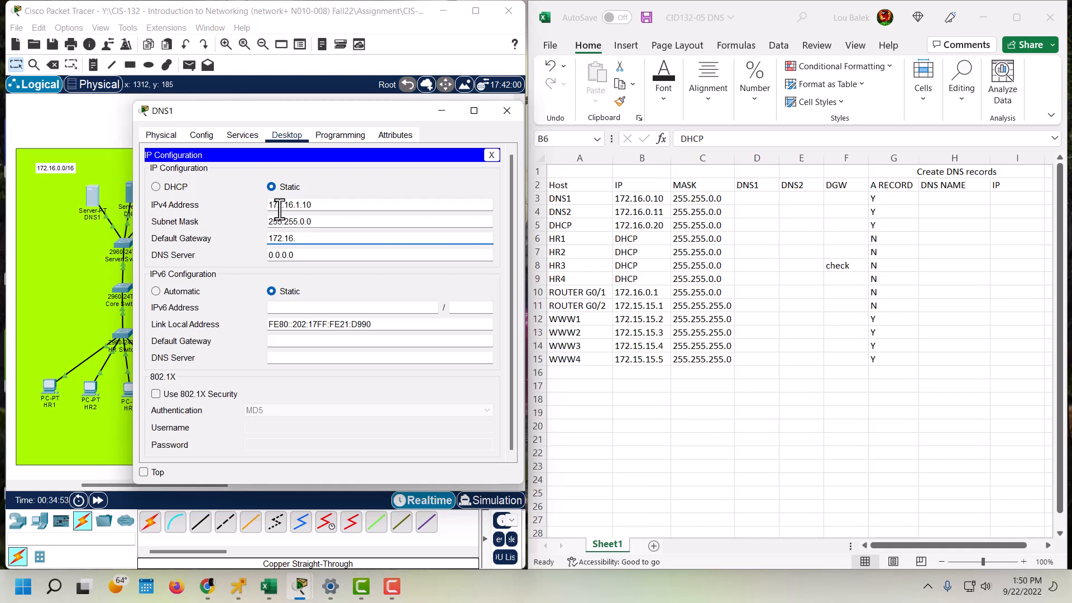
text(0.)
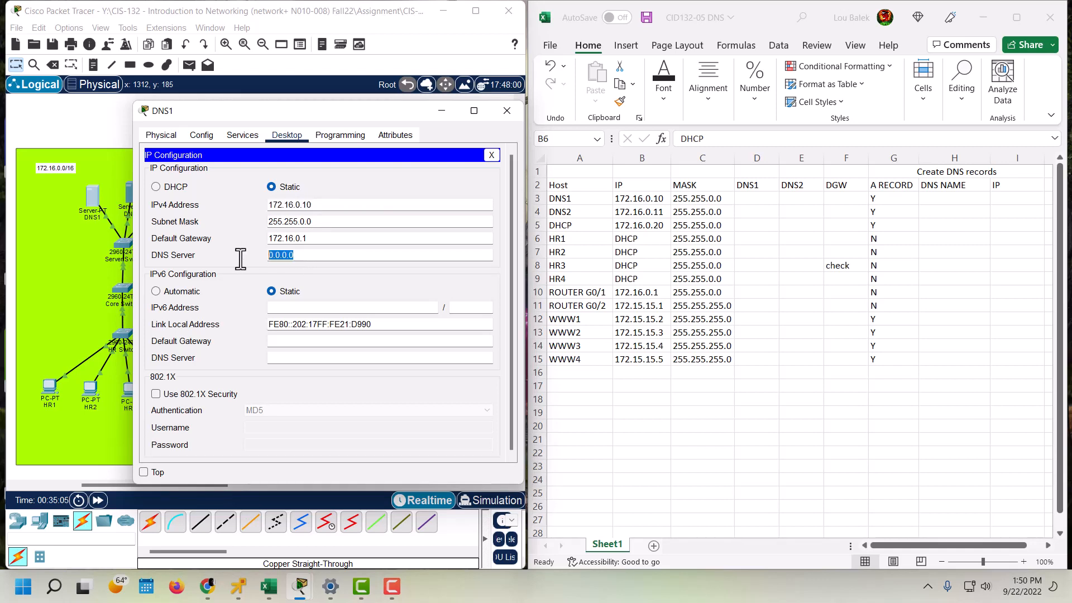
text(172.16.0.10)
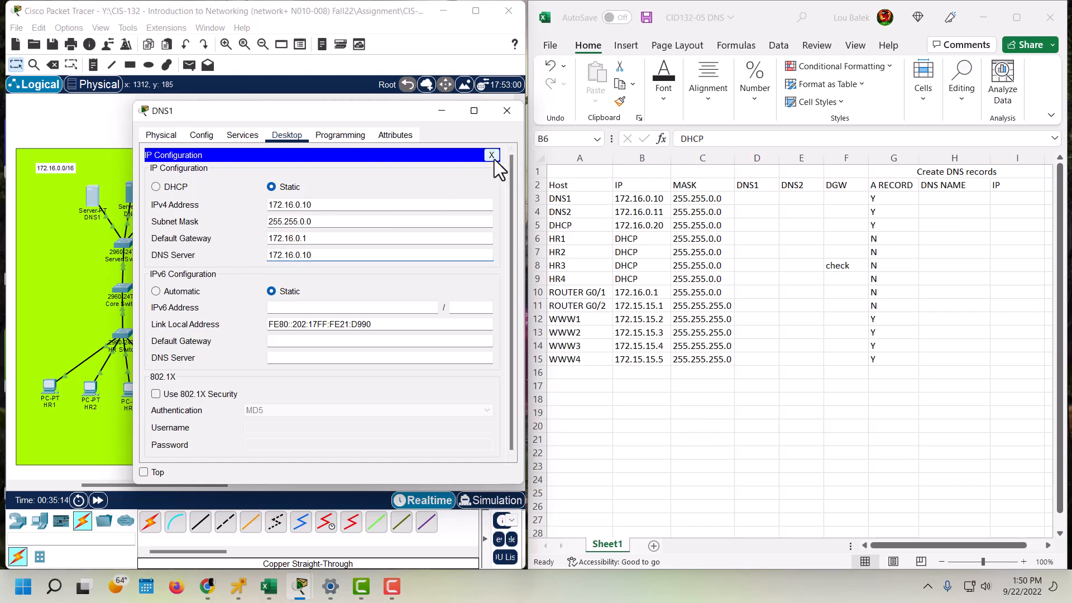
click(491, 154)
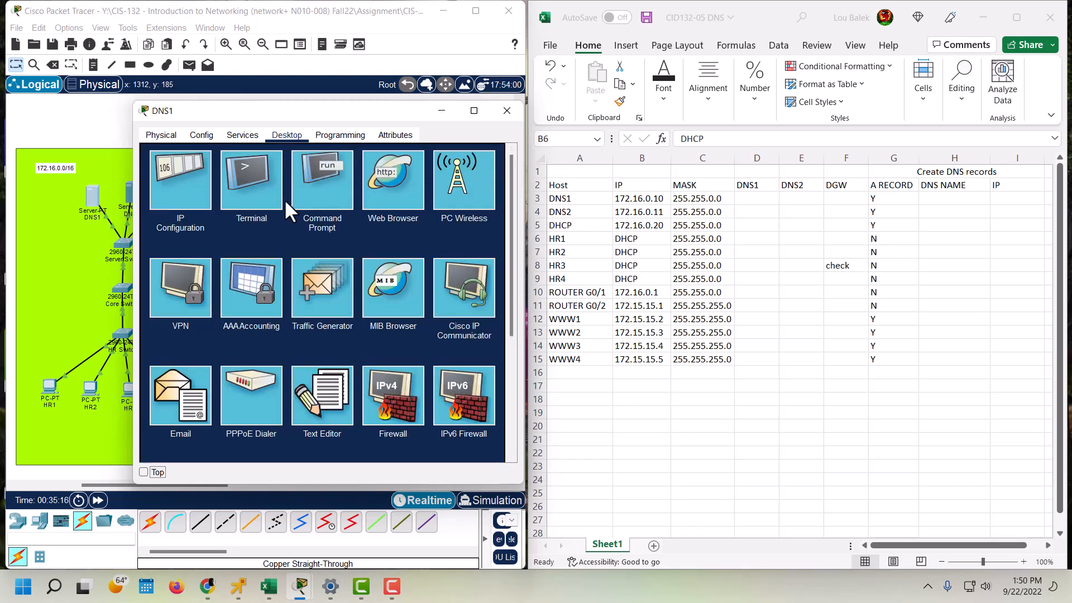
- Give DNS2 static IPv4 172.16.0.11 with mask 255.255.0.0 in IP Configuration
click(506, 110)
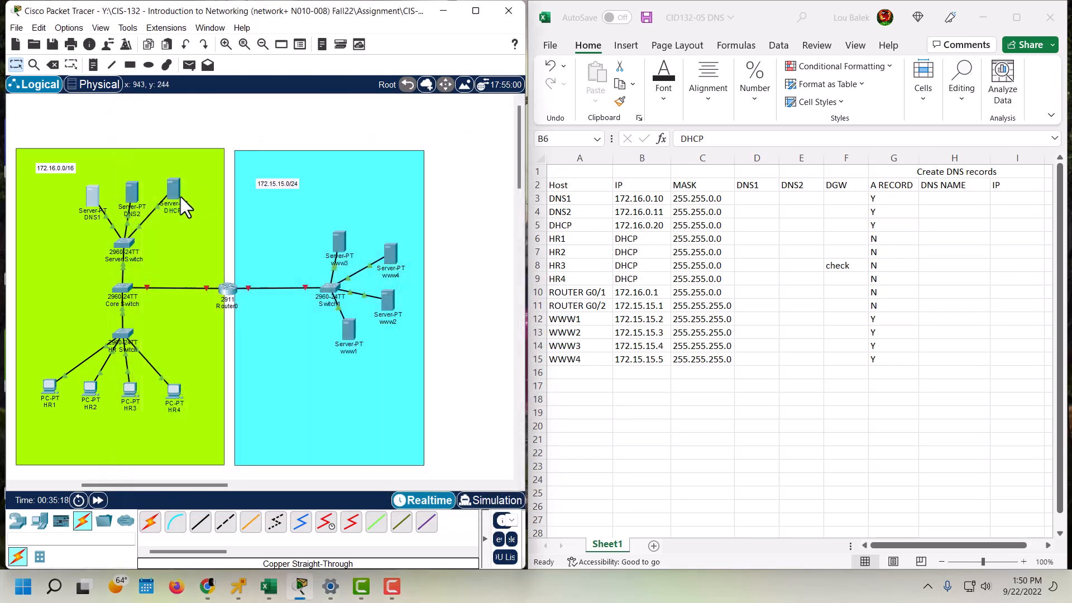
double_click(132, 195)
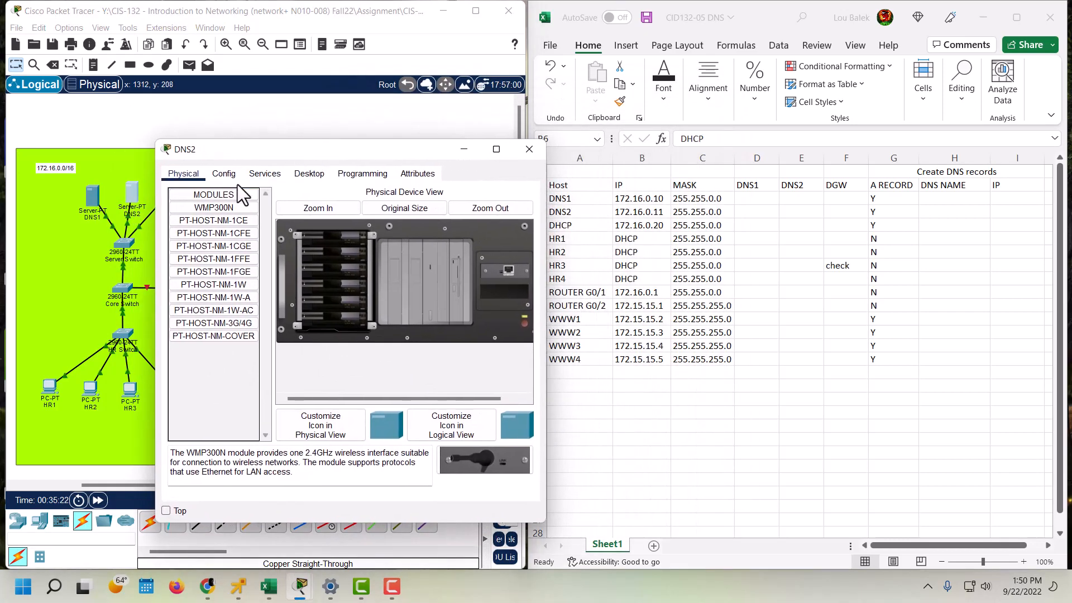
click(308, 173)
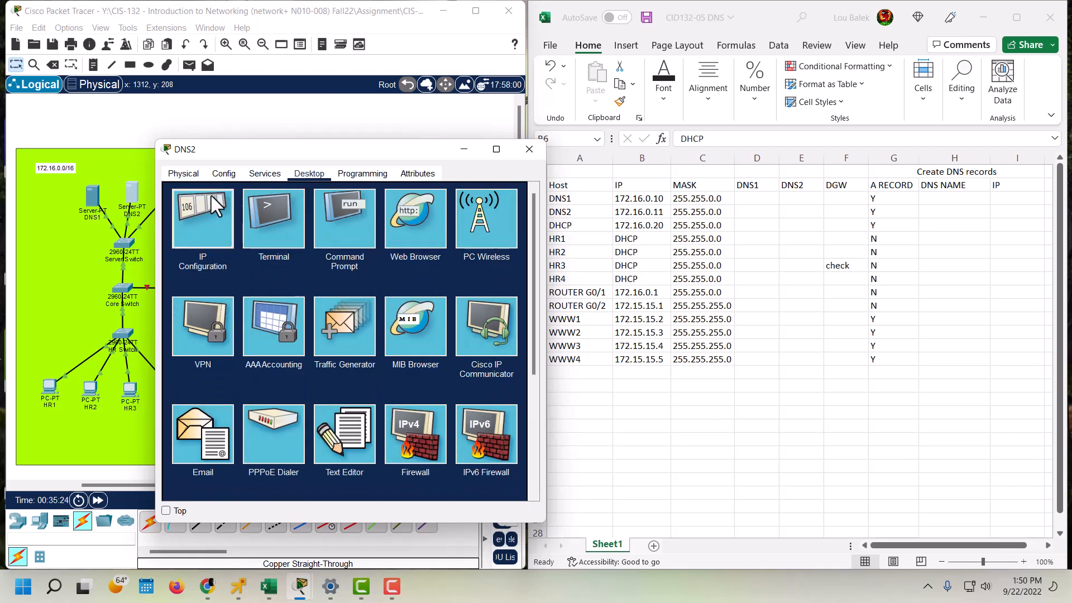
click(203, 219)
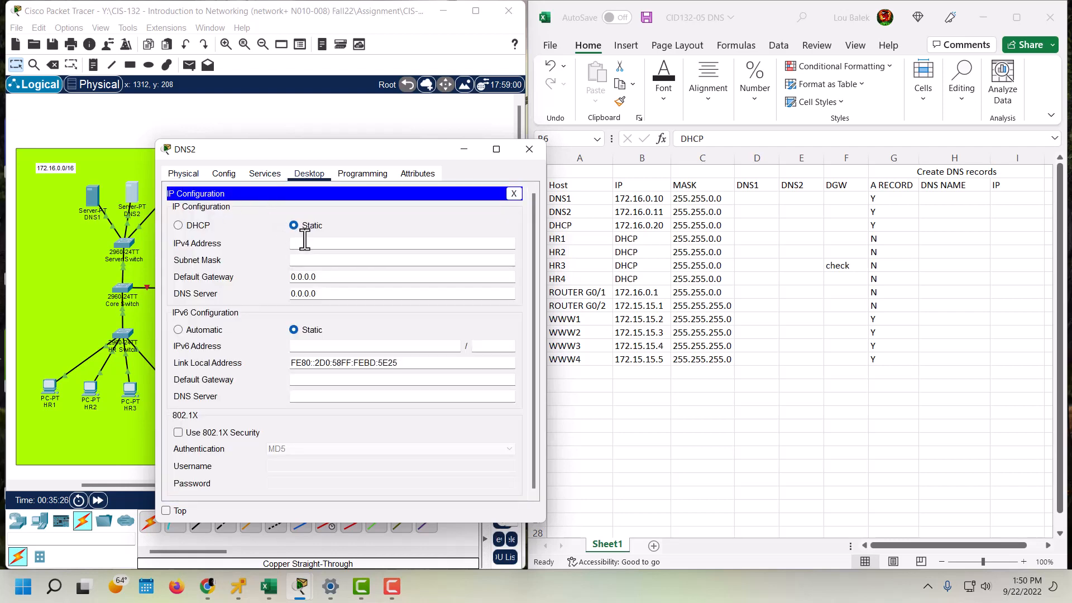
text(172.16.)
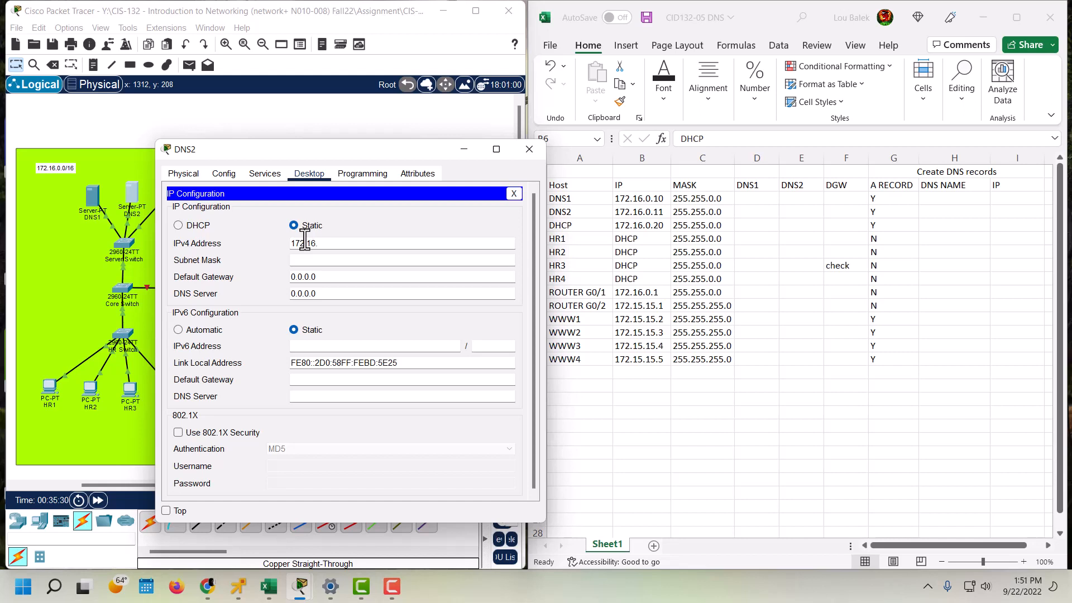
text(0.)
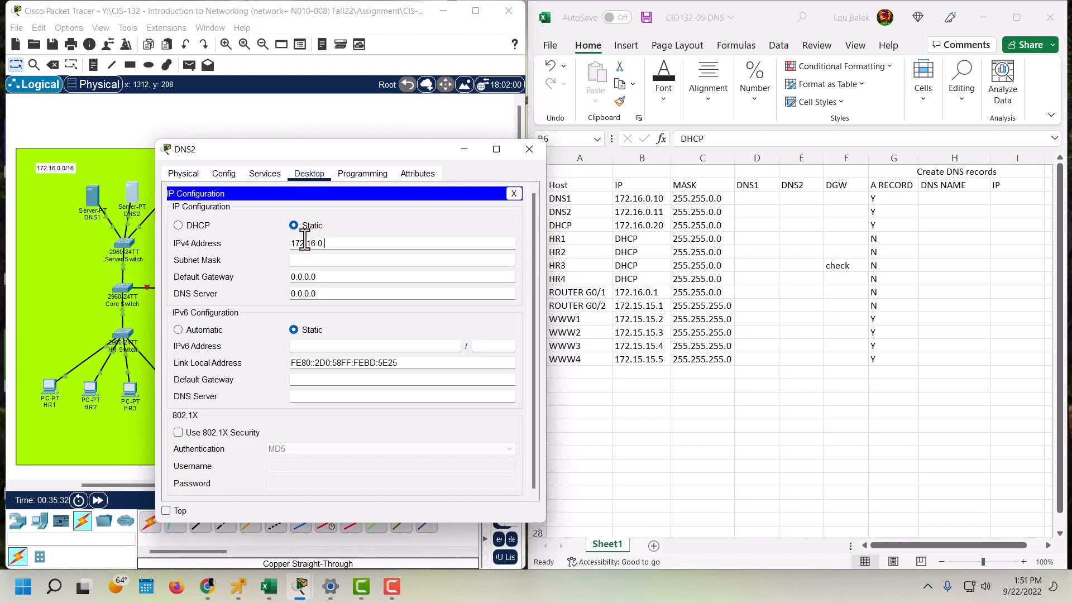
text(11)
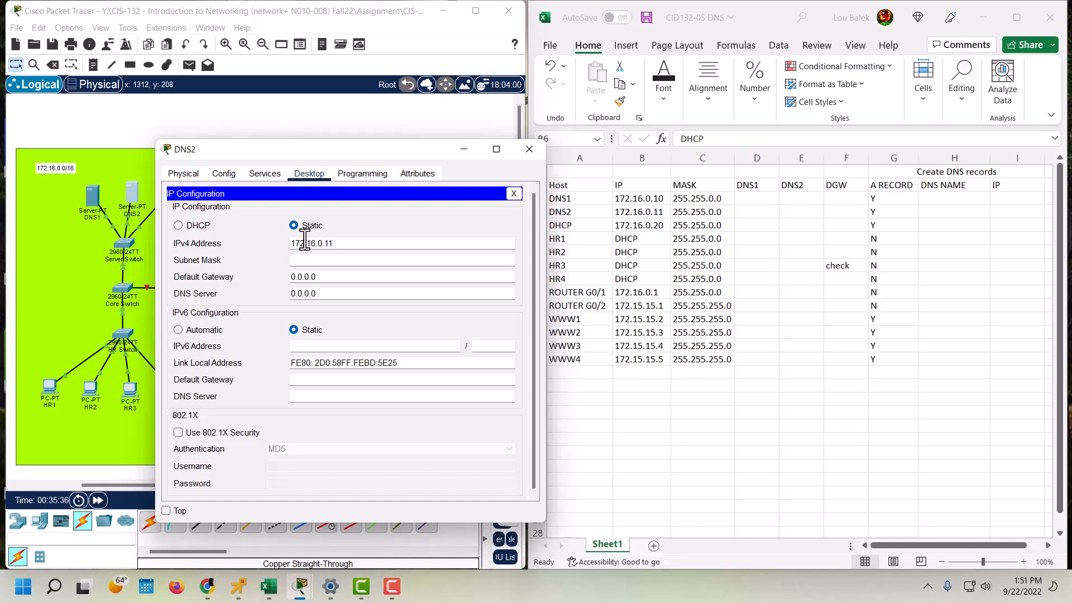
- Set DNS2's gateway to 172.16.0.1 and DNS server to 172.16.0.11, then close it
click(401, 276)
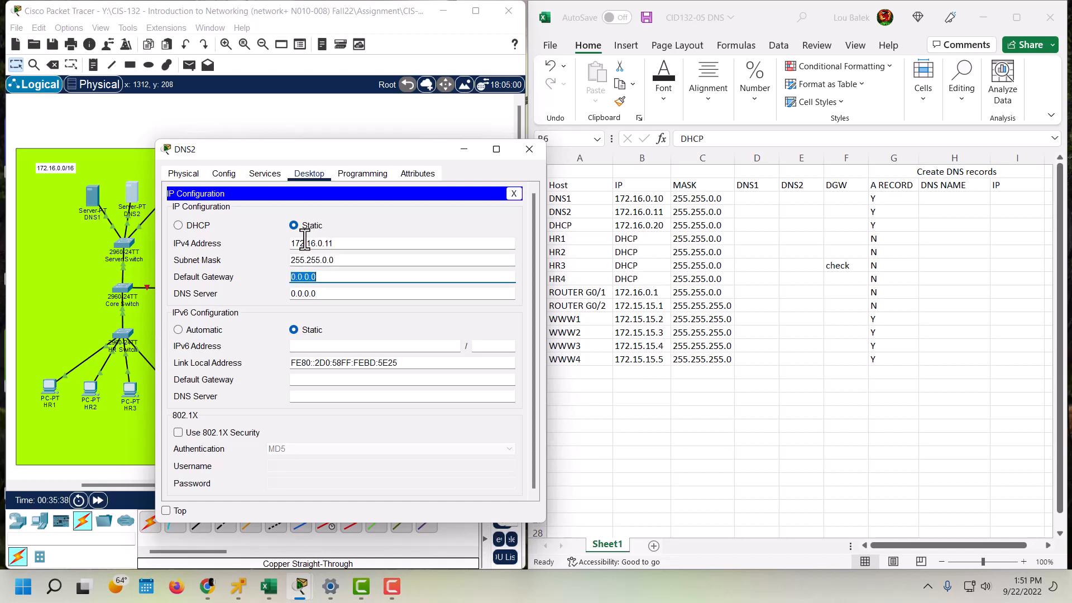
text(1)
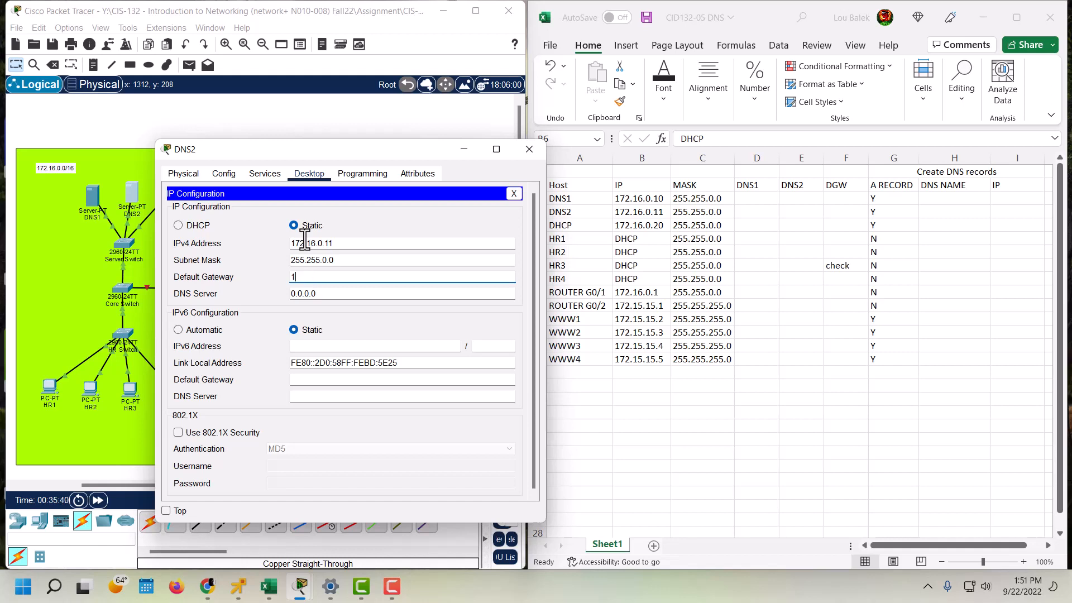
text(72.1)
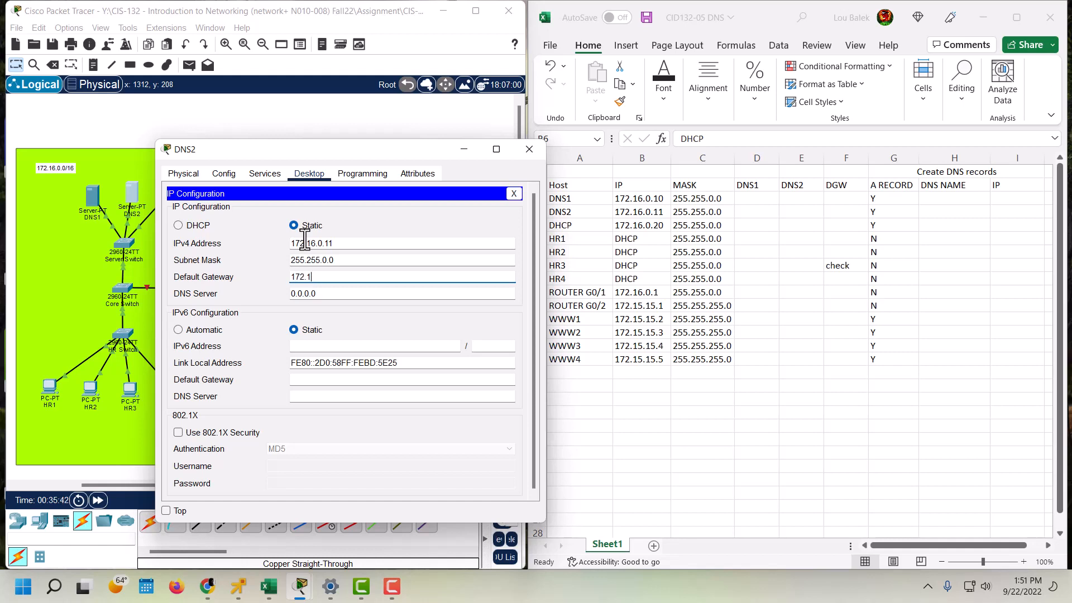
text(6.0.)
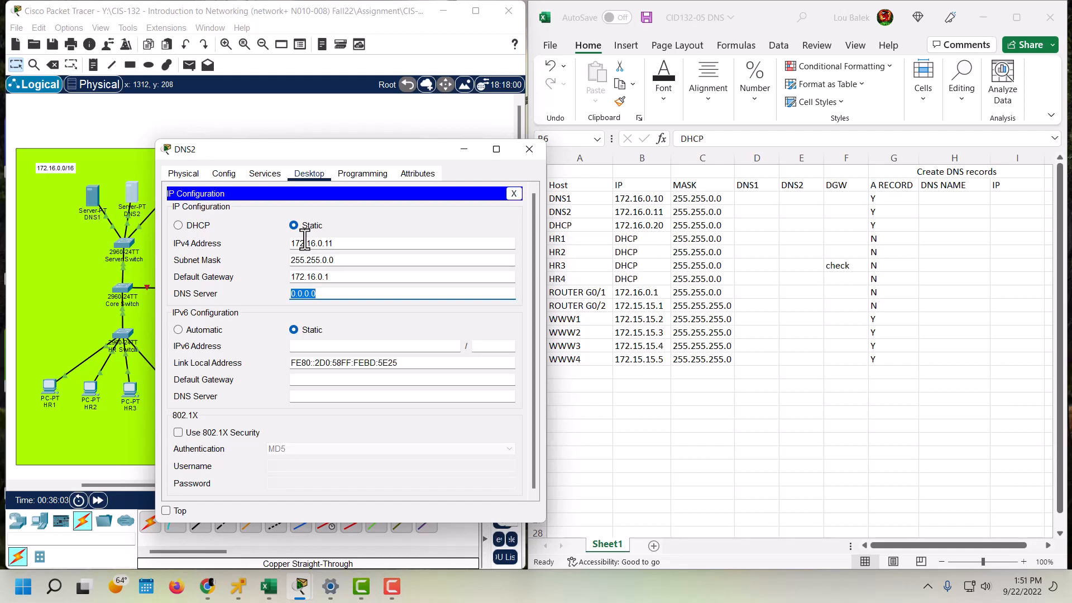
text(172)
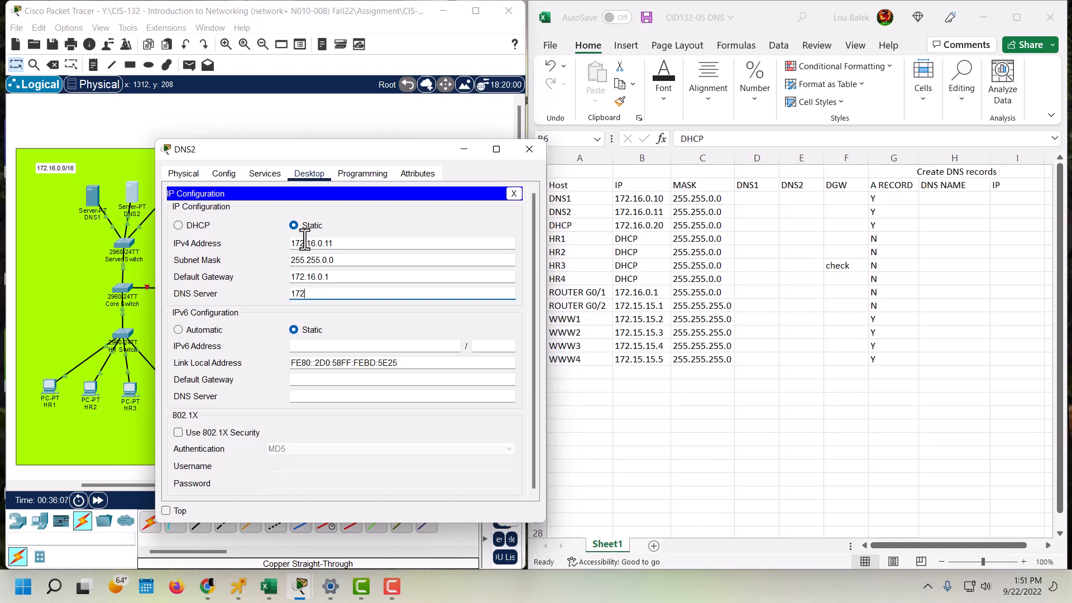
text(.16.)
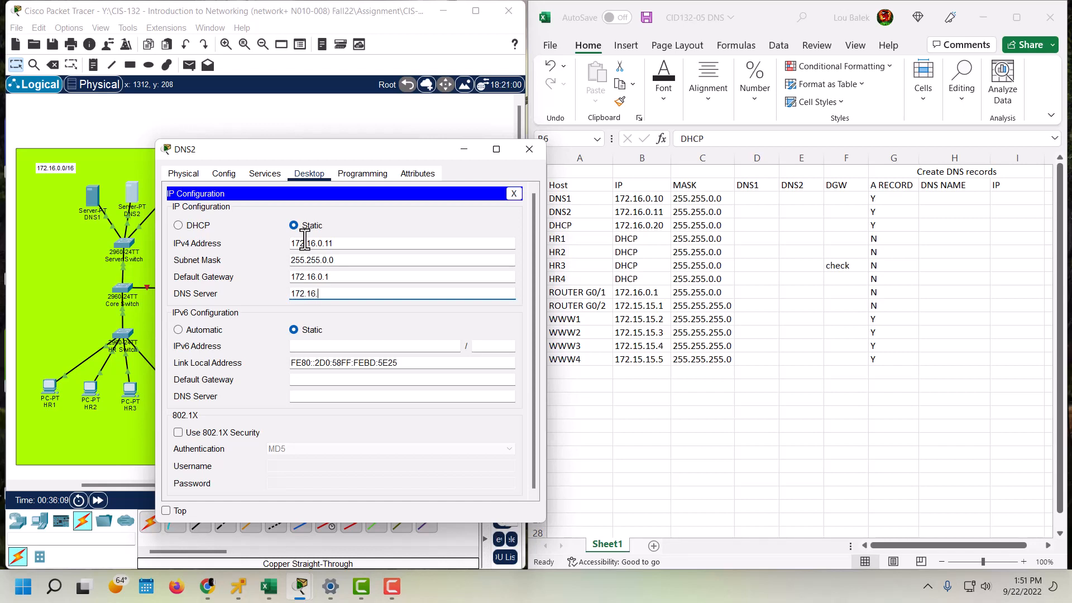
text(0.11)
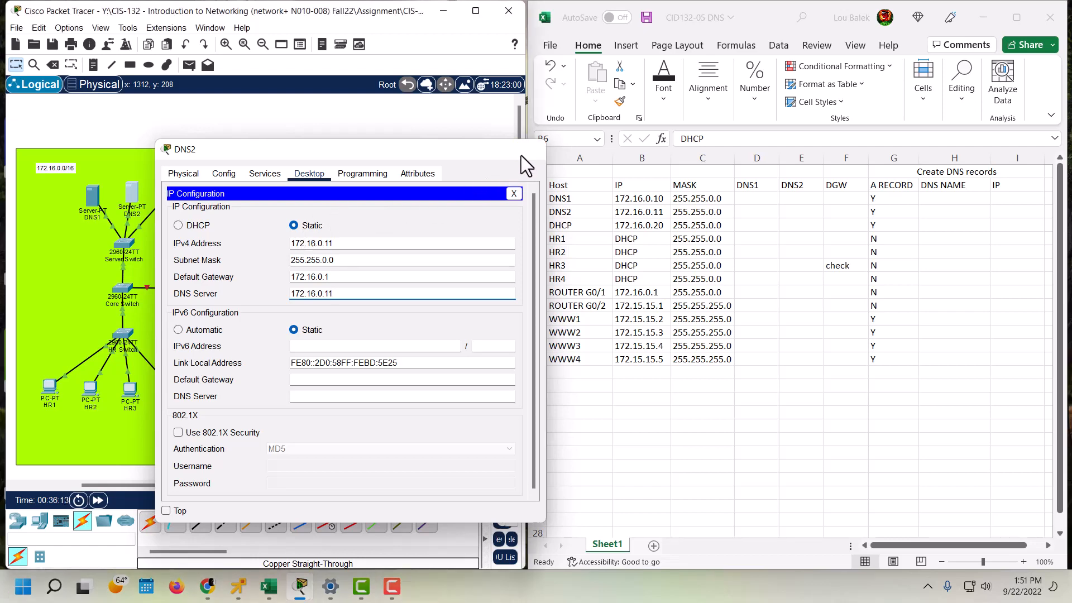
click(513, 194)
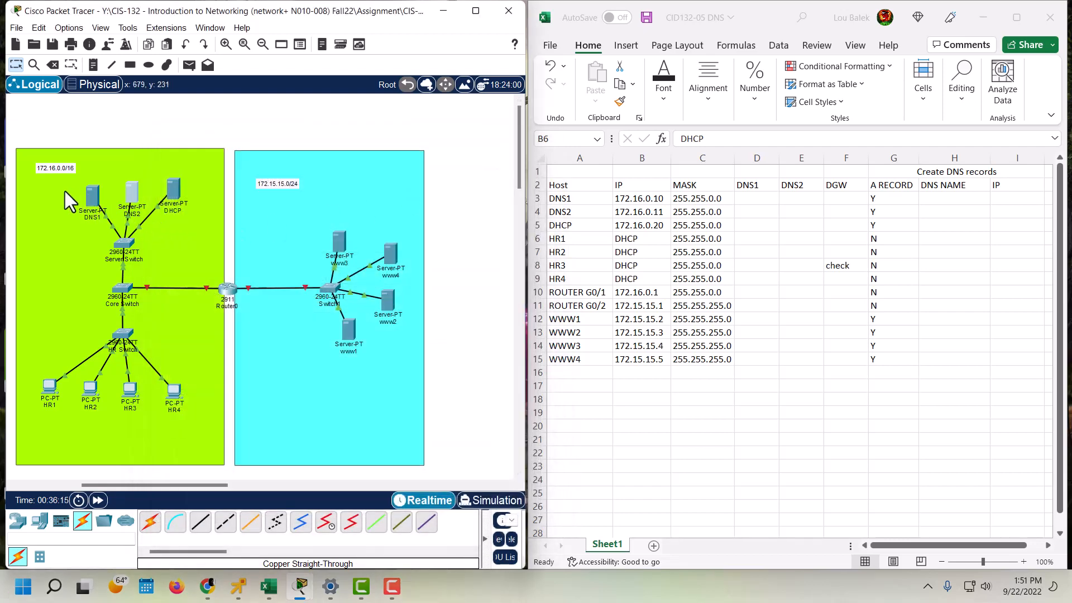
mouse_move(194, 212)
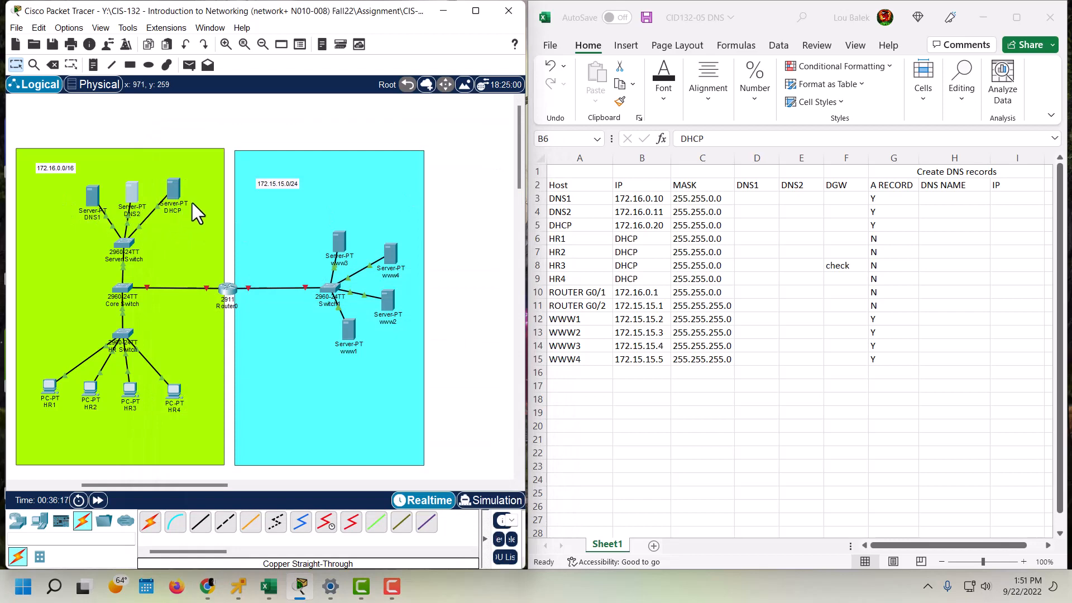
mouse_move(172, 191)
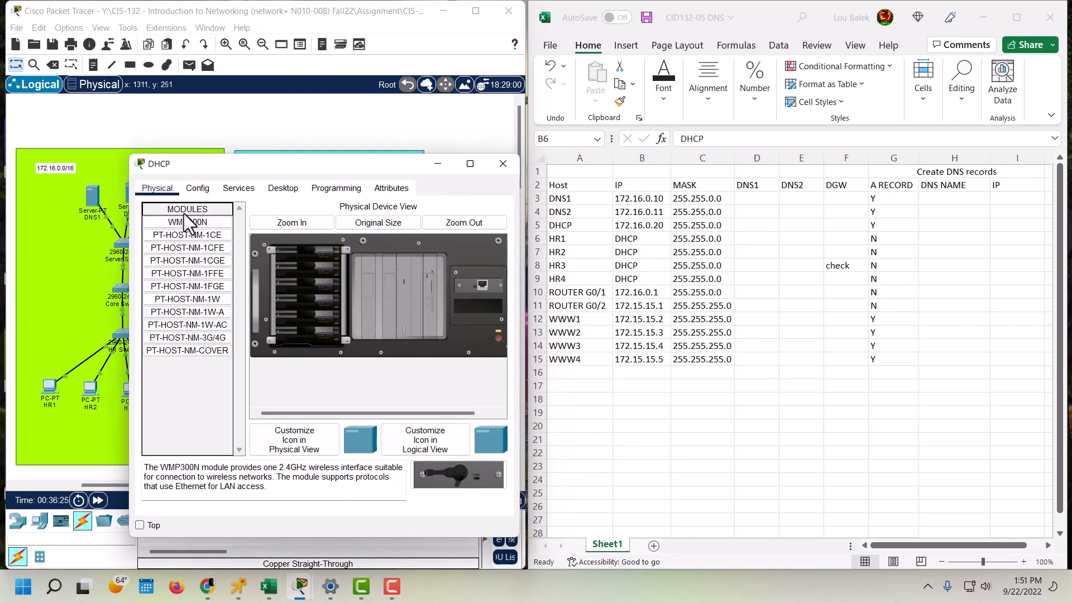
- Give the DHCP server static IPv4 172.16.0.20, mask 255.255.0.0 and gateway 172.16.0.1
click(283, 187)
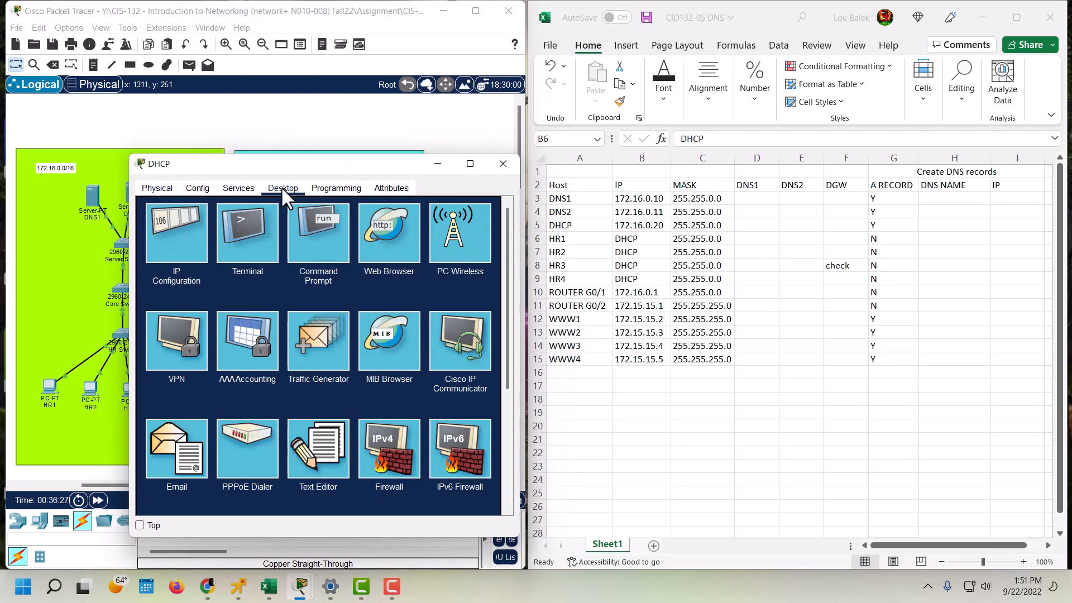
click(175, 233)
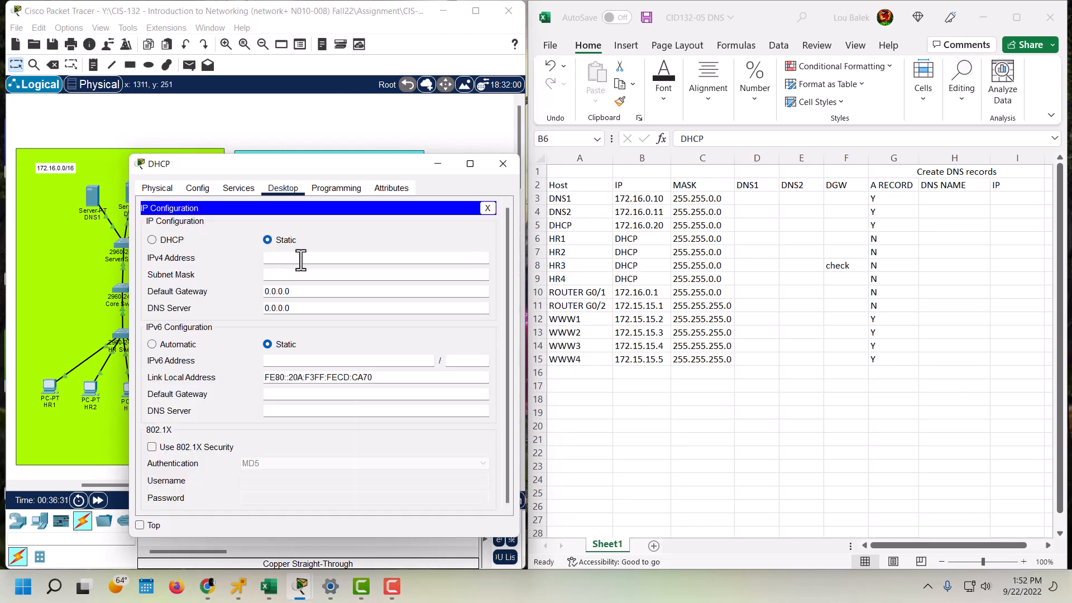
text(17)
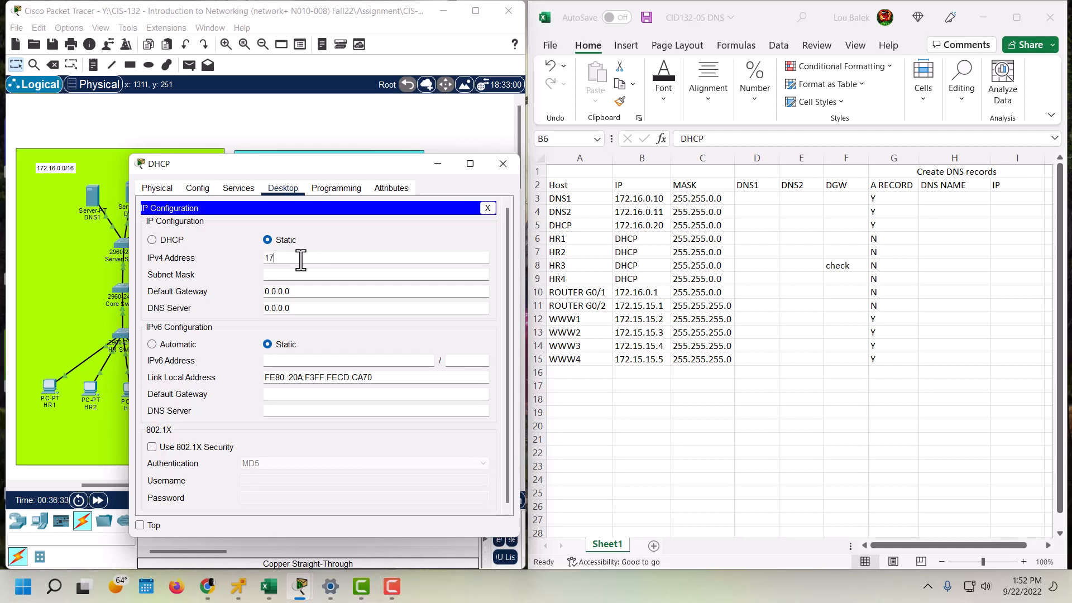
text(2.16.0.20)
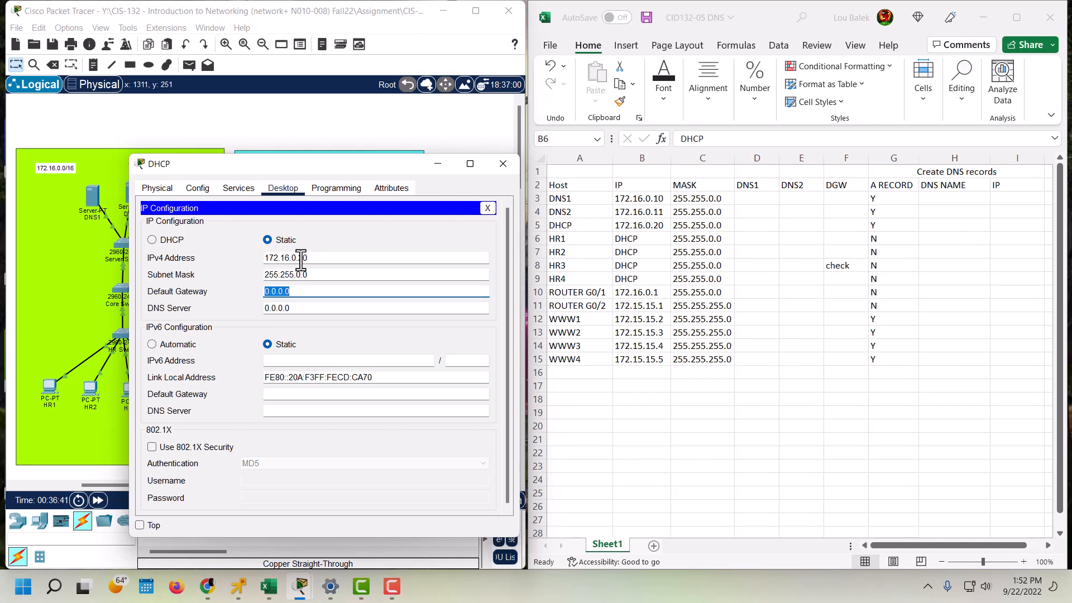
text(172.)
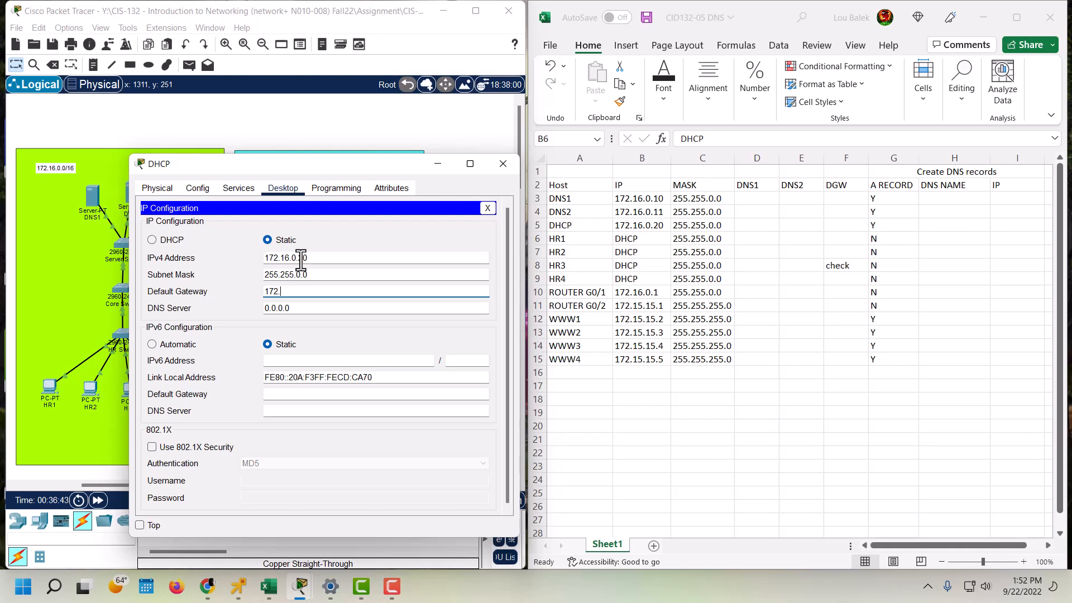
text(16.0.)
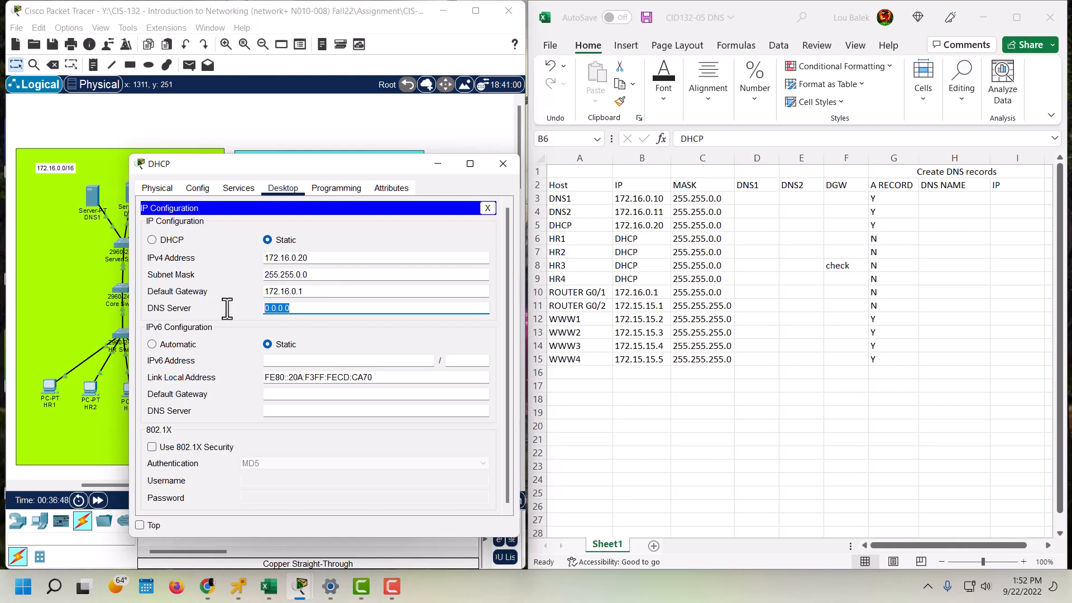
- Set the DHCP server's DNS to 172.16.0.11 and close its window
text(172.)
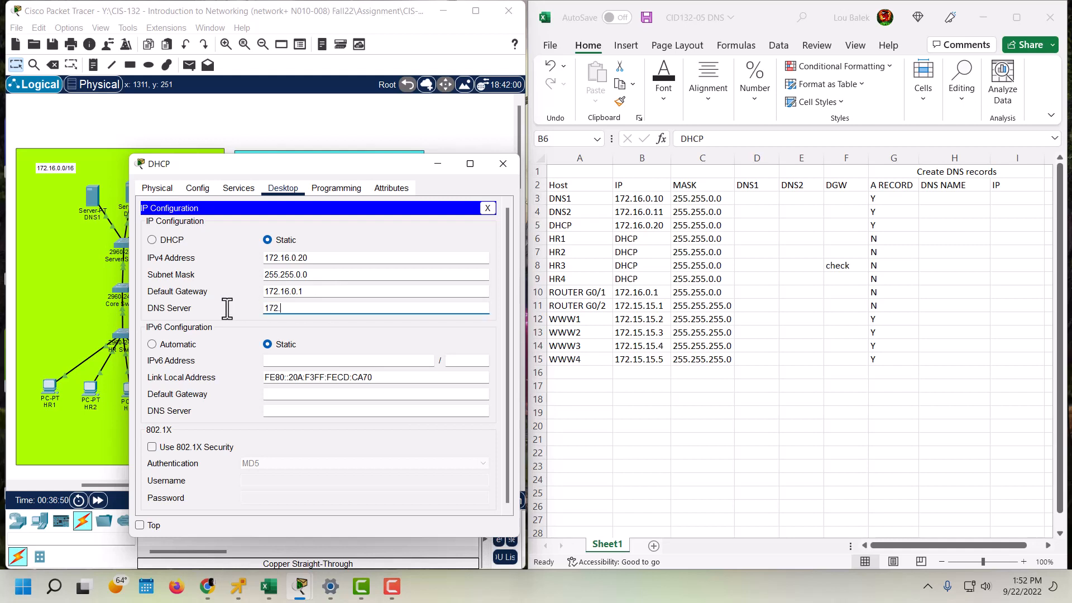
text(16.0.)
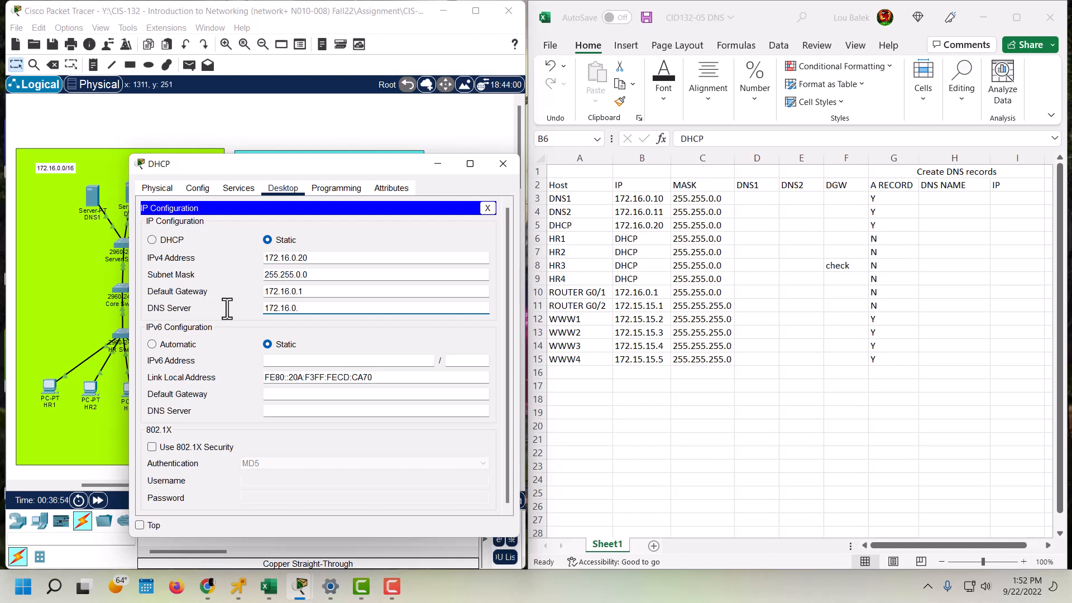
text(11)
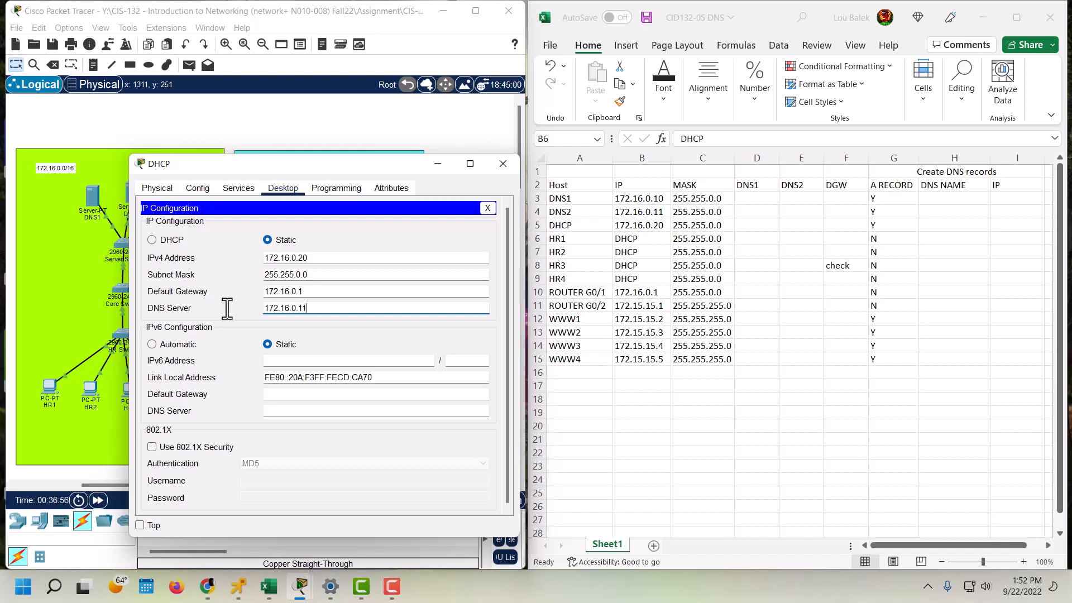
mouse_move(465, 273)
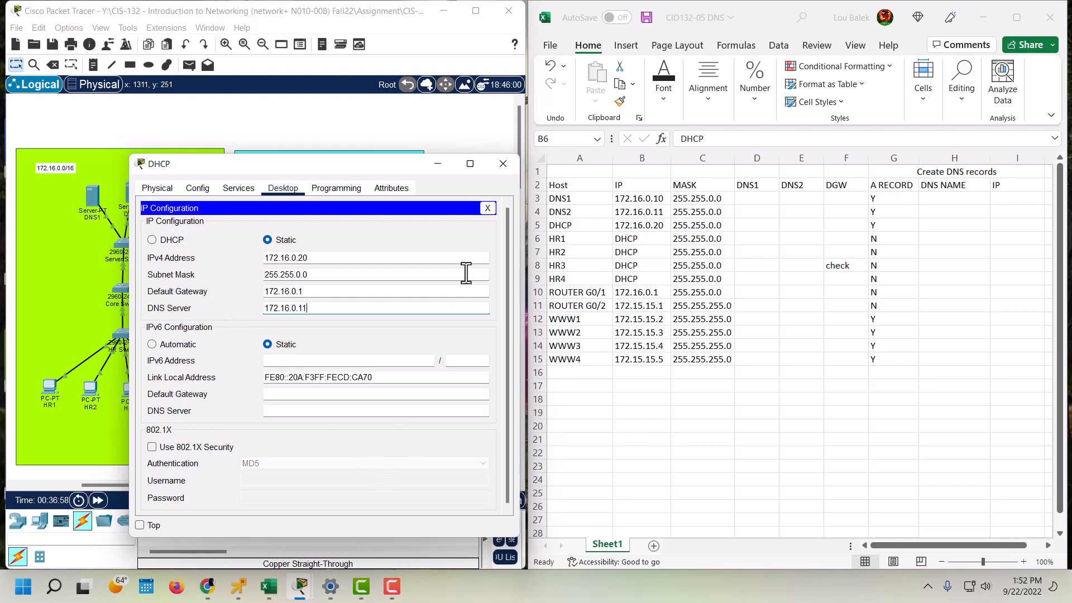
click(503, 163)
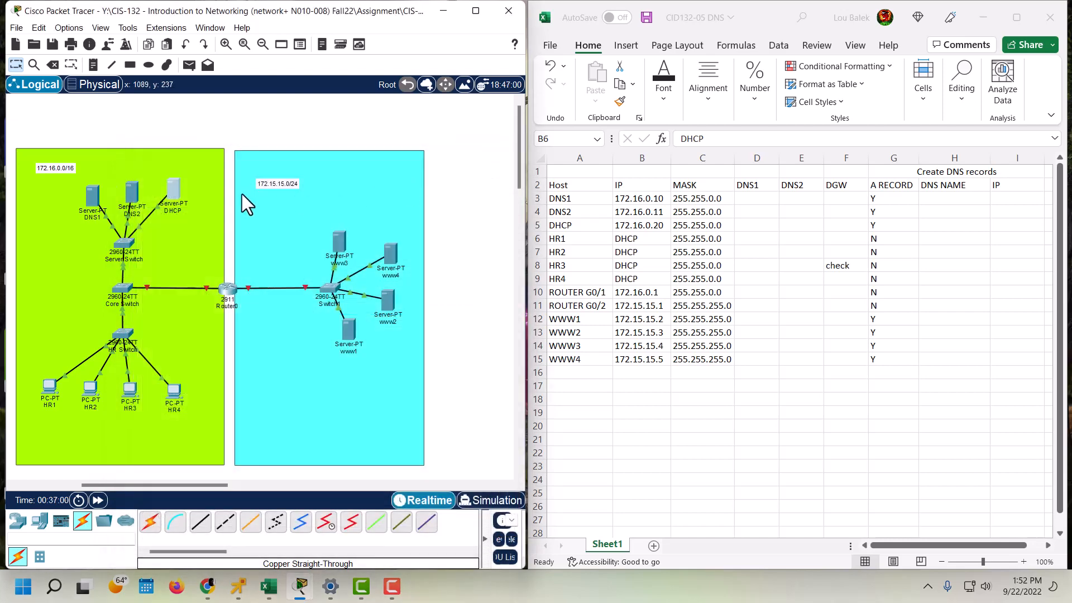
mouse_move(216, 209)
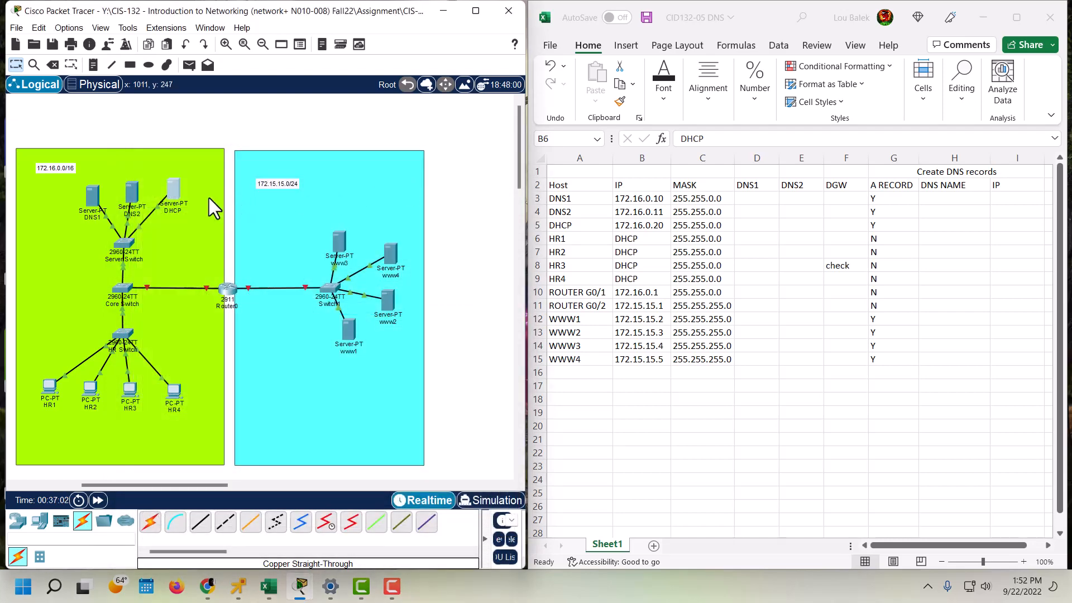
mouse_move(177, 198)
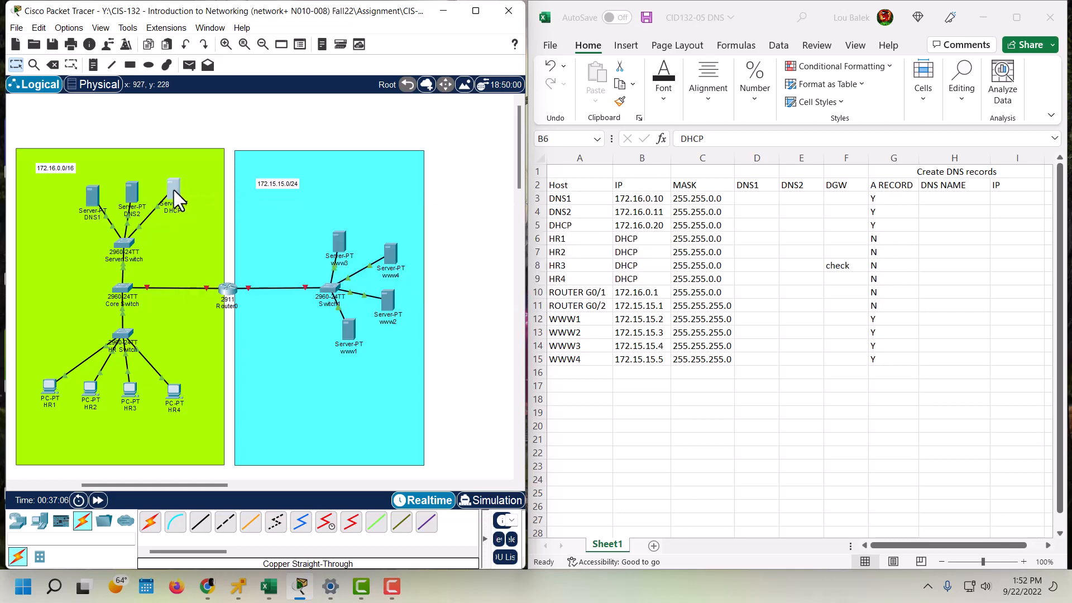
- In the DHCP server's serverPool, set the default gateway to 172.16.0.1
double_click(173, 192)
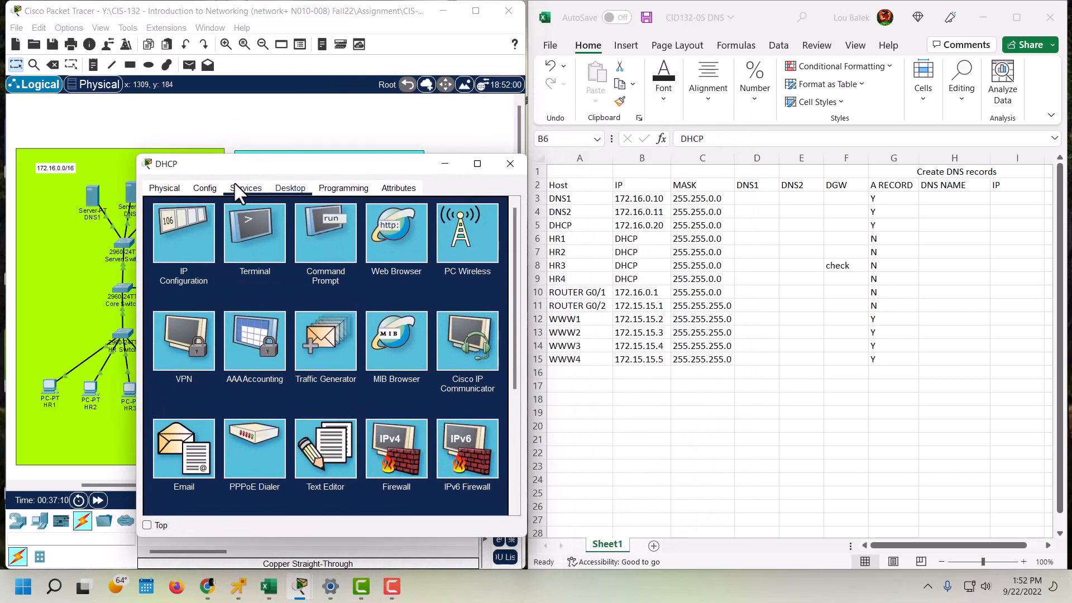
click(246, 188)
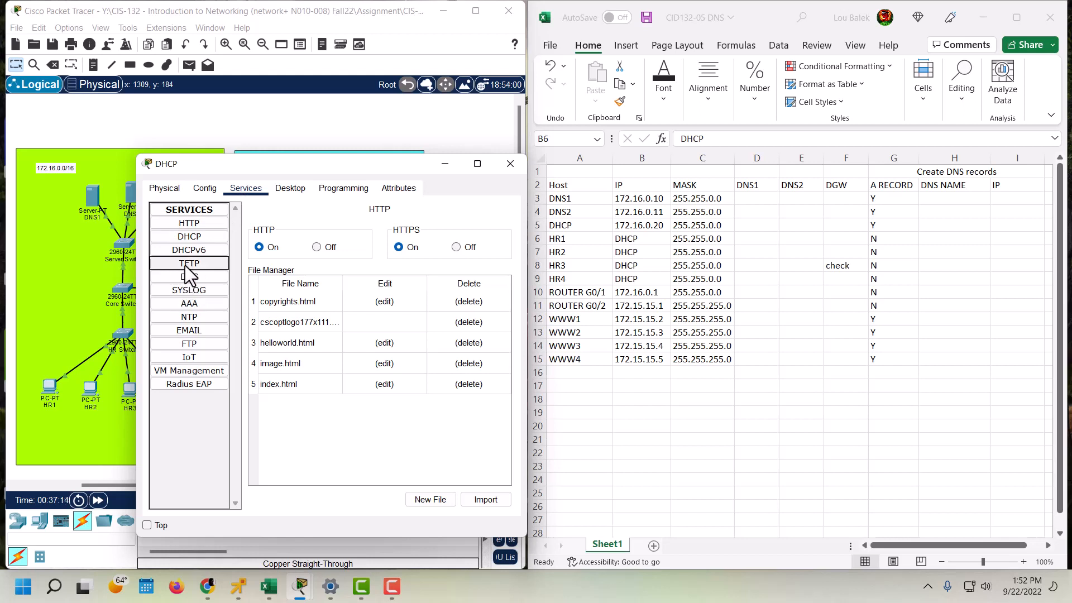
click(189, 236)
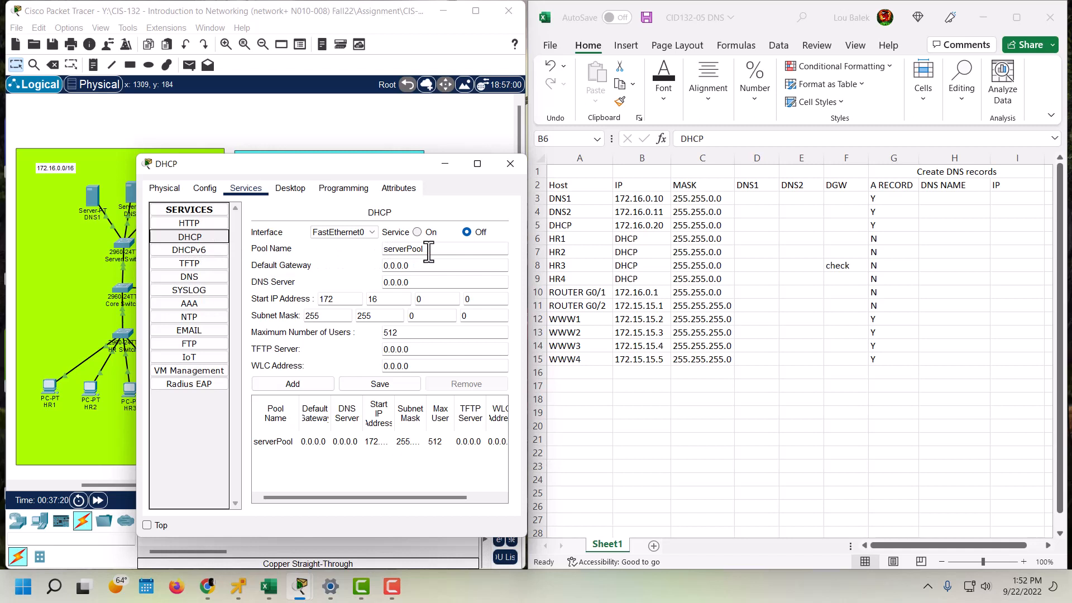
mouse_move(322, 287)
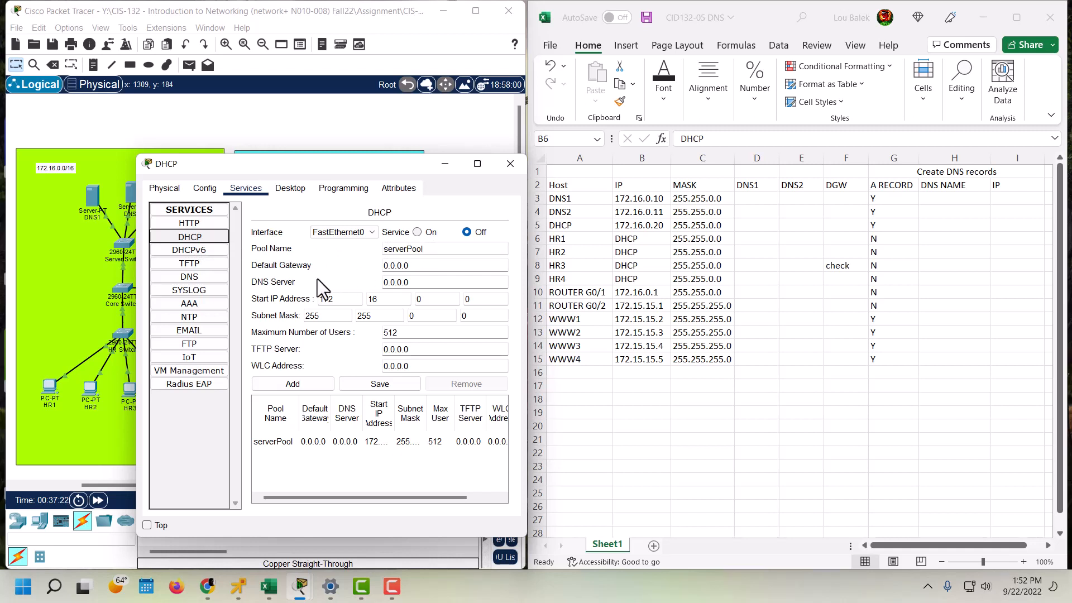
click(444, 266)
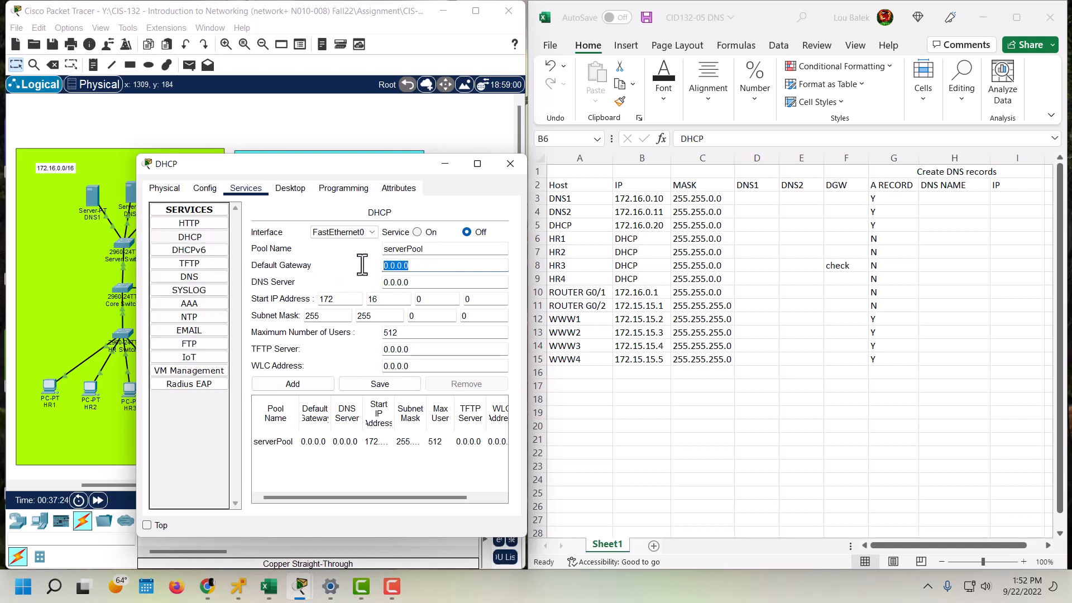
text(17)
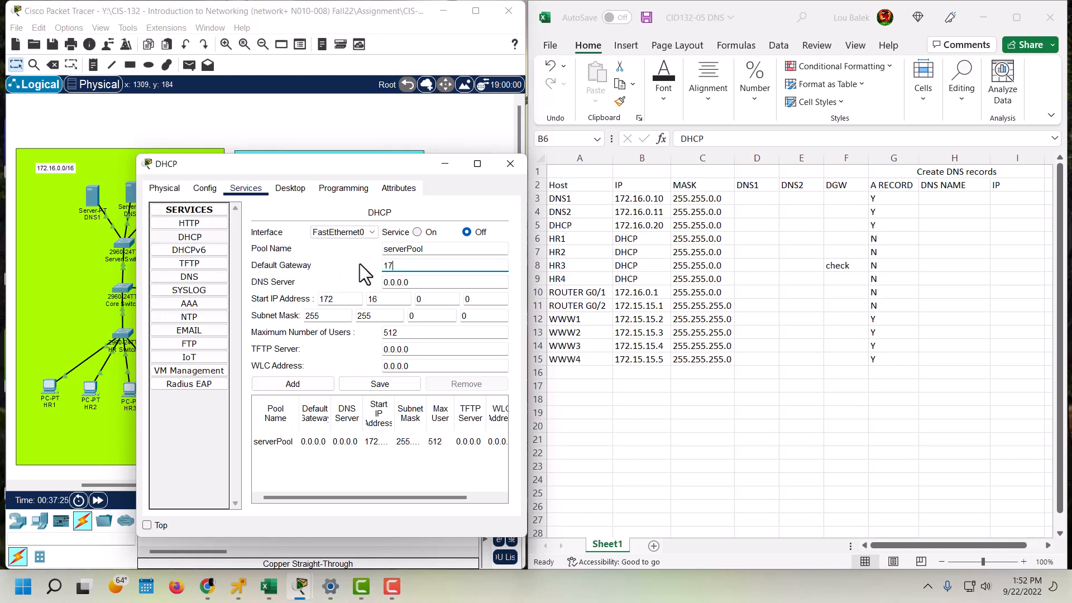
text(2.16.0.1)
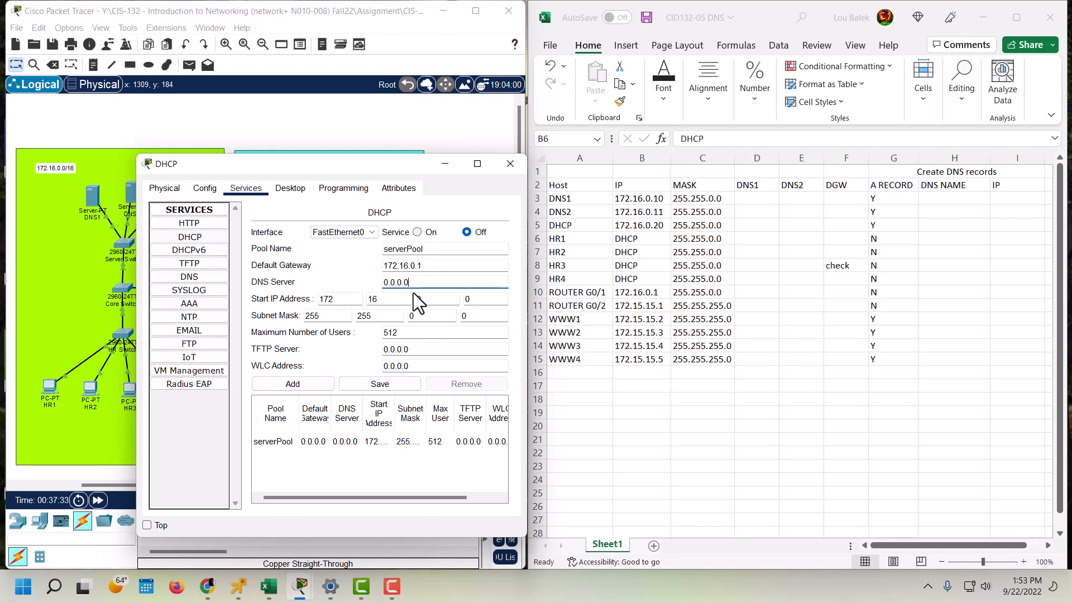
- Set the pool's DNS server to 172.16.0.11 and start address 172.16.1.0, enable DHCP and close the server
triple_click(396, 281)
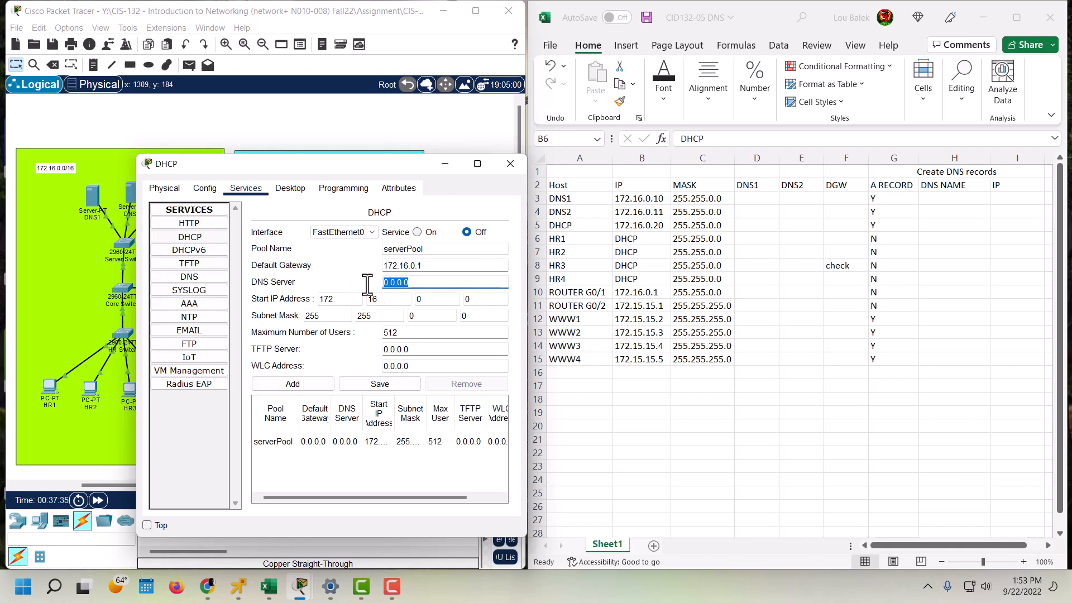
text(172.16.)
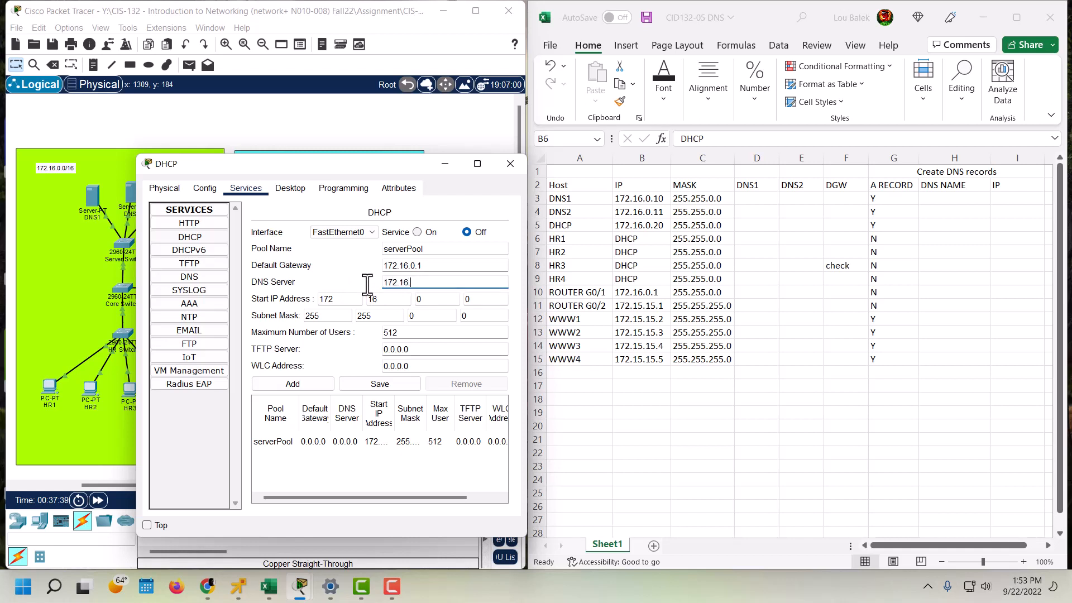
text(0.1)
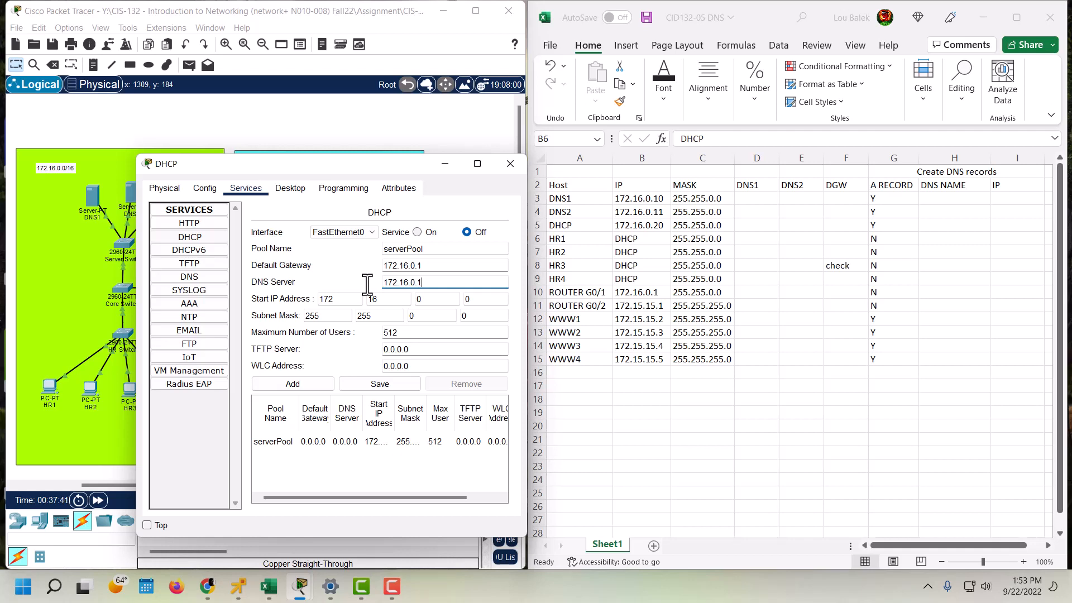
text(1)
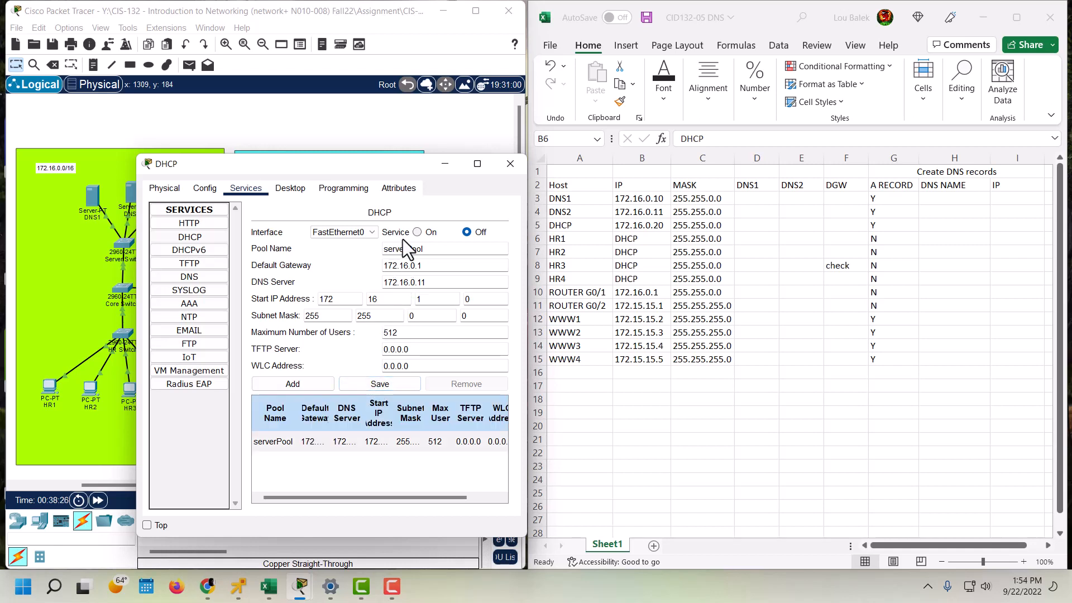
click(417, 232)
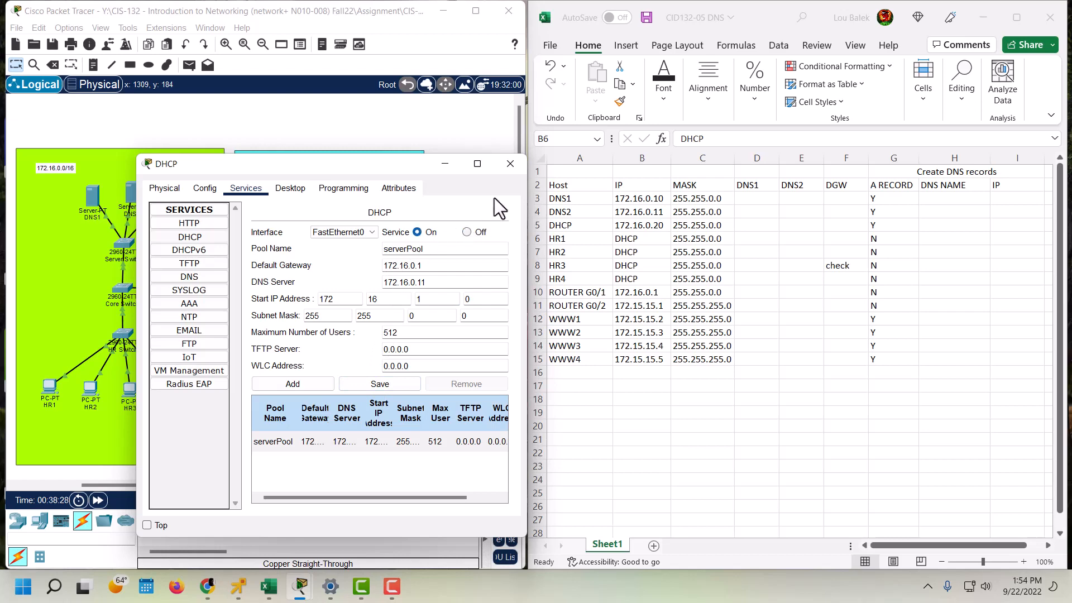
click(509, 163)
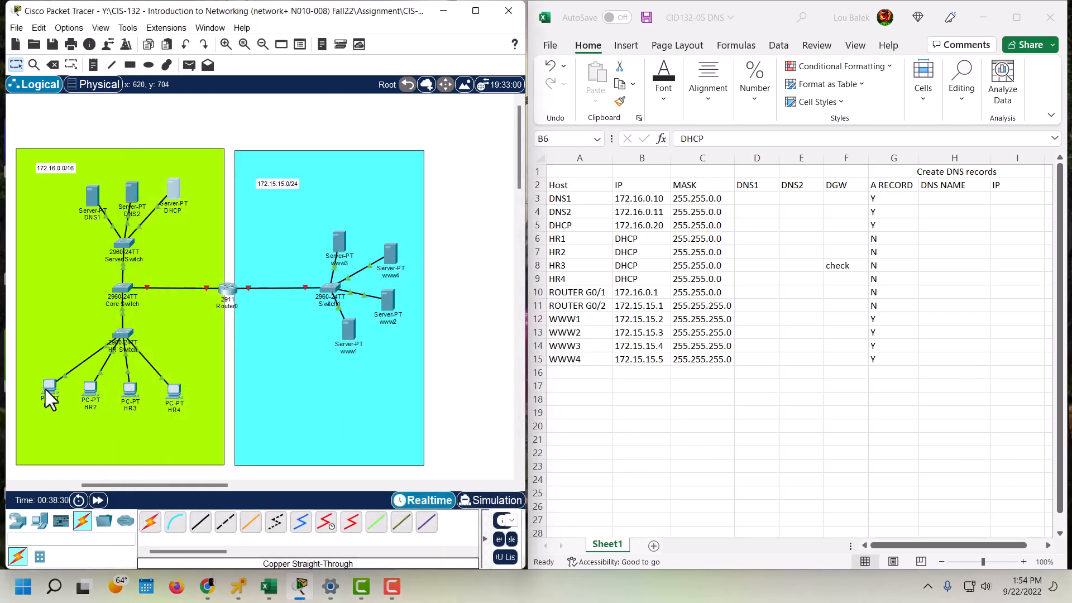
- Switch HR1's IP configuration to DHCP so it receives 172.16.1.0, gateway 172.16.0.1, DNS 172.16.0.11
double_click(48, 390)
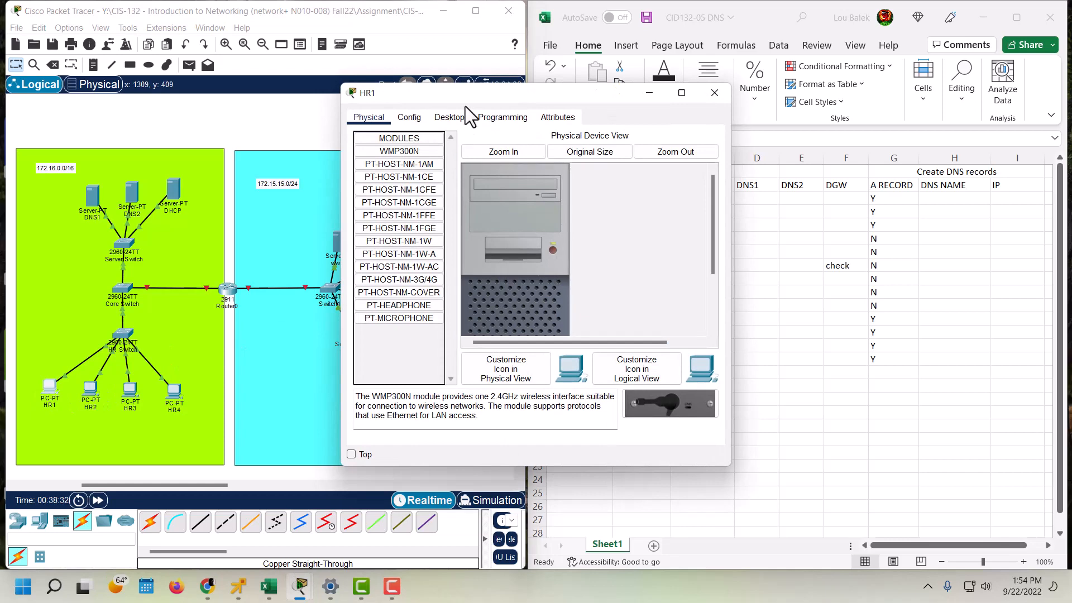
click(450, 117)
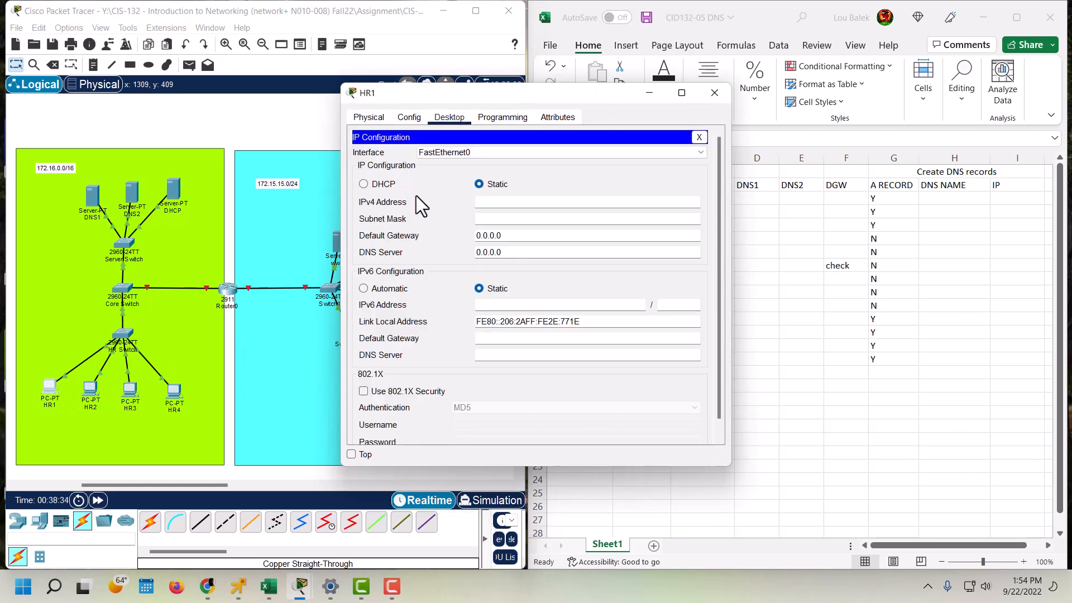
click(363, 184)
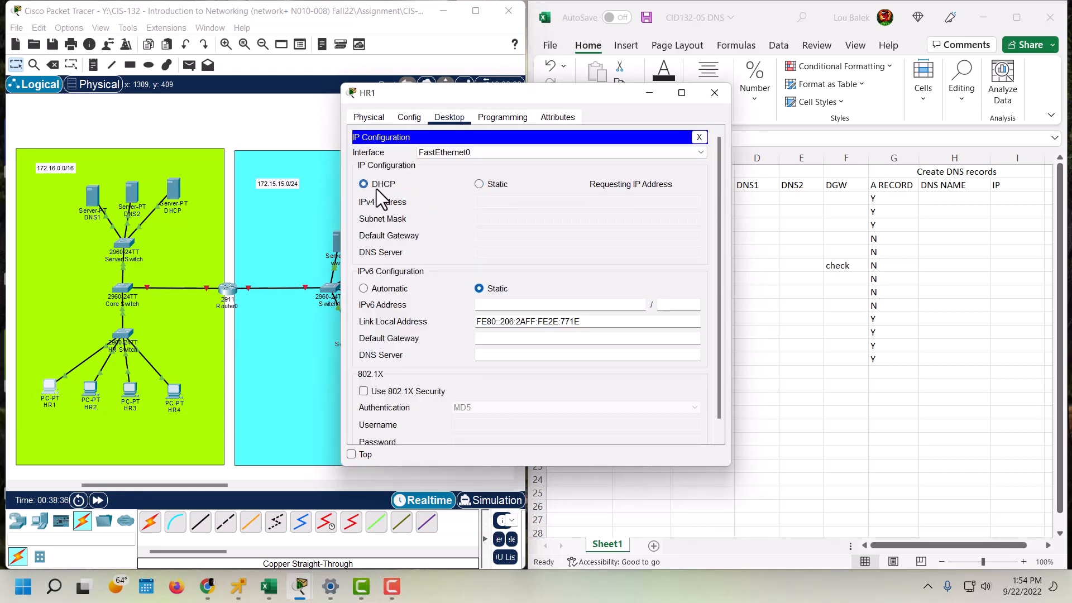
click(363, 183)
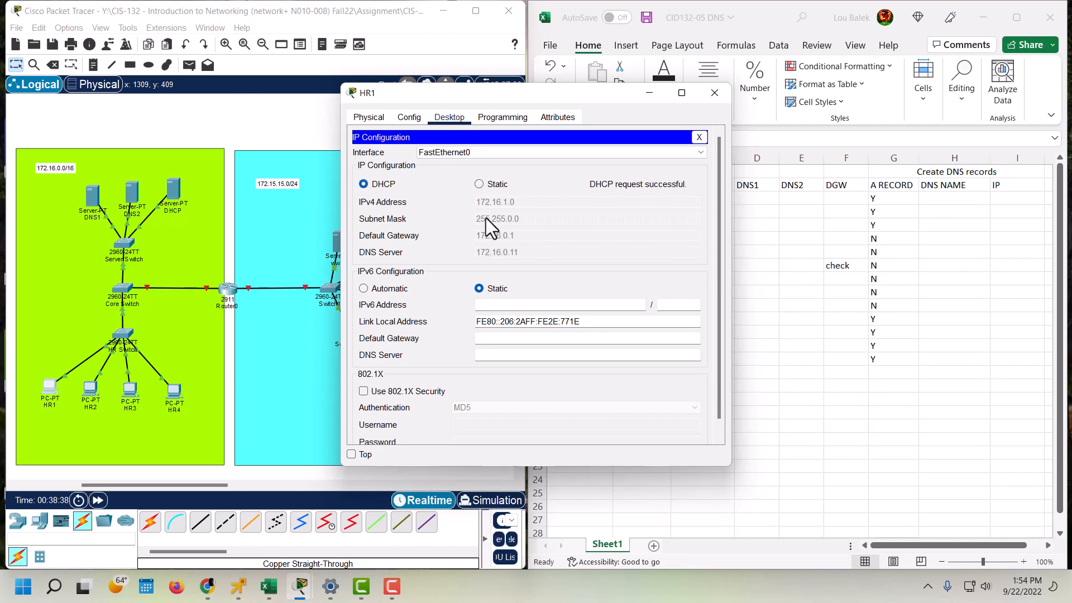
mouse_move(700, 136)
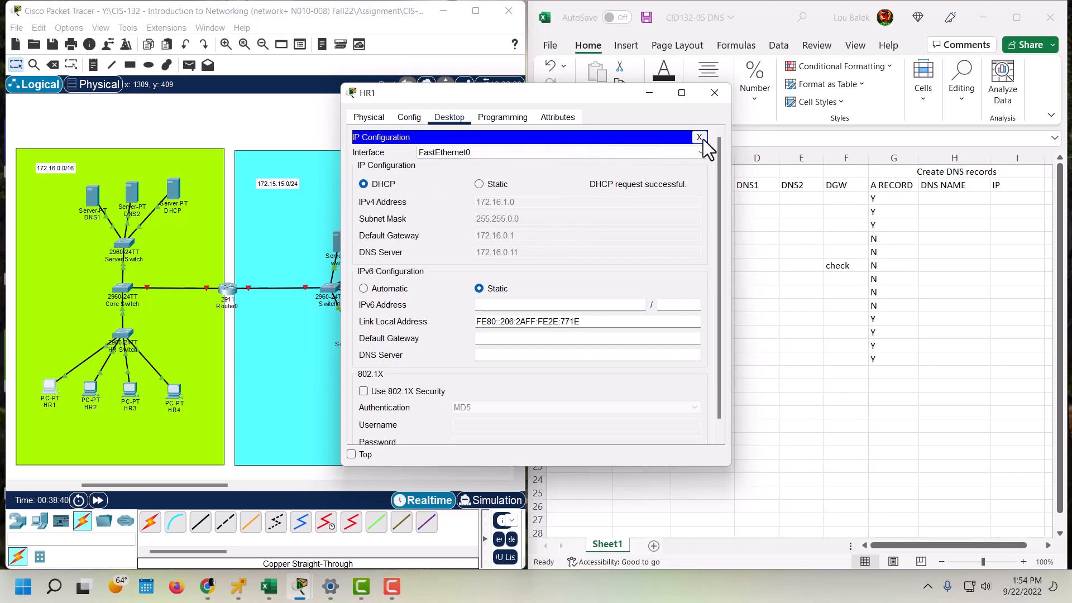
click(699, 137)
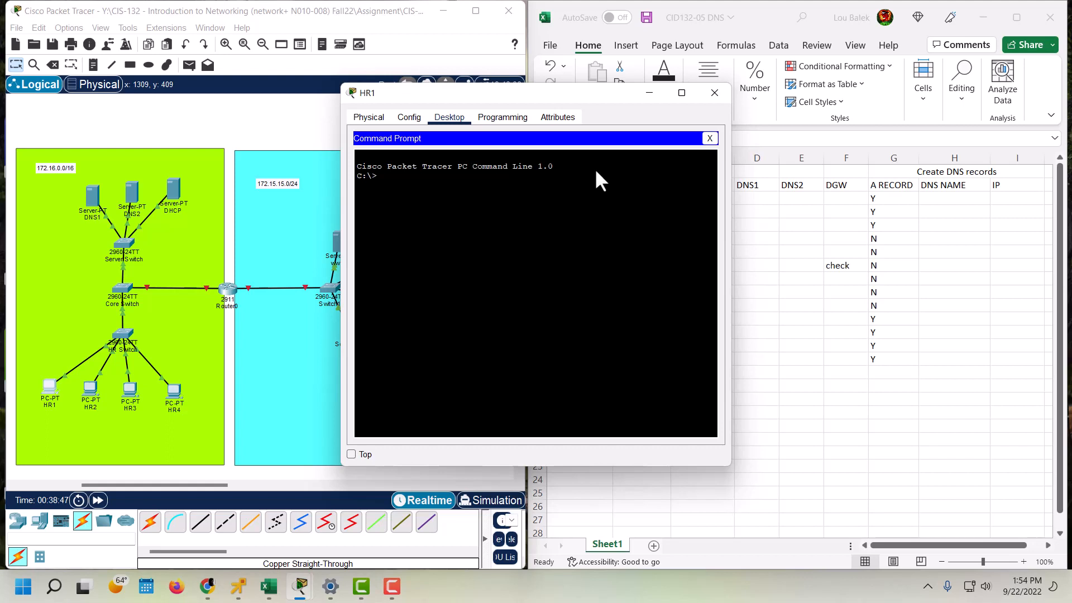
mouse_move(504, 206)
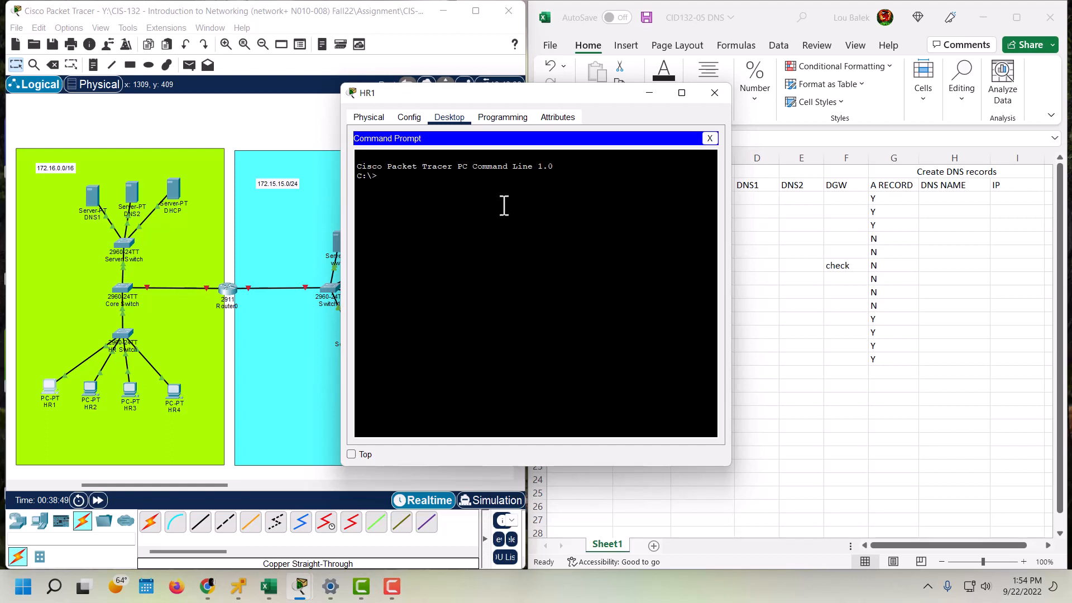
- From HR1's command prompt, ping DNS1 at 172.16.0.10 successfully
text(ping)
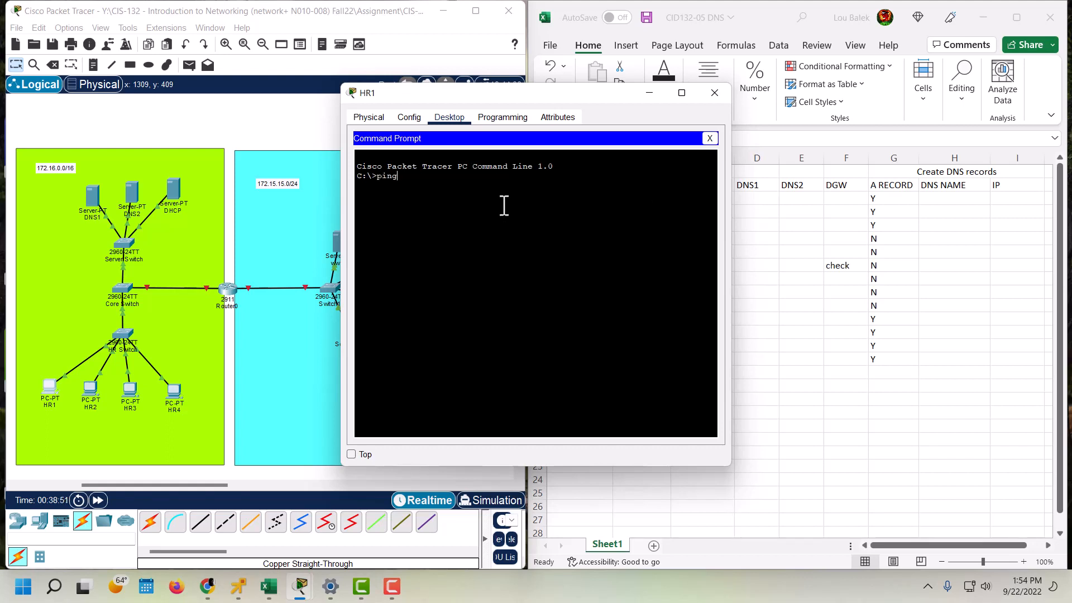
text(17)
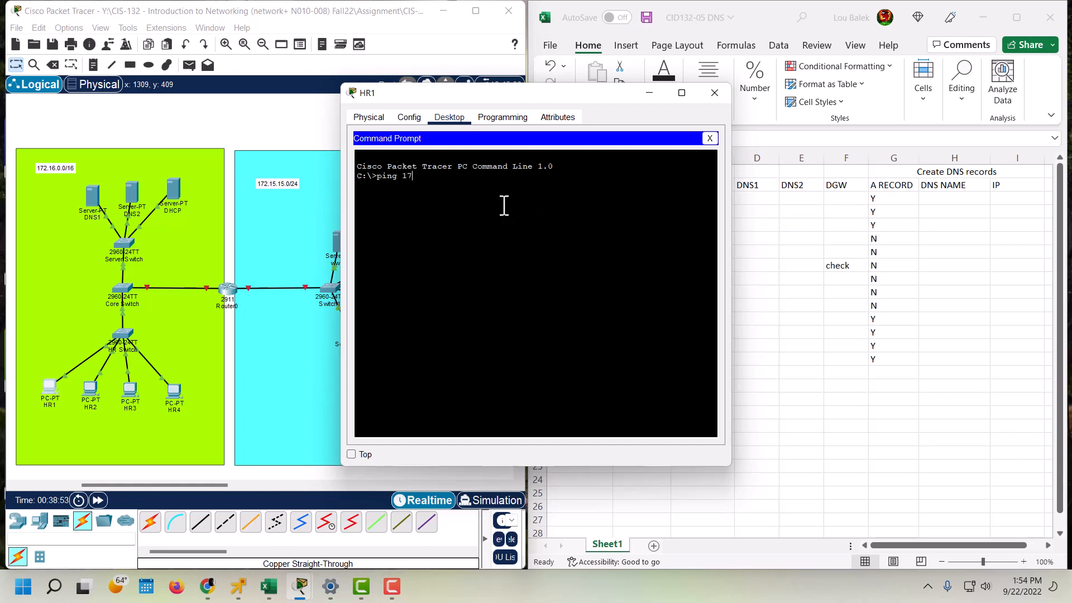
text(2.16.0)
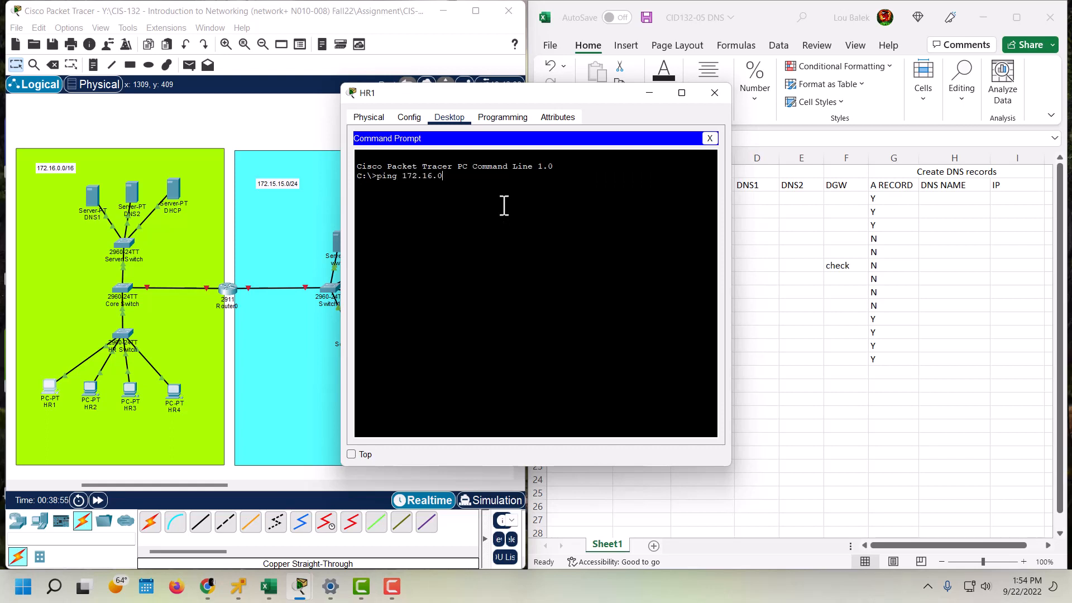
text(.)
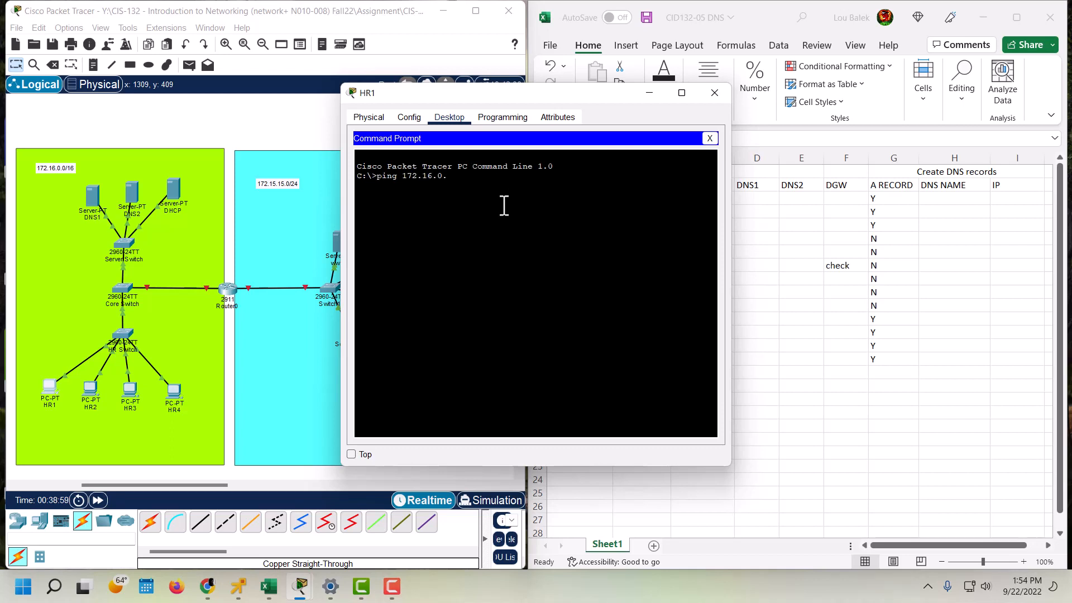
key(Return)
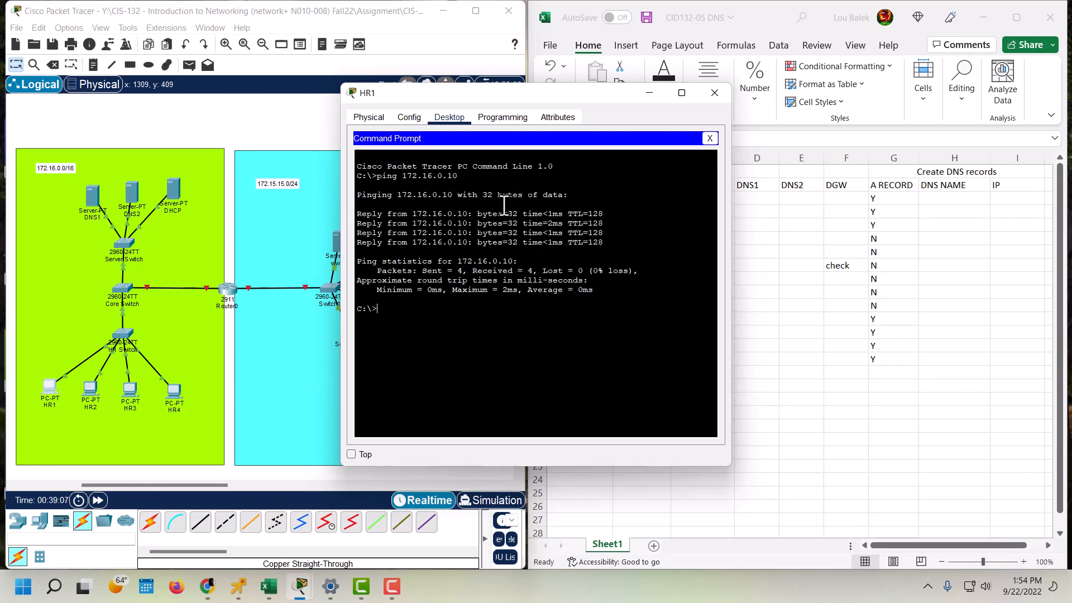
- Ping DNS2 at 172.16.0.11 and the DHCP server at 172.16.0.20 from HR1
text(ping 172.16.0.1)
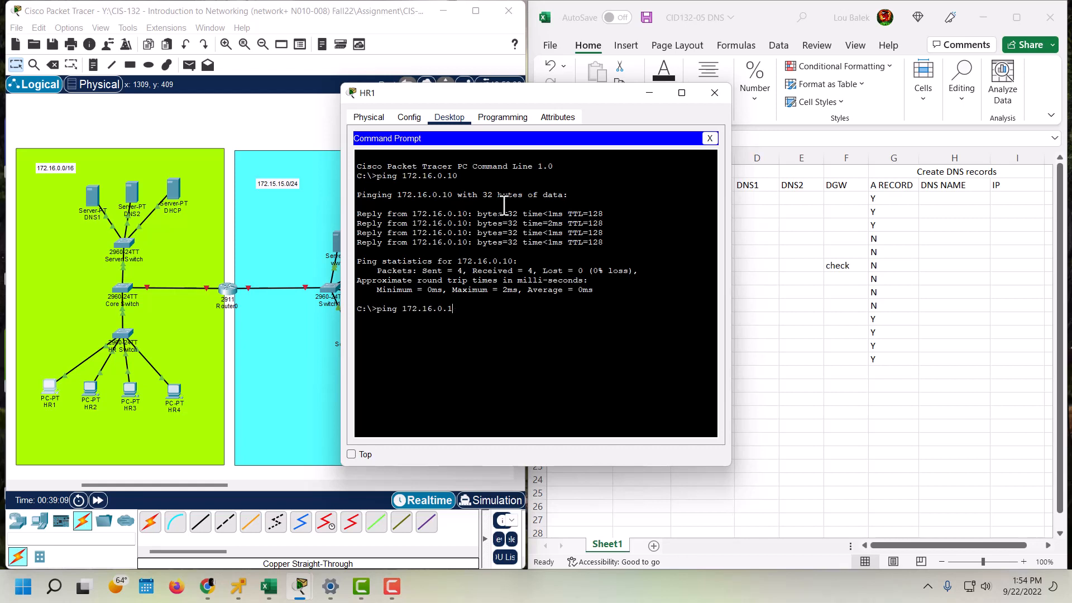
key(Return)
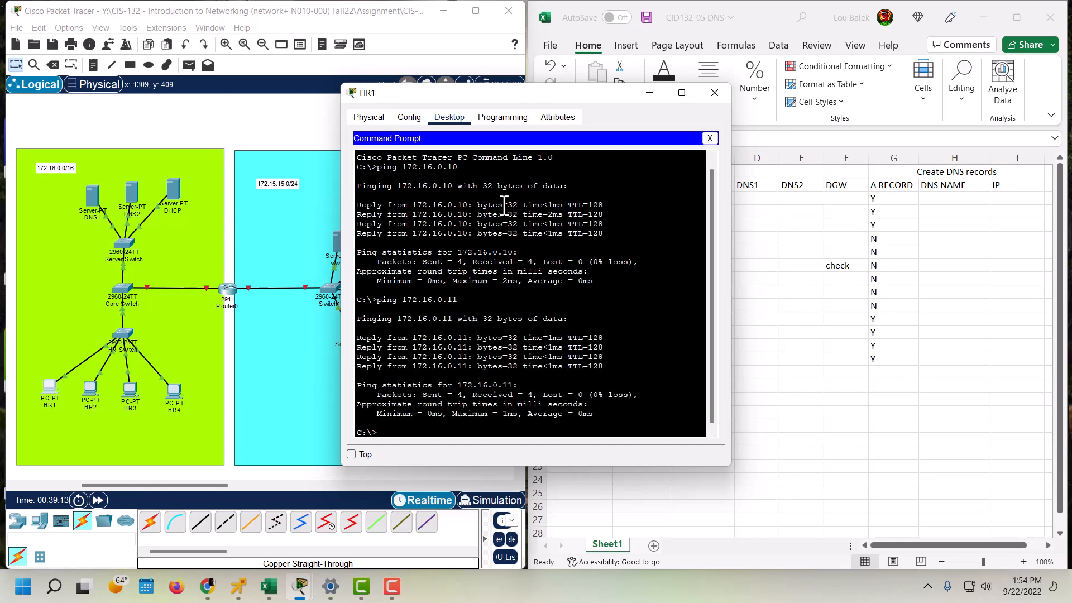
text(ping 172.16.0.1)
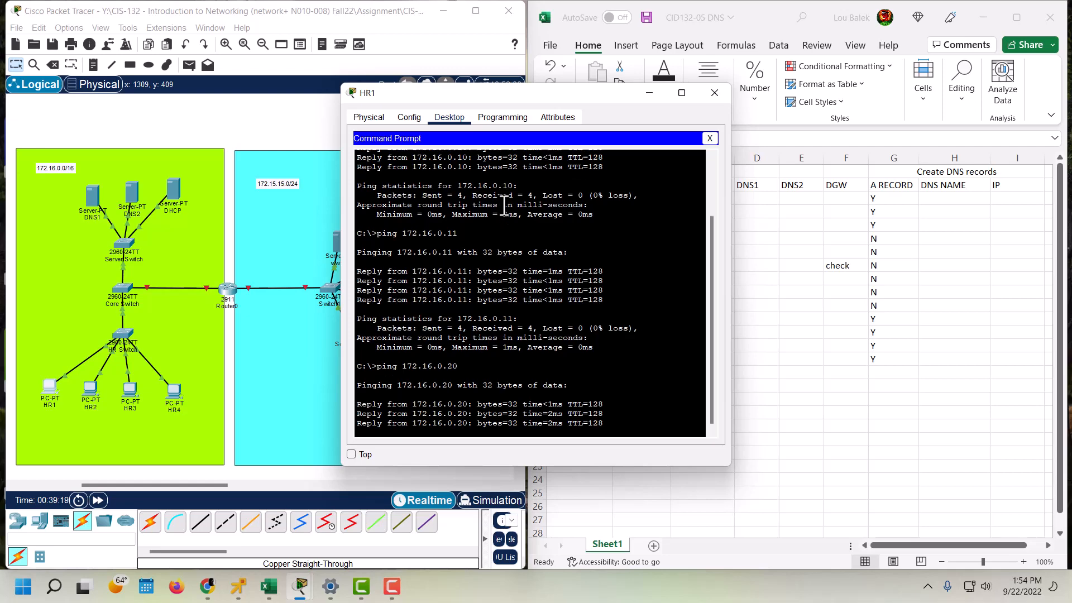
scroll(down, 3)
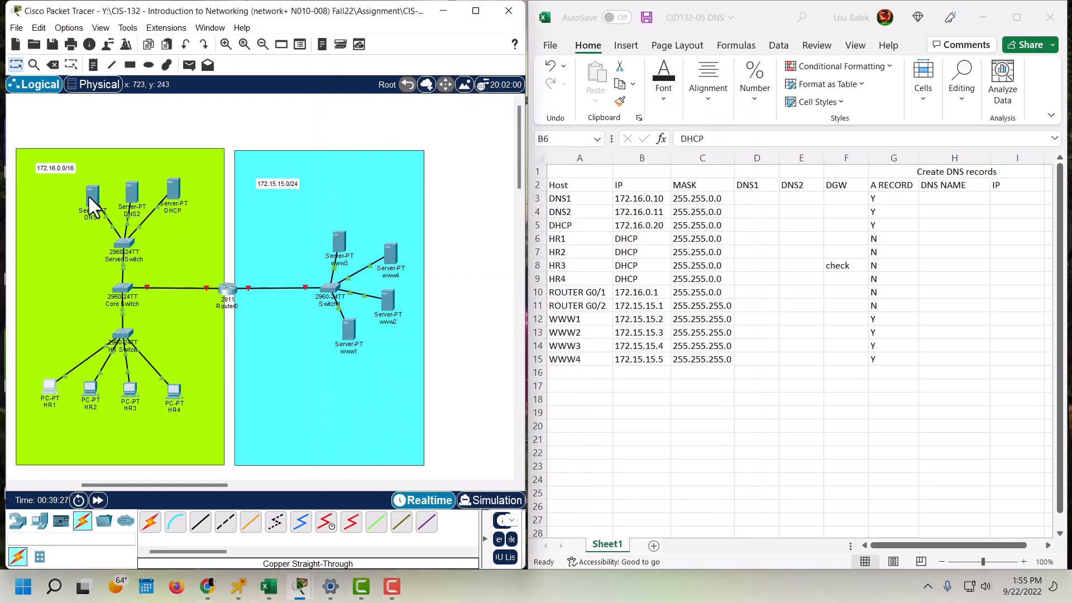
mouse_move(171, 206)
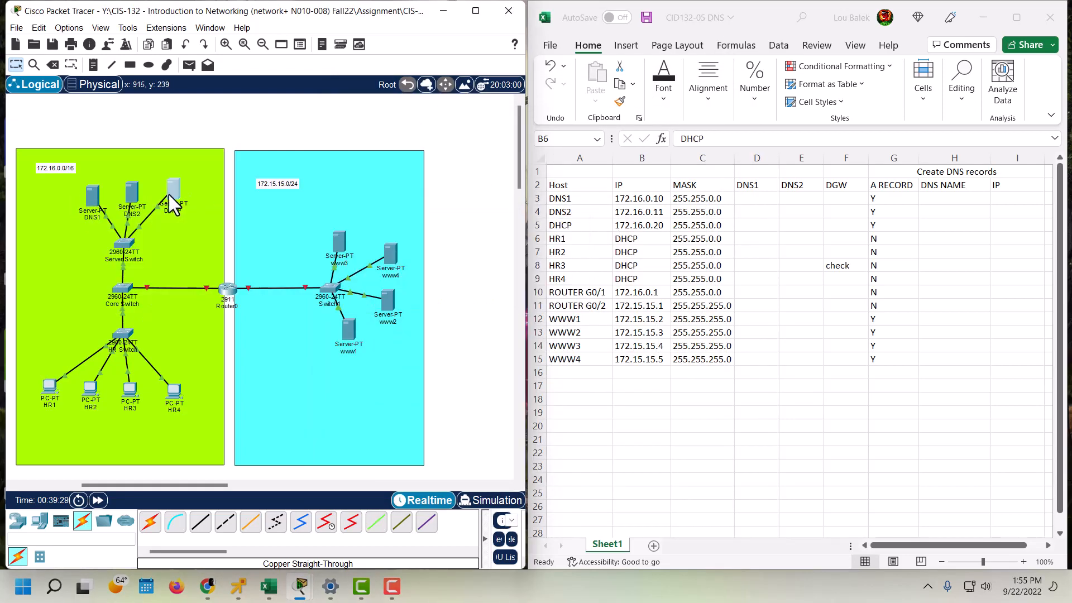
double_click(173, 191)
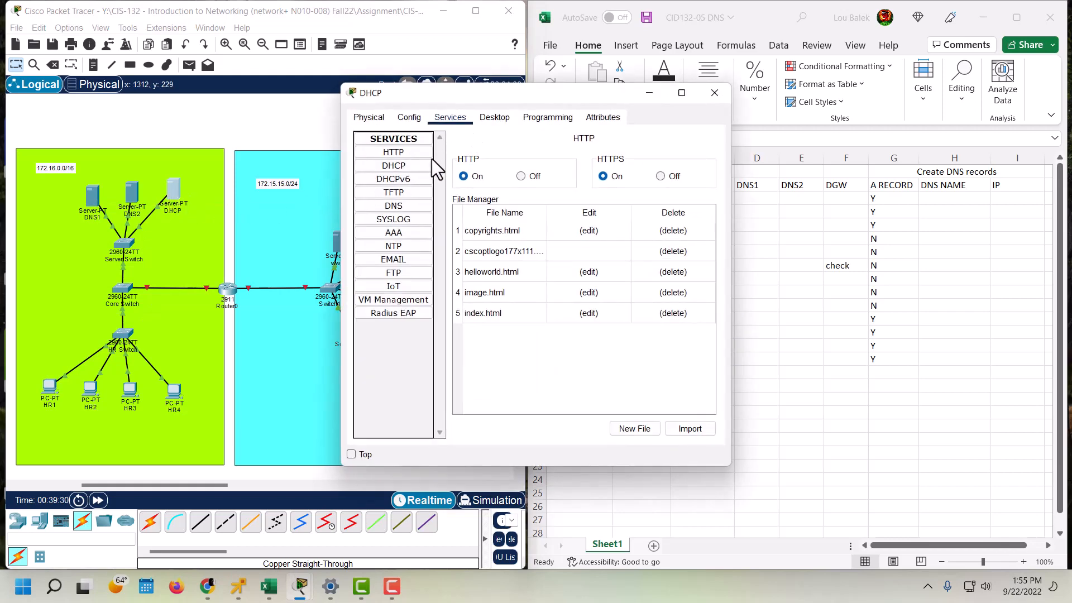
click(393, 166)
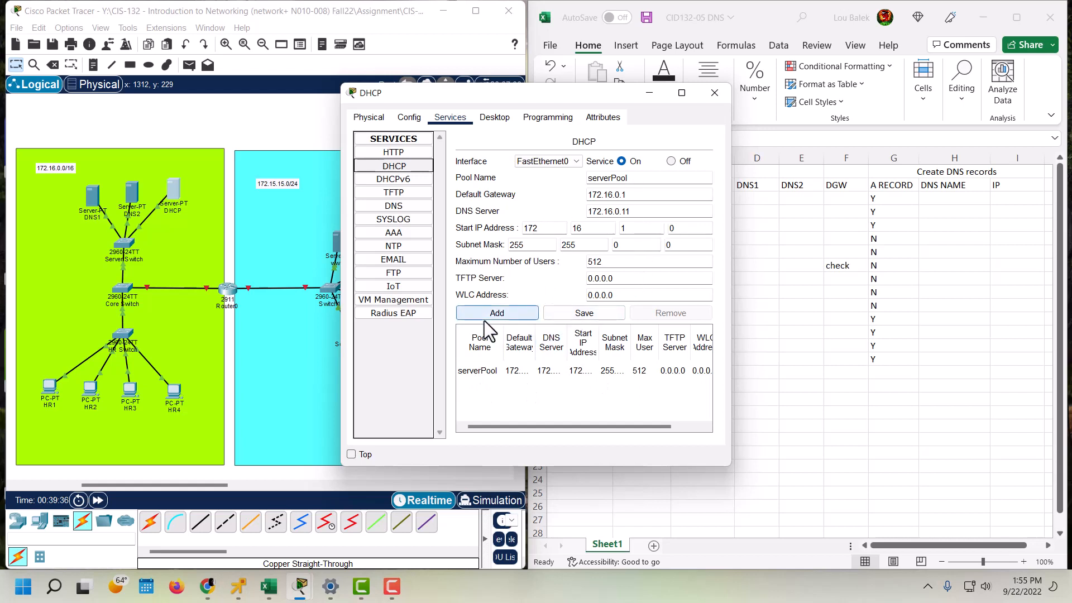
mouse_move(474, 416)
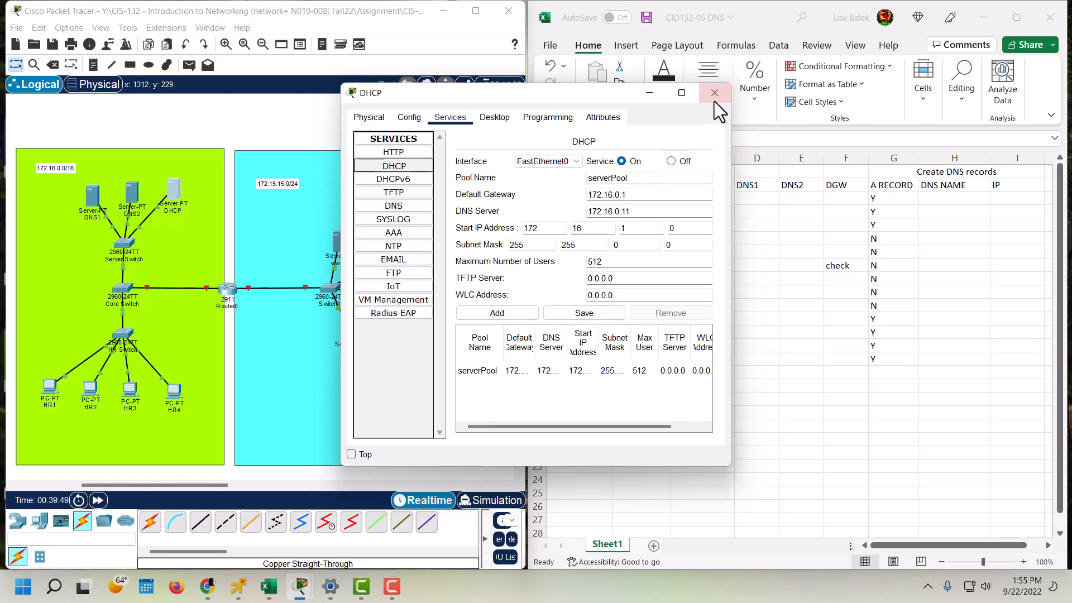
click(713, 93)
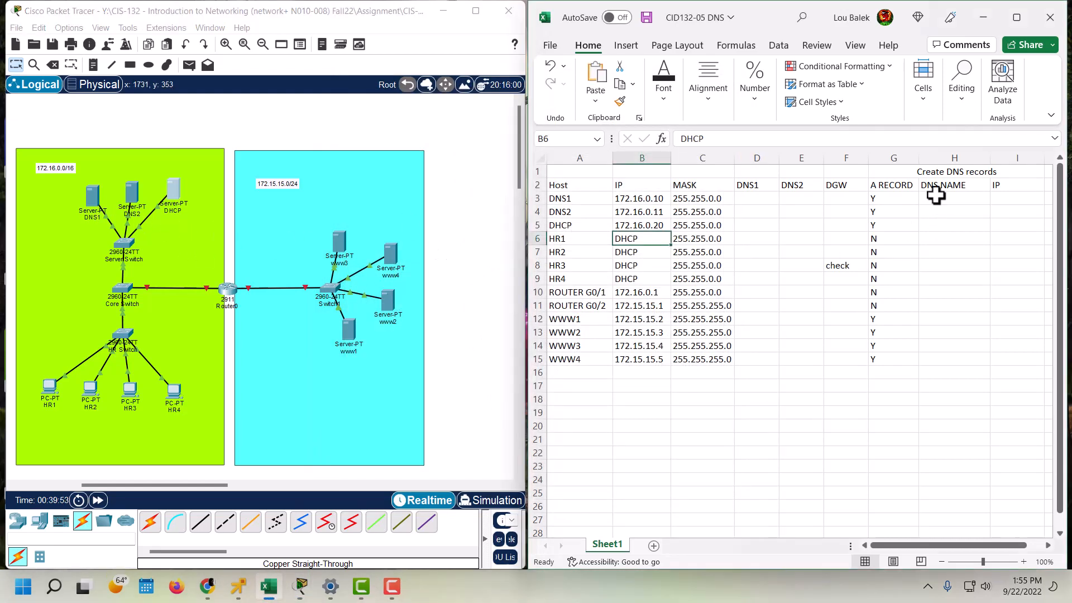
- Copy the DNS1, DNS2 and DHCP host names and addresses into the DNS NAME and IP columns
click(953, 199)
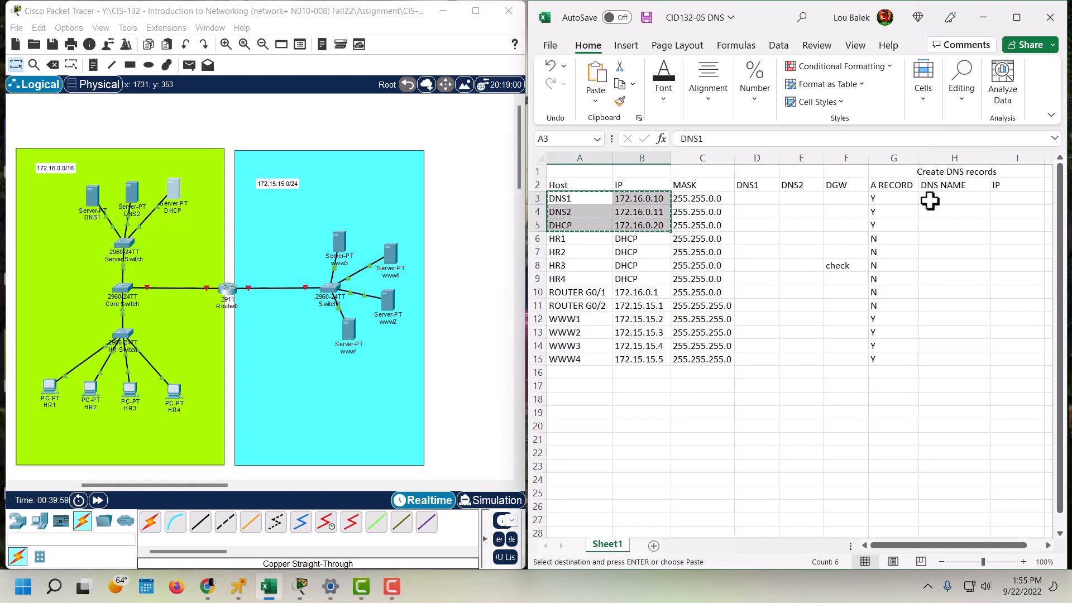
click(953, 199)
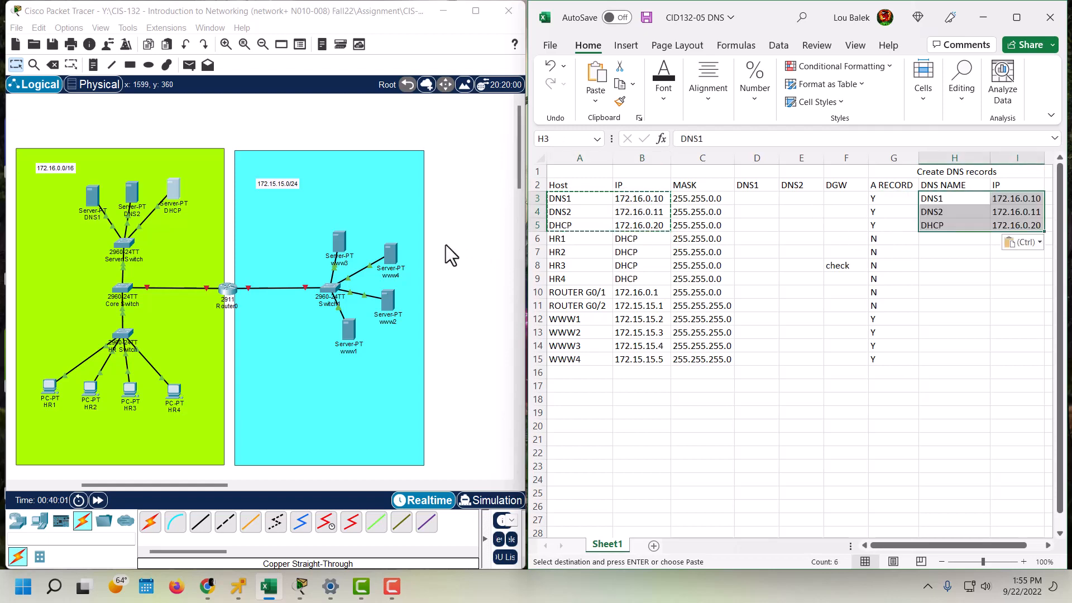
double_click(91, 194)
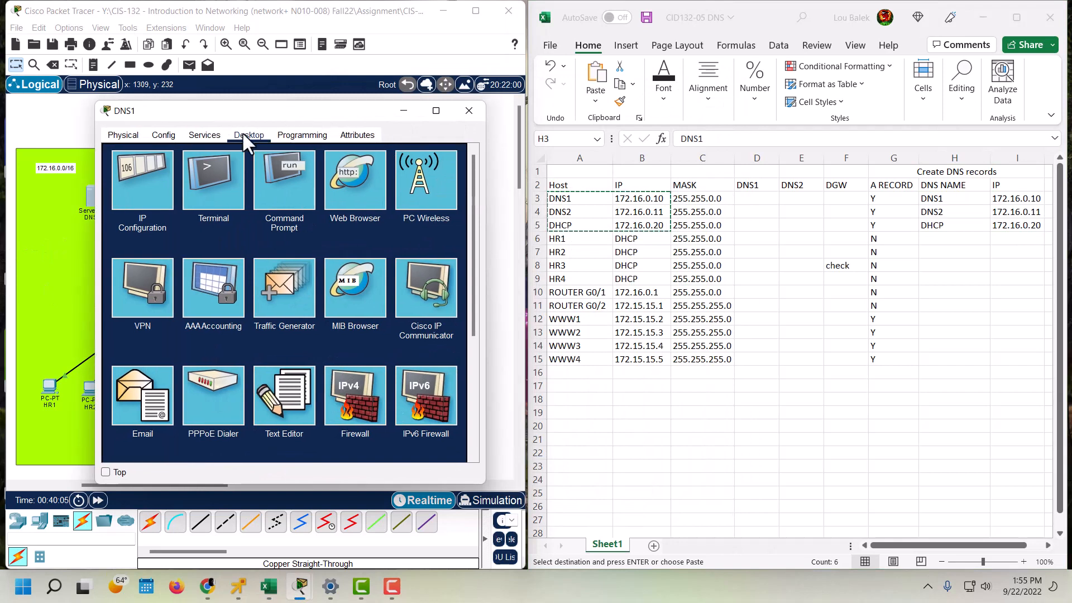
- Turn on DNS1's DNS service and add the A record dns1 at 172.16.0.10
click(203, 135)
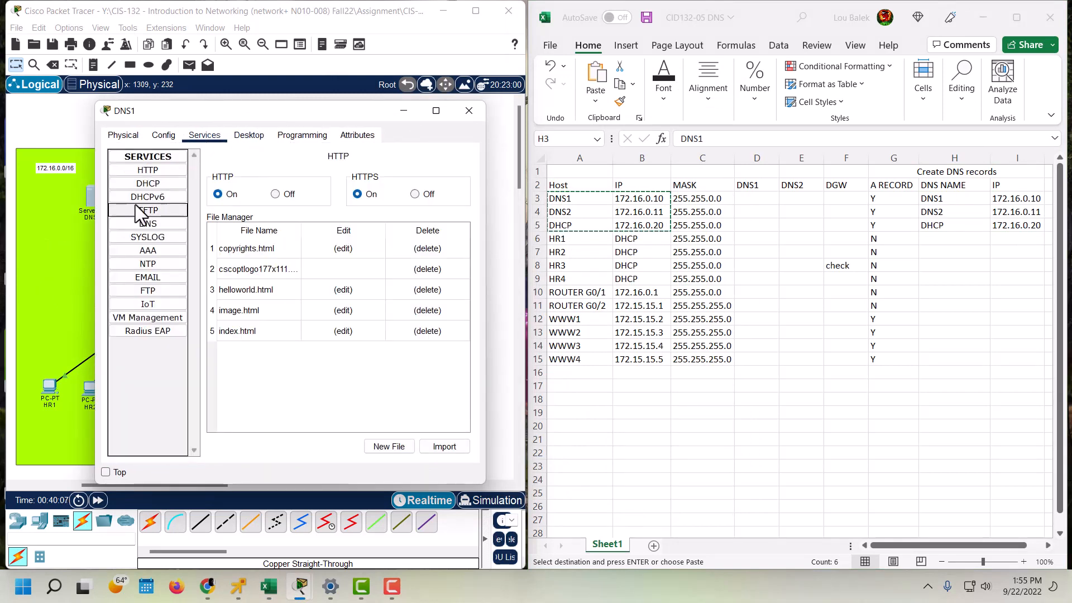
click(147, 223)
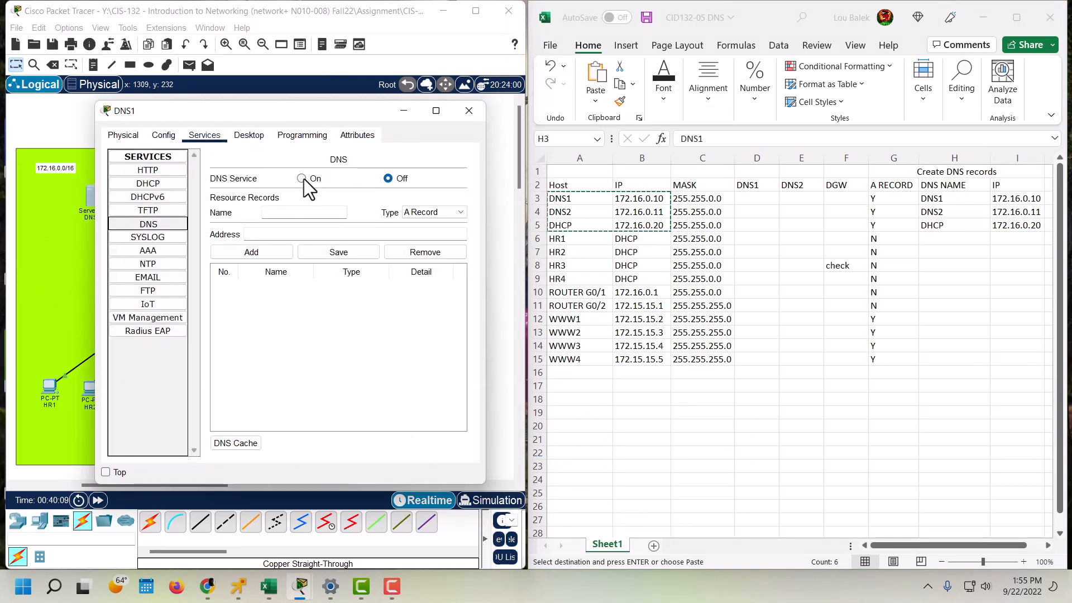
click(301, 179)
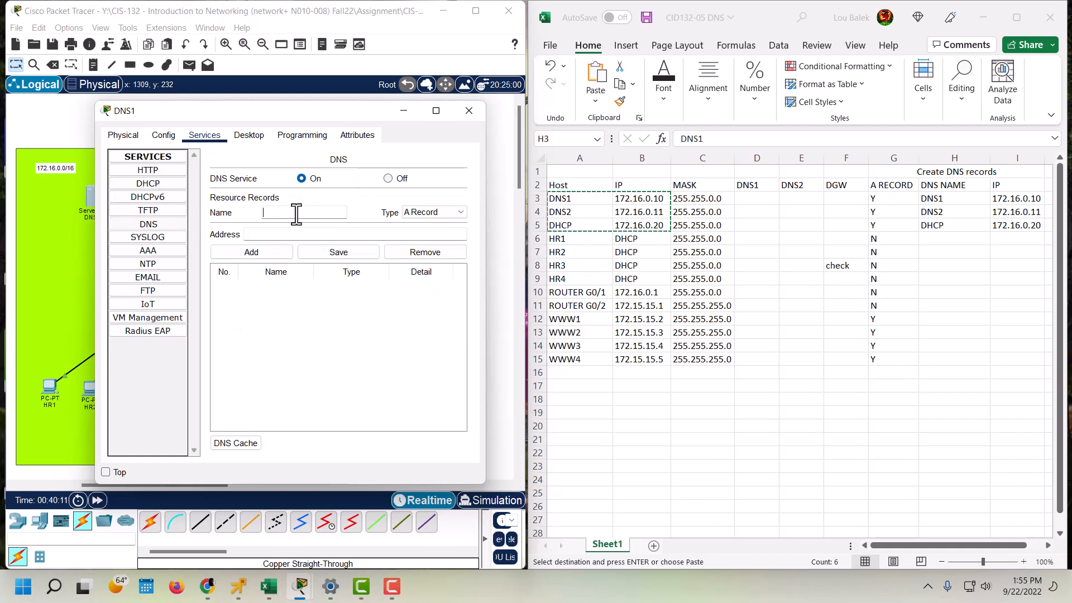
text(dns1)
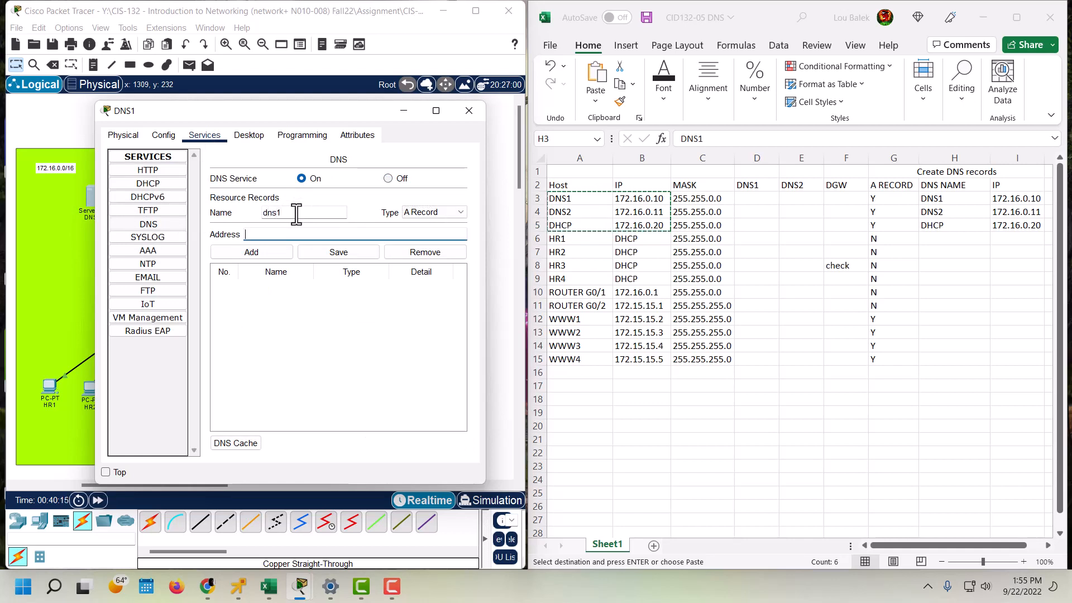
text(172.16)
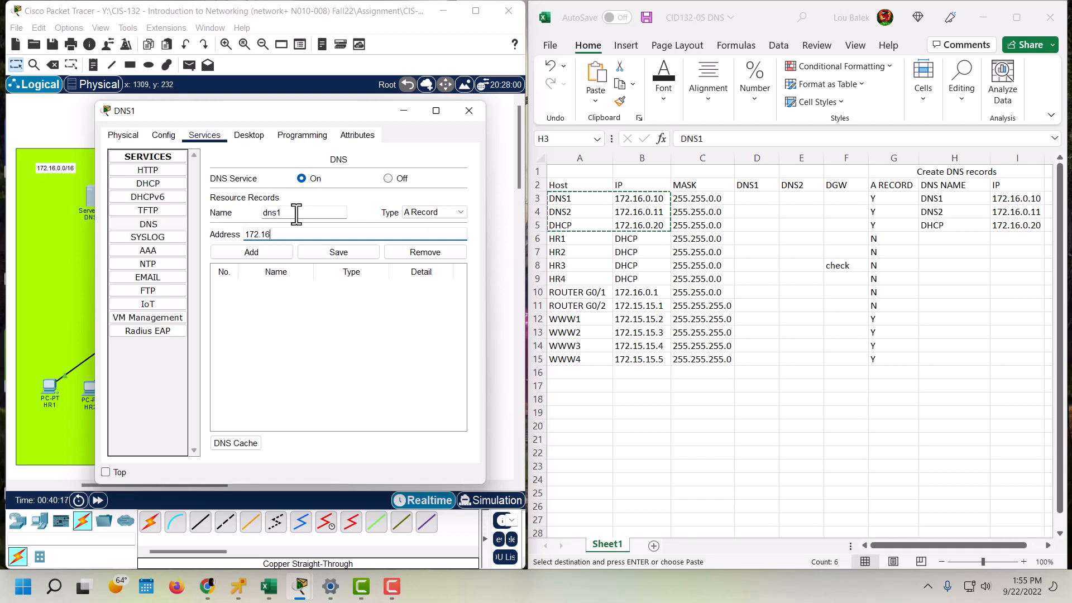
text(0.10)
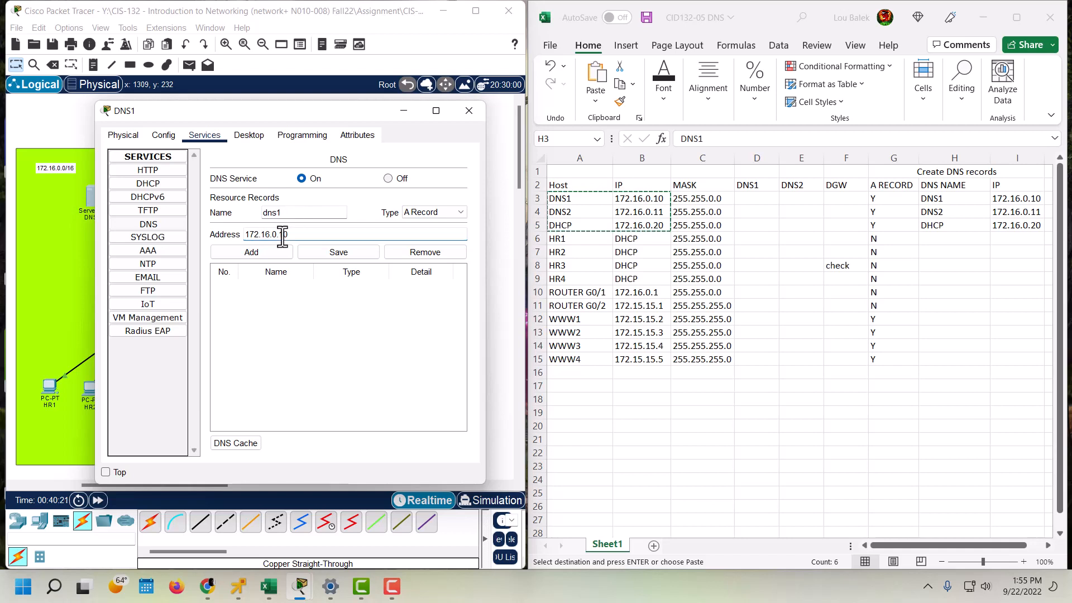
click(252, 251)
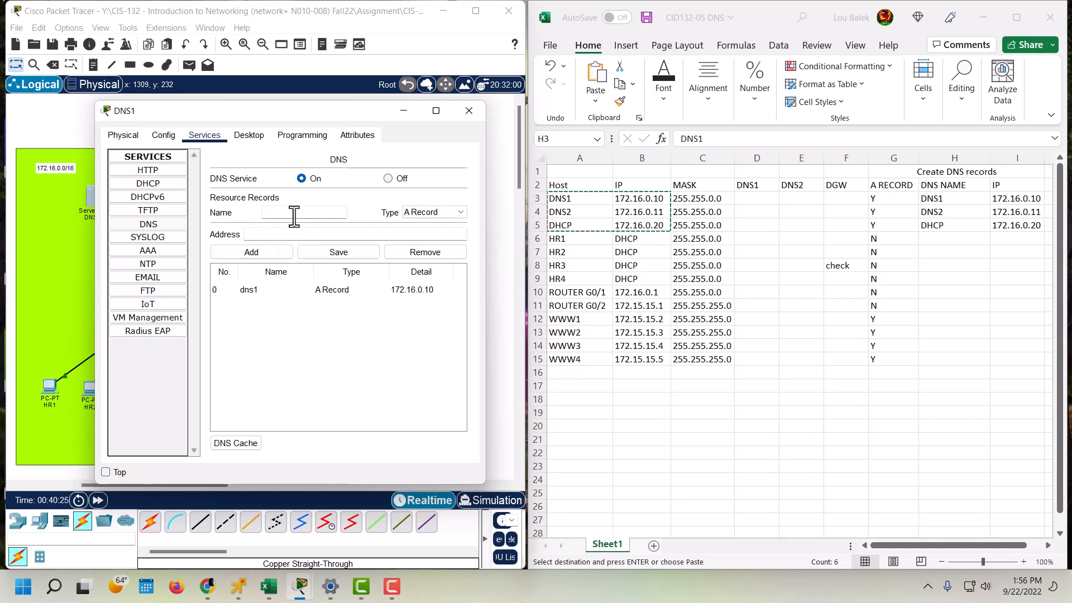
- Add the A record dns2 at 172.16.0.111 to DNS1
text(dns)
text(17)
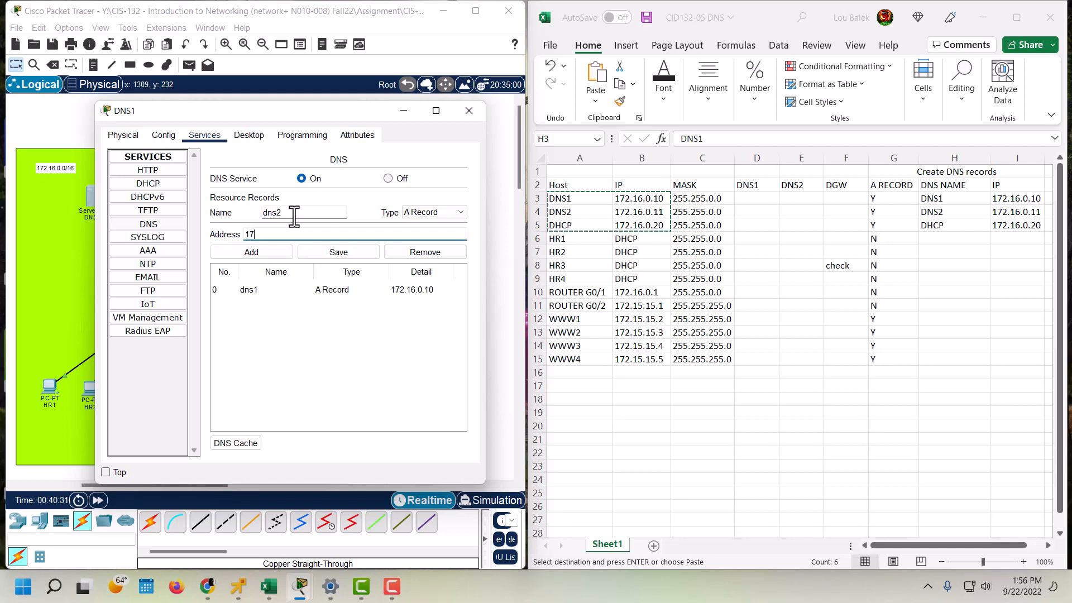
text(2.16)
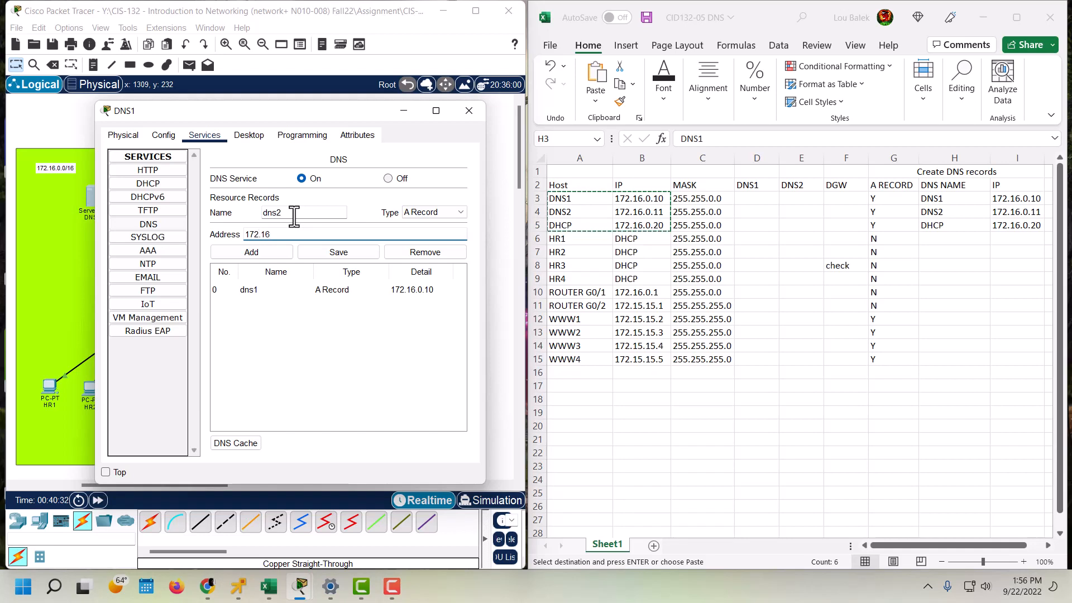
text(.0.)
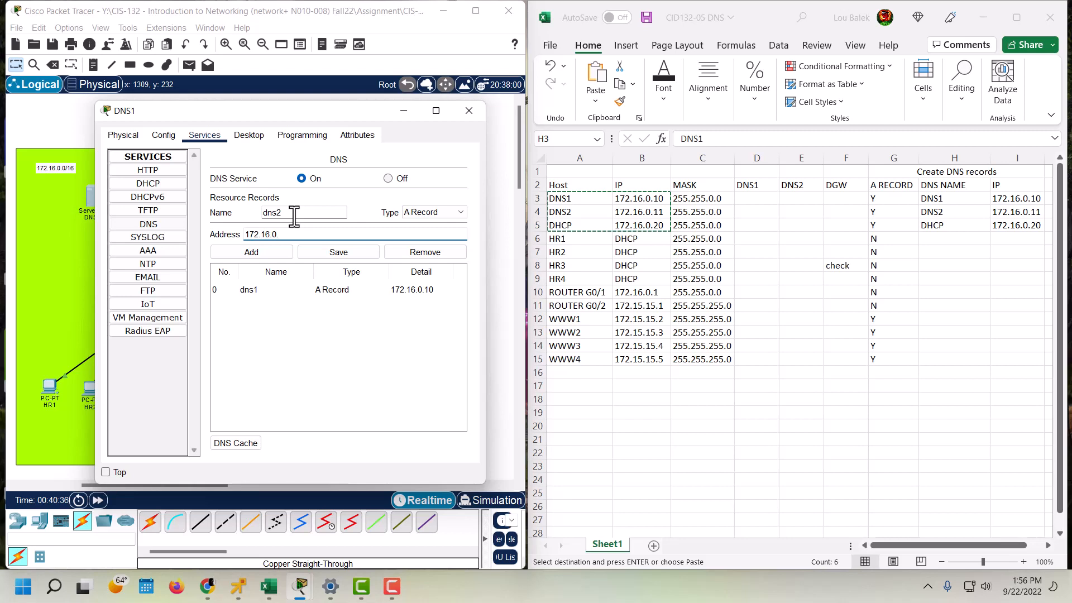
text(111)
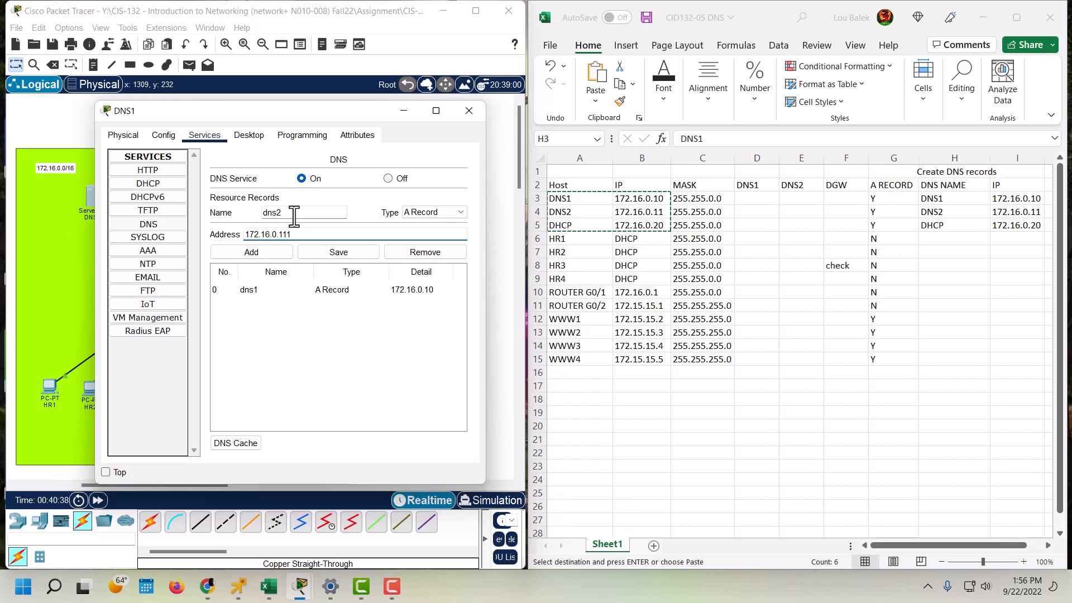
click(252, 251)
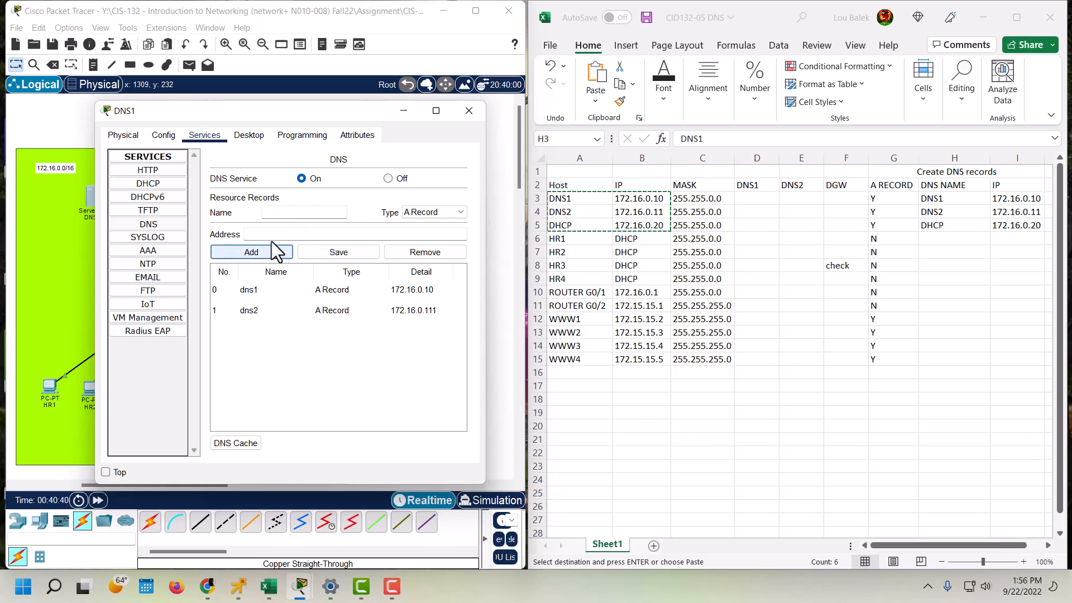
- Add the A record dhcp at 172.16.0.20 to DNS1
click(303, 212)
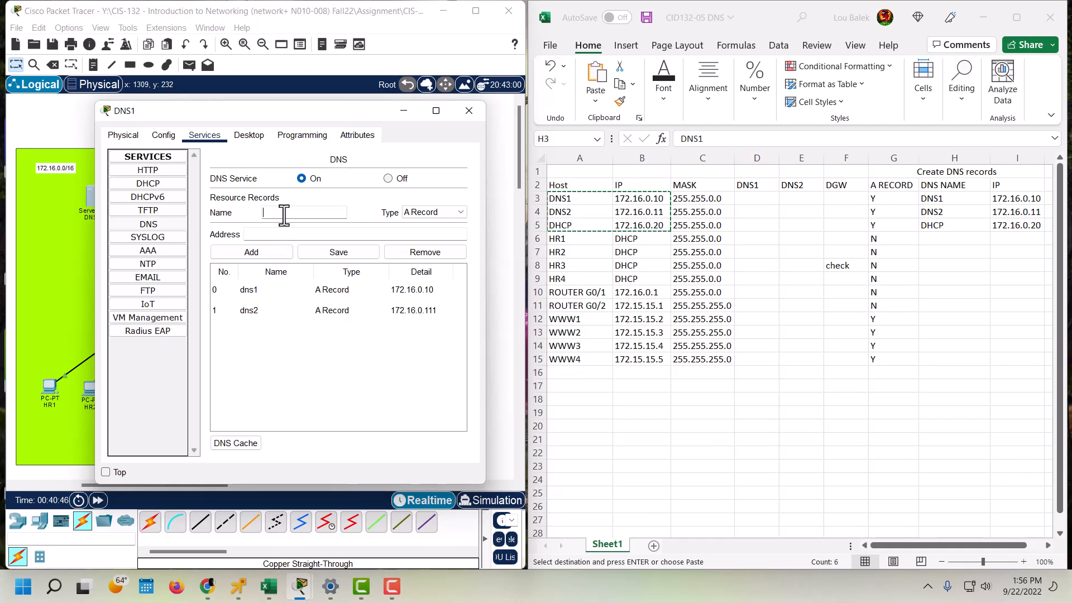
text(dh)
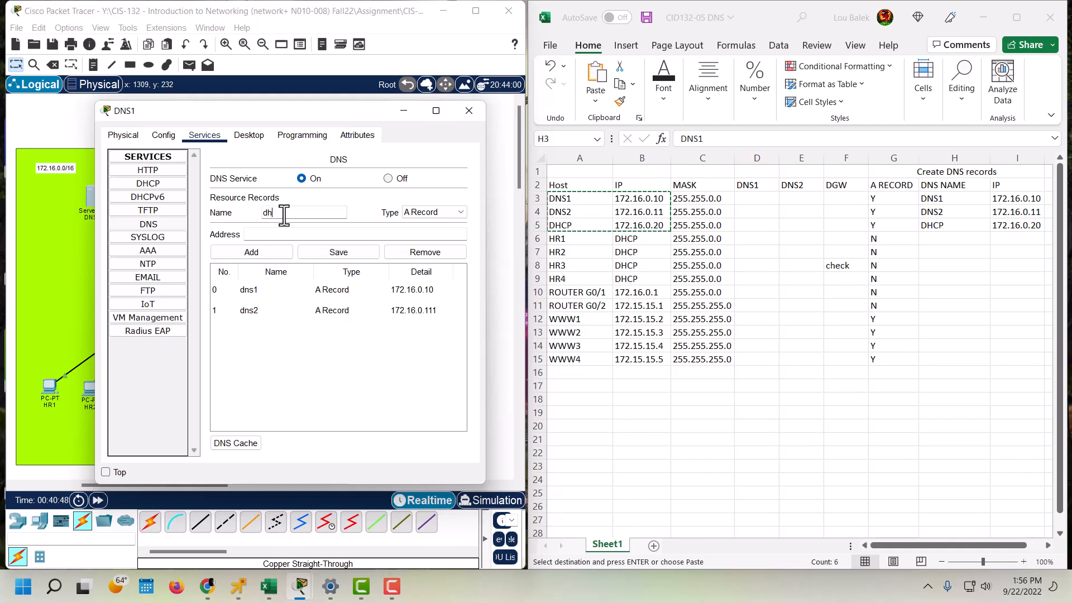
text(cp)
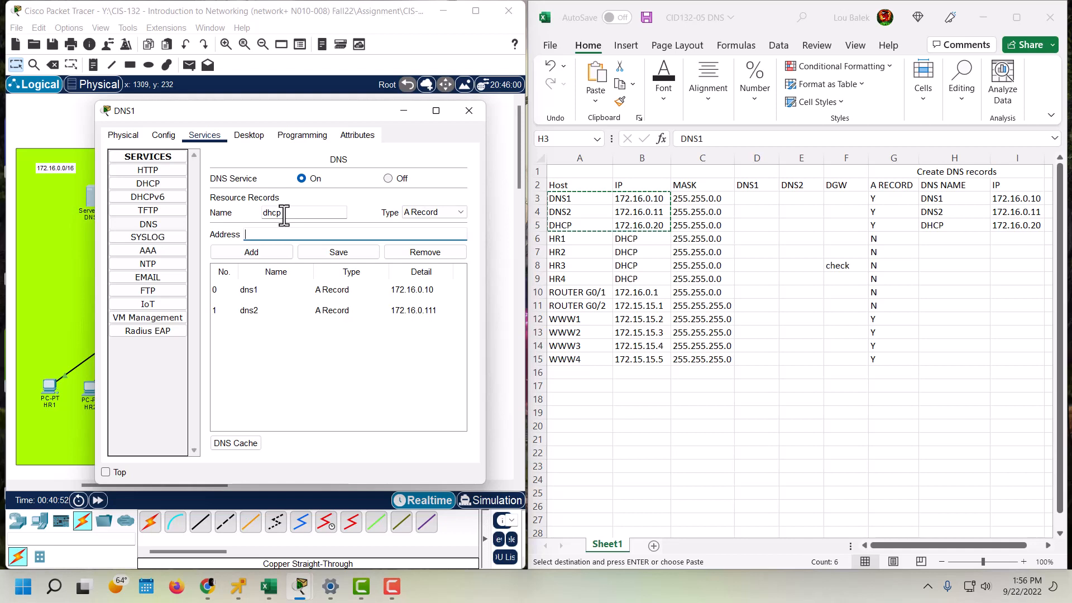
text(172)
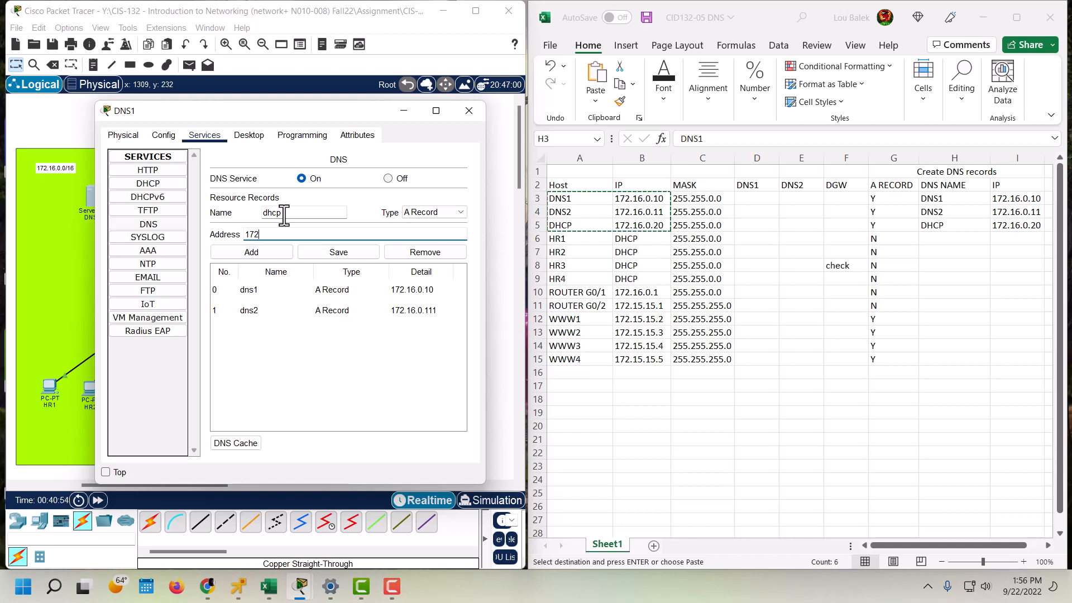
text(.16.)
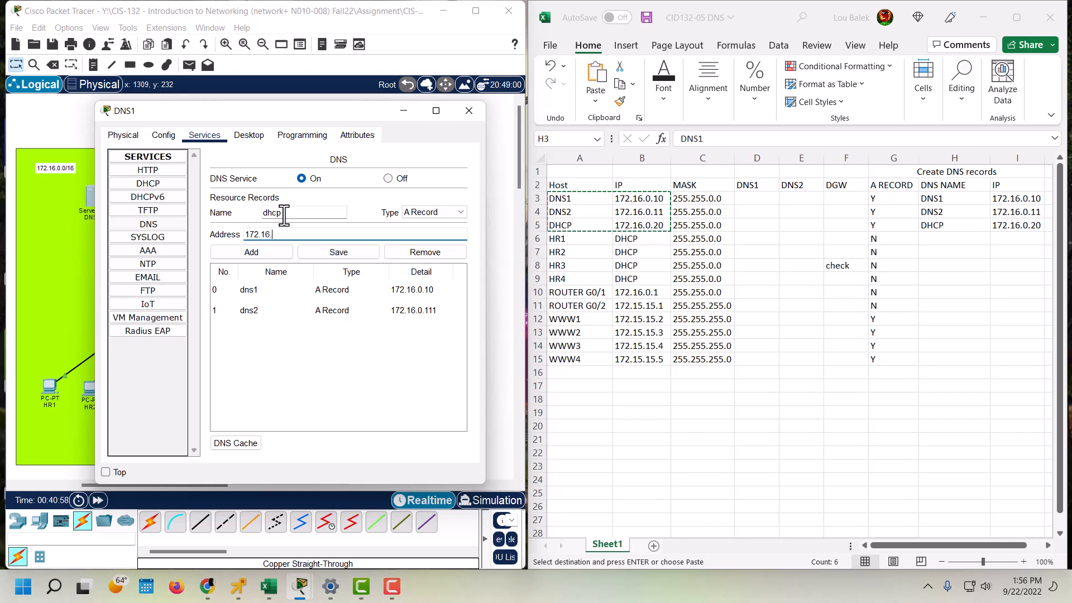
text(0.0)
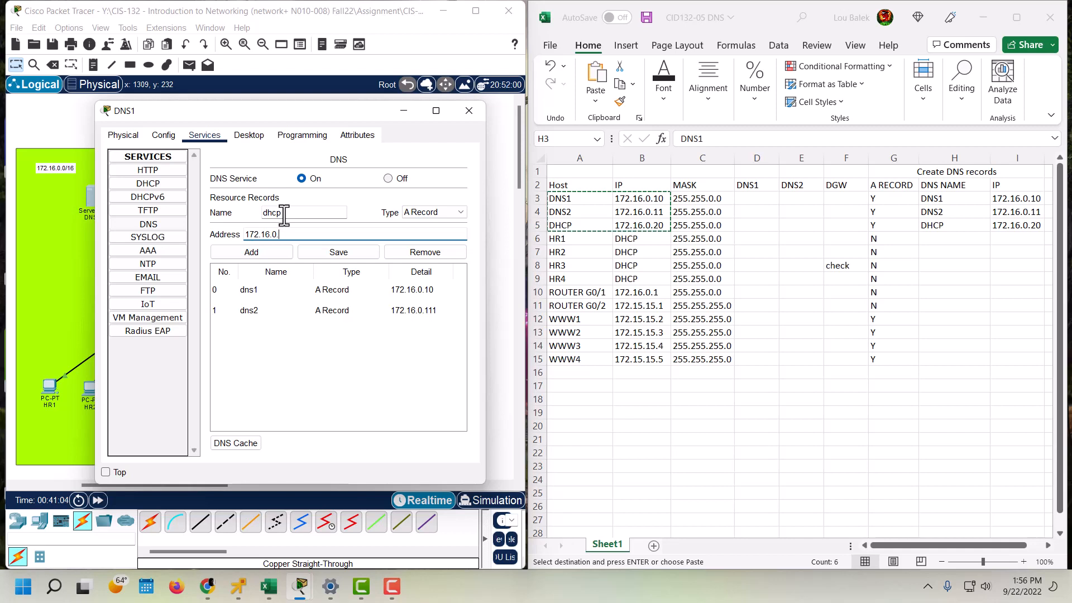
text(20)
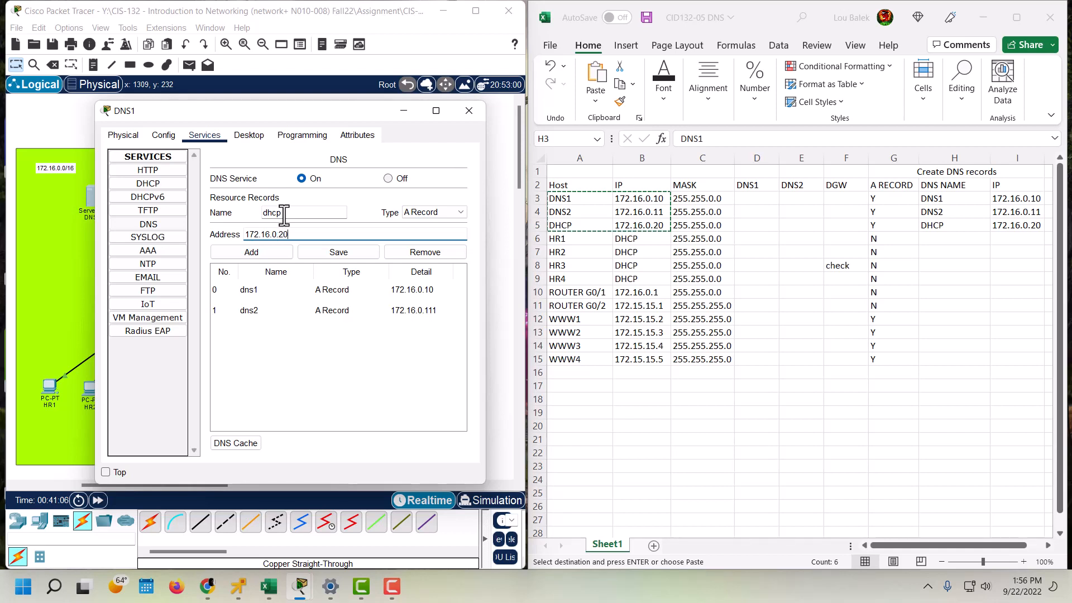
click(251, 251)
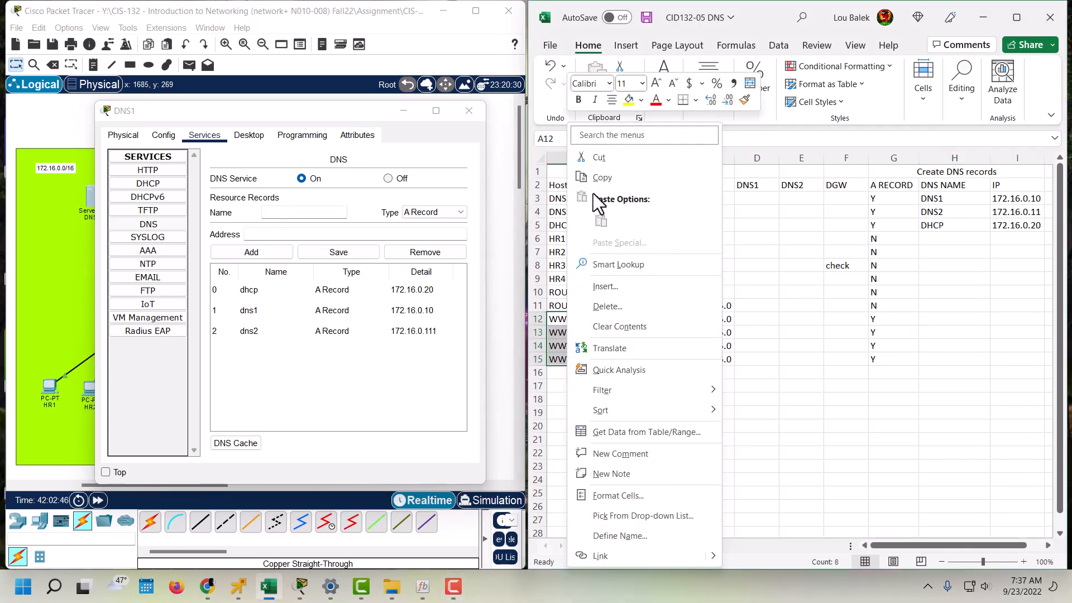
- Add the A record www1 at 172.15.15.2 to DNS1
click(954, 318)
text(www)
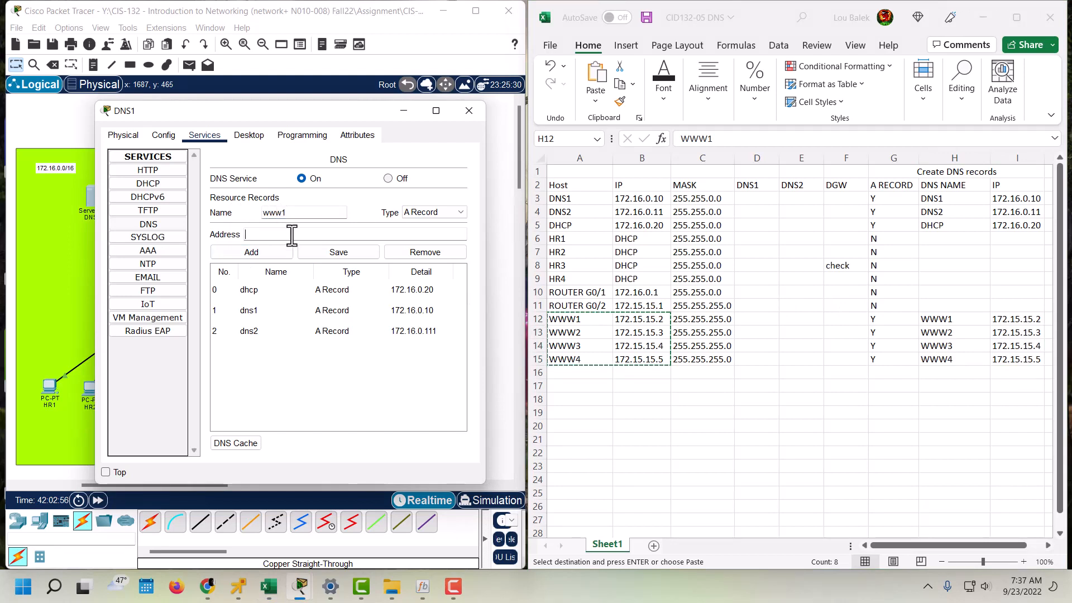
text(172)
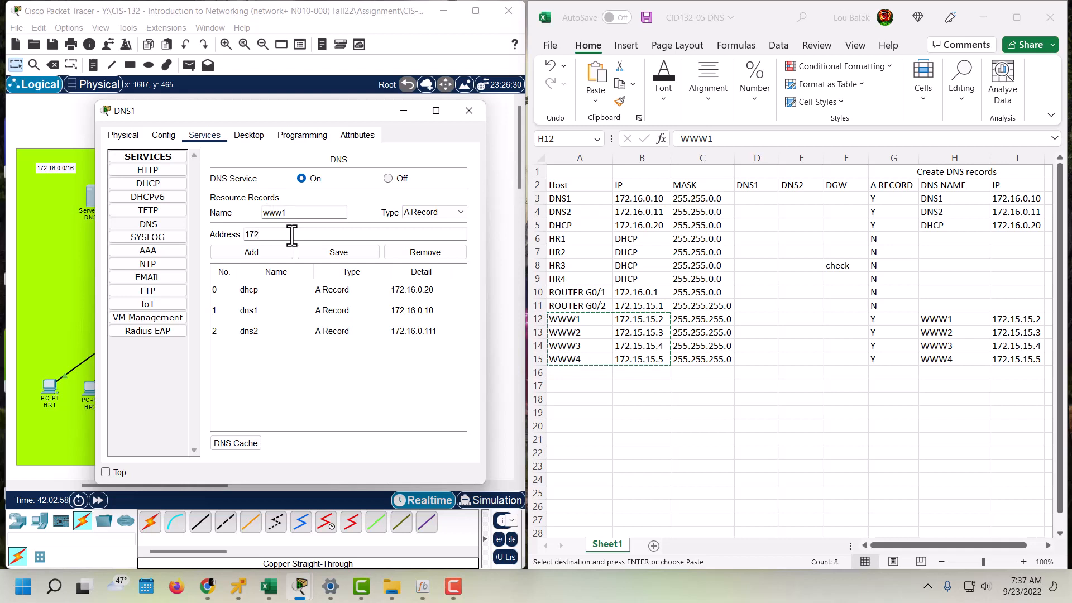
text(.)
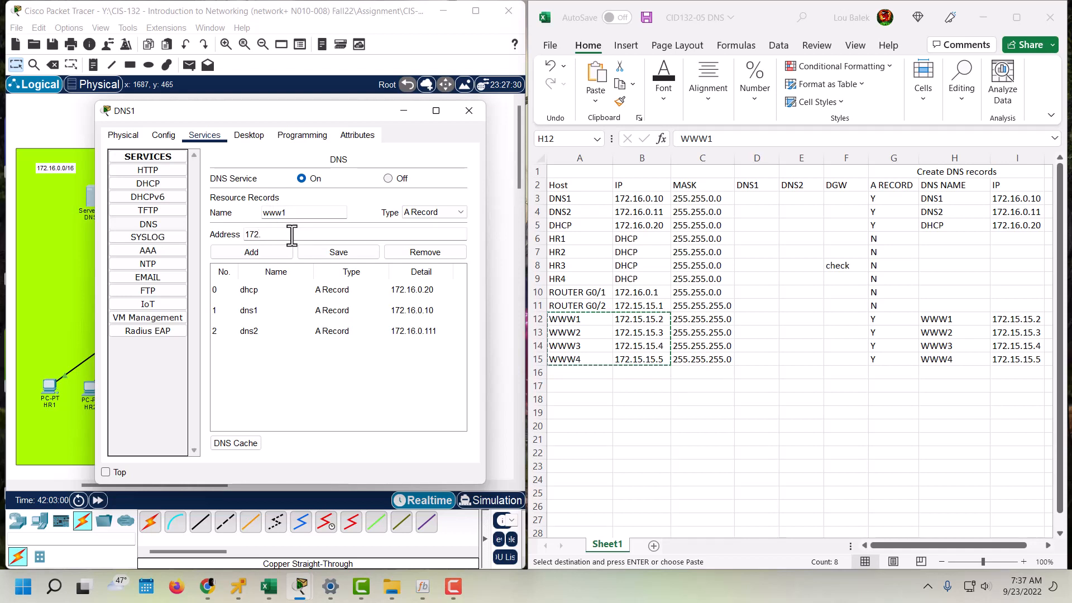
text(15.)
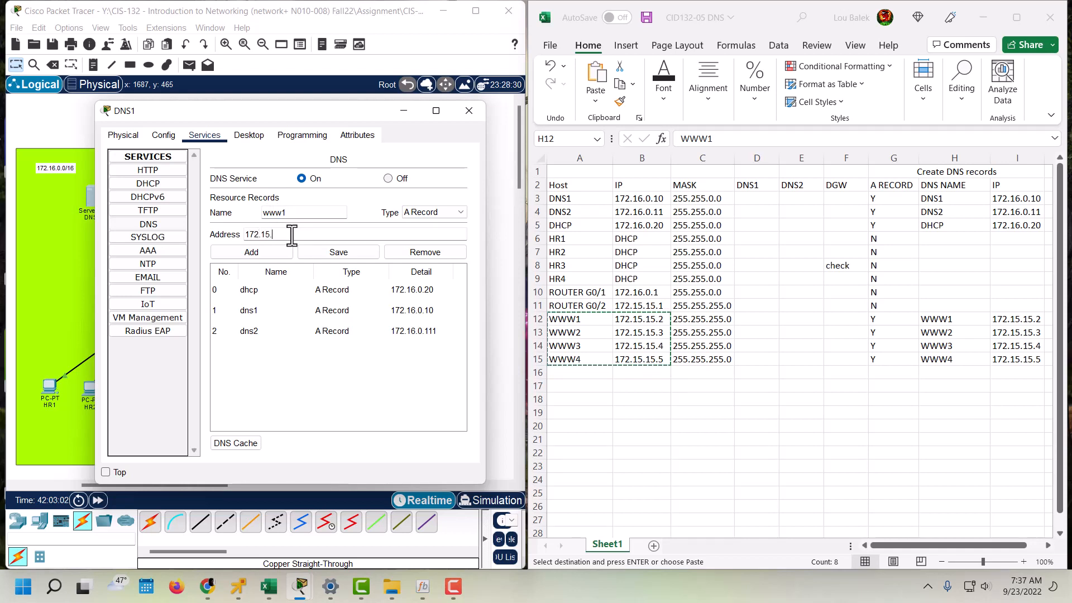
text(15)
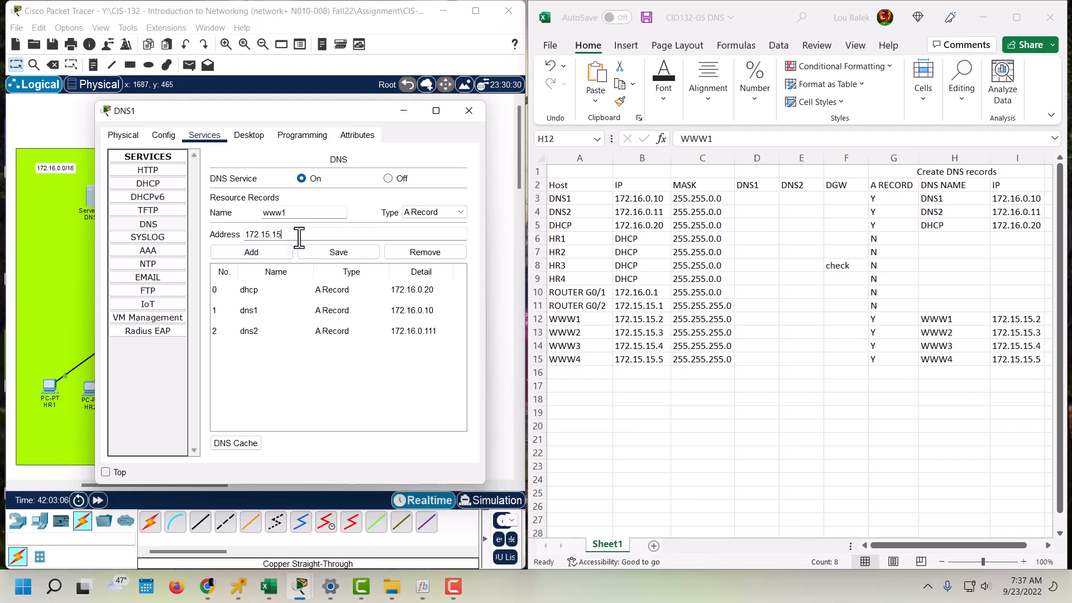
text(.2)
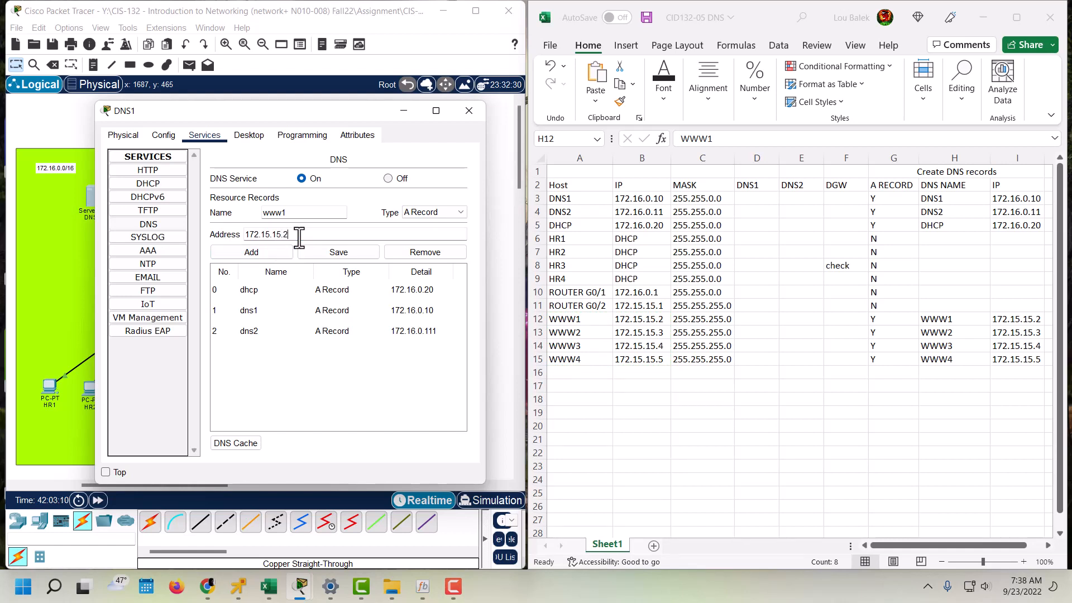
click(251, 251)
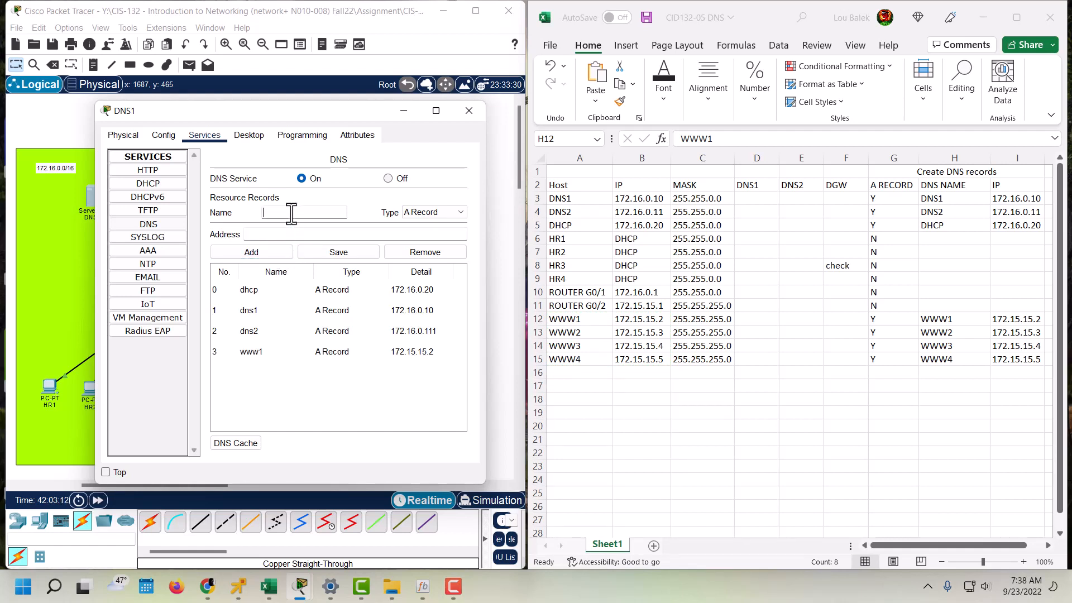
- Add A records www2, www3 and www4 at 172.15.15.3, 172.15.15.4 and 172.15.15.5
text(www2)
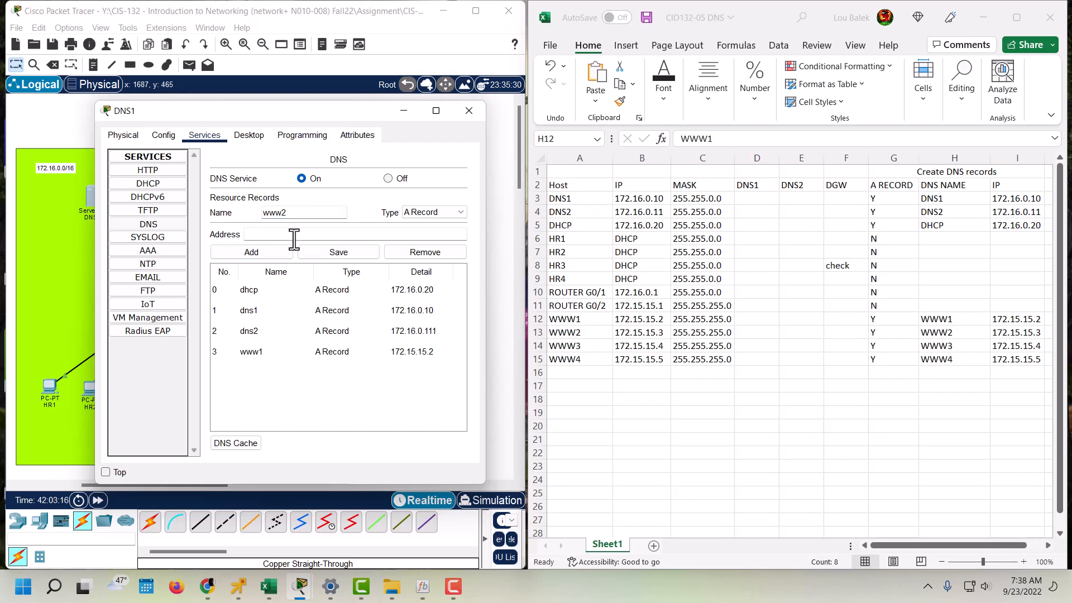
text(172.15.15)
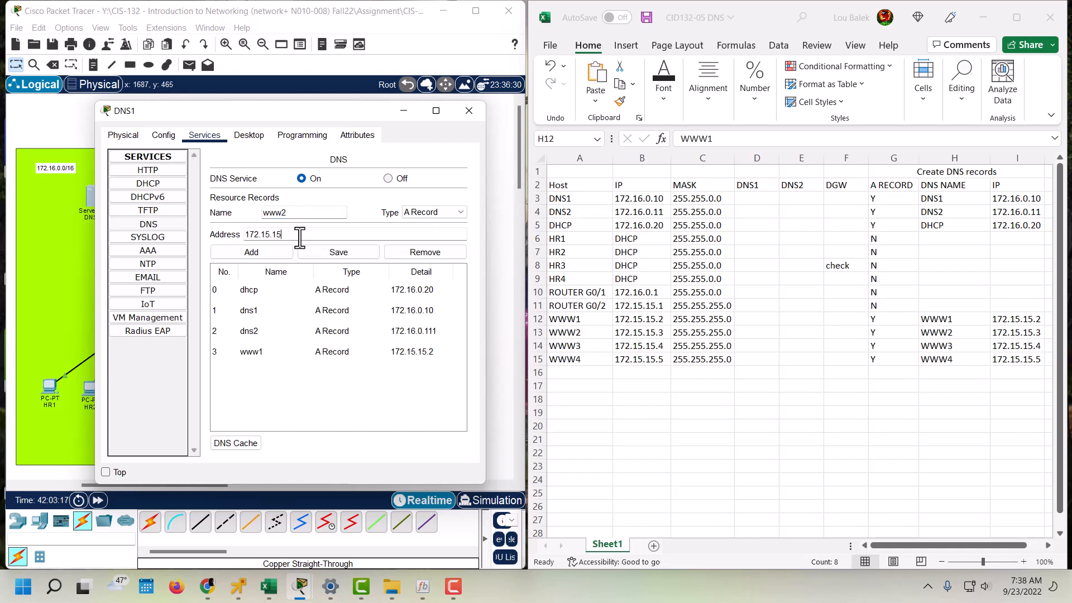
text(.)
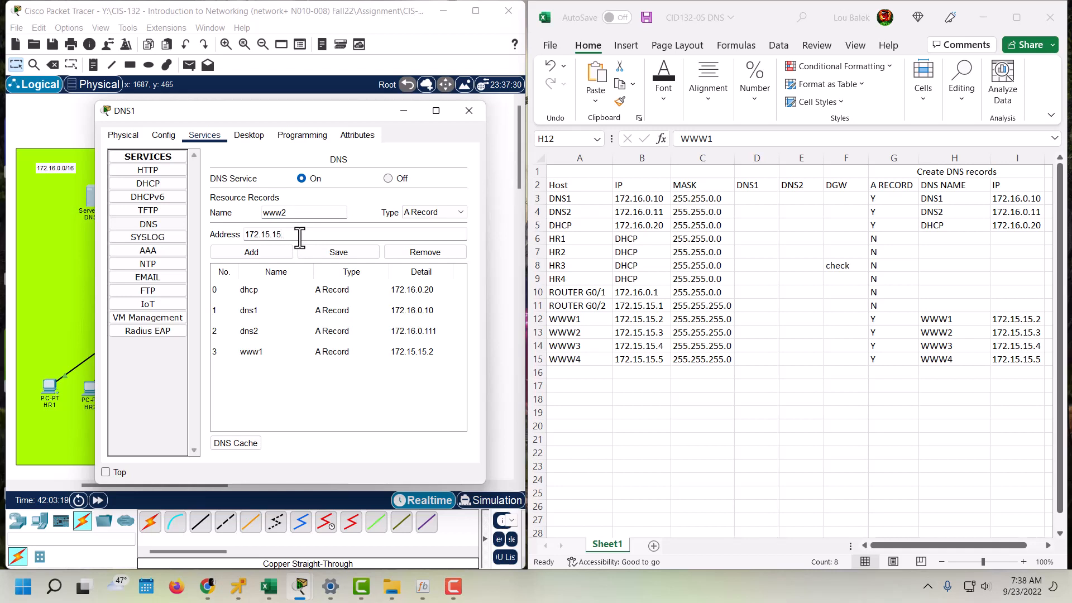
text(3)
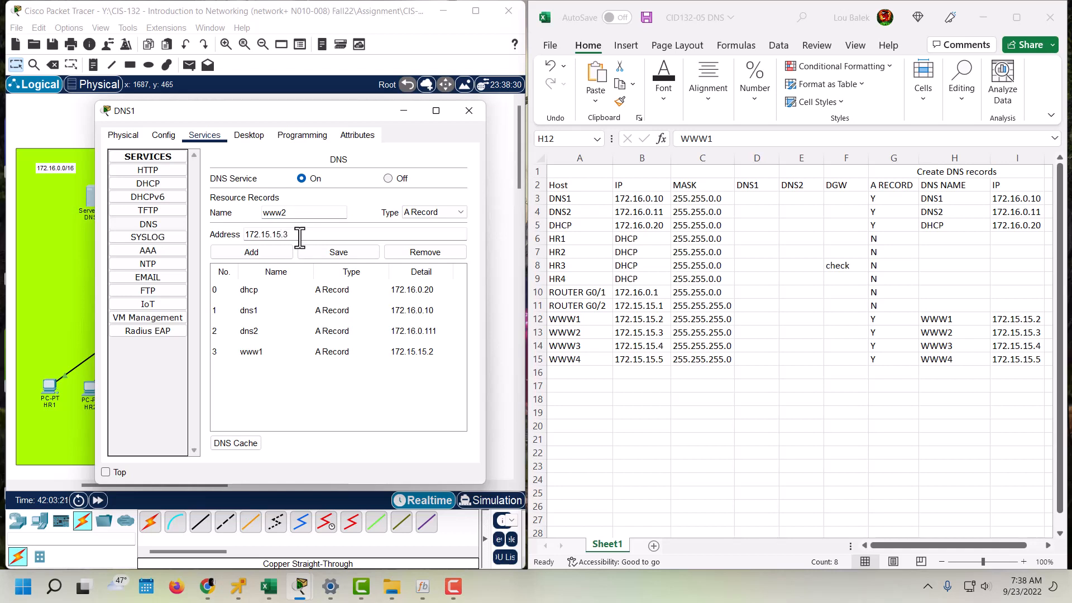
click(252, 251)
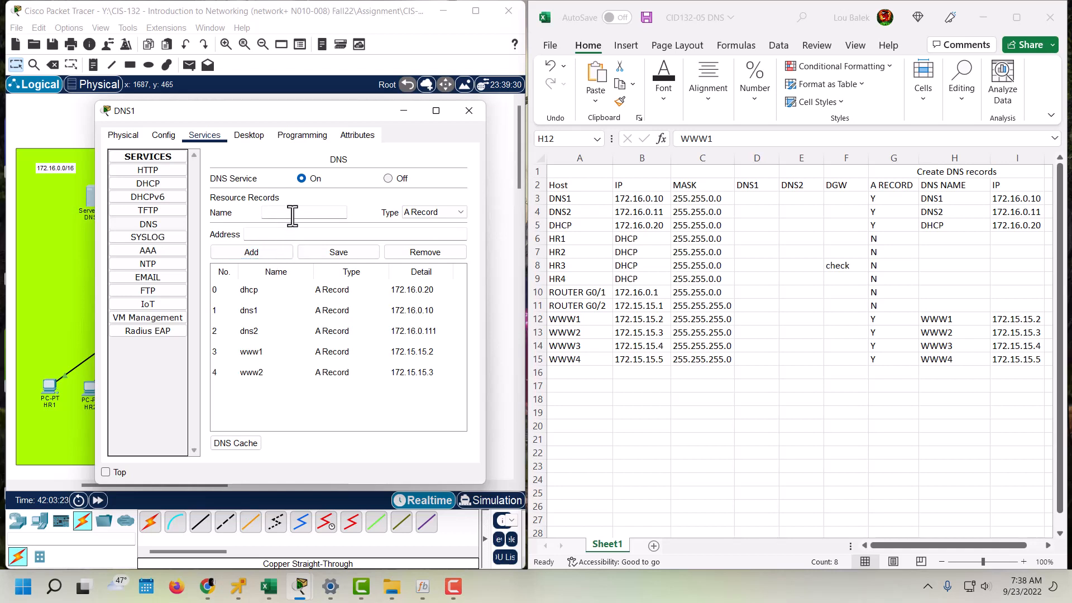
text(www)
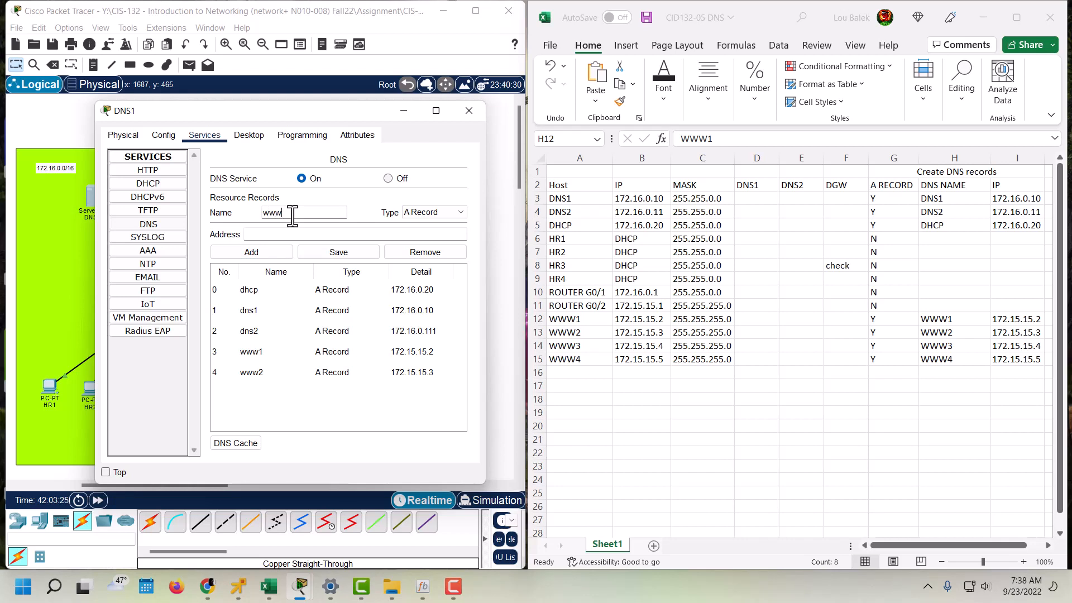
text(3)
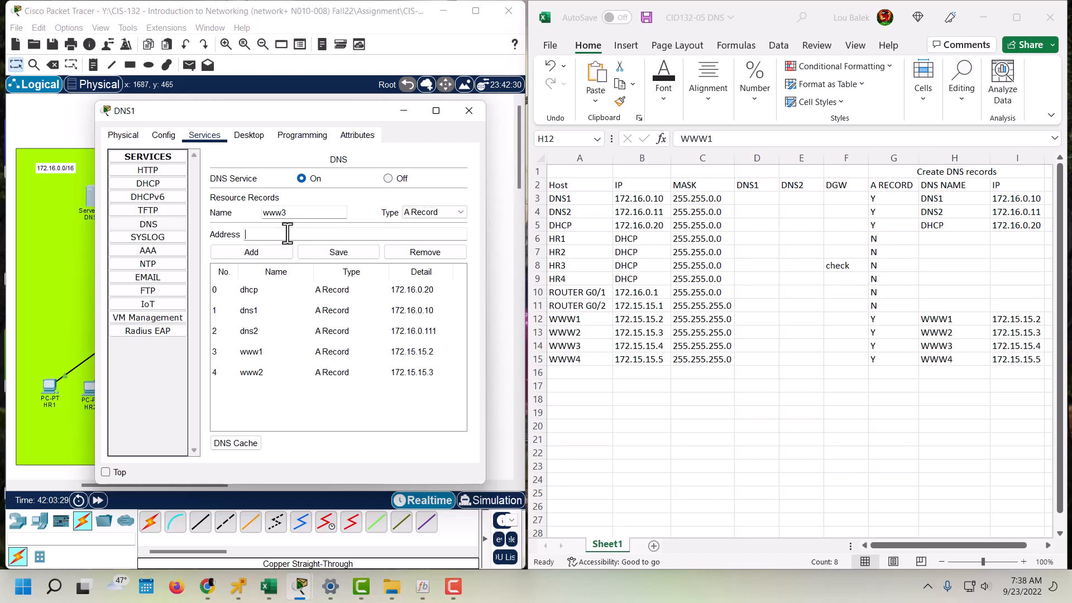
text(172.15.15)
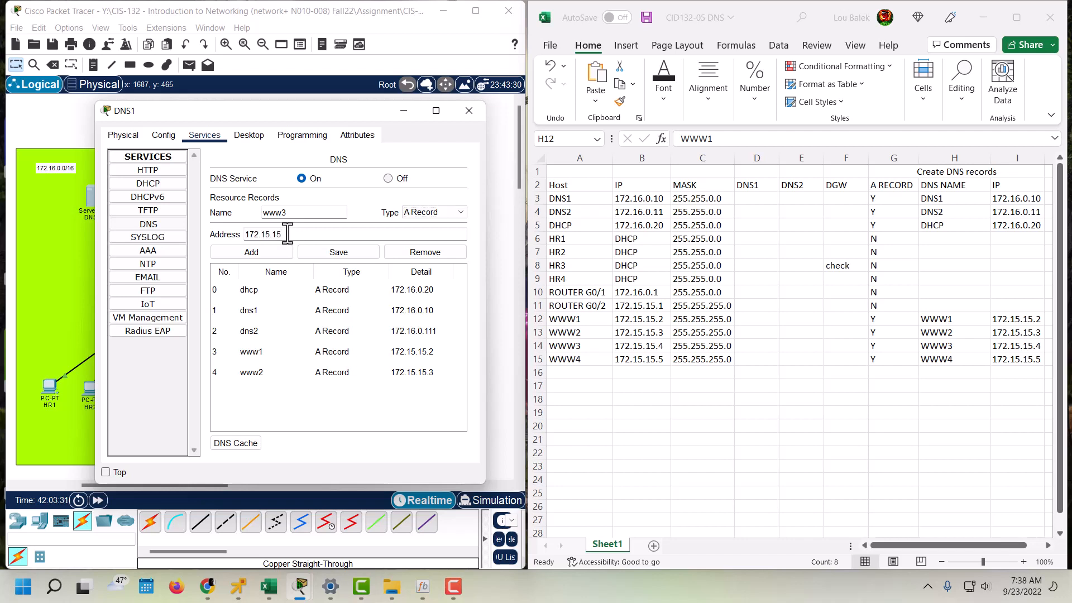
text(.4)
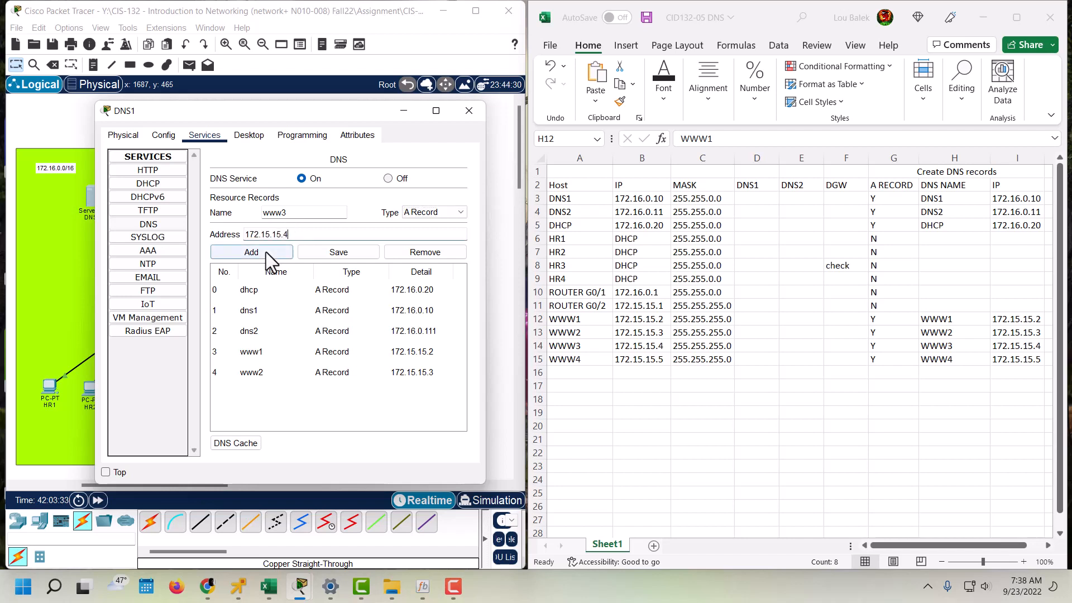
click(251, 252)
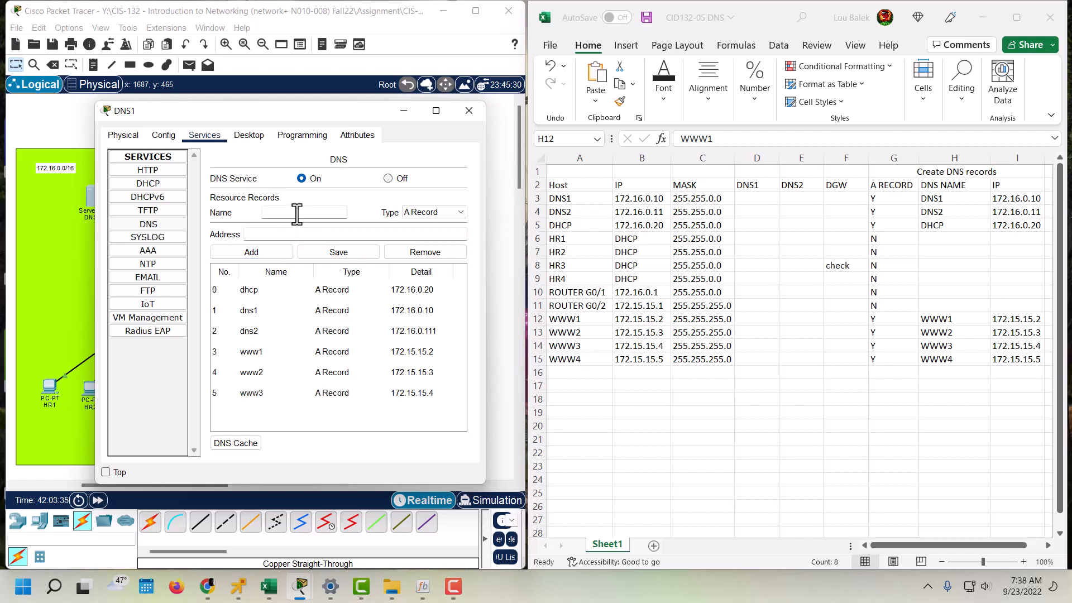
text(www)
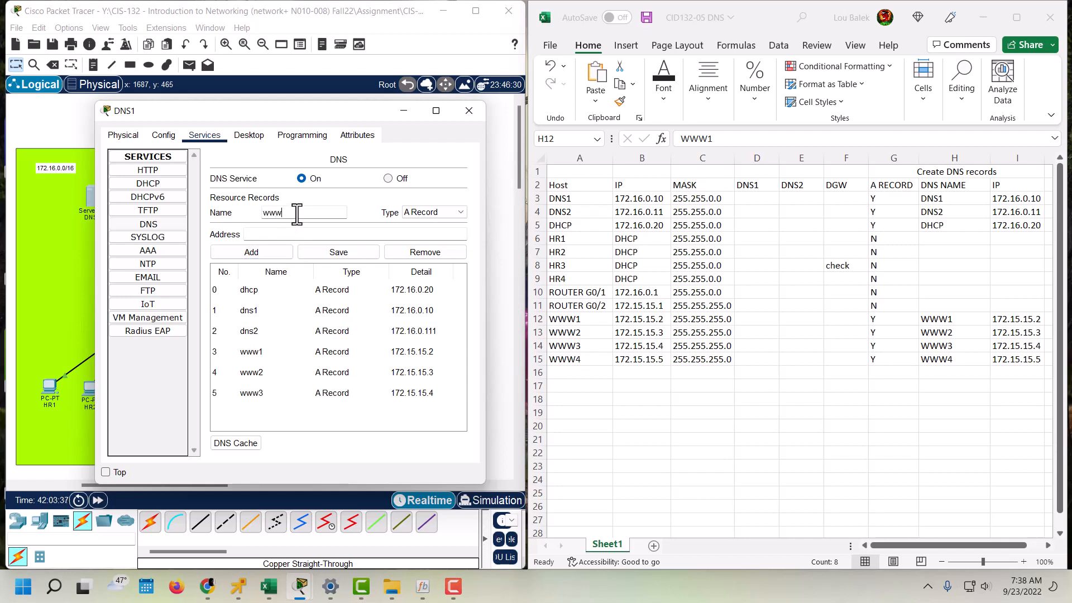
text(4)
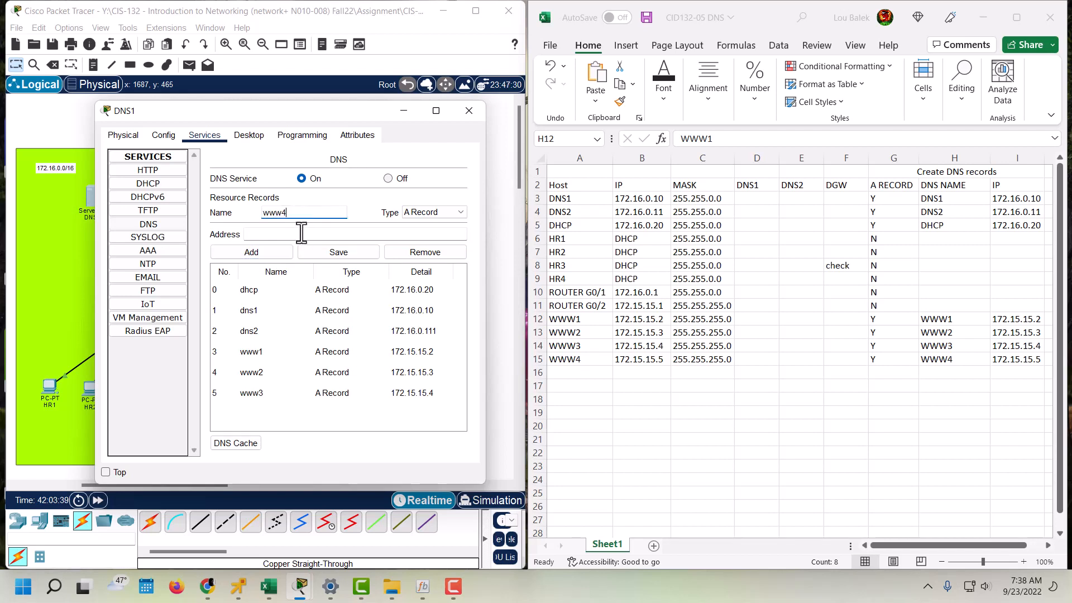
text(172.15.15)
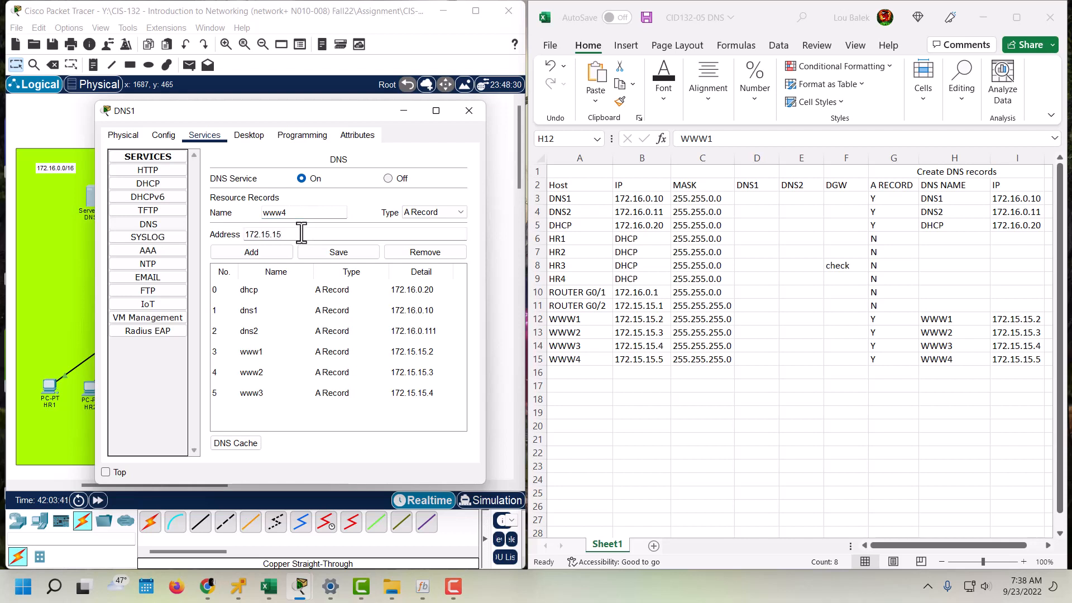
text(.5)
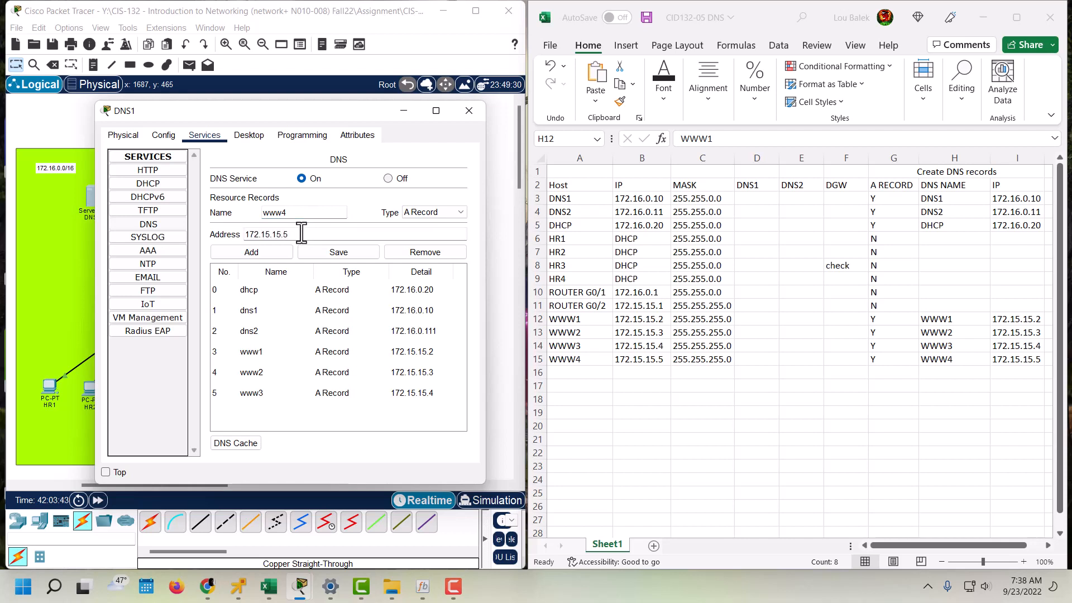
click(252, 251)
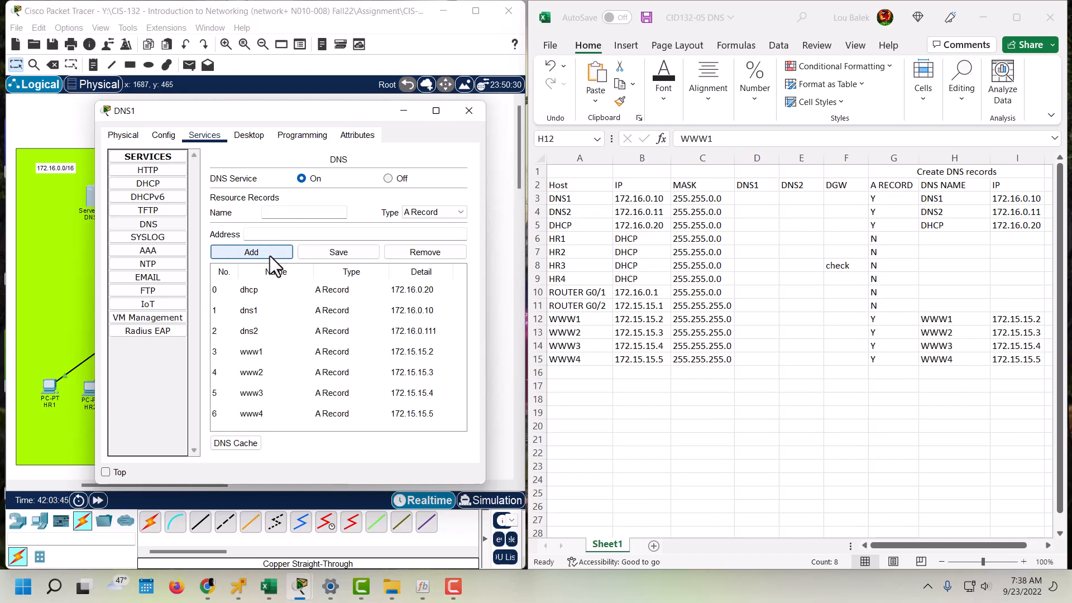
mouse_move(277, 226)
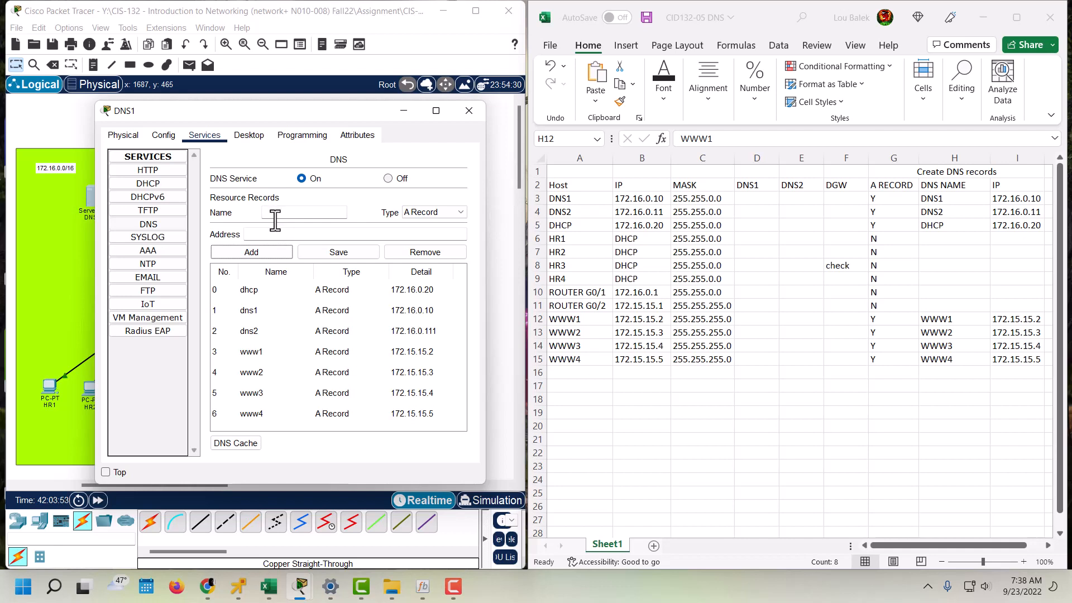
mouse_move(477, 142)
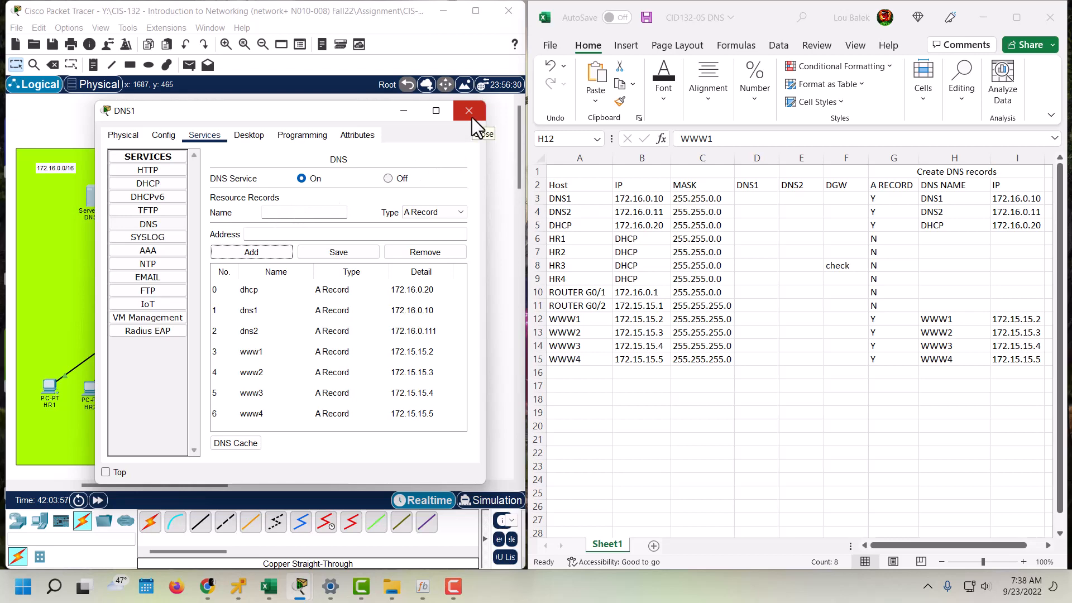
- Give server www3 address 172.15.15.4, gateway 172.15.15.1 and DNS server 172.16.0.10
click(469, 111)
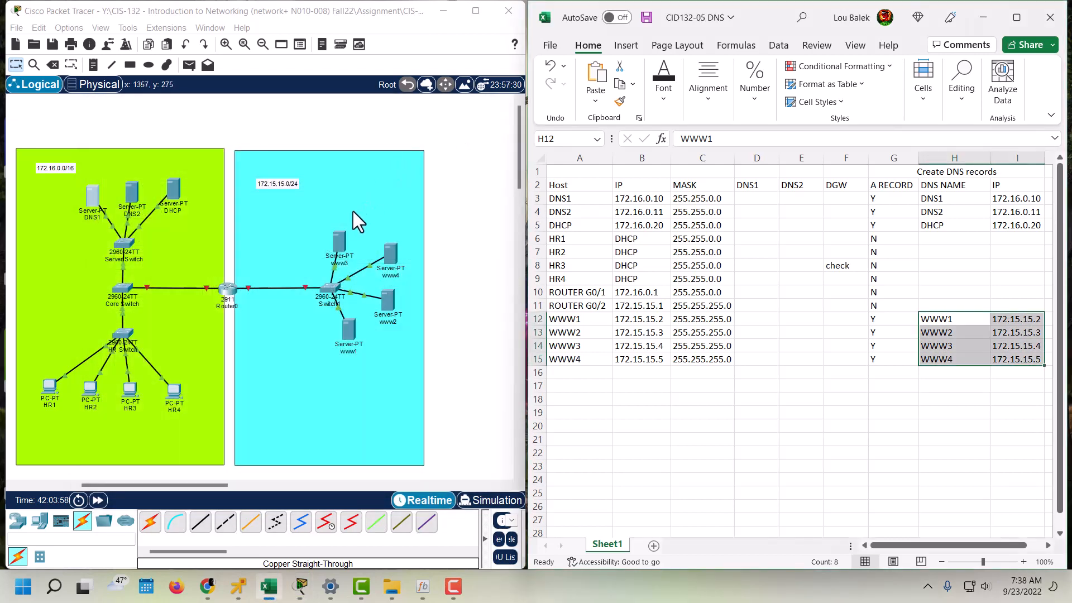
double_click(337, 241)
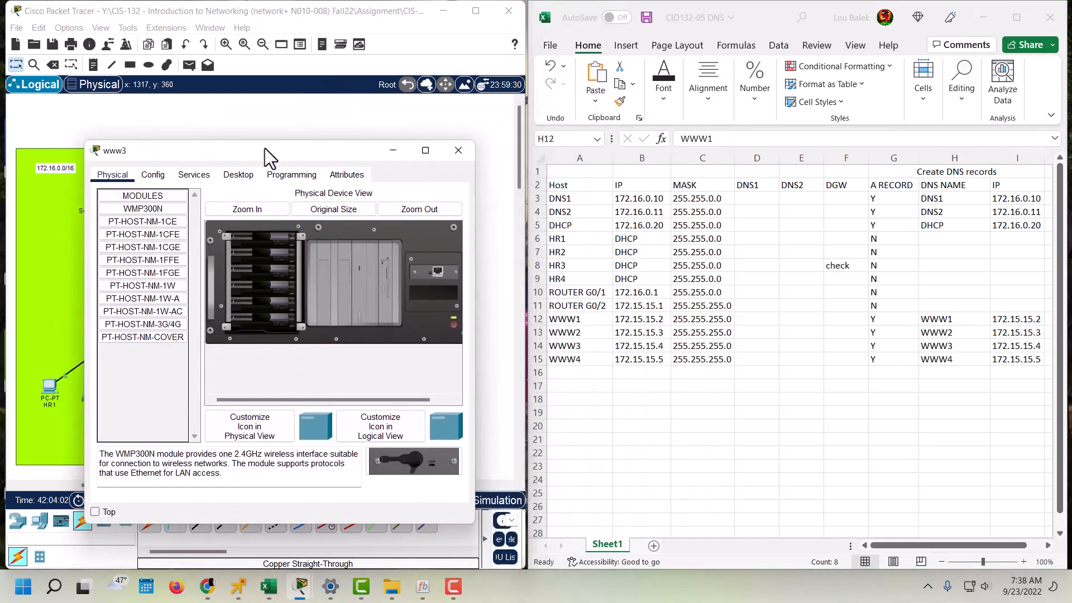
drag(267, 150, 258, 148)
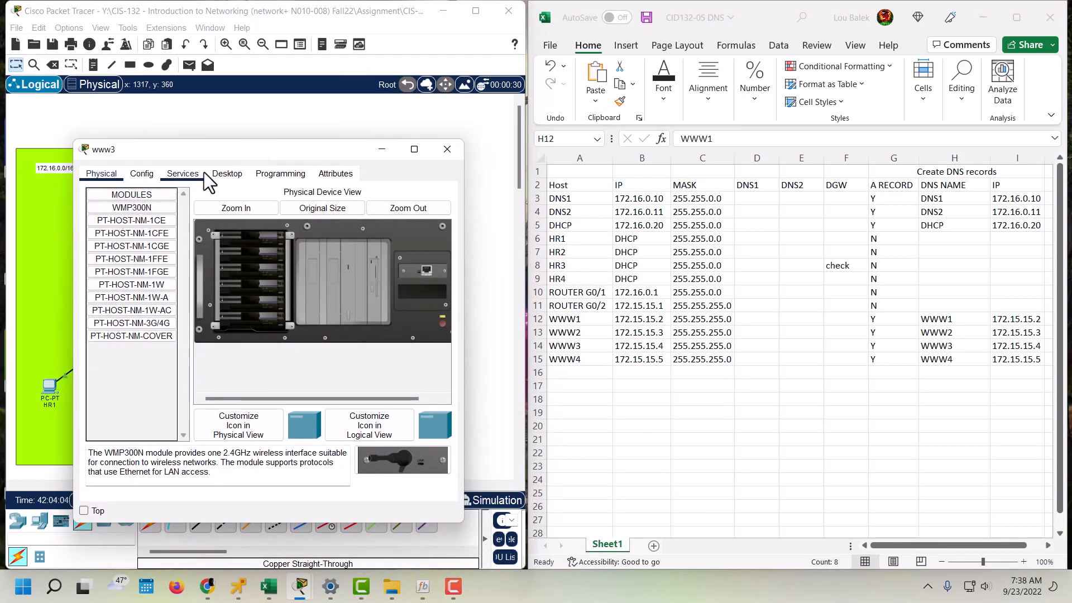
click(227, 173)
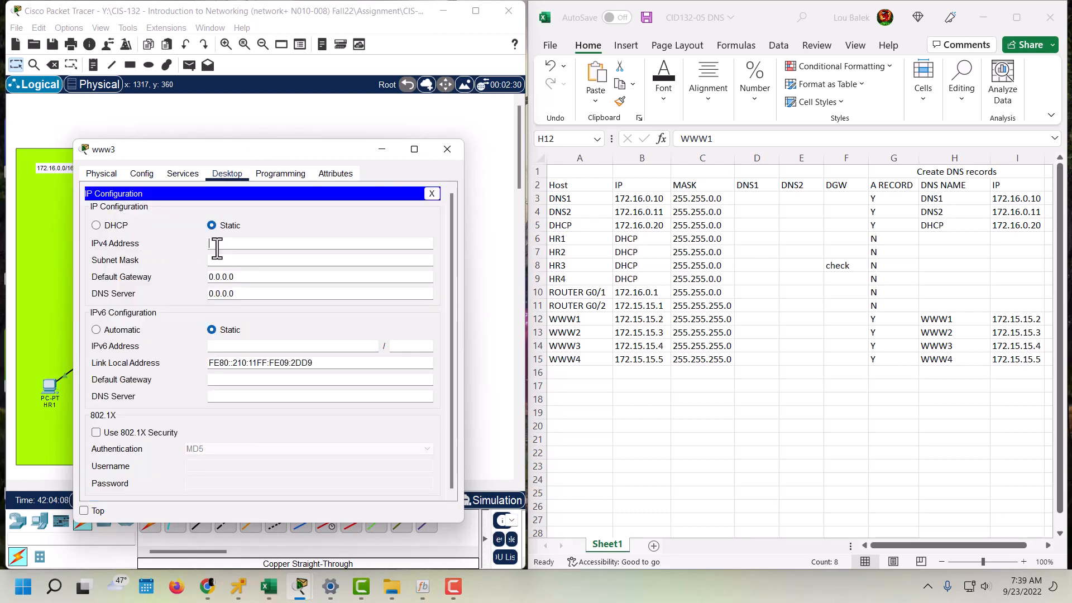
text(172.15.15.4)
click(320, 260)
text(255.255.255.0)
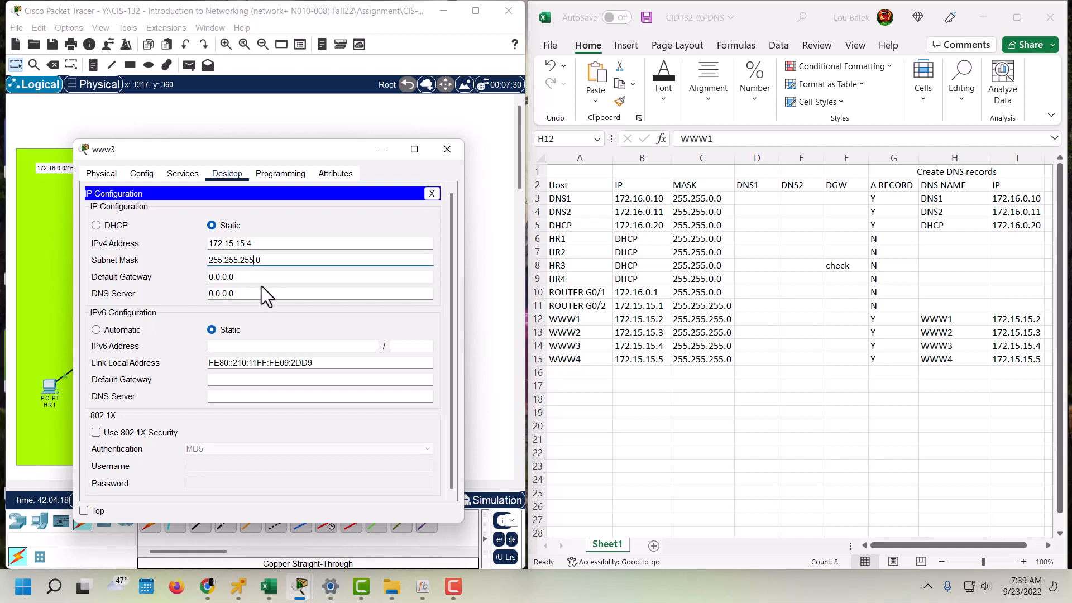
mouse_move(725, 341)
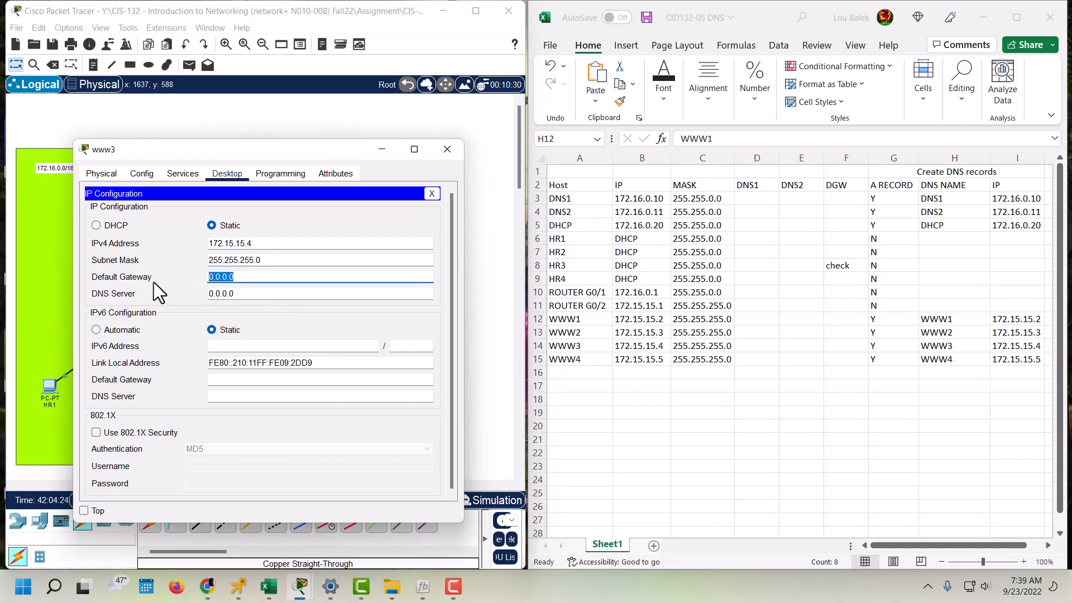
text(172.15.15.1)
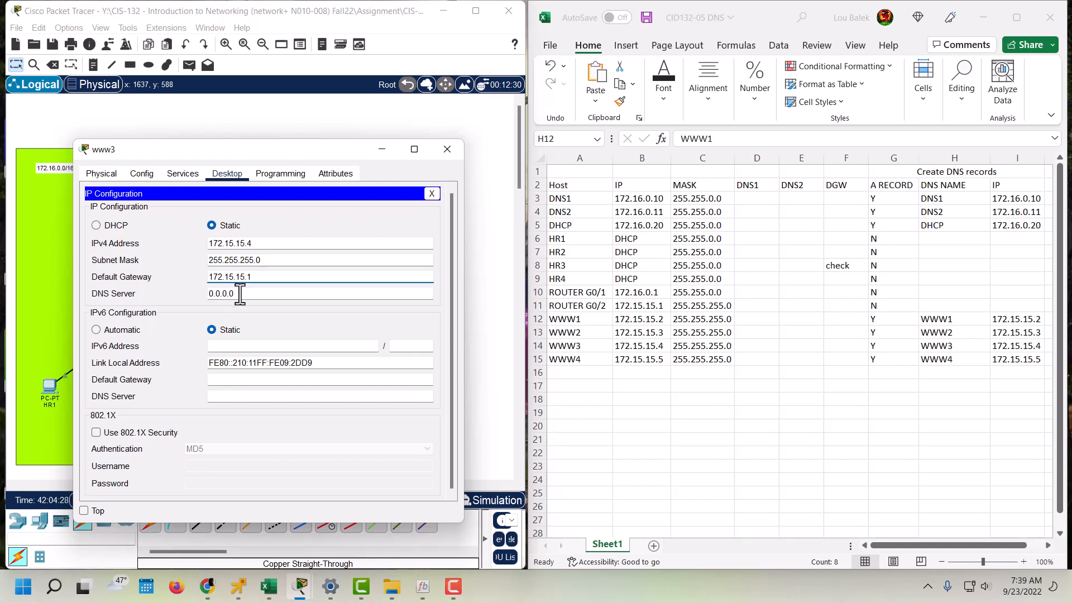
triple_click(221, 294)
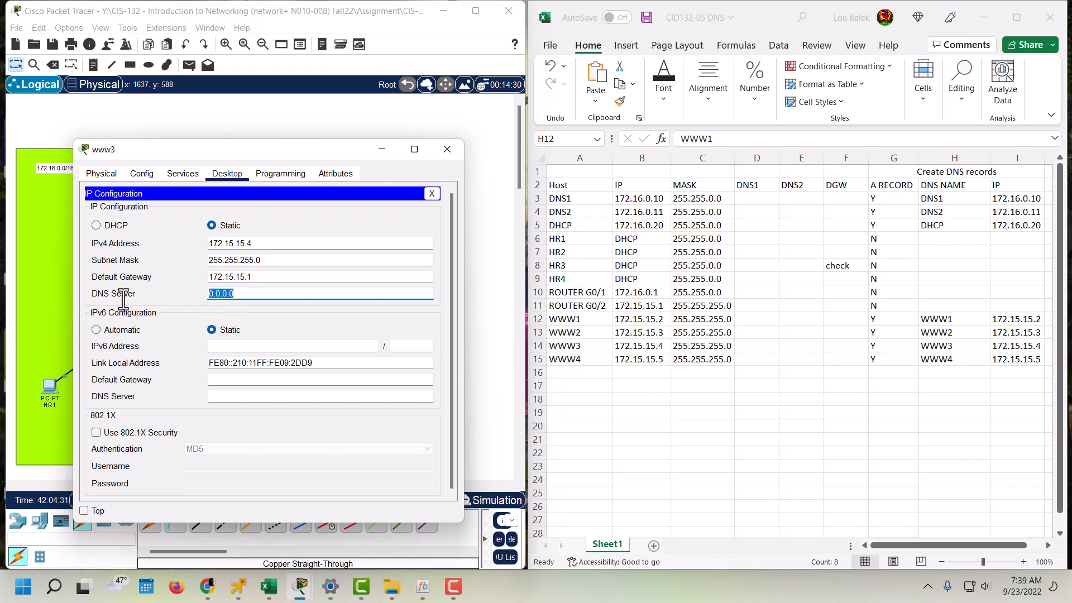
text(172.)
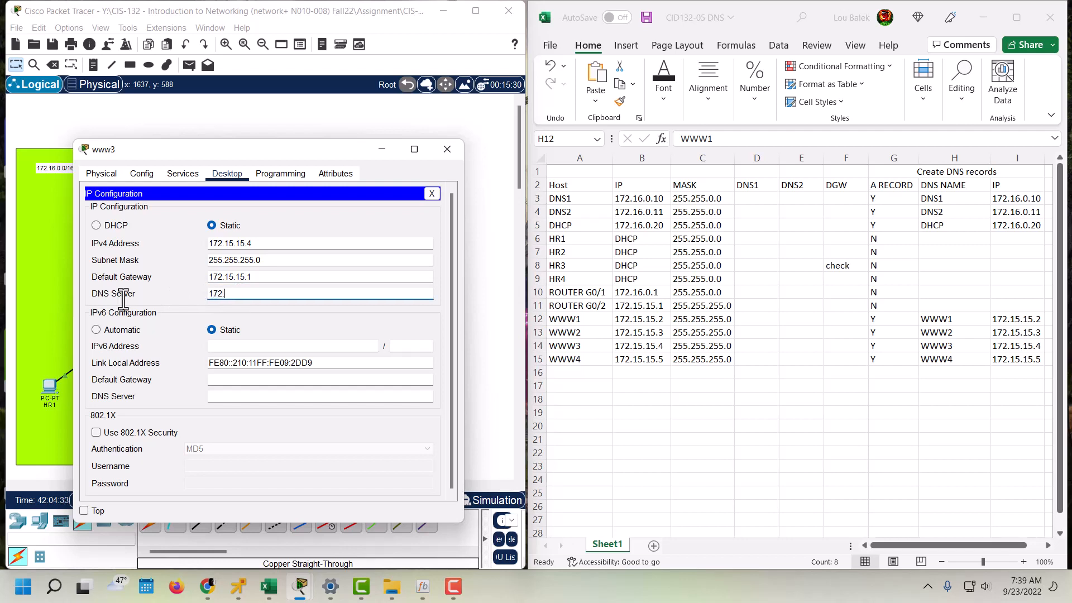
text(16.0.10)
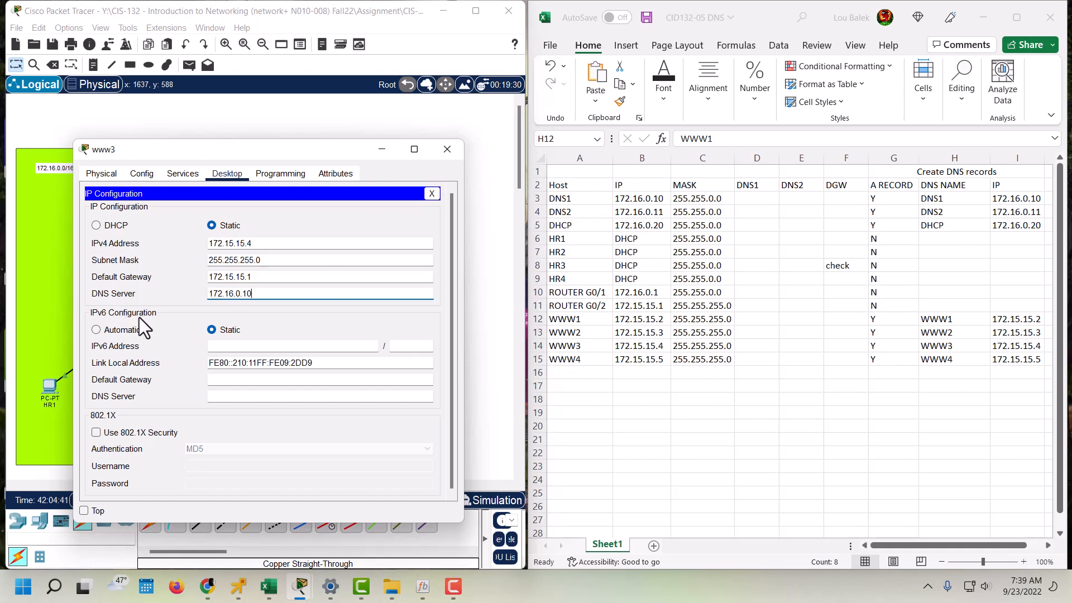
mouse_move(107, 322)
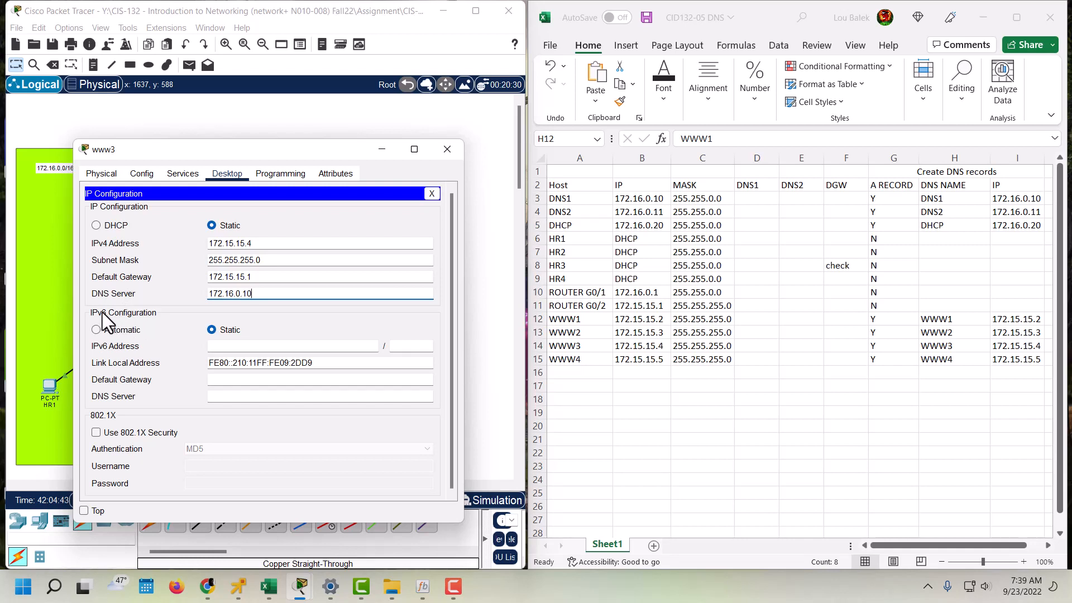
mouse_move(191, 271)
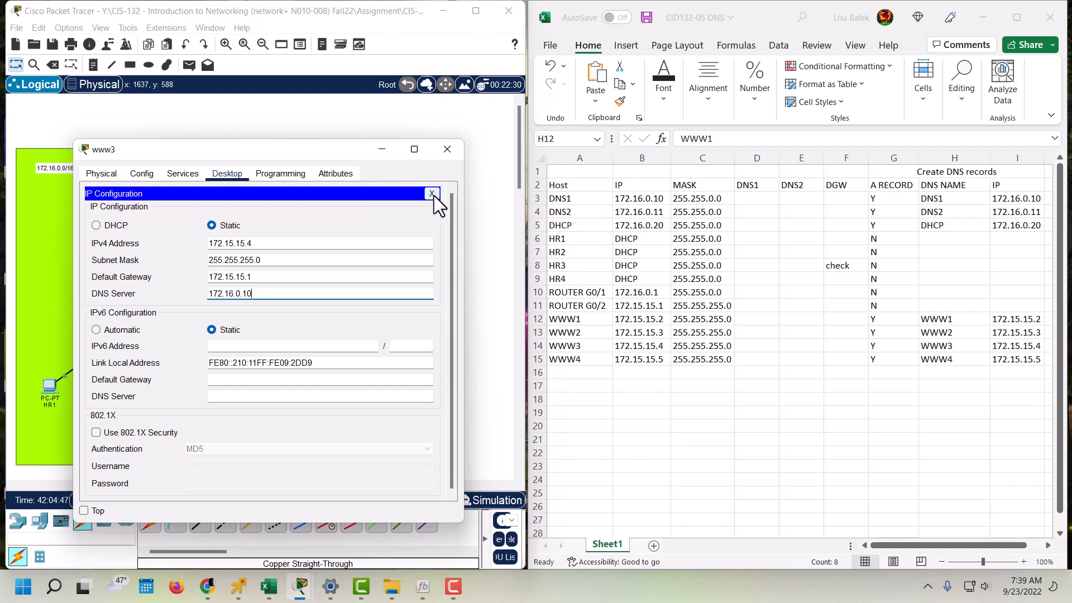
click(431, 194)
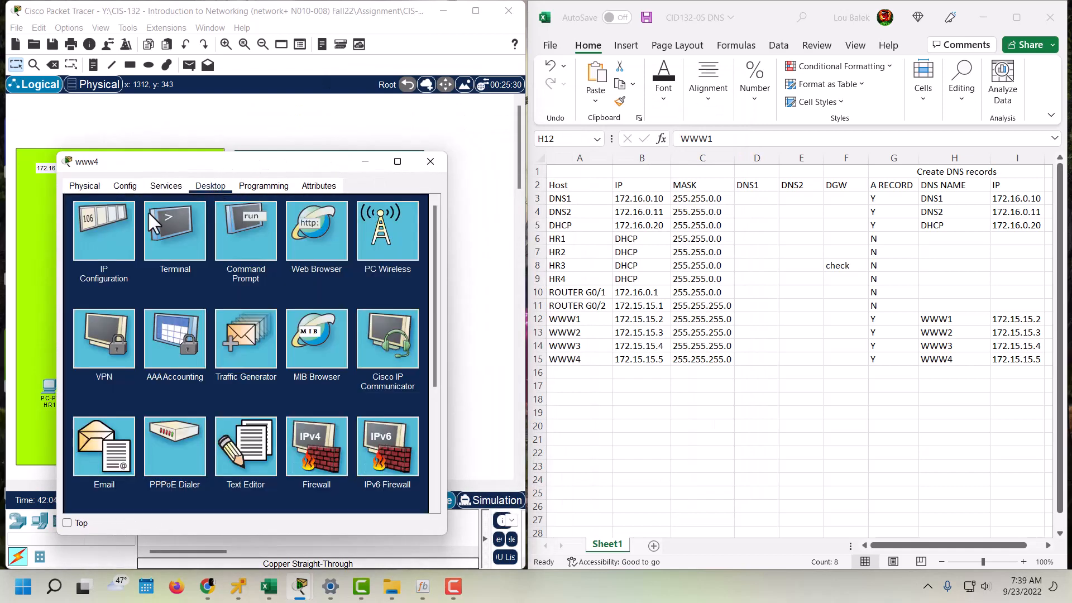
- Give server www4 address 172.15.15.5, gateway 172.15.15.1 and DNS server 172.16.0.10, then close it
click(102, 229)
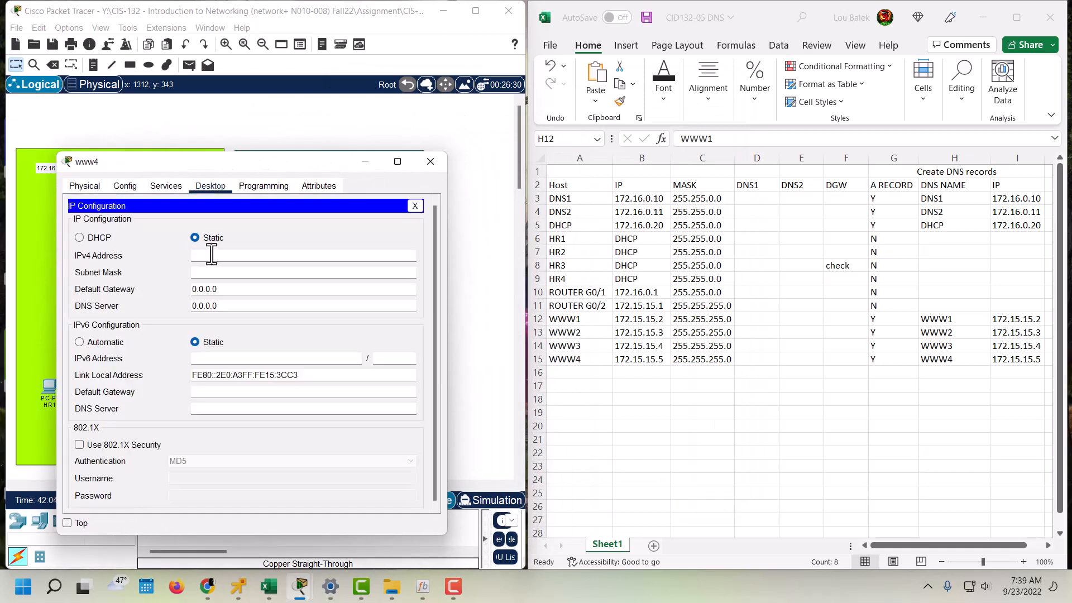
text(172.15.15.5)
text(255.255.255.0)
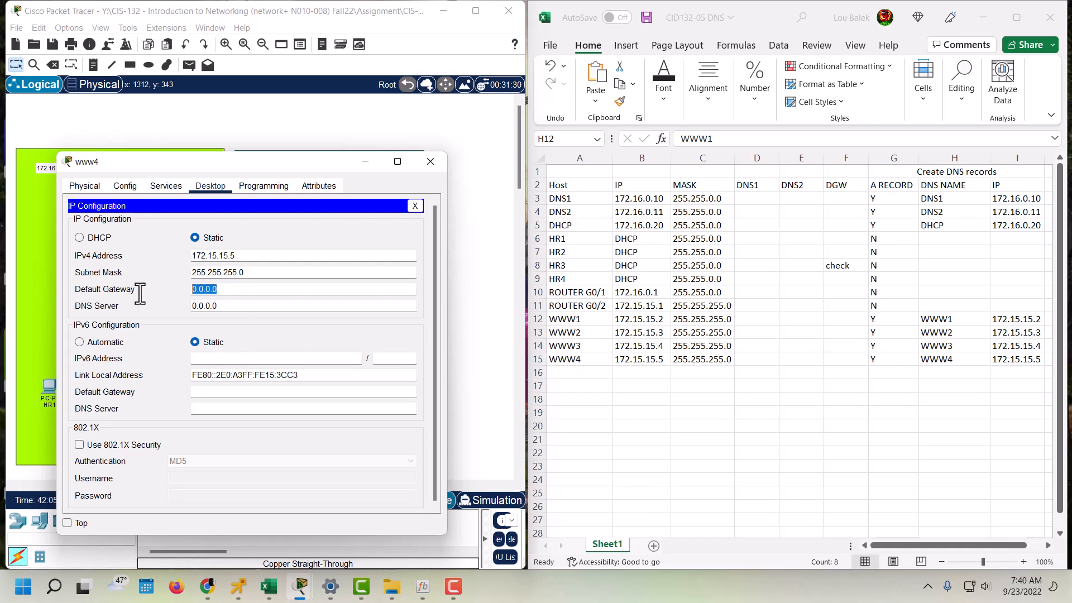
text(172.15.15.)
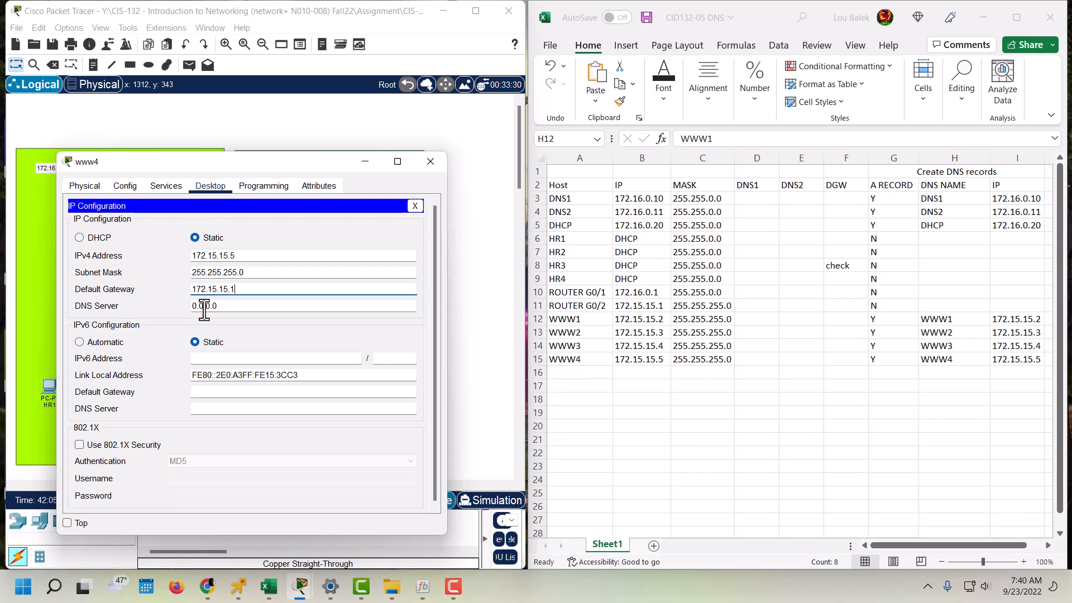
text(172.16.0.)
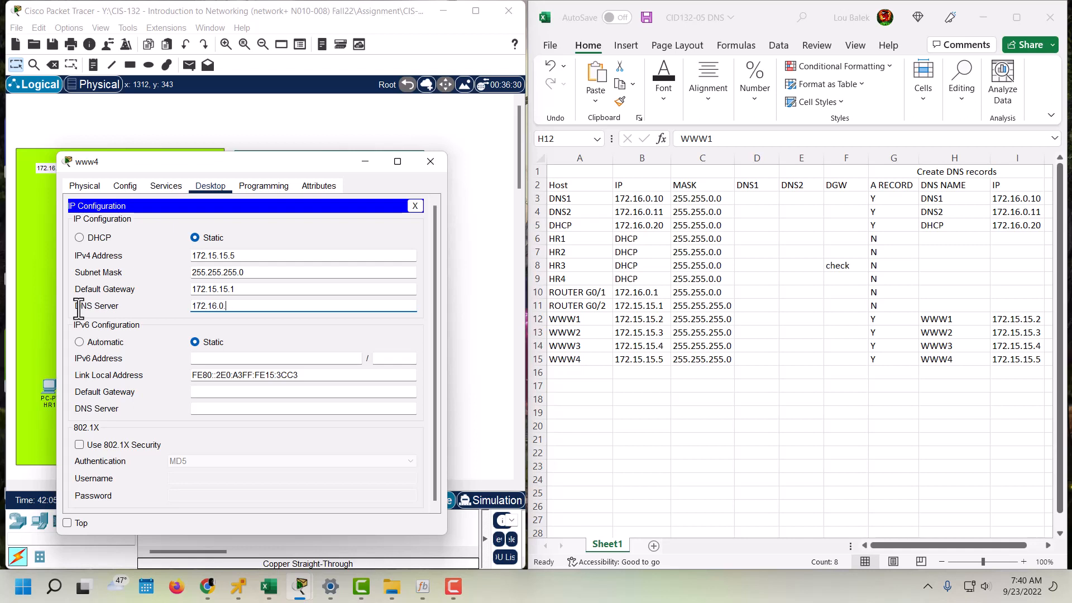
text(10)
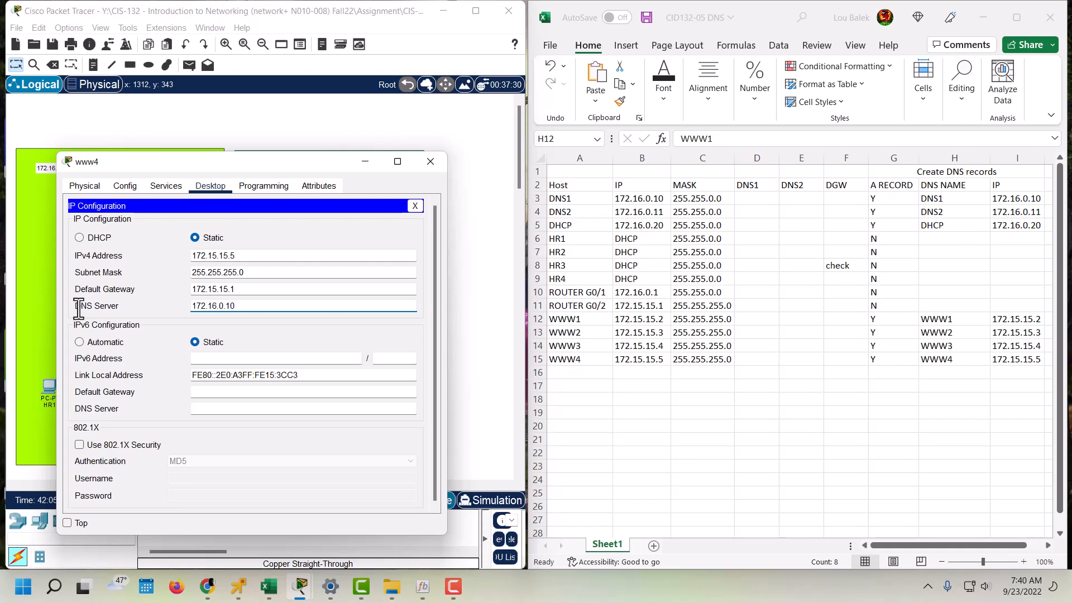
click(431, 160)
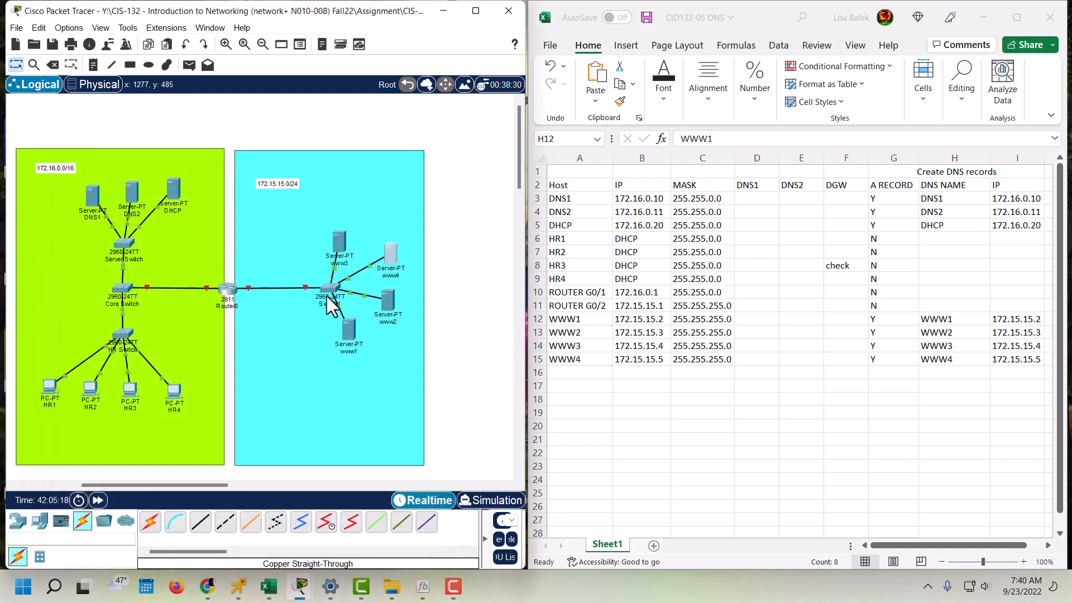
mouse_move(390, 315)
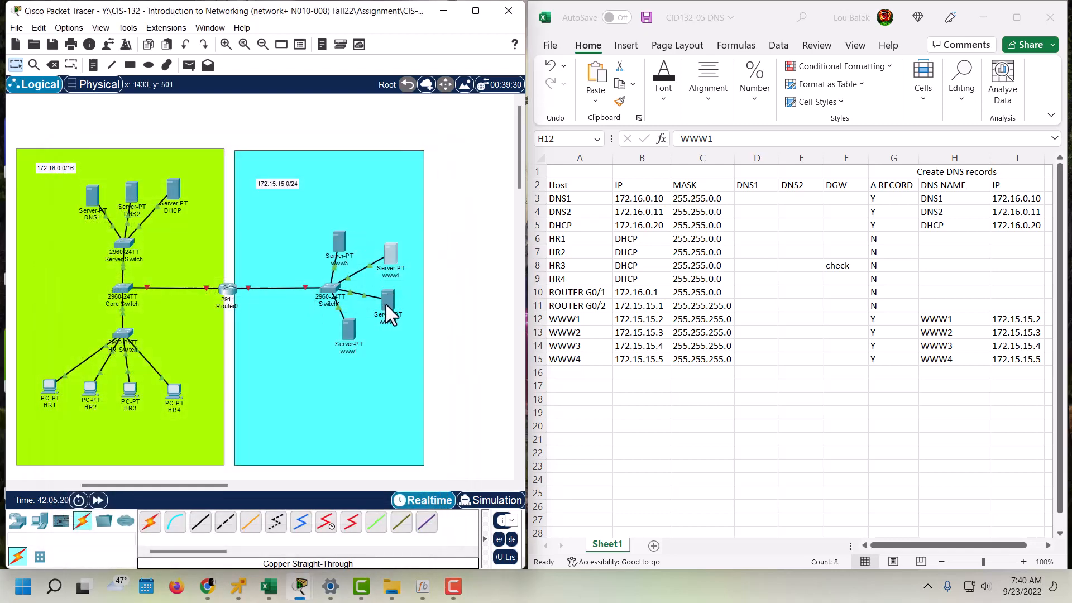
- Give server www2 address 172.15.15.3, mask 255.255.255.0 and gateway 172.15.15.1
double_click(388, 303)
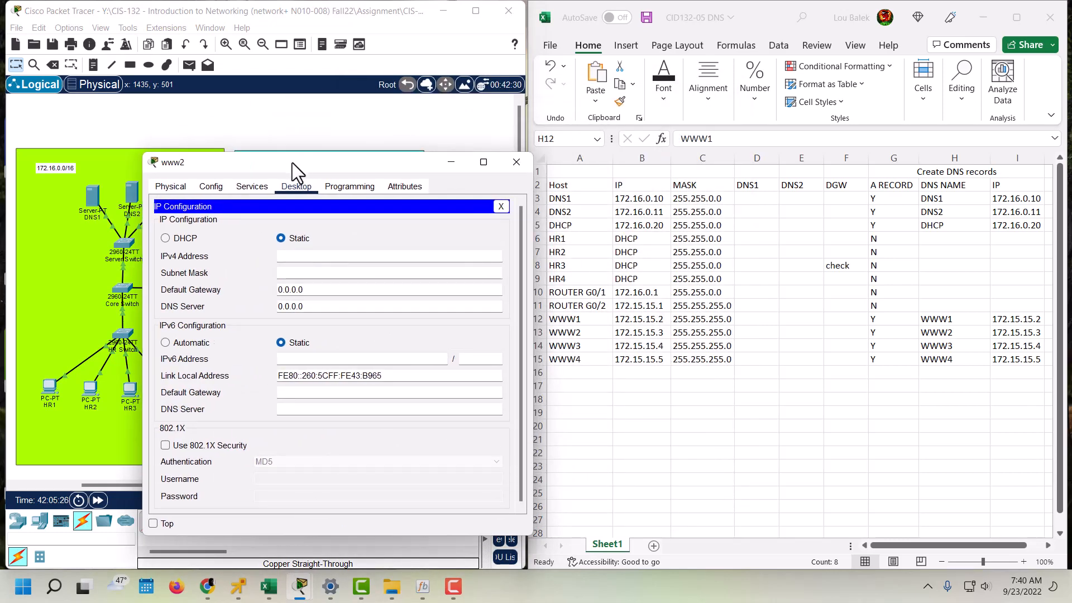
click(388, 256)
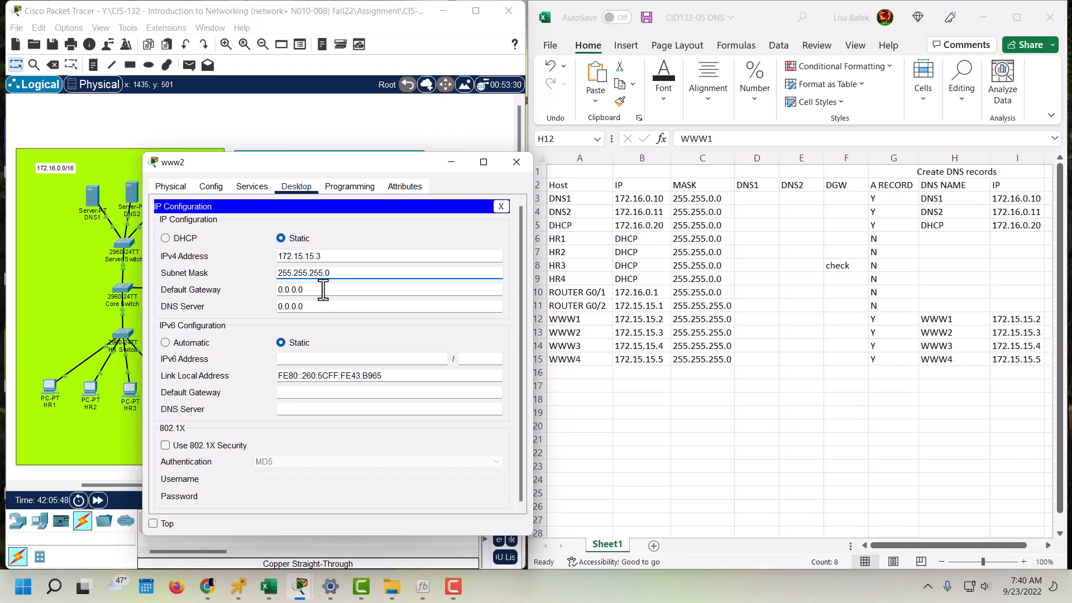
text(172.15.15)
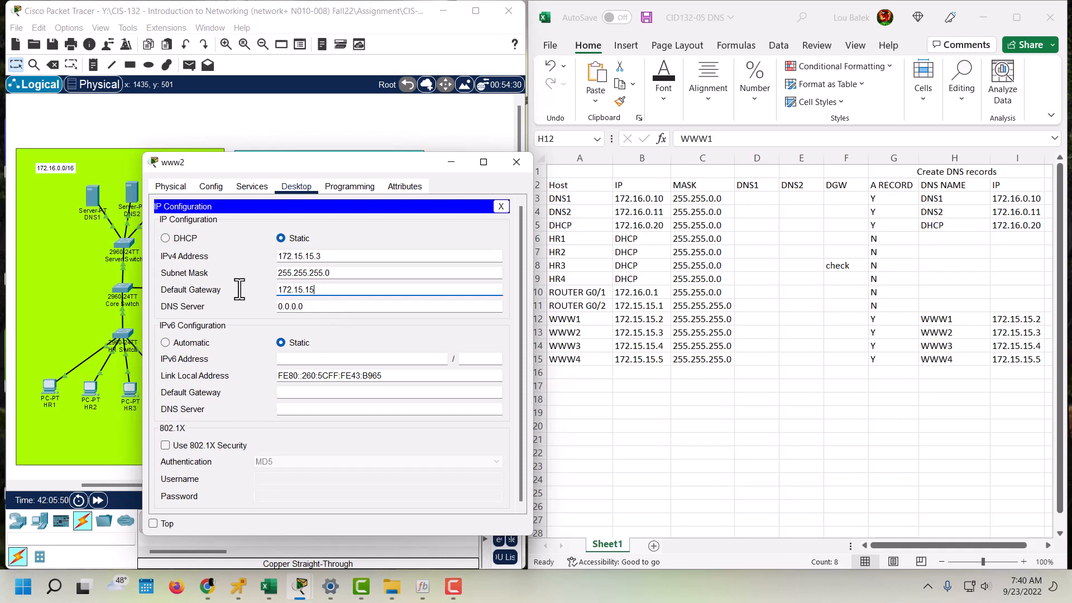
text(.1)
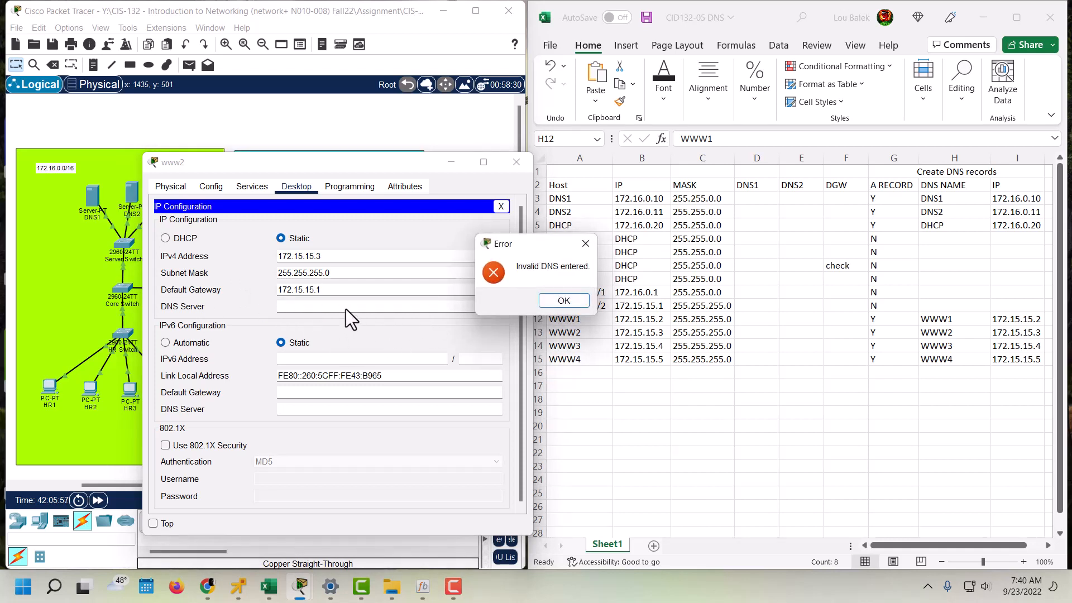
- Dismiss the invalid DNS error and set www2's DNS server to 172.16.0.10
click(563, 300)
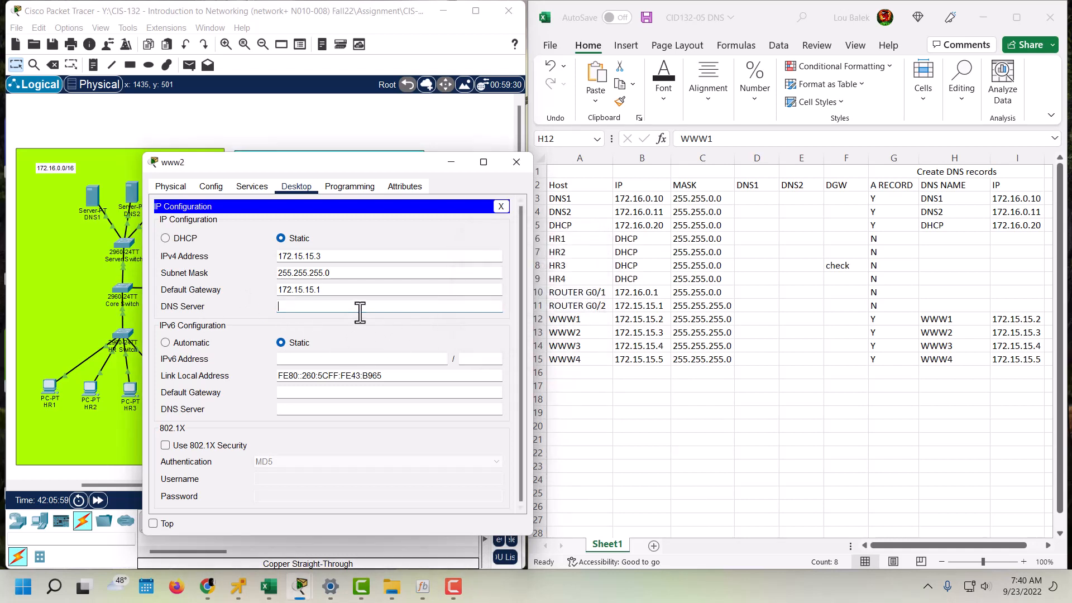
text(172)
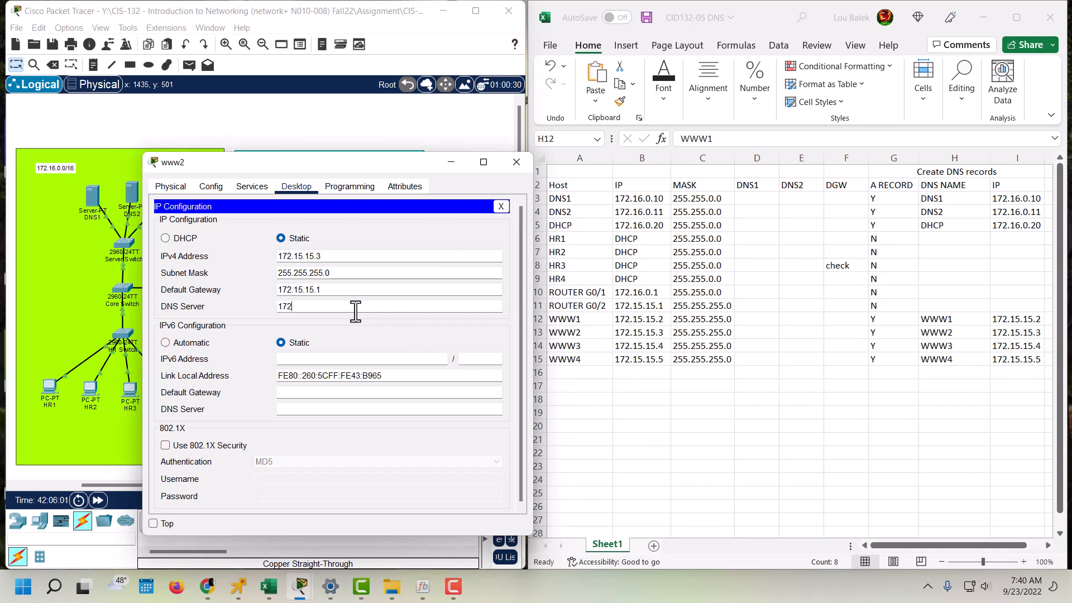
text(16.)
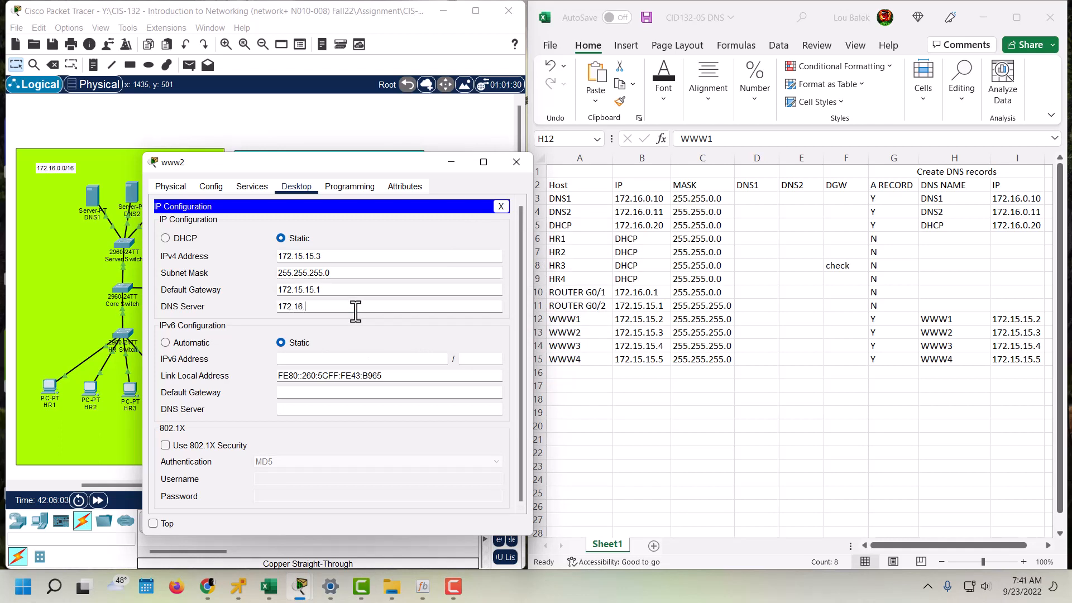
text(0.10)
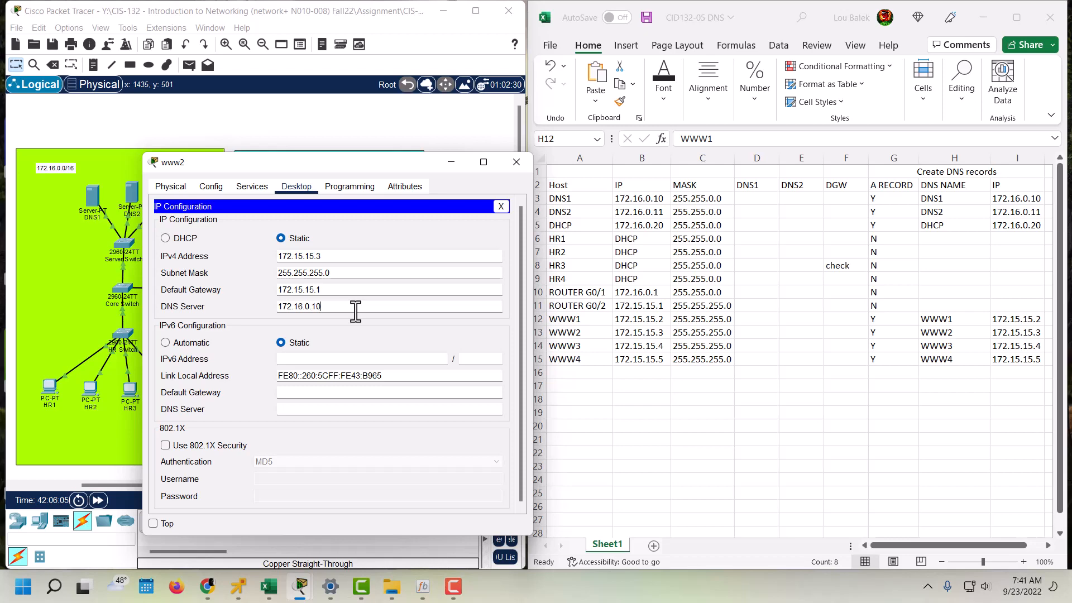
click(296, 186)
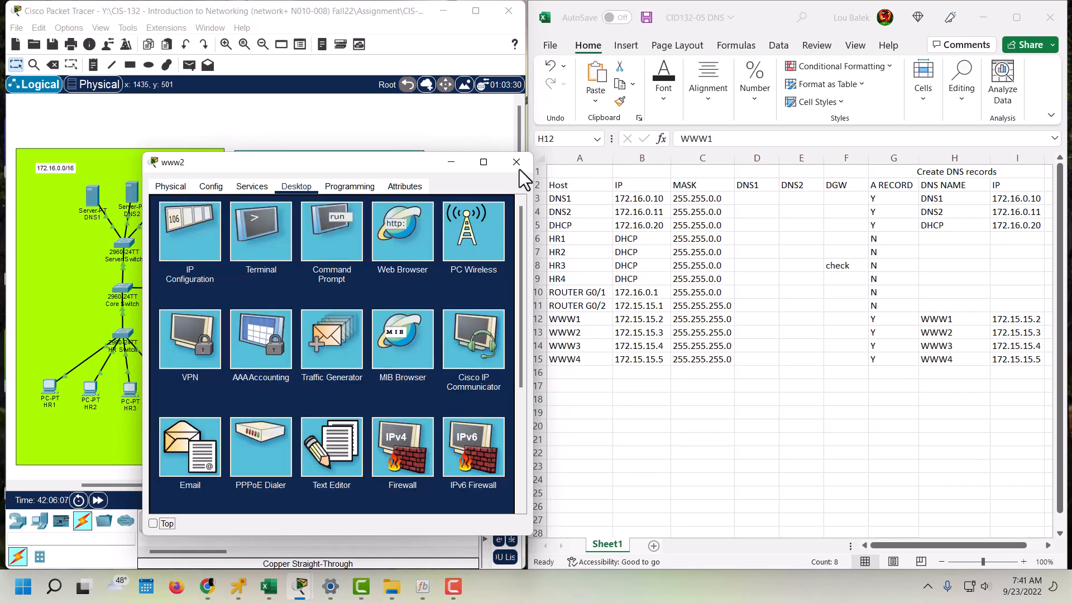
- Give server www1 address 172.15.15.2, mask 255.255.255.0 and gateway 172.15.15.1
click(516, 161)
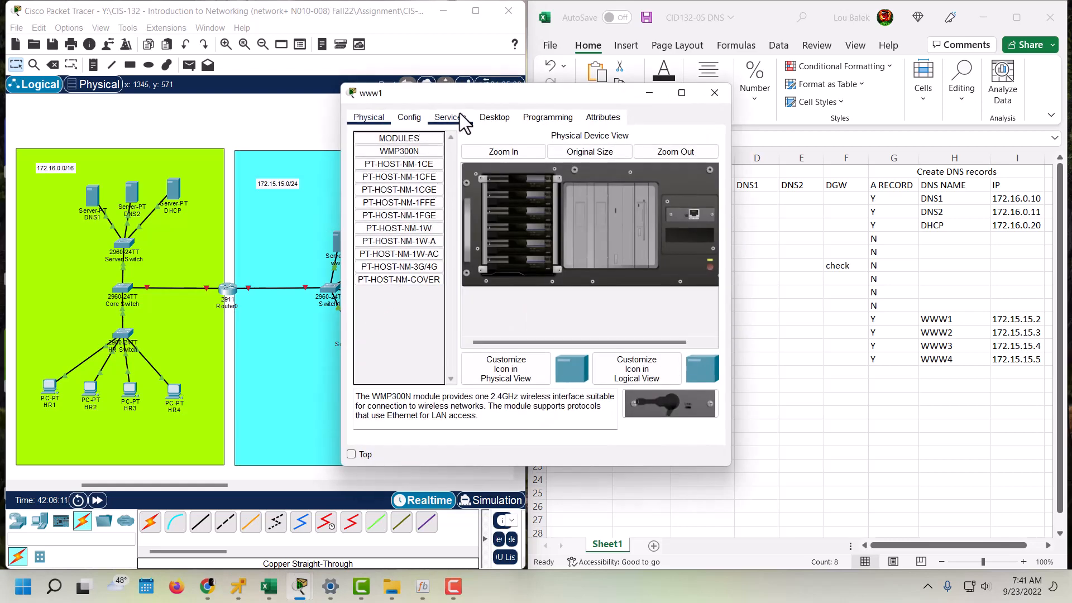
click(493, 117)
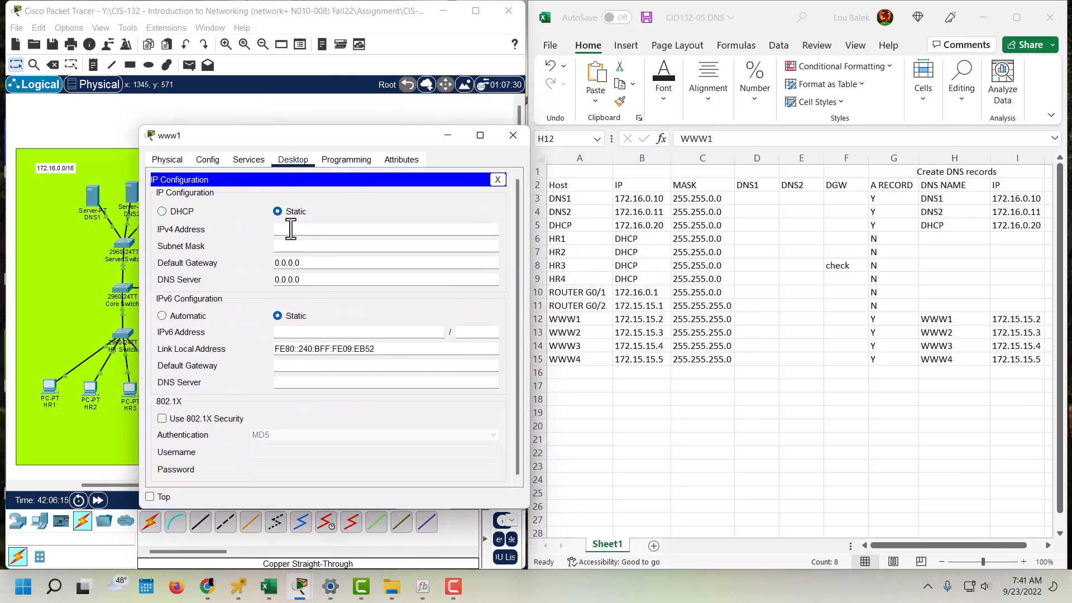
text(172.15.15.2)
text(255.255.255.0)
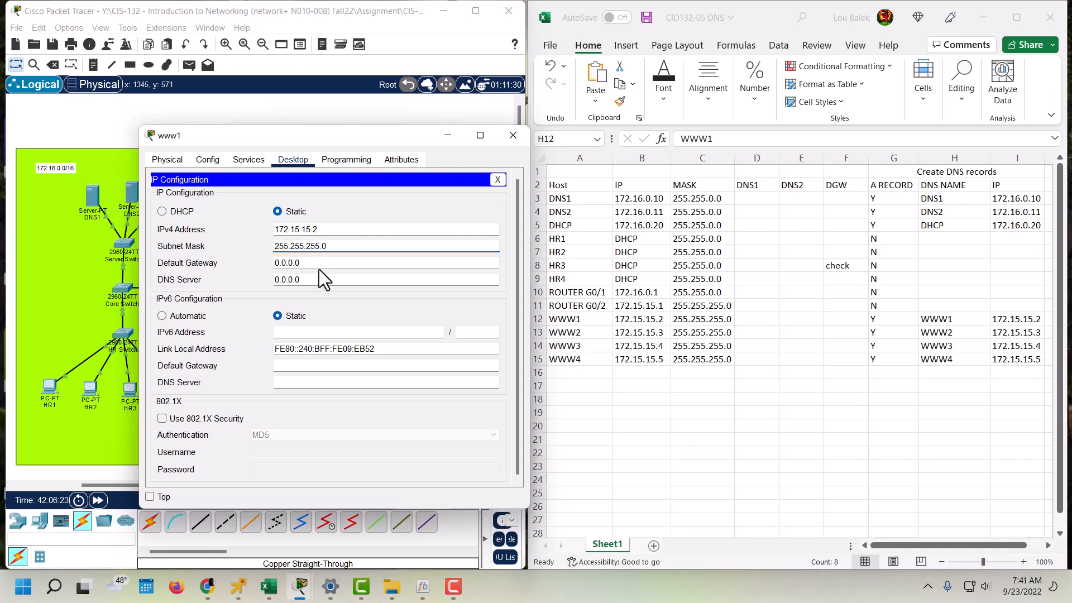
text(172.15.15)
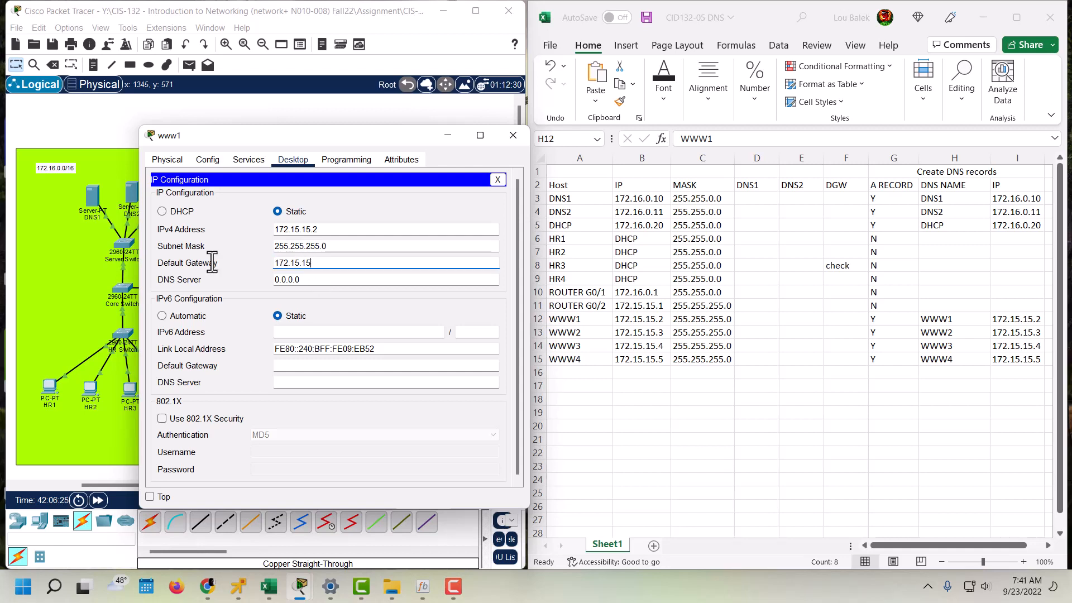
text(.1)
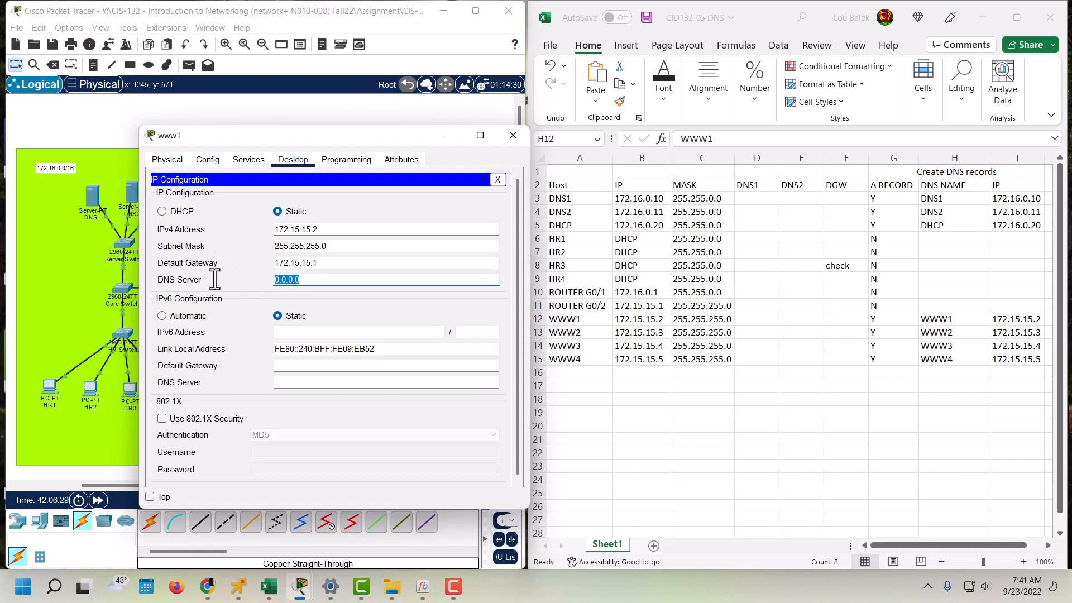
- Set www1's DNS server to 172.16.0.10 and close its window
text(172.)
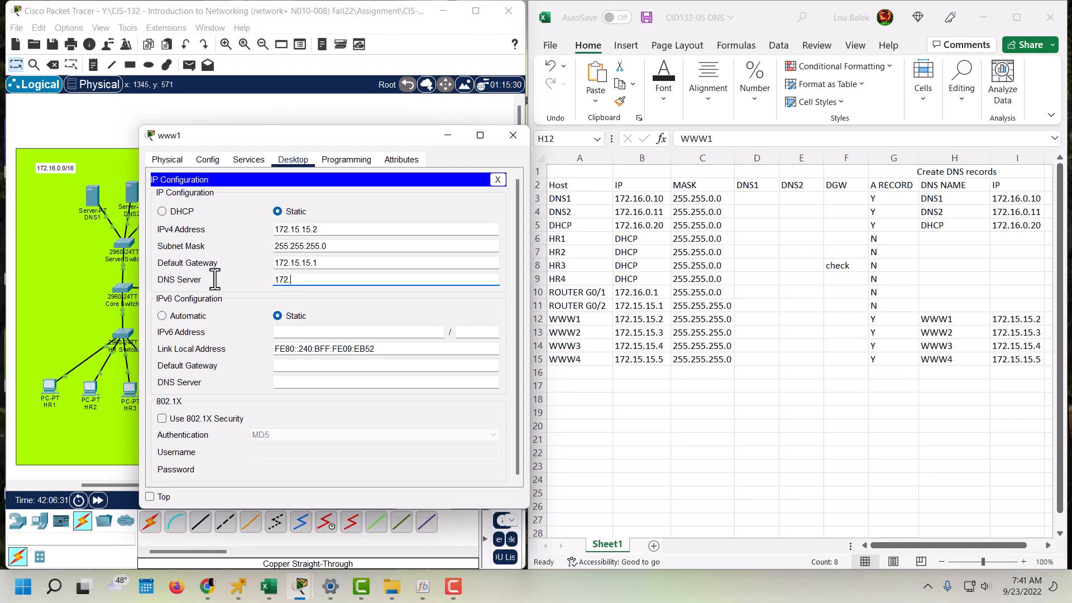
text(16.0.1)
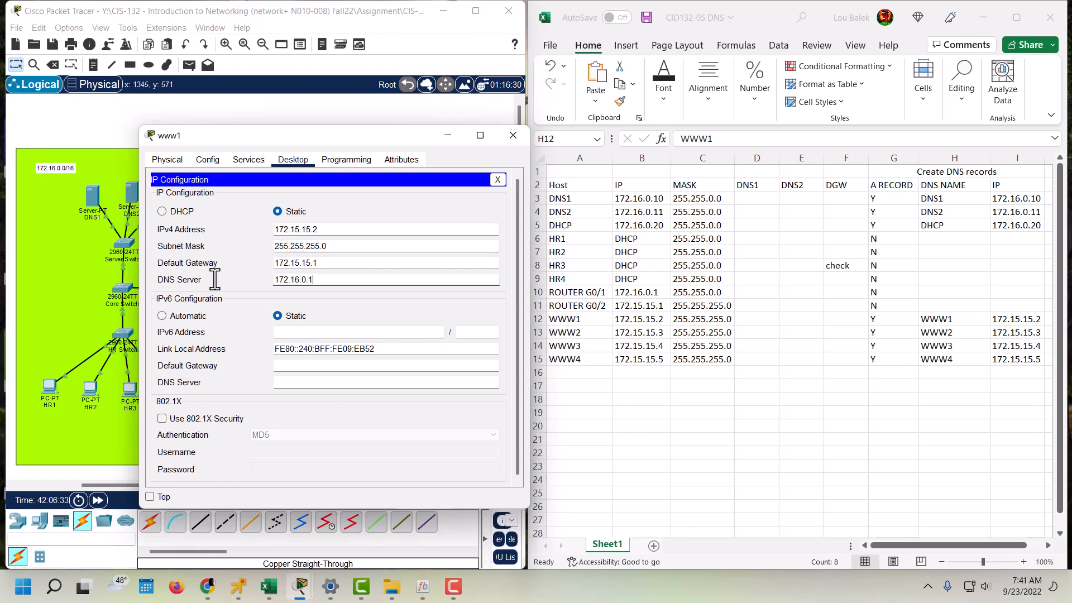
text(0)
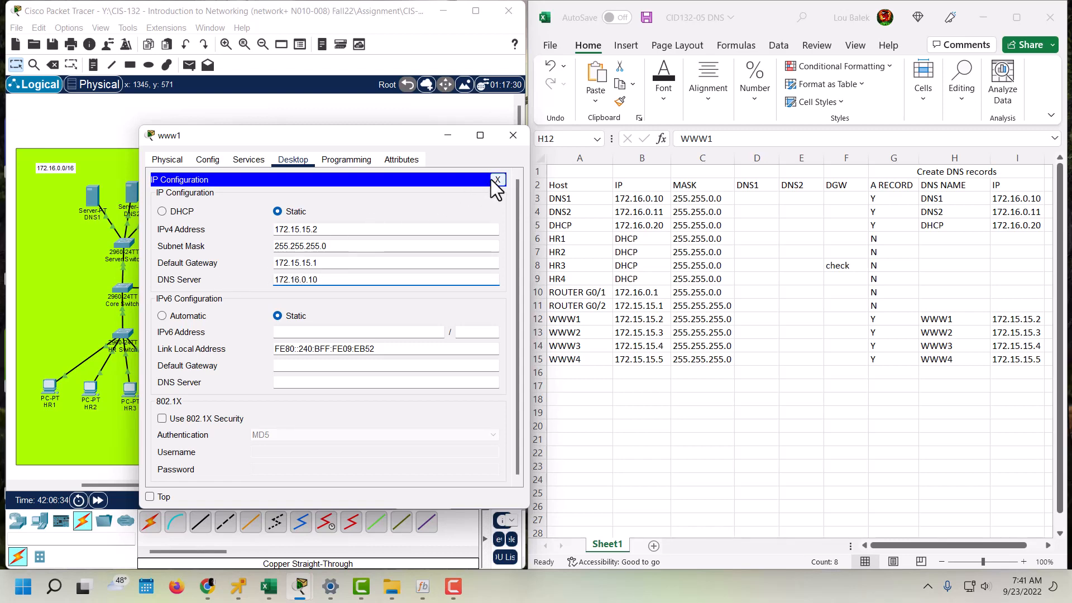
click(497, 179)
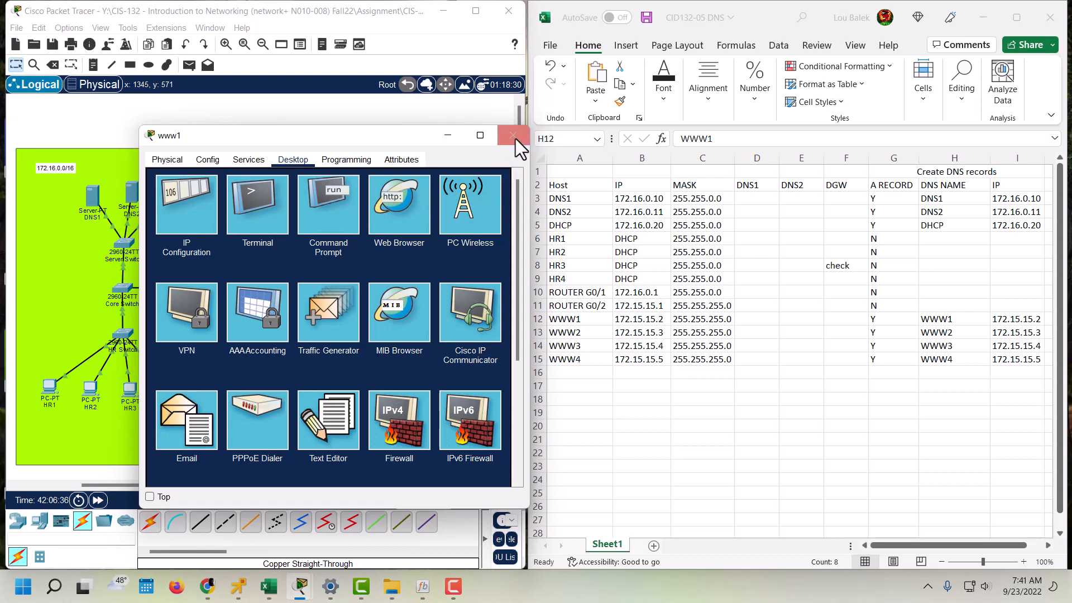
click(513, 135)
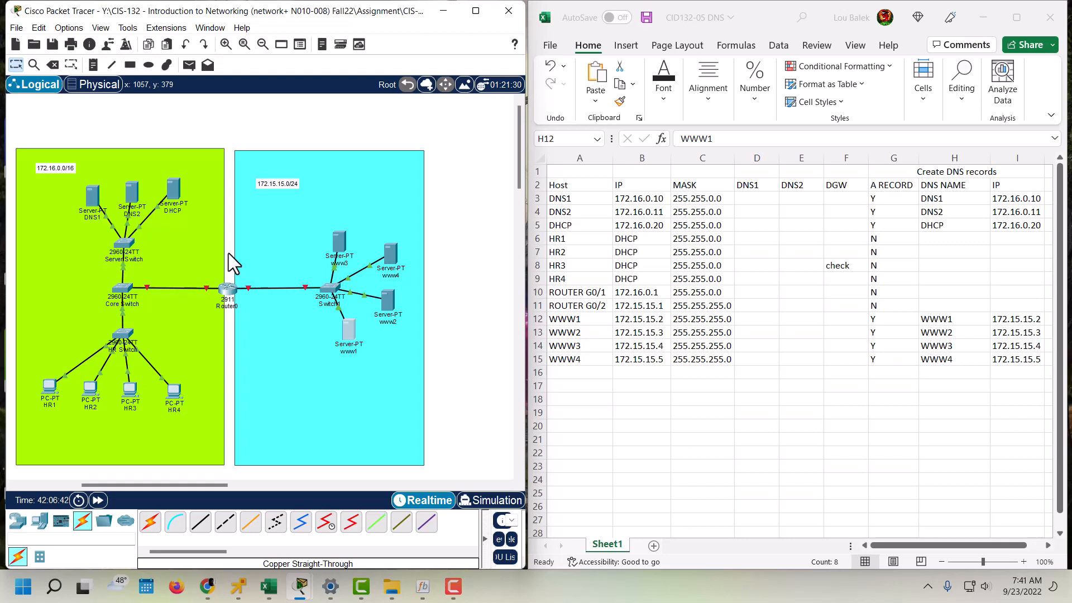
mouse_move(51, 400)
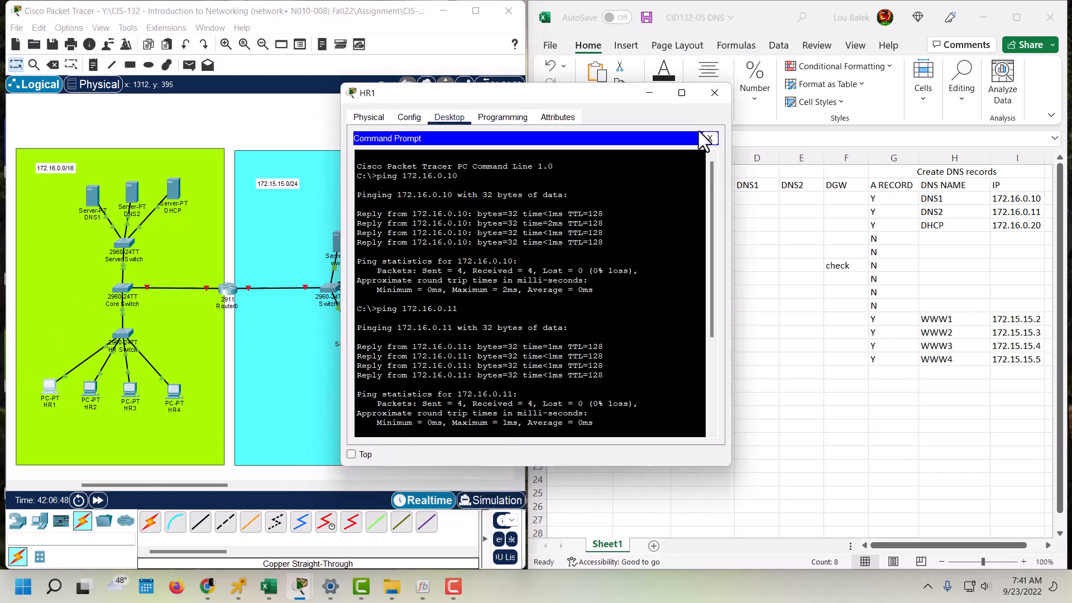
click(709, 139)
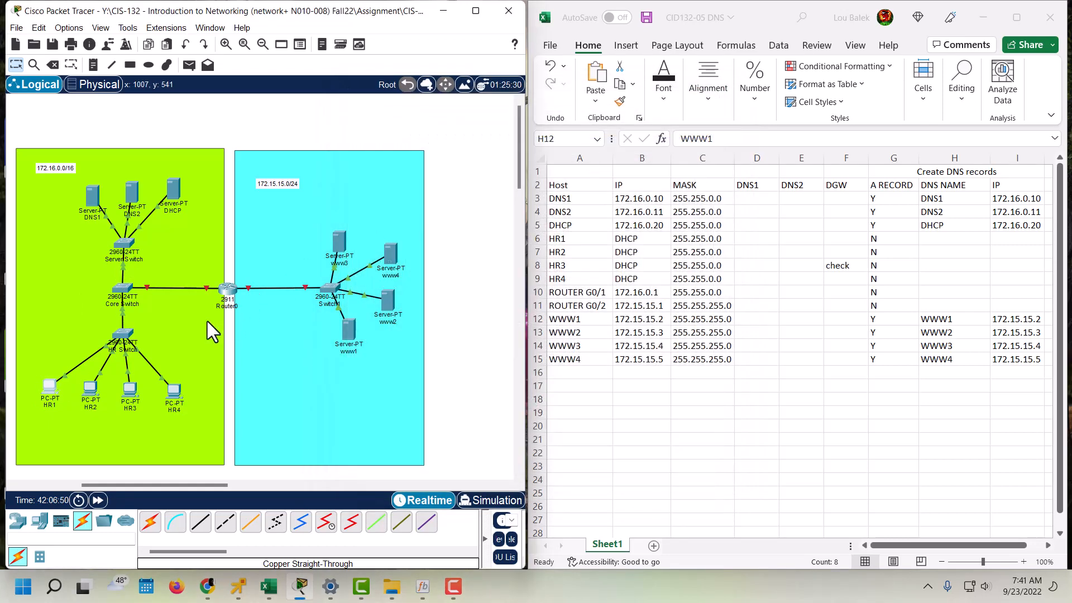
mouse_move(206, 322)
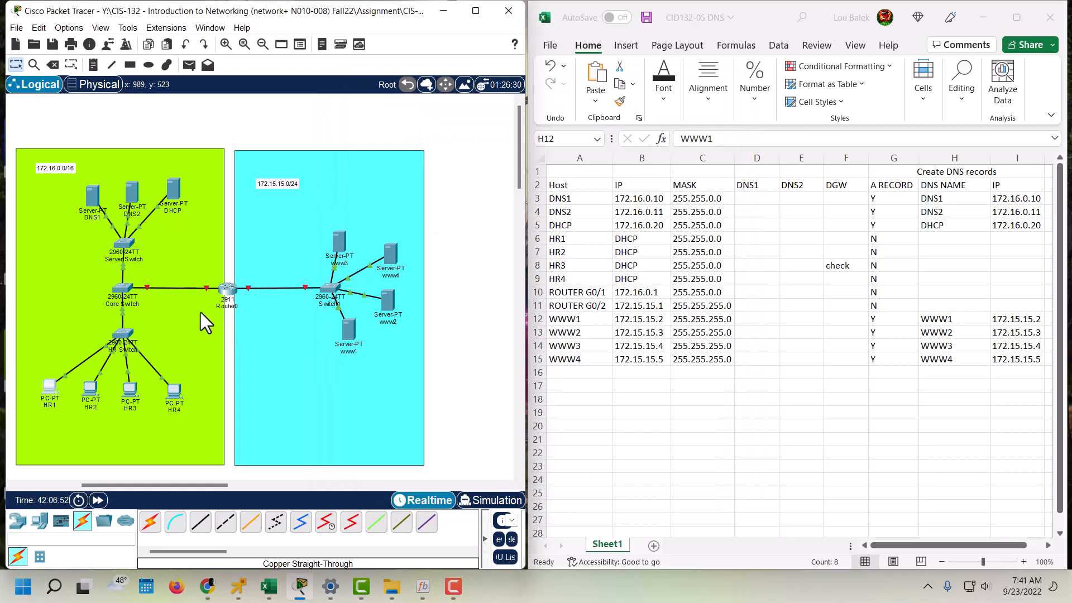
- Enter privileged mode on Router0's CLI with 'enable' and begin the 'conf' command
double_click(227, 287)
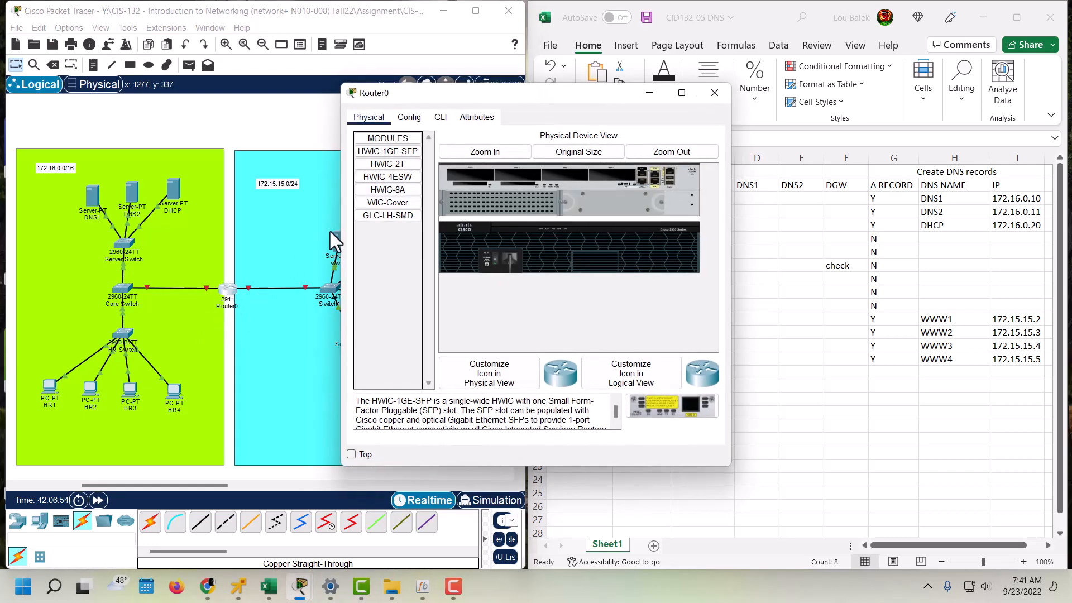
mouse_move(352, 229)
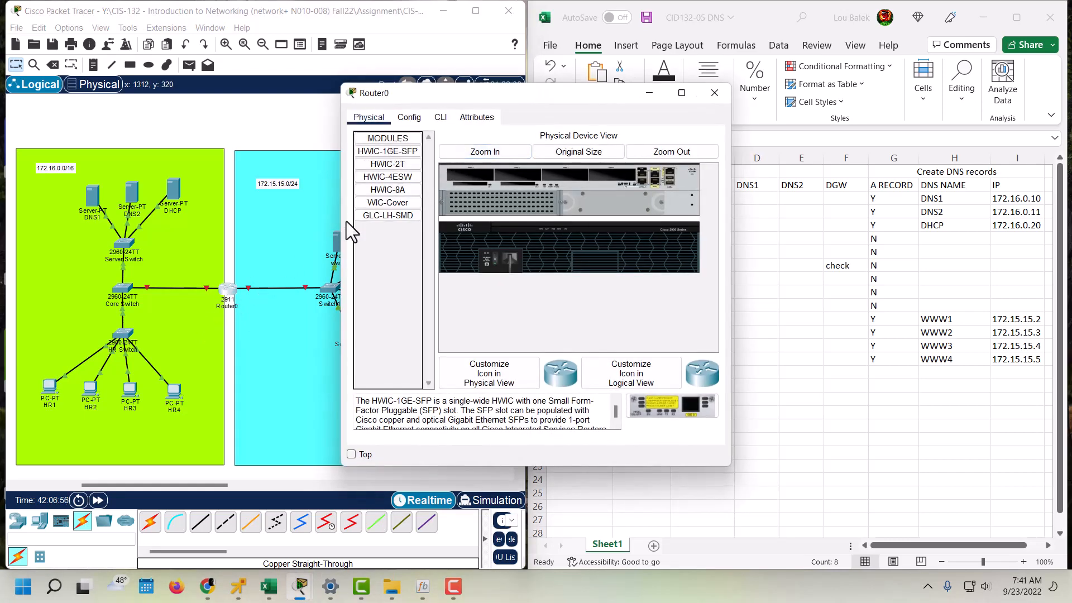
click(440, 118)
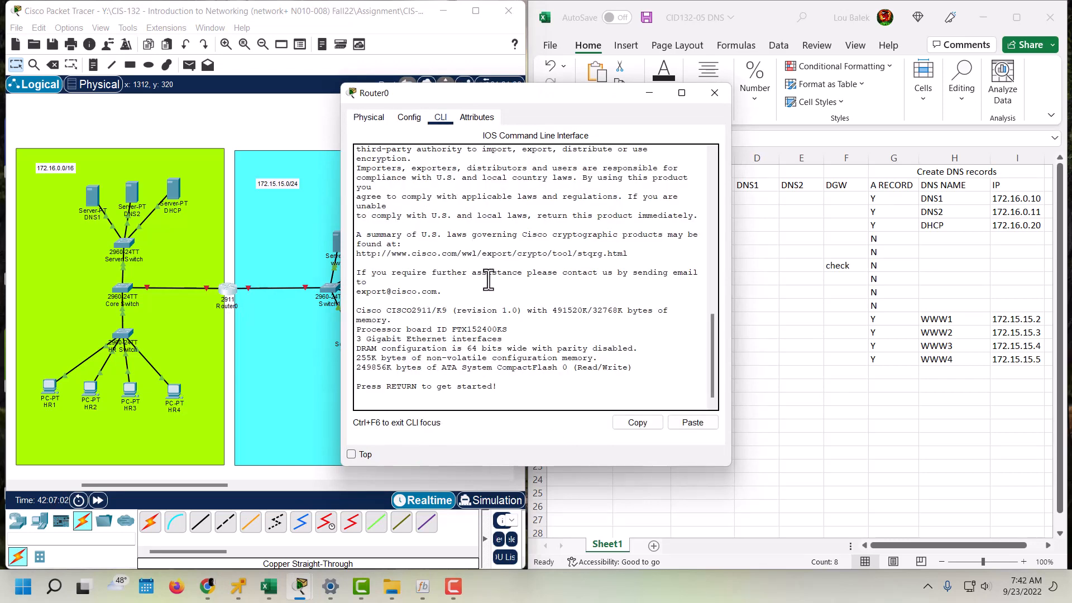
key(Return)
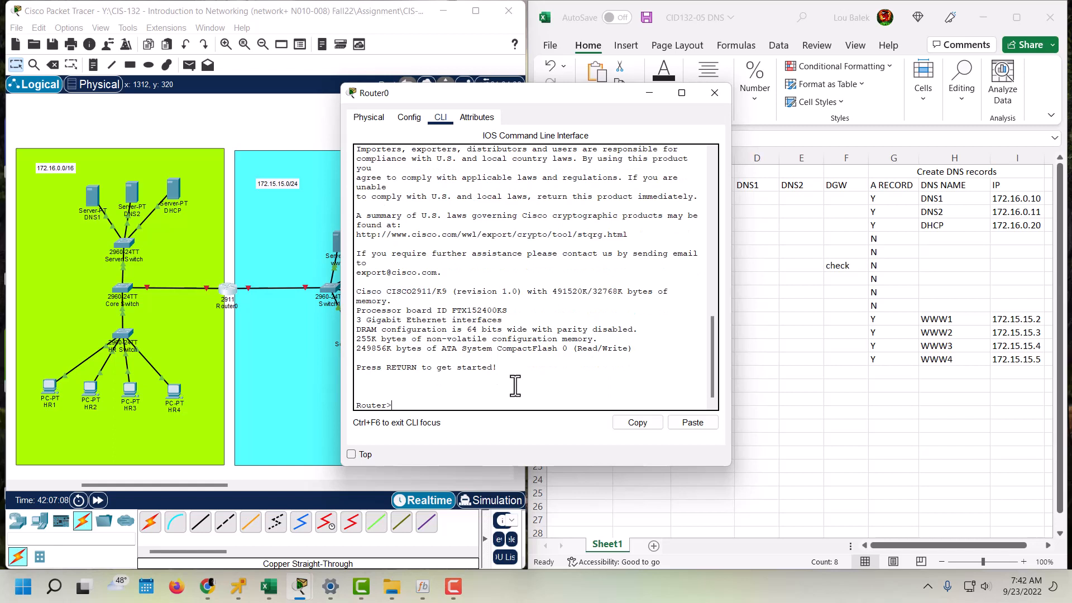
text(enable)
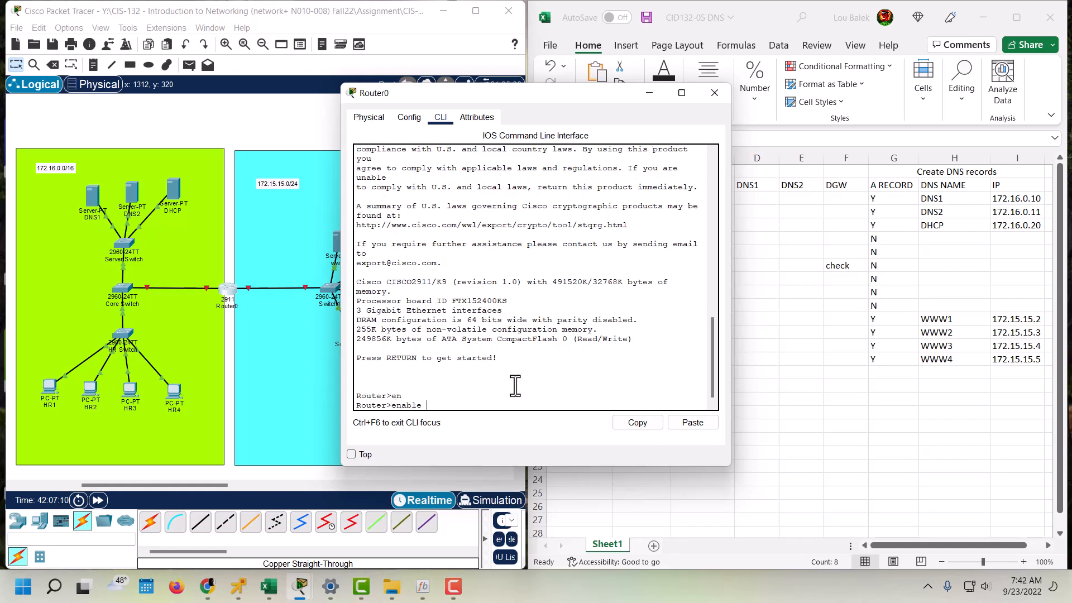
key(Return)
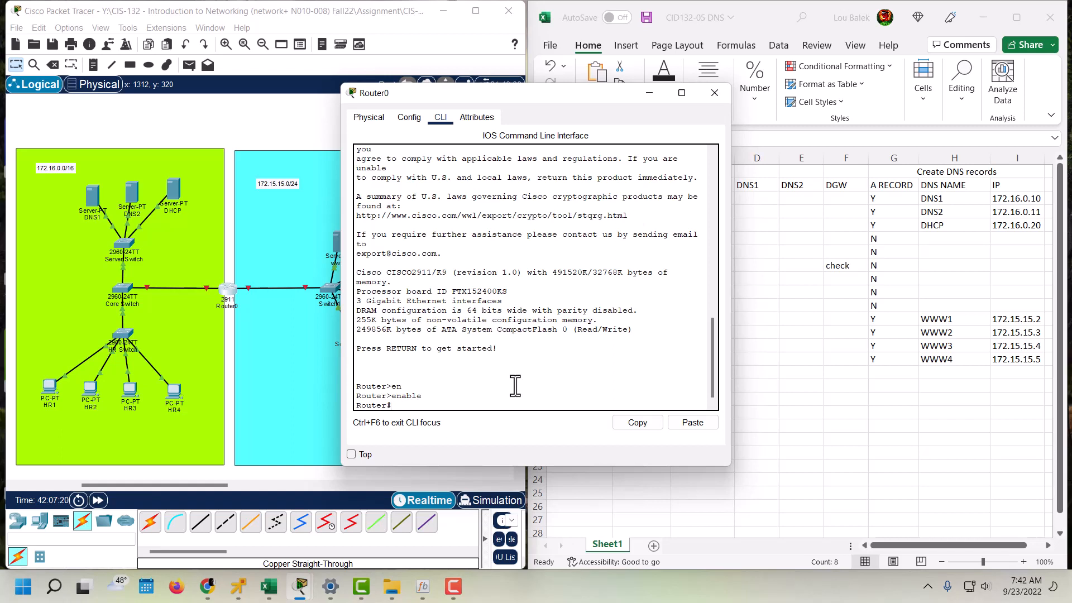
text(conf)
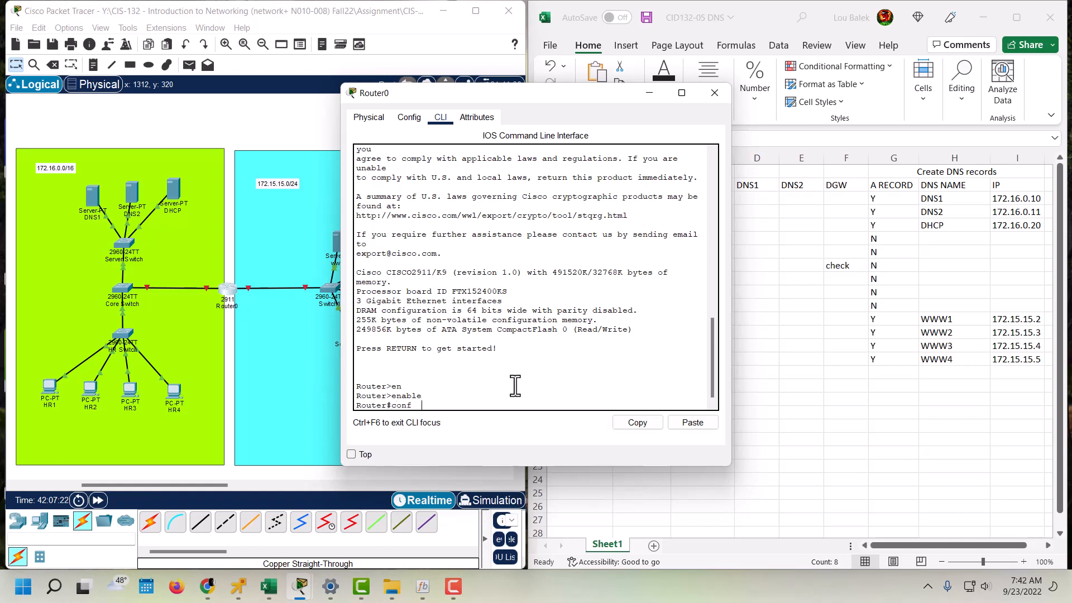
- Enter configuration mode, select interface g0/1 and bring it up with no shutdown
key(Return)
text(interface)
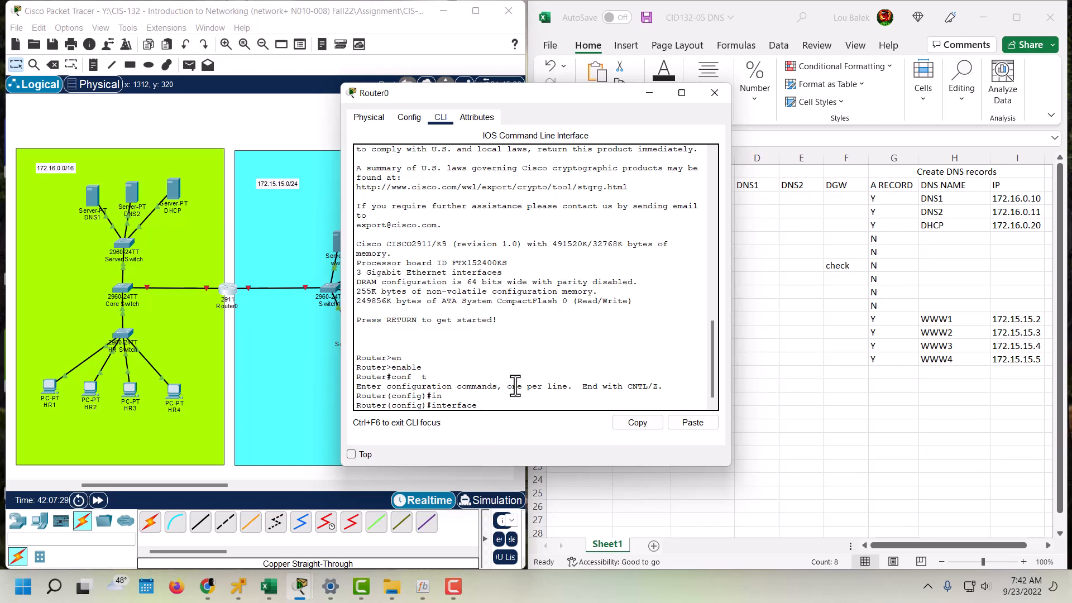
text(g0.)
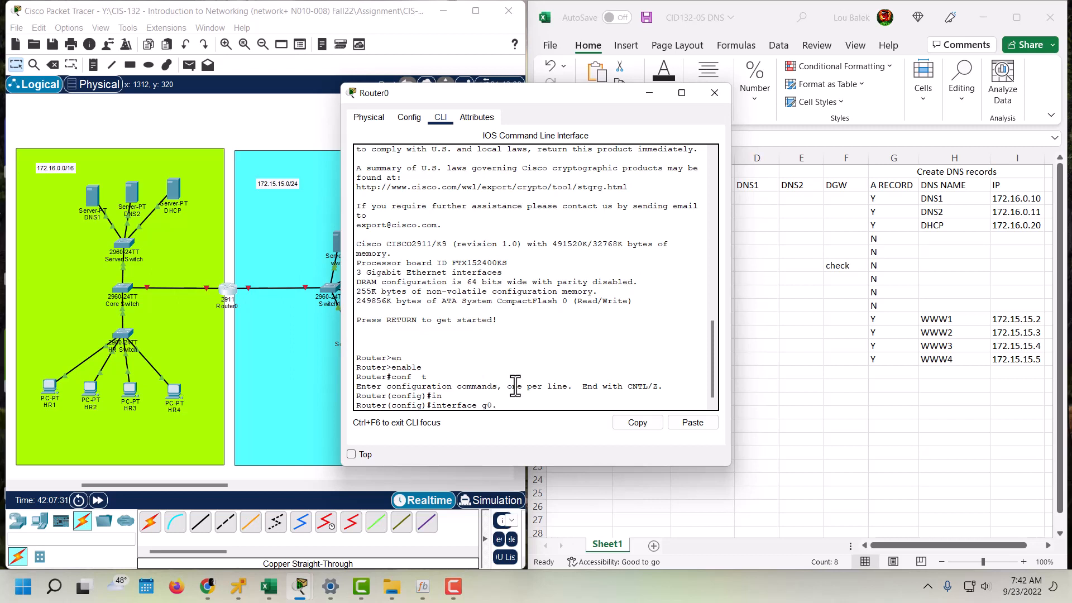
text(/1)
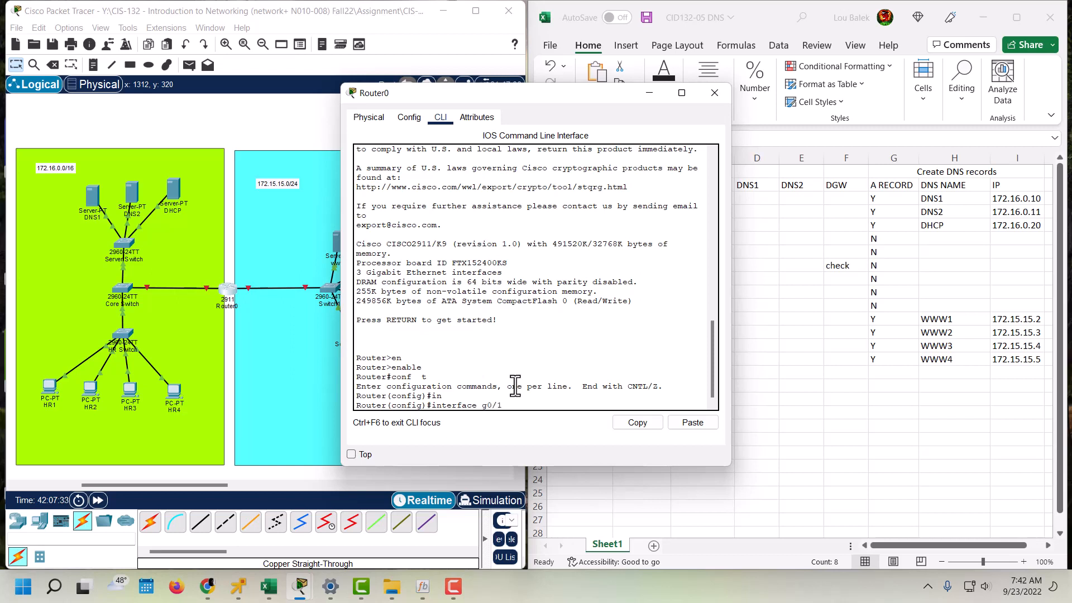
key(Return)
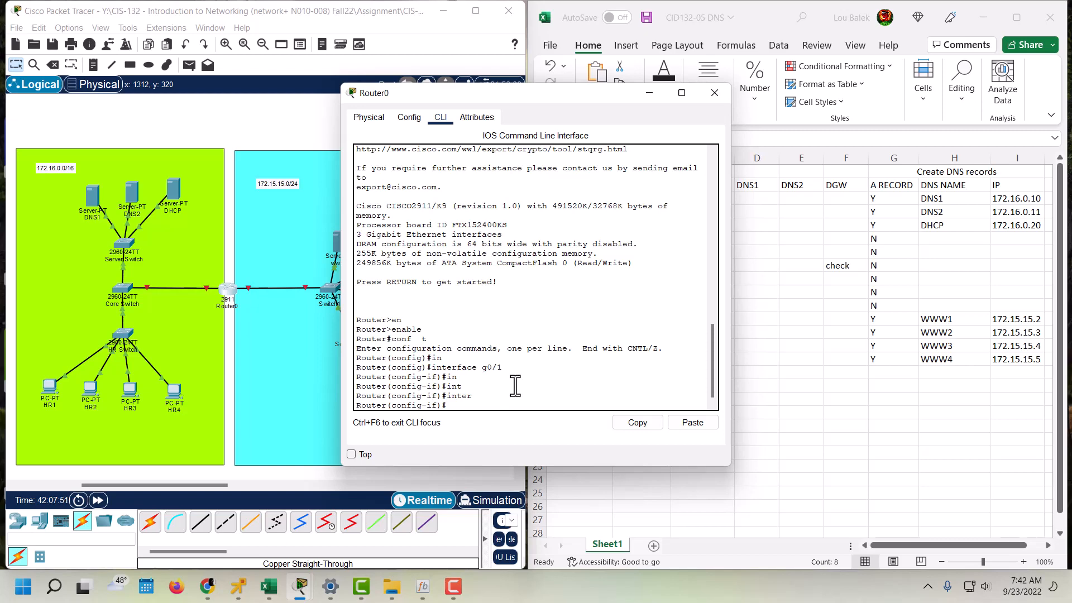
text(no shutdown)
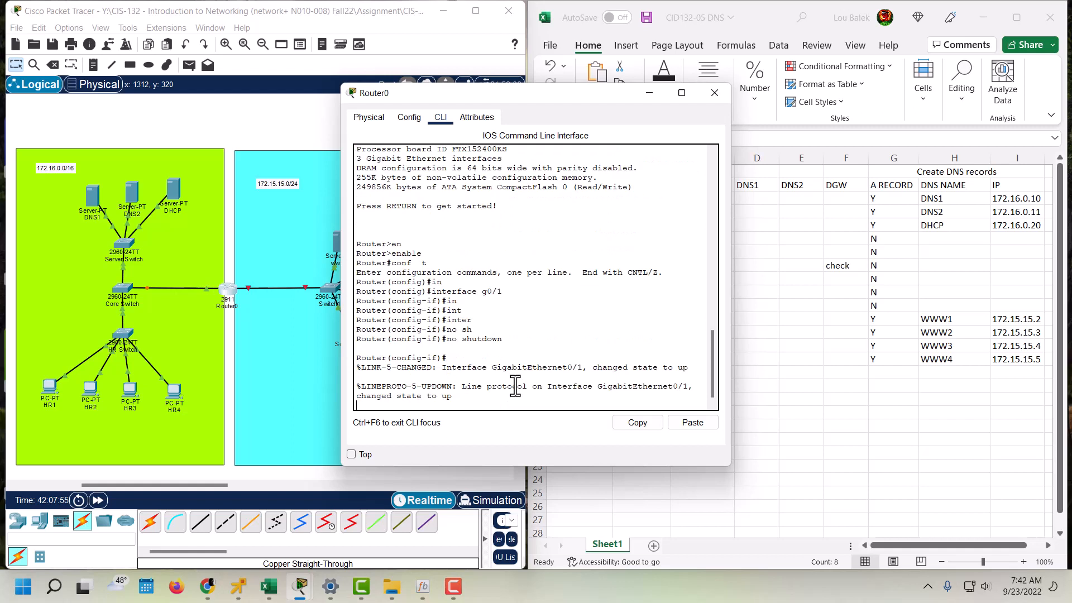
mouse_move(142, 300)
text(i)
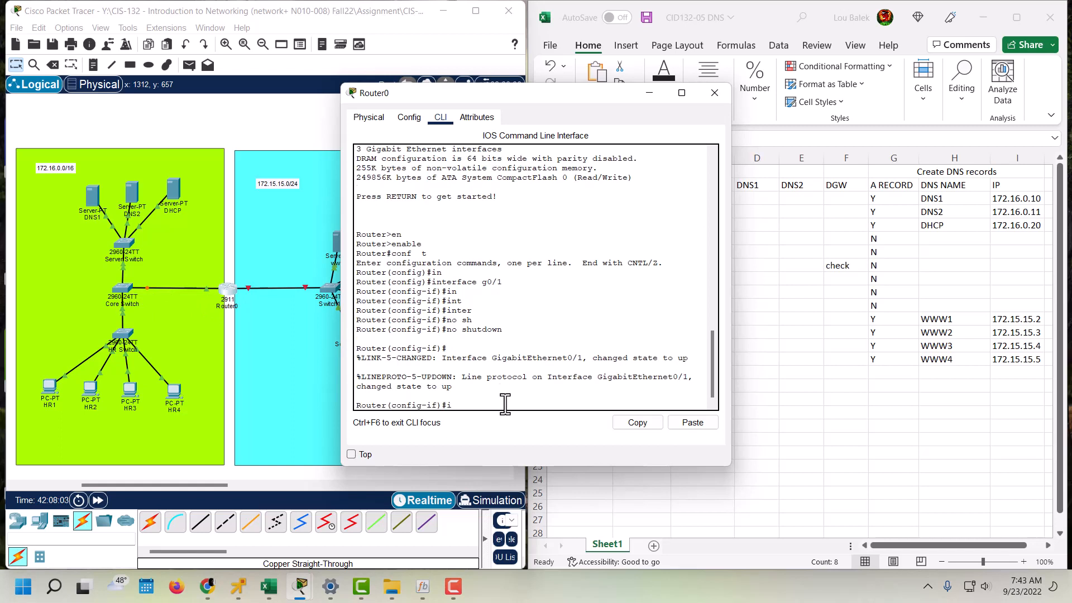
- Assign GigabitEthernet0/1 the address 172.16.0.1 with mask 255.255.0.0
text(p address)
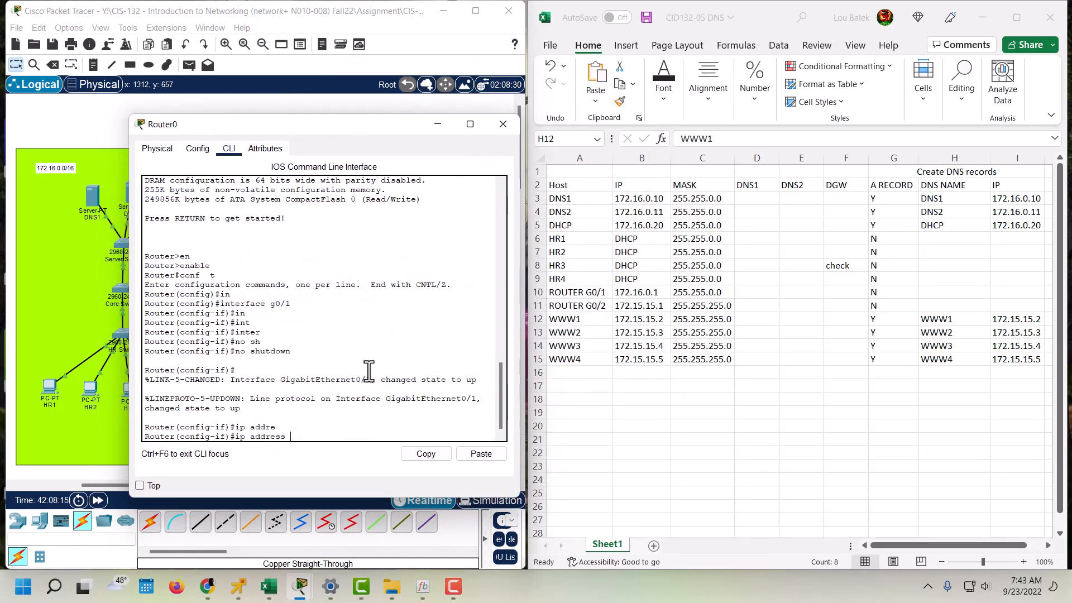
text(17)
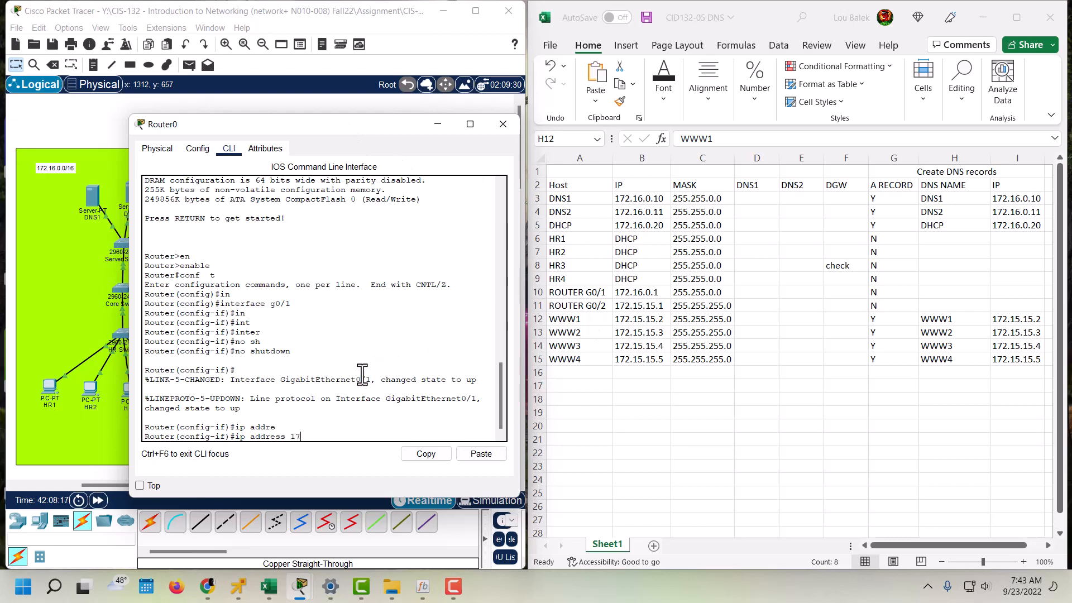
text(2.16)
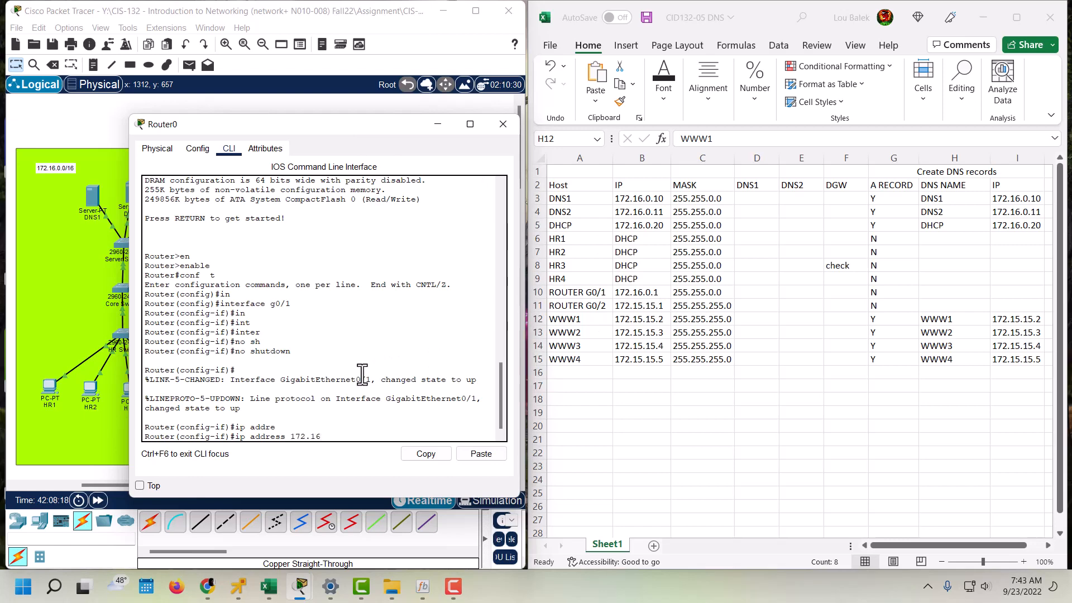
text(.0.1)
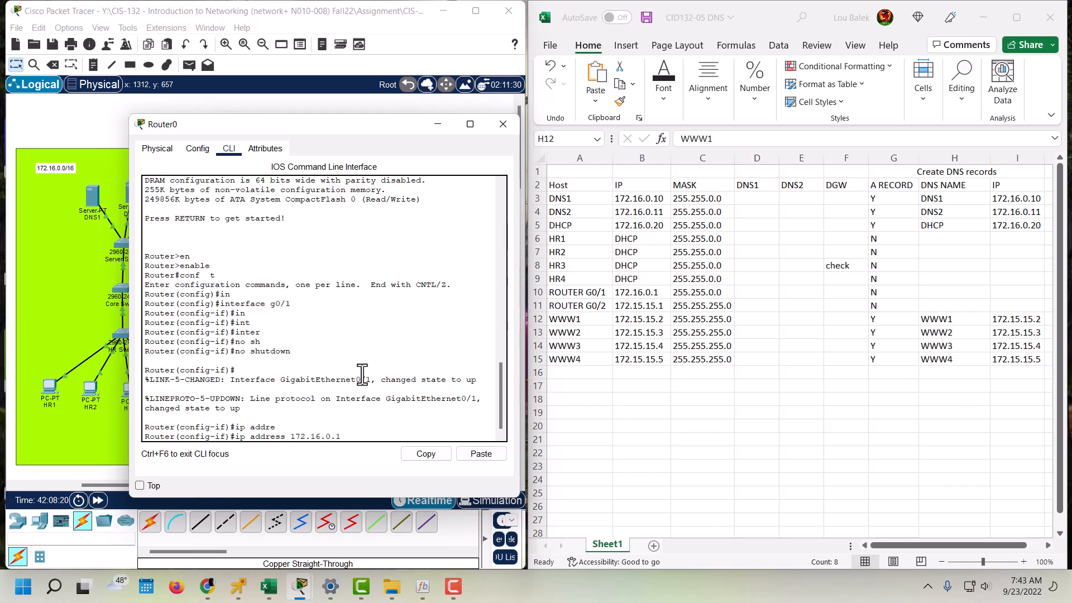
text(255)
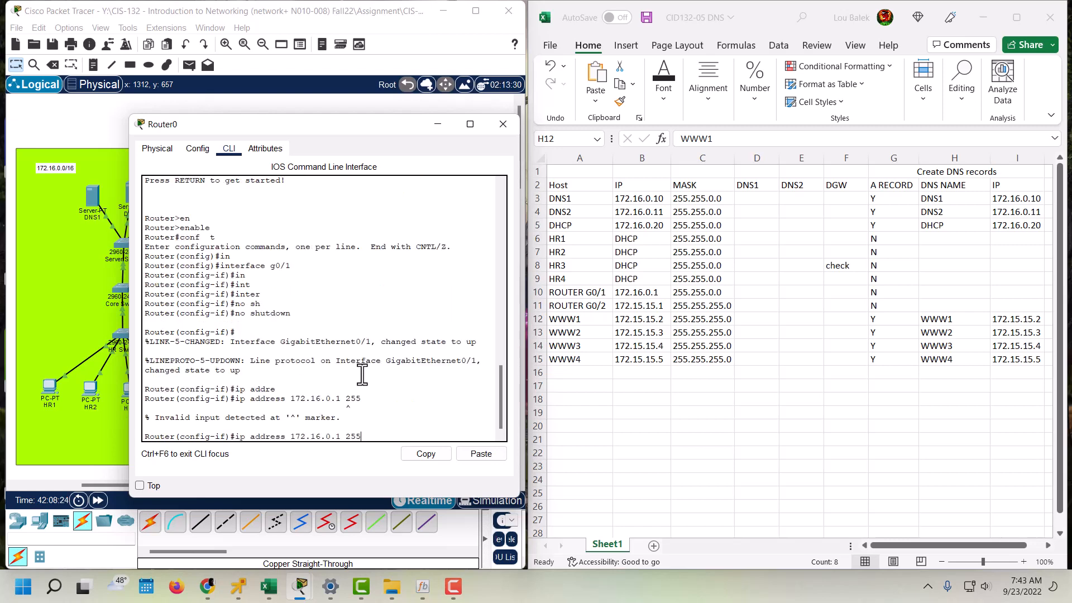
text(.255)
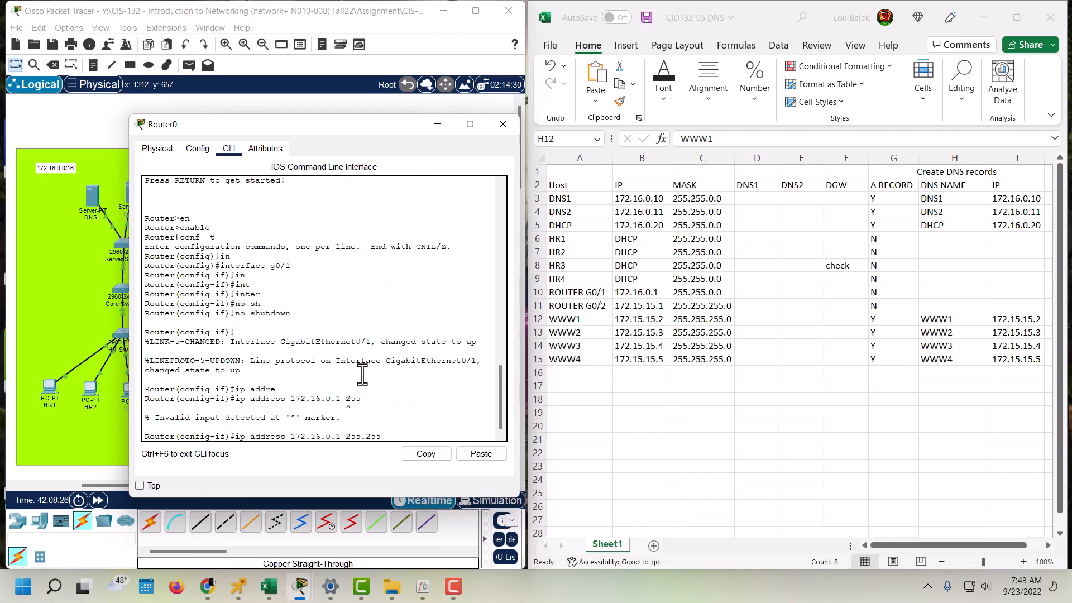
text(.)
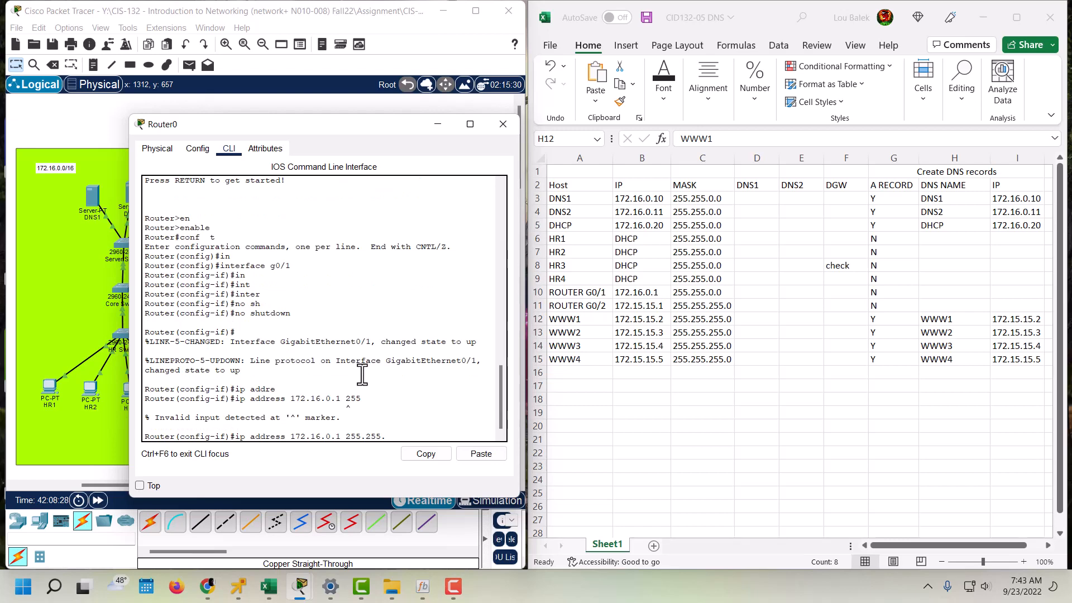
text(0.0)
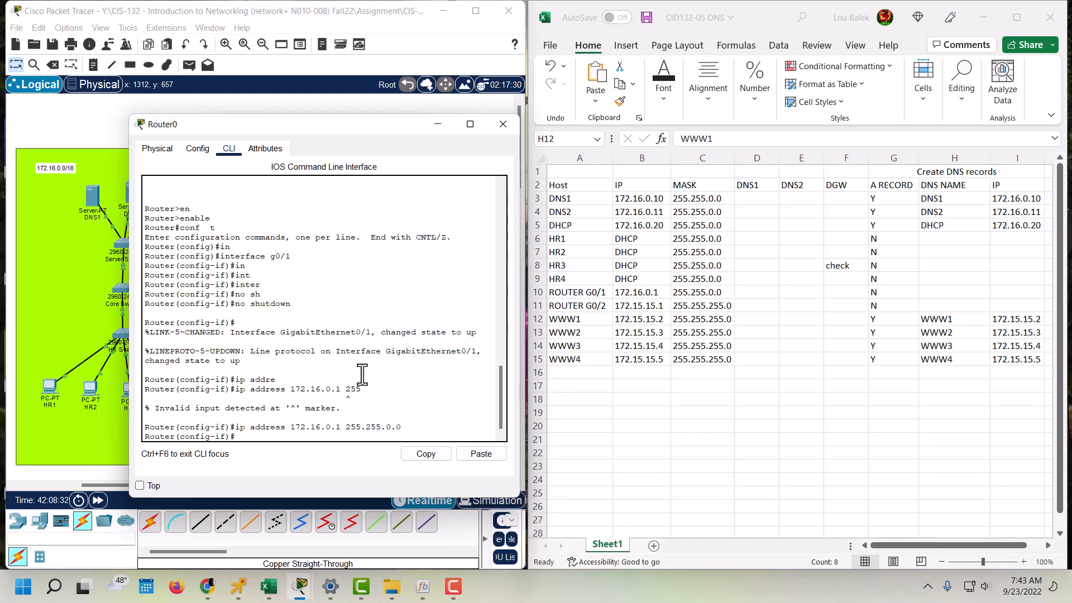
text(interf g)
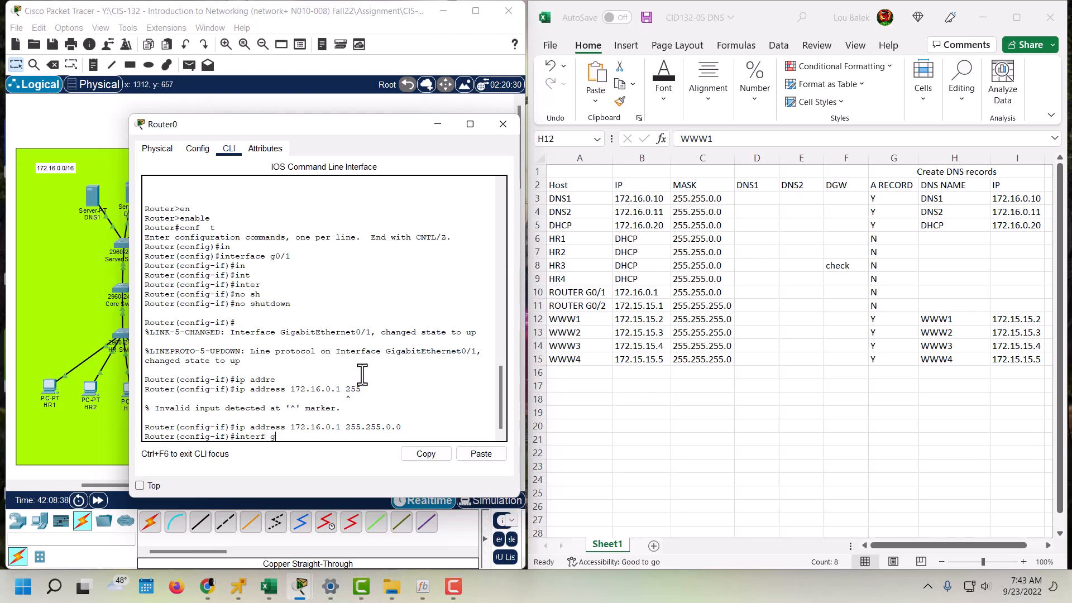
- Bring g0/2 up with address 172.15.15.1 mask 255.255.255.0 and close Router0's window
text(0/2)
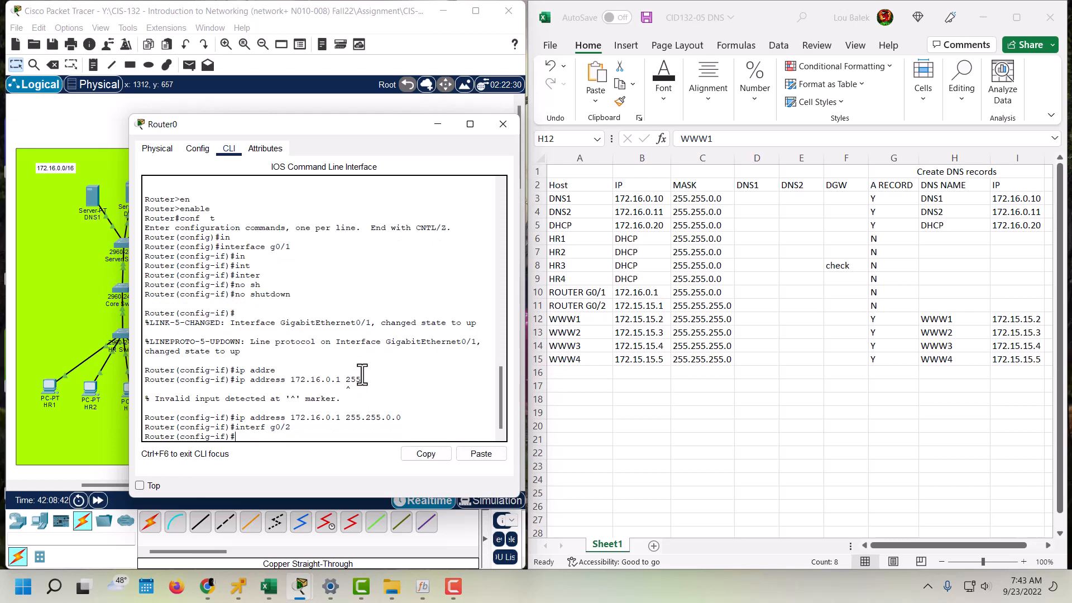
text(ip address 172.16.0.1 255)
text(no shutdown)
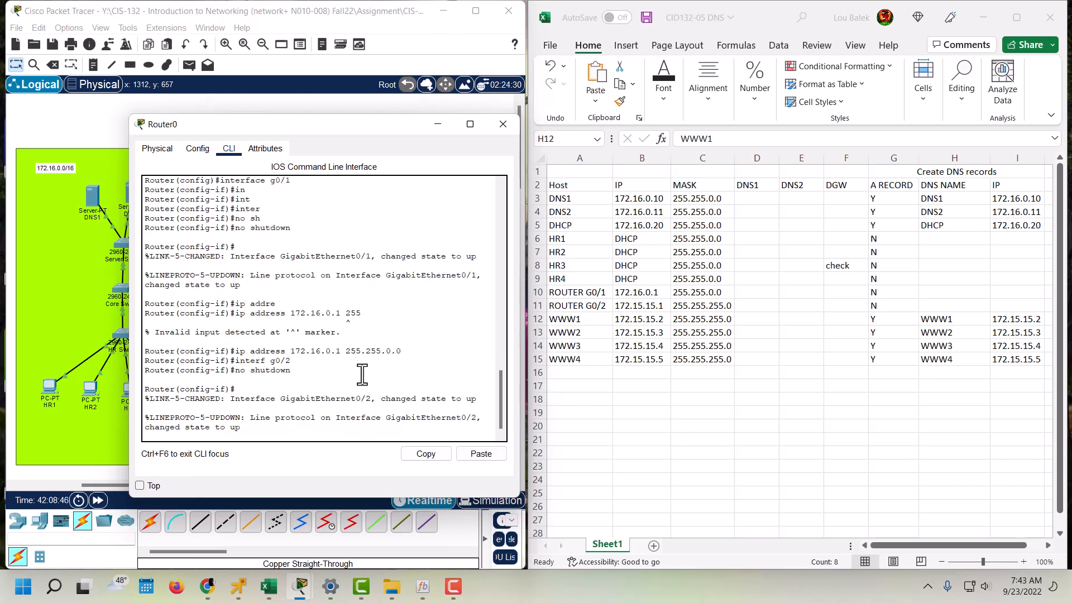
mouse_move(348, 141)
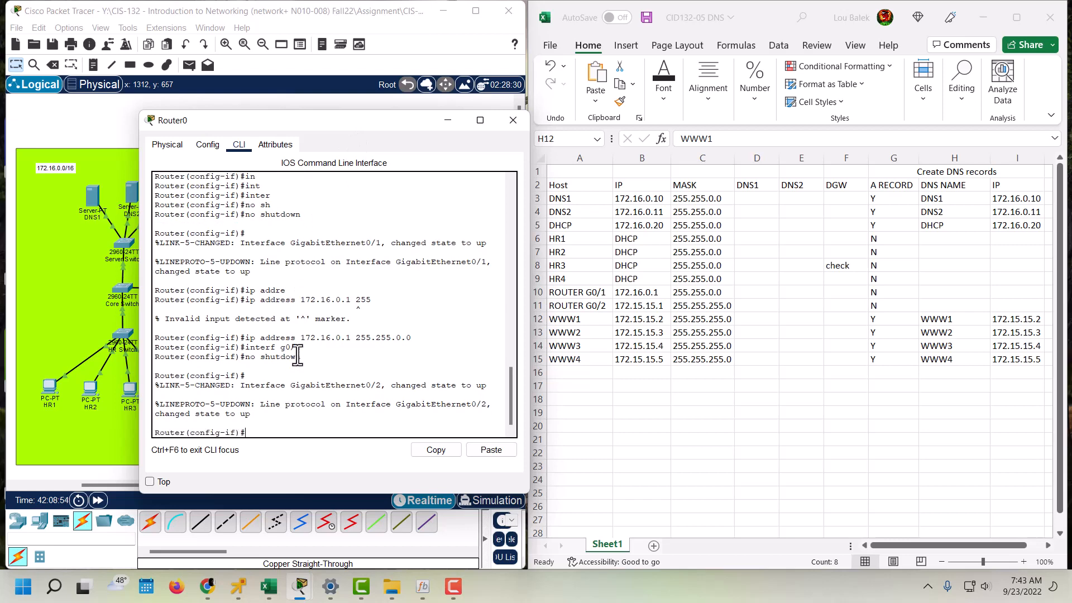
text(ip address 172.16.0.1 255.255.0.0)
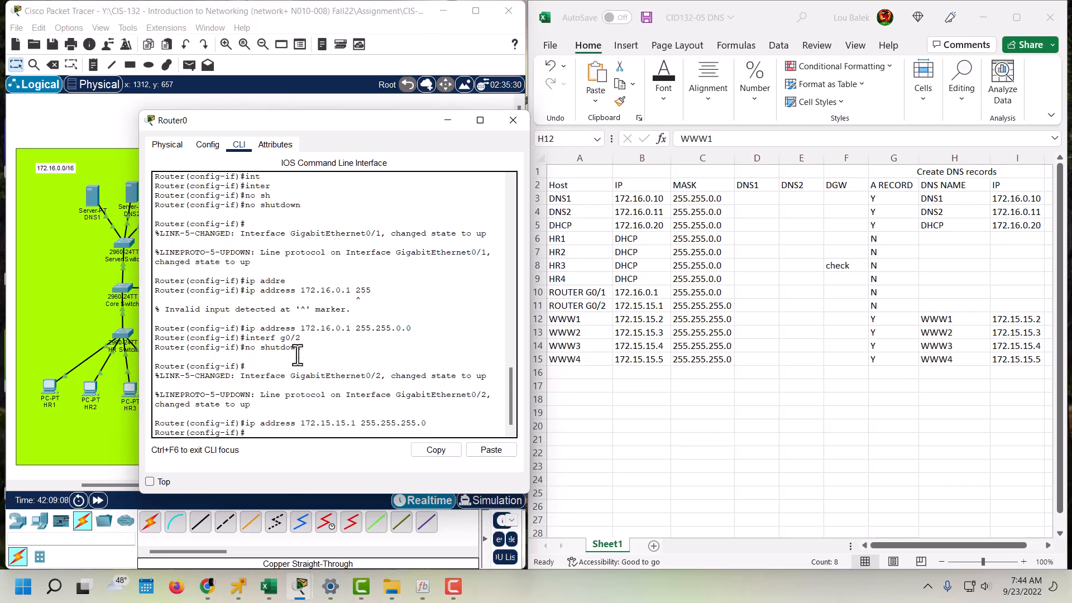
mouse_move(325, 263)
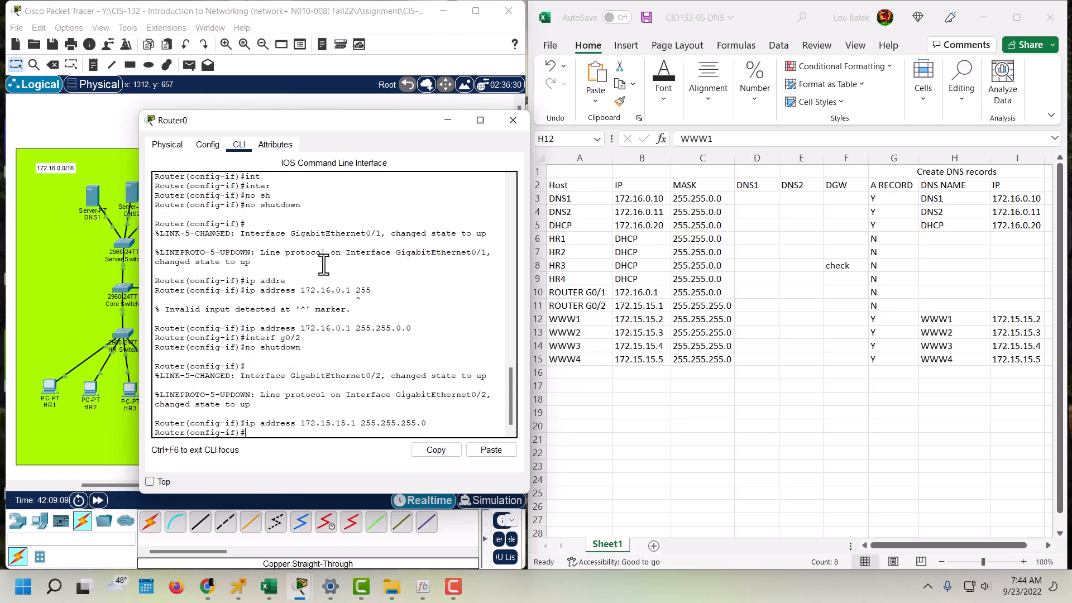
click(513, 119)
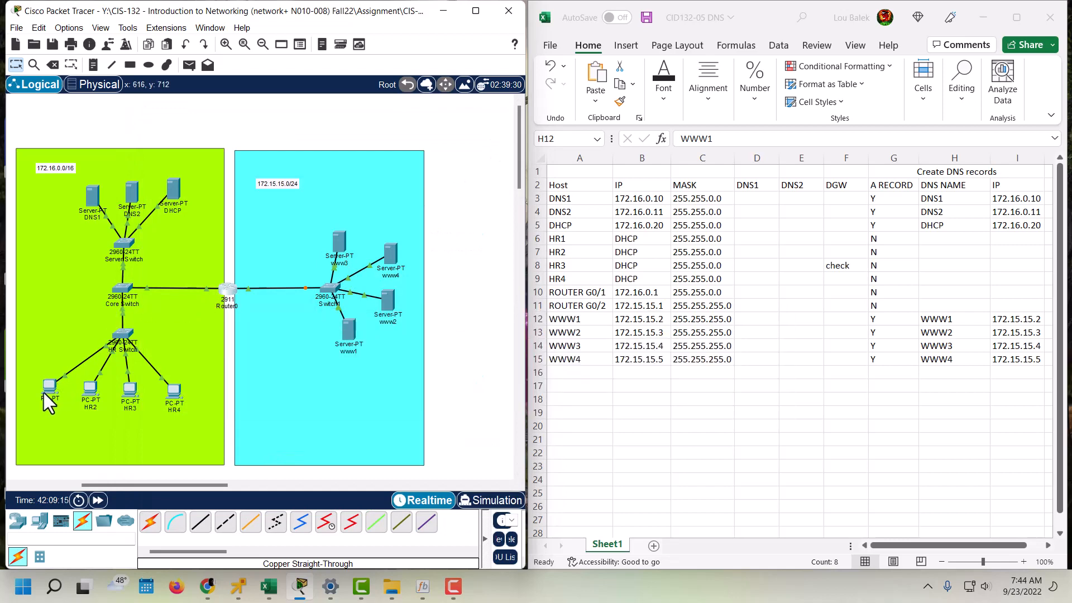
- From HR1's command prompt, ping the router gateways 172.16.0.1 and 172.15.15.1 and get replies
double_click(49, 387)
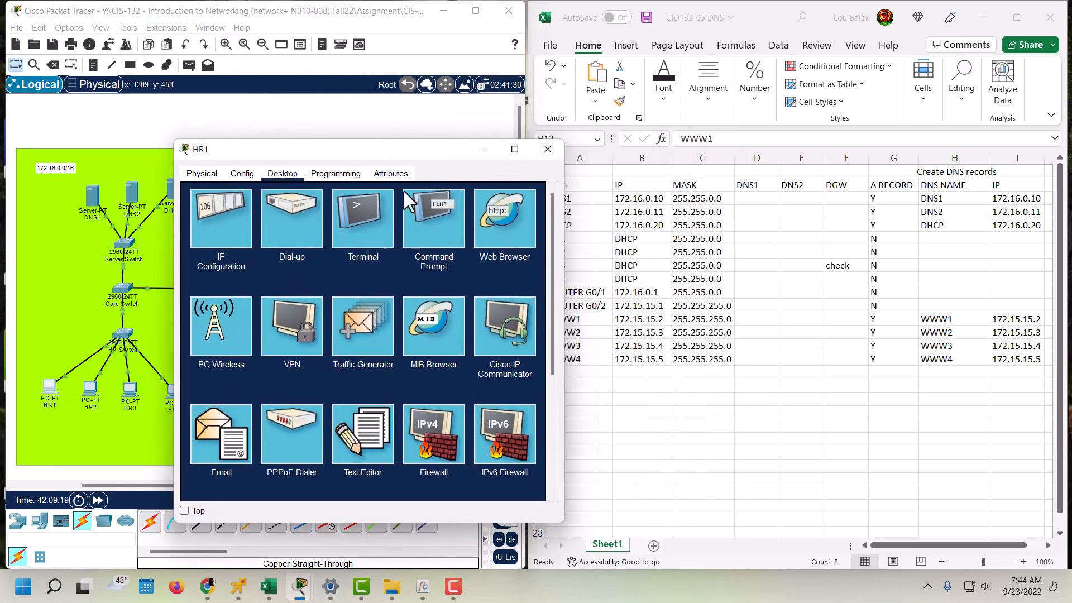
click(434, 219)
text(pi)
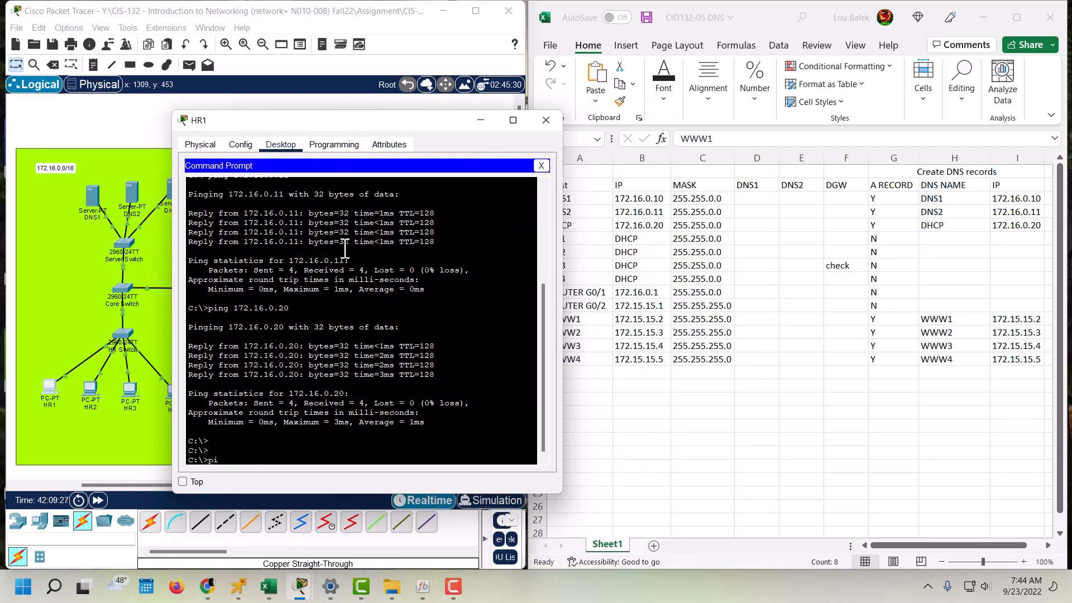
text(n)
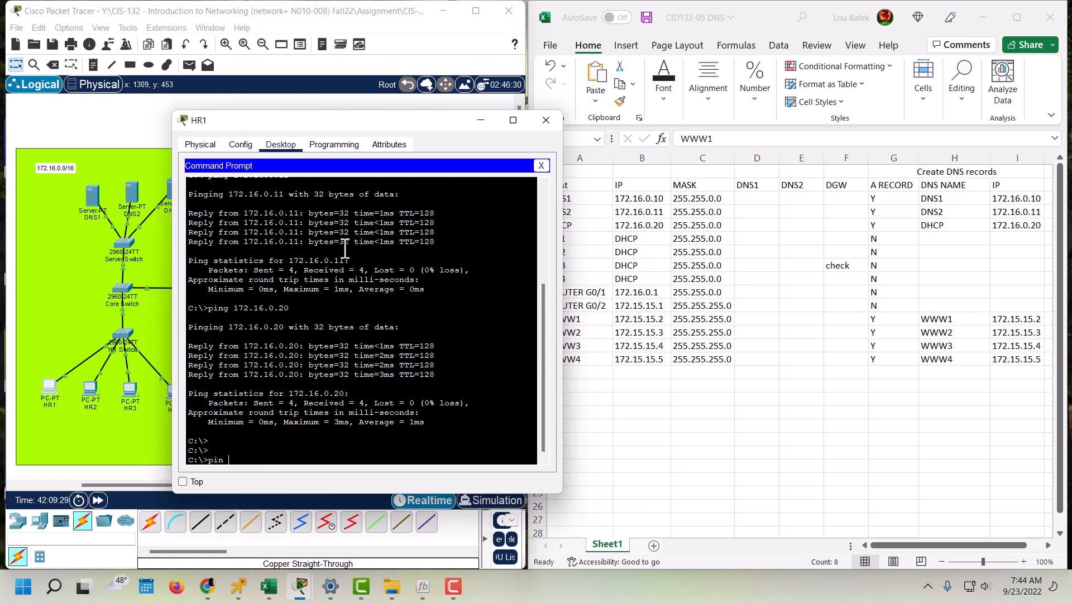
text(172.1)
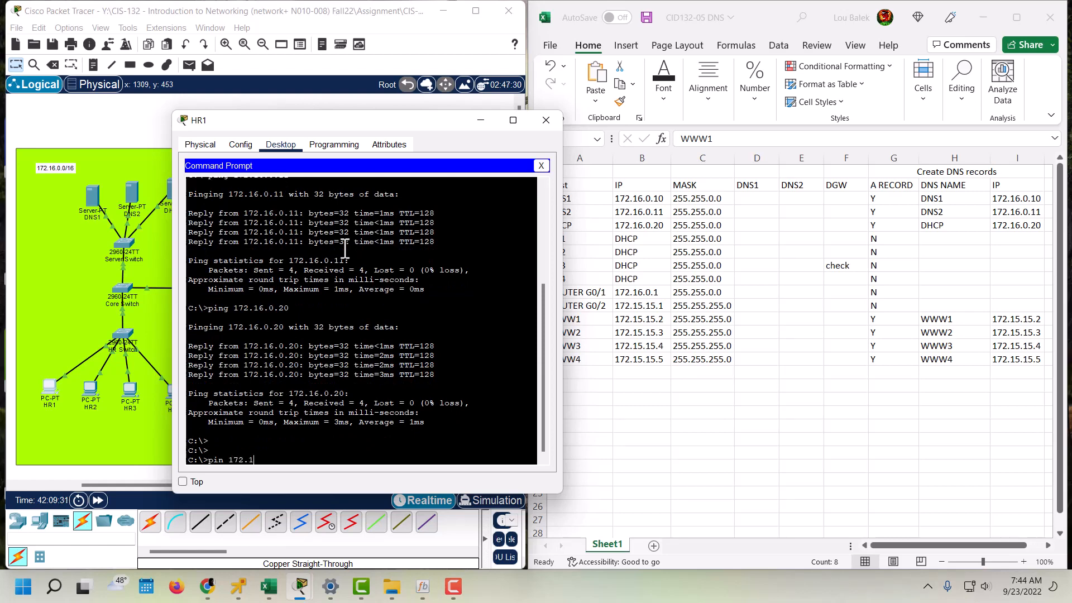
text(6.0.1)
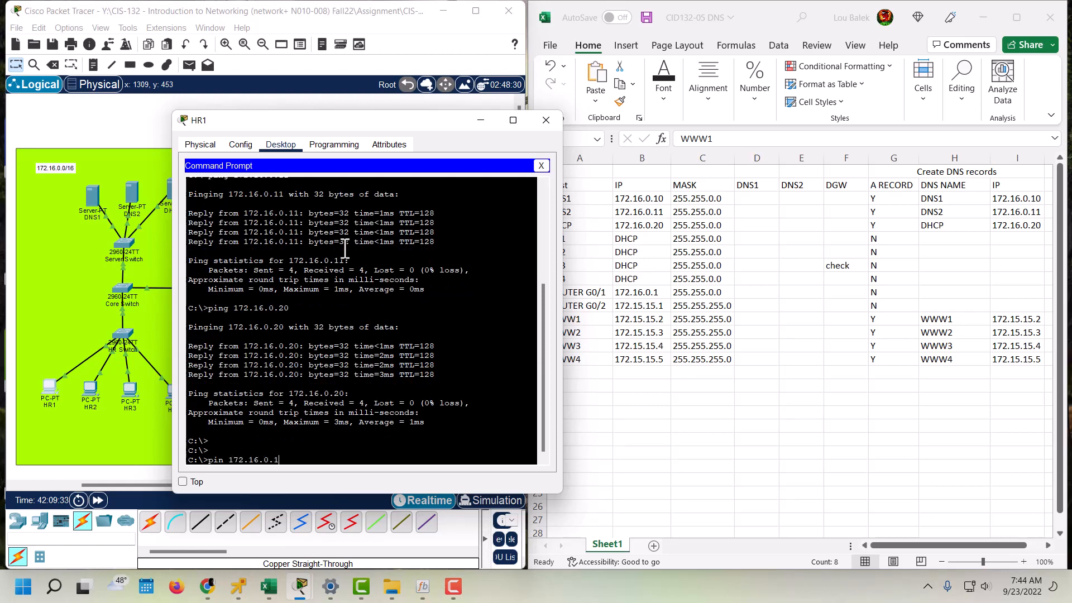
key(Return)
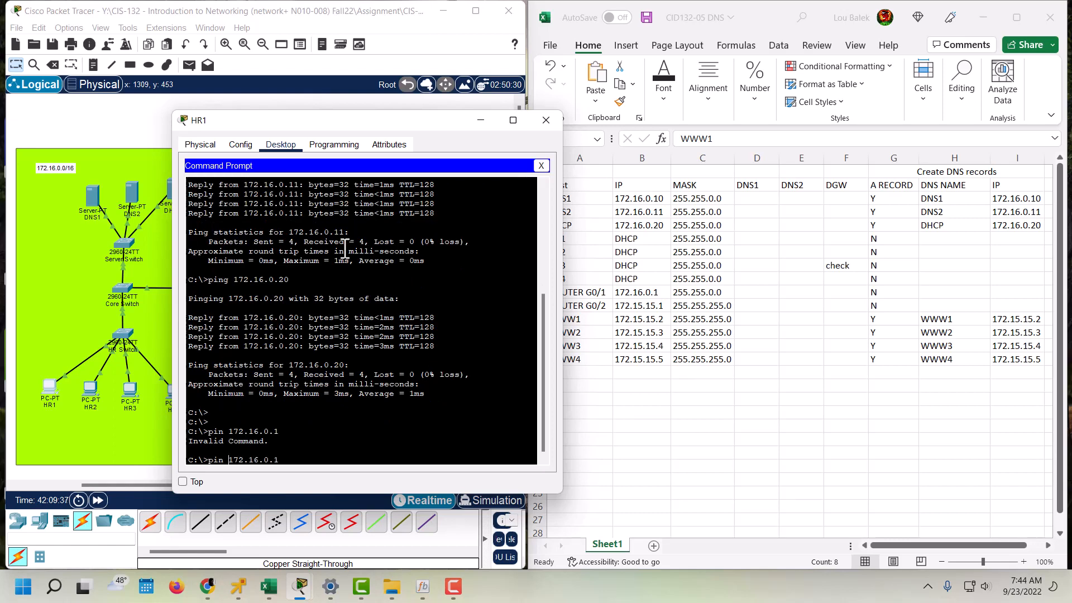
text(g)
key(Return)
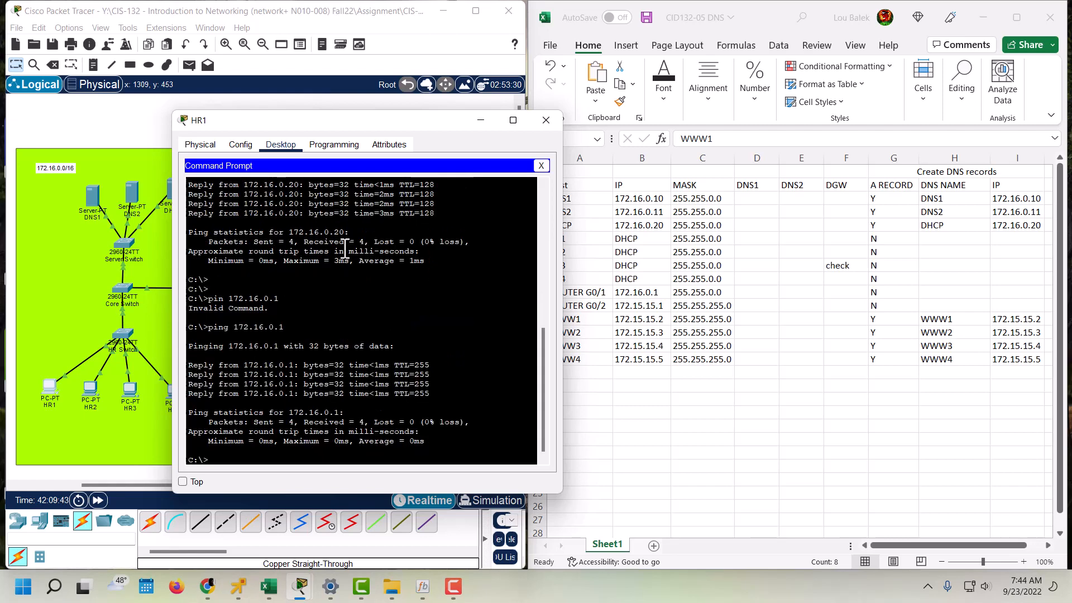
text(ping 172.16.0.1)
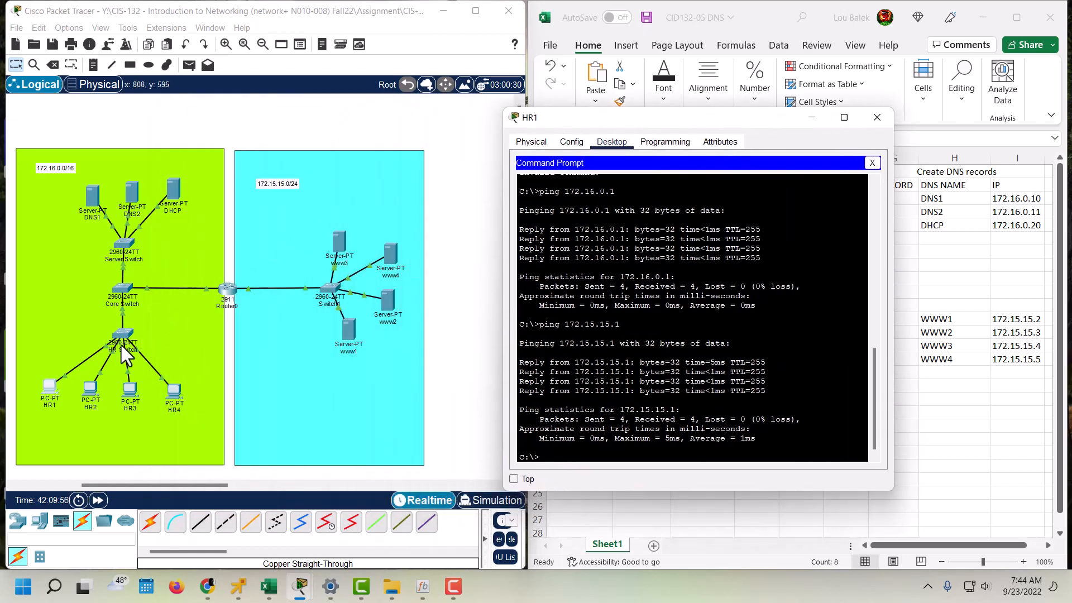
mouse_move(123, 315)
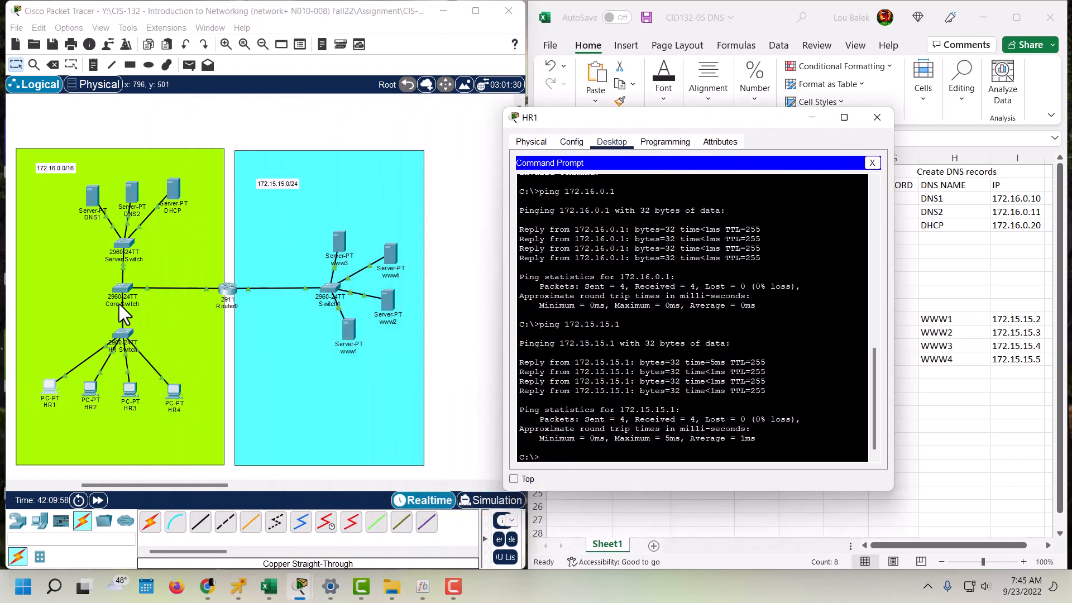
mouse_move(225, 297)
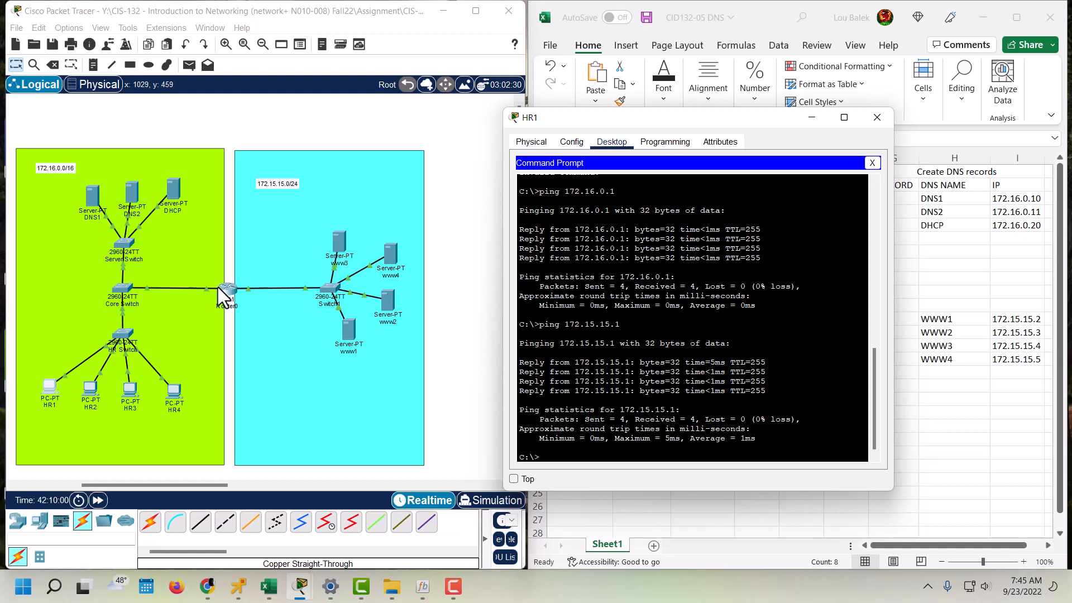
mouse_move(239, 299)
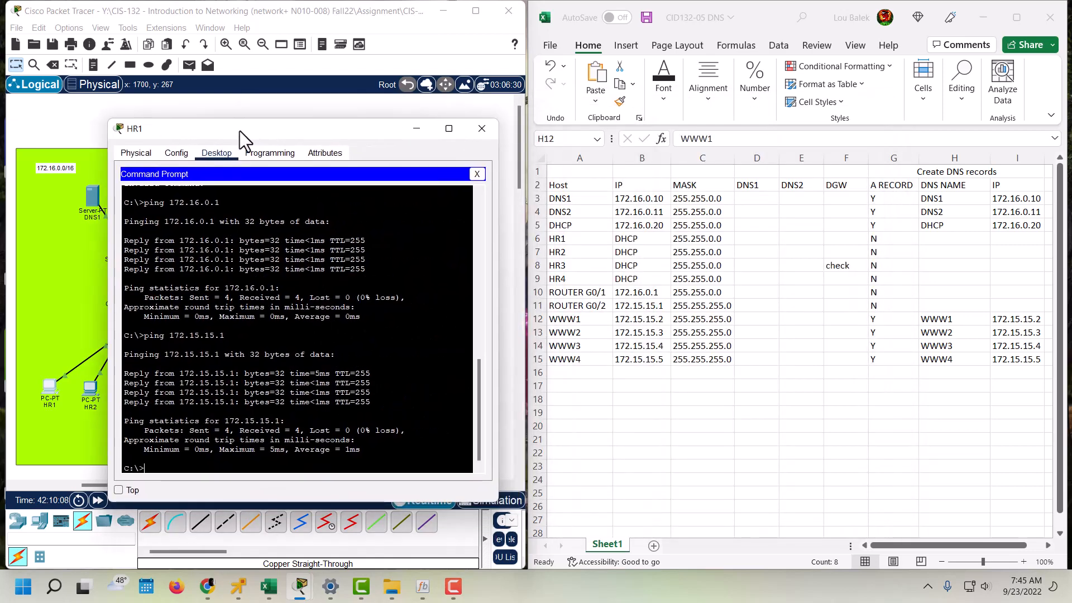
- Ping web server 172.15.15.2 from HR1 and get replies
text(pi)
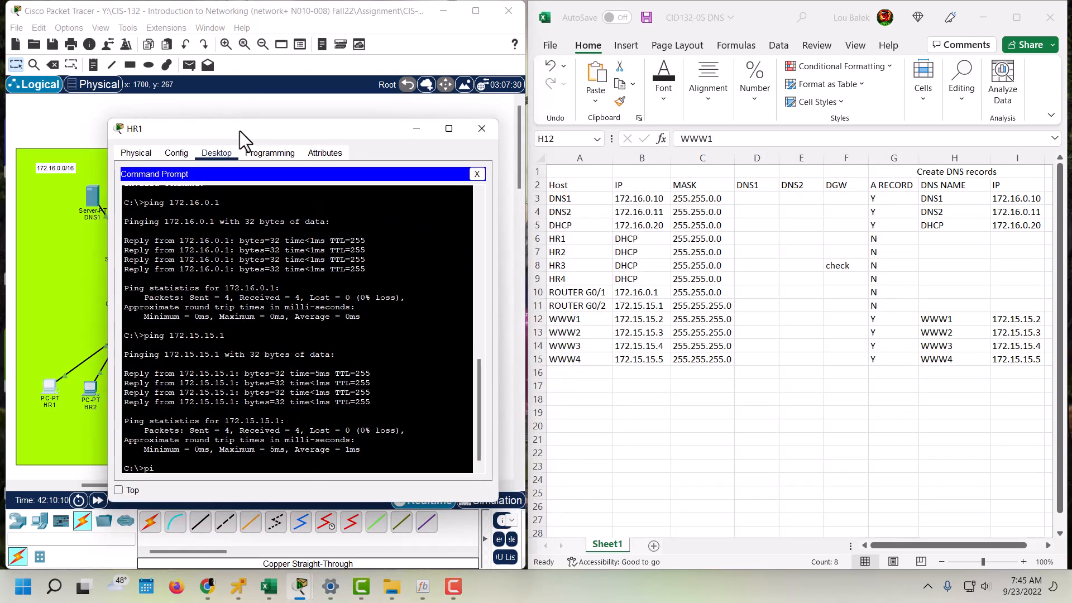
text(ng)
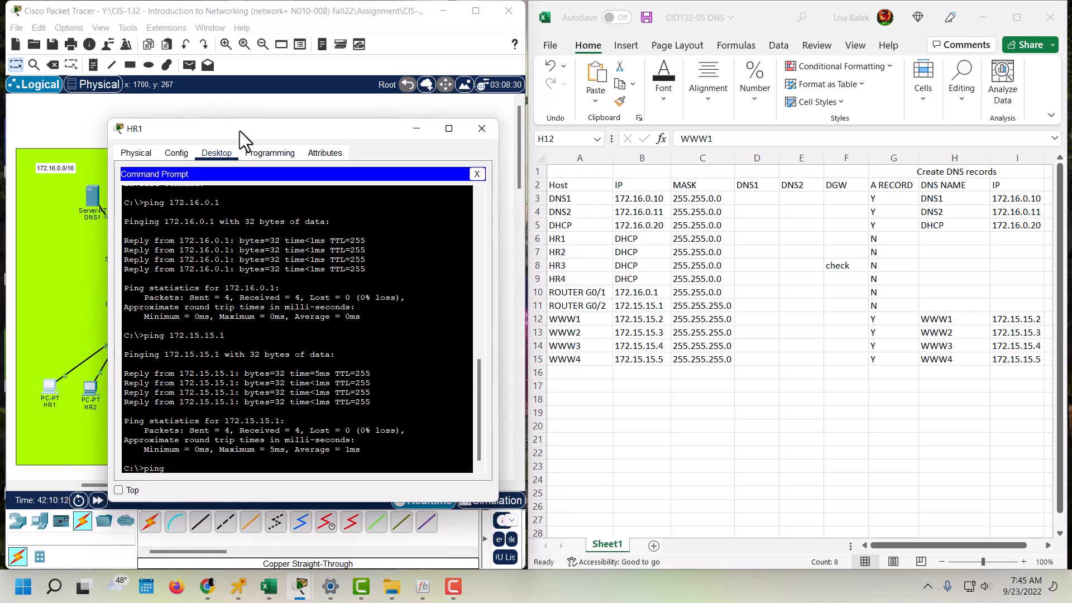
text(172.1)
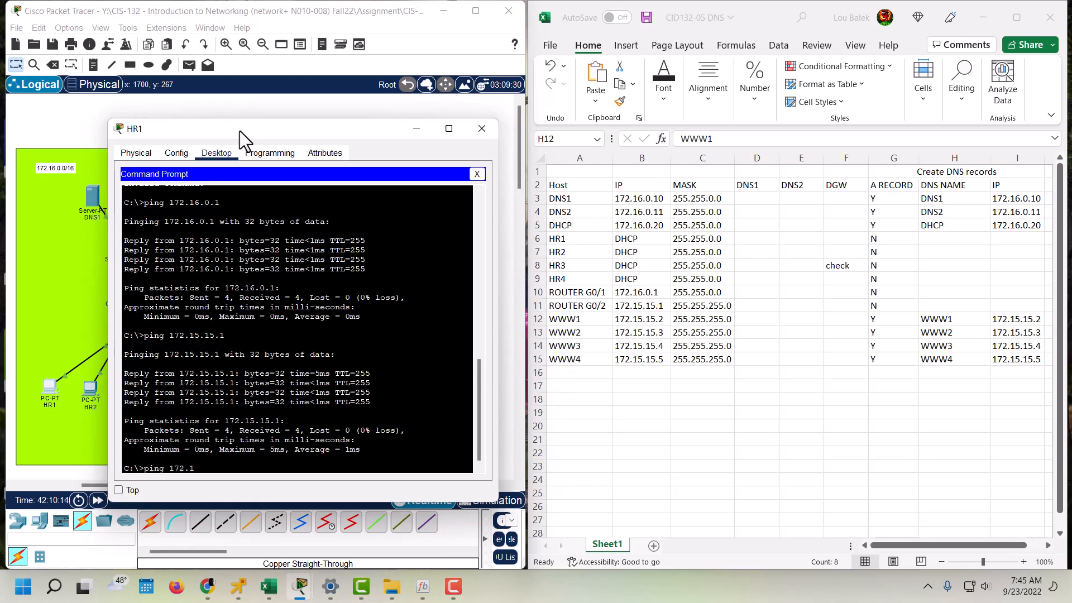
text(5.15.2)
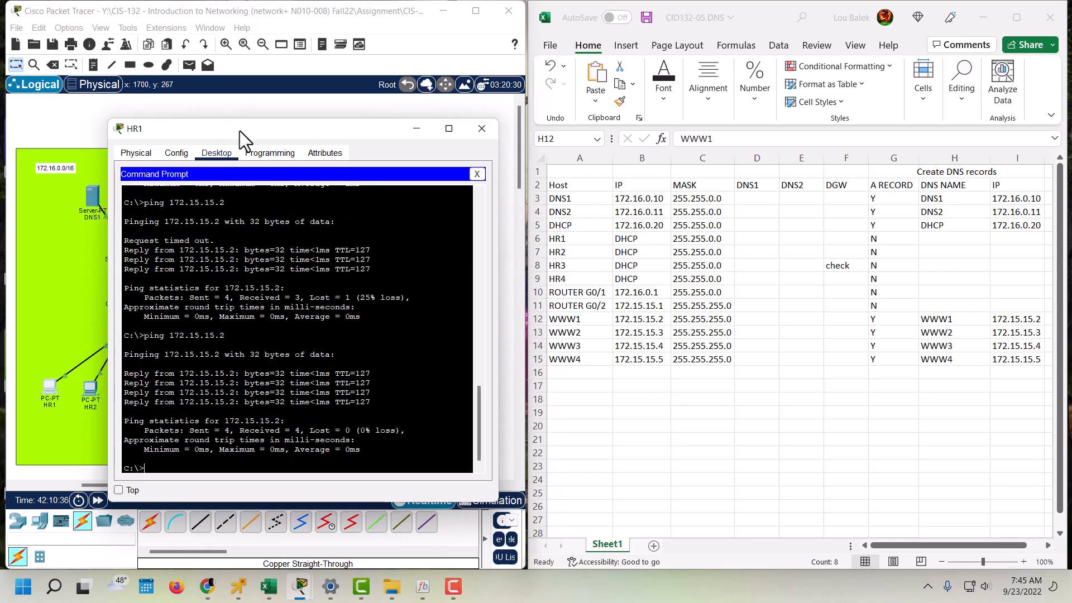
- Ping www4 by name from HR1, which fails to resolve
text(ping 172.15.15.)
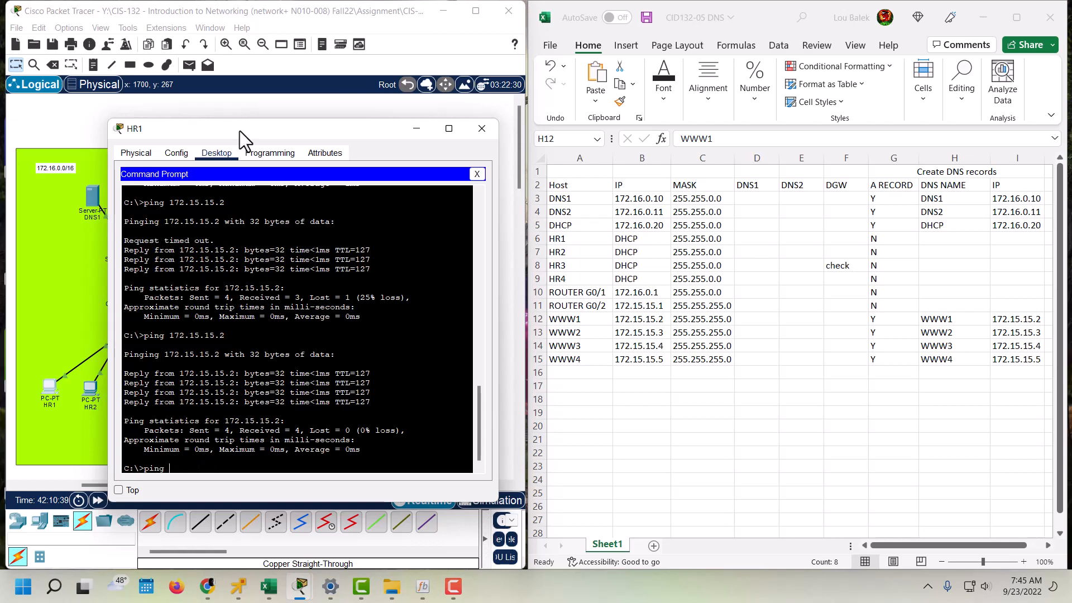
text(www)
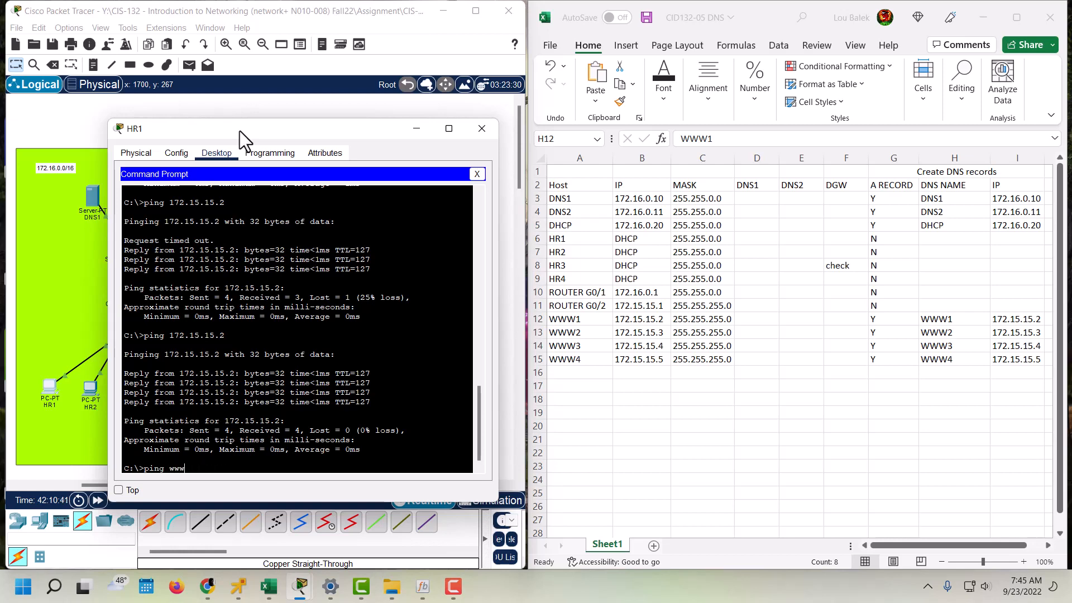
text(4)
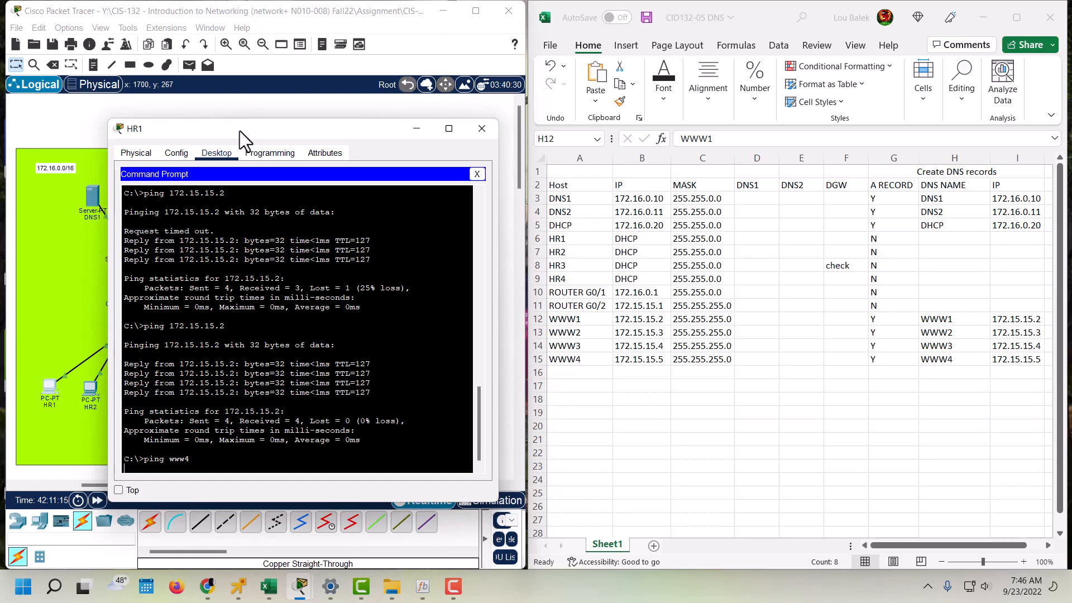
key(Return)
text(ping)
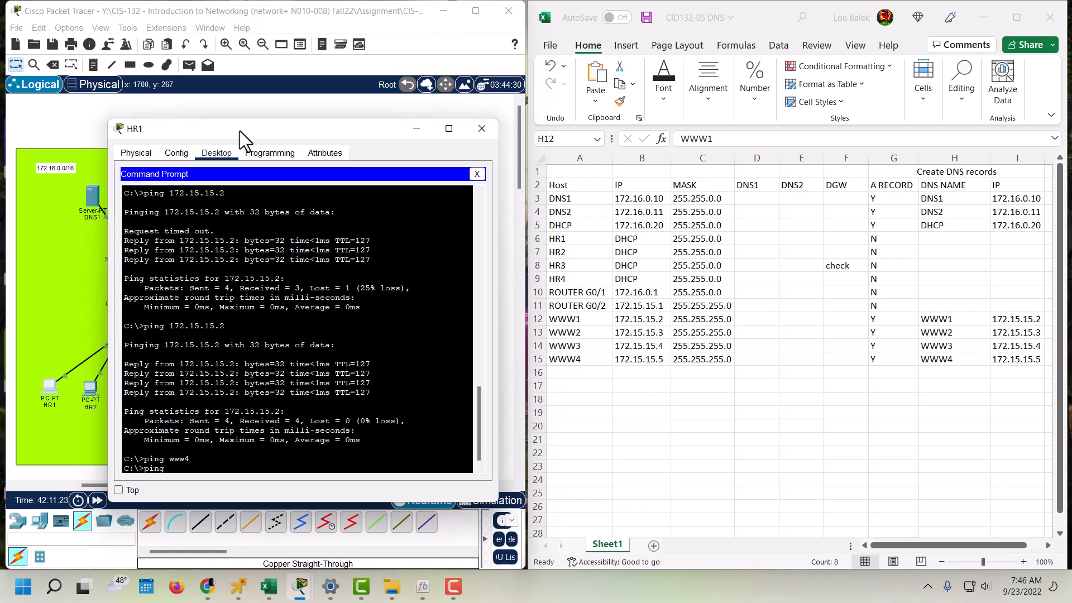
- Ping web server 172.15.15.5 from HR1 and get replies
text(172.)
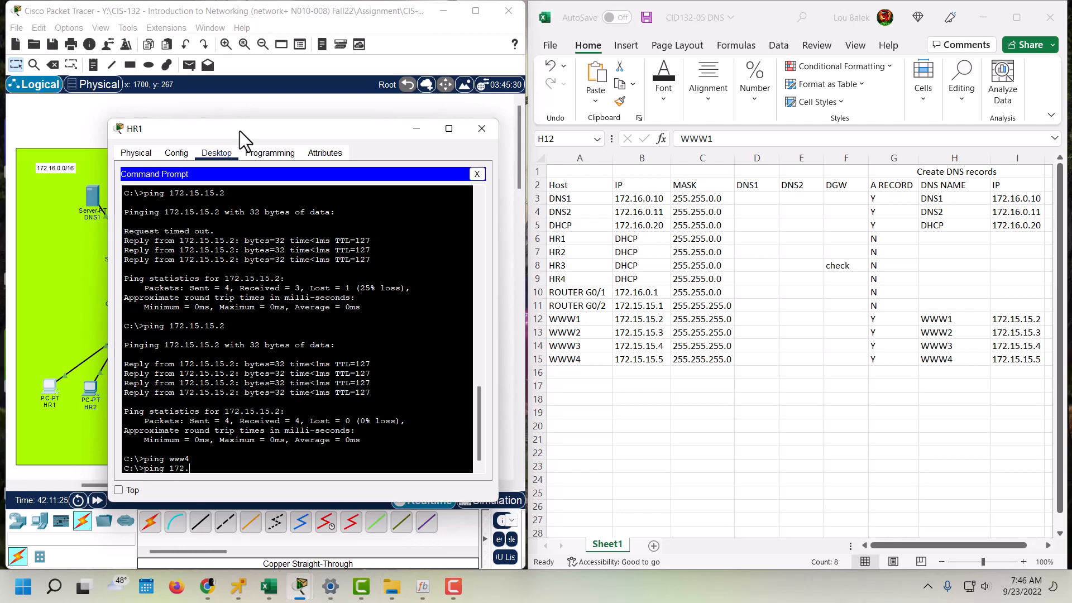
text(15.15)
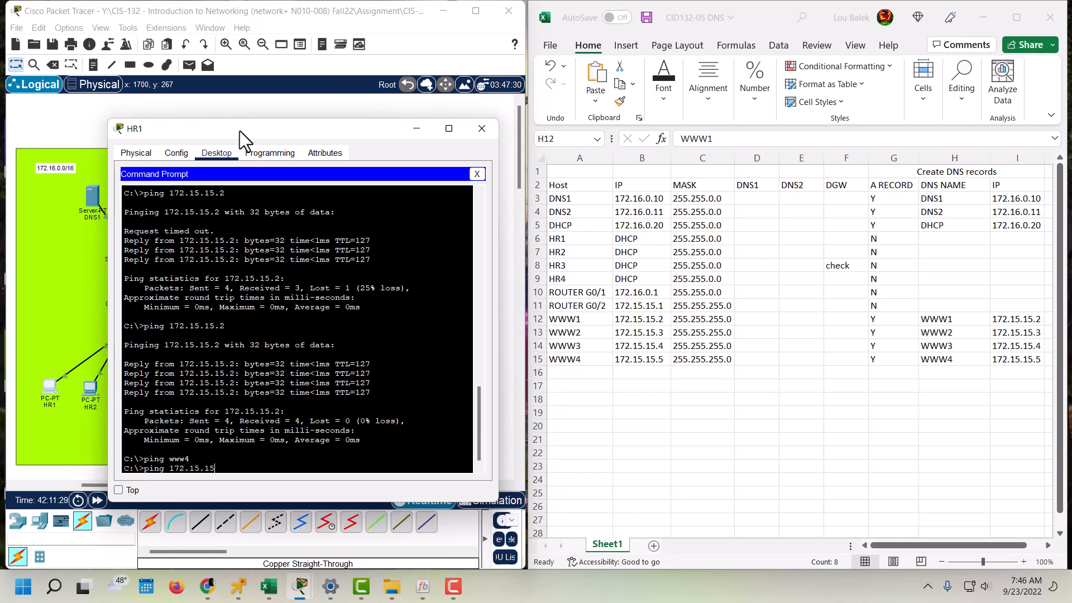
text(5)
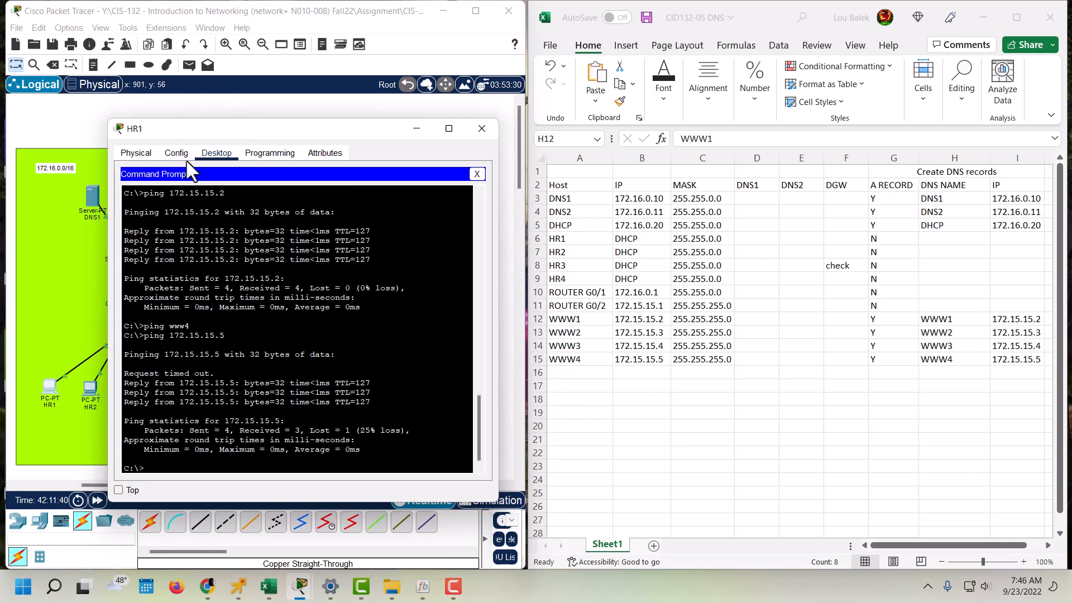
- View HR1's DHCP-assigned IP settings with DNS server 172.16.0.11, then close HR1
click(477, 174)
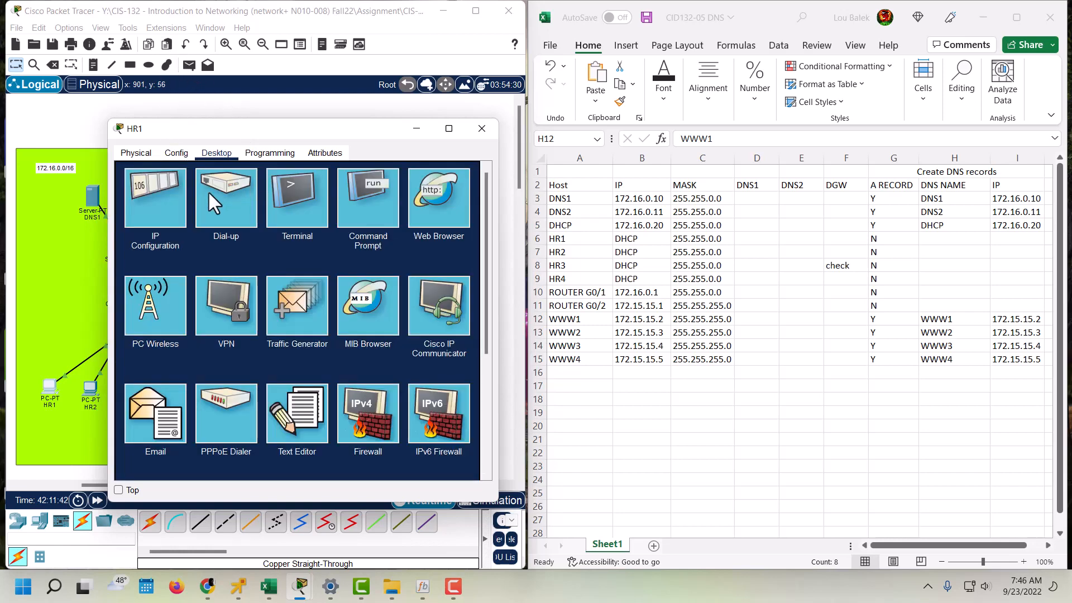
click(154, 198)
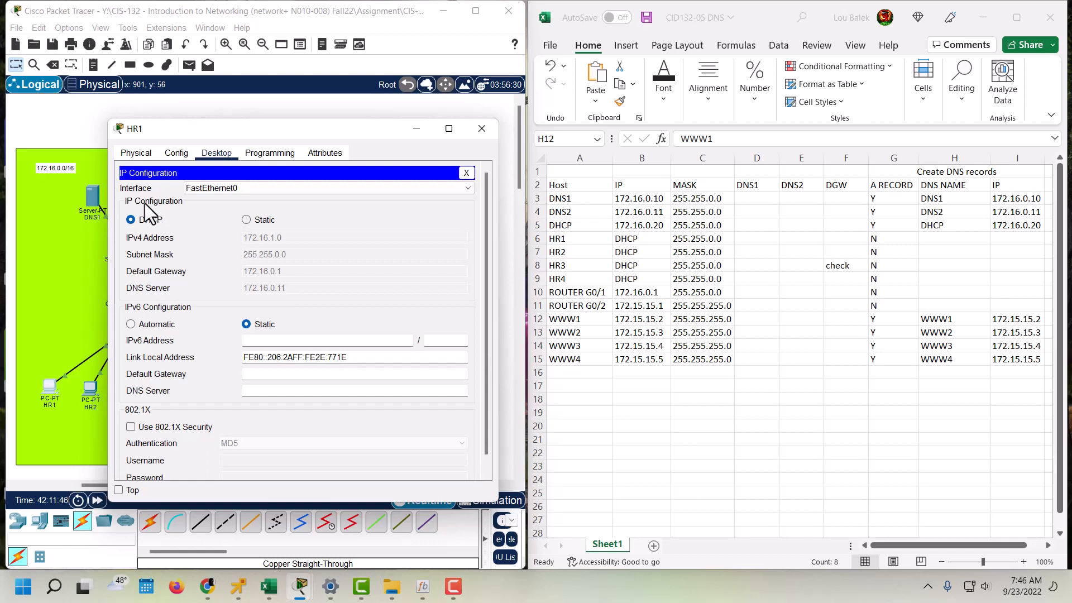
mouse_move(175, 274)
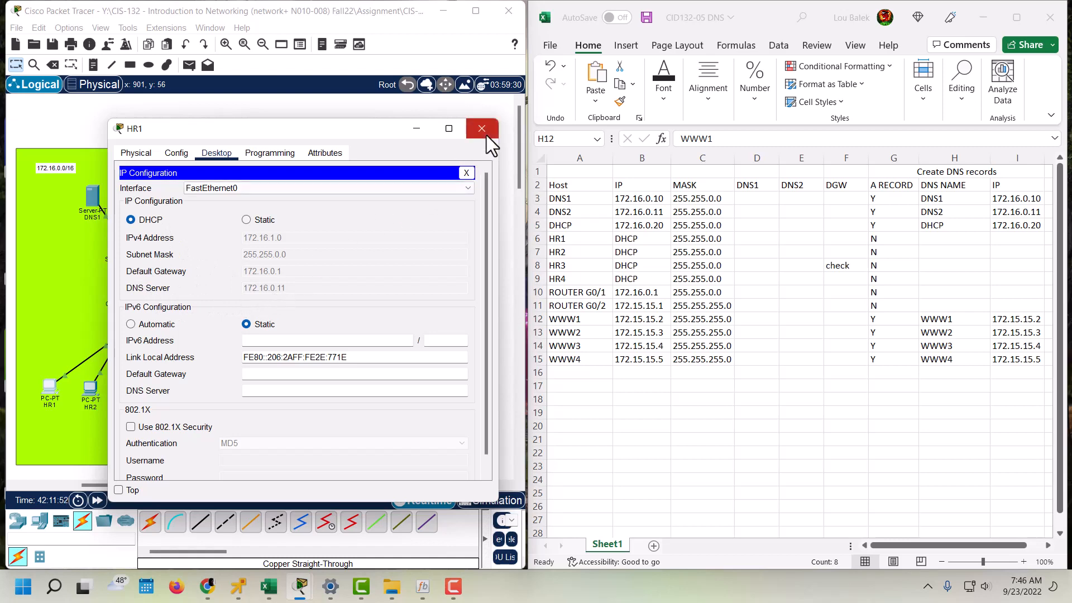
click(481, 128)
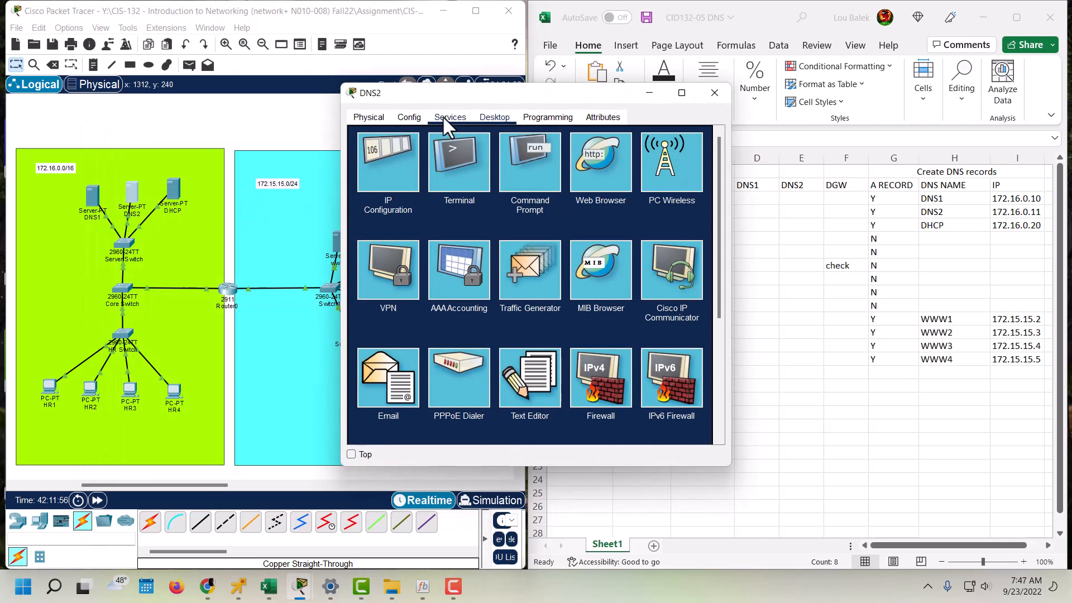
- Switch DNS2's DNS service on, add A record www3 → 172.15.15.4, and close DNS2
click(449, 117)
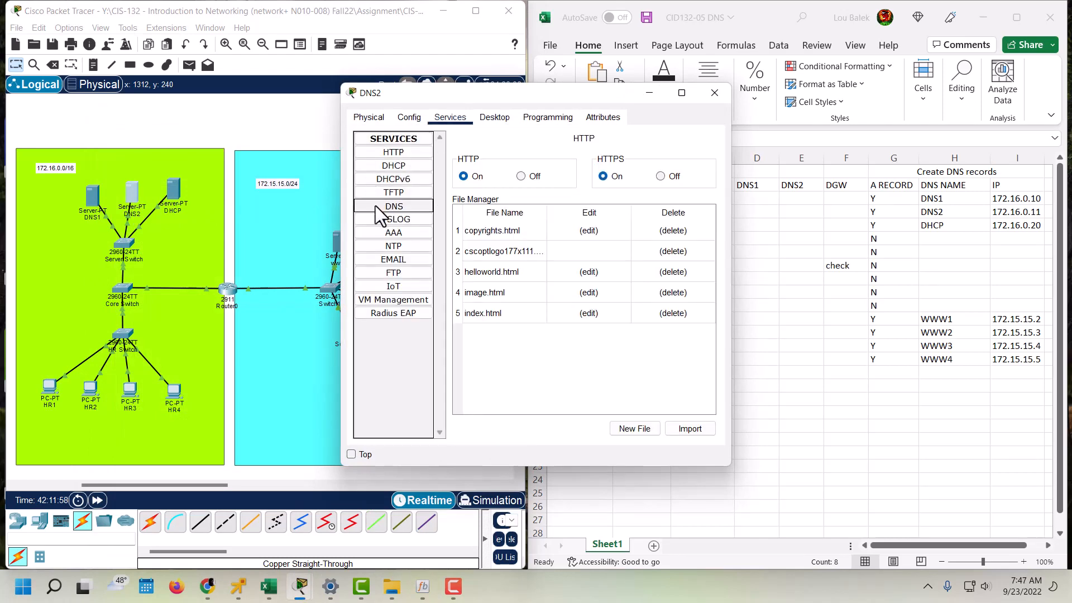
click(393, 206)
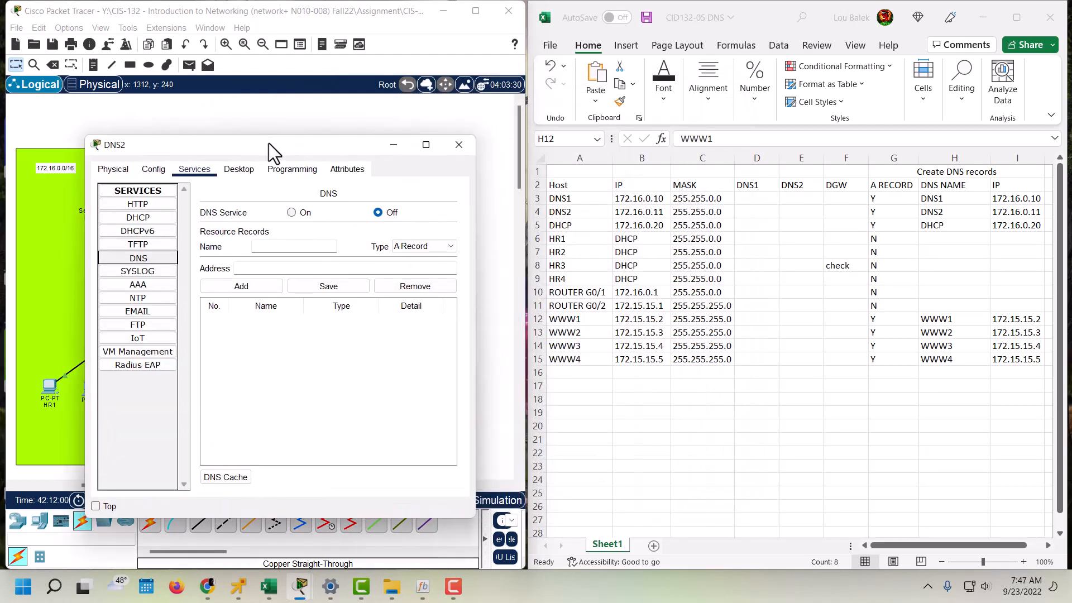
click(291, 213)
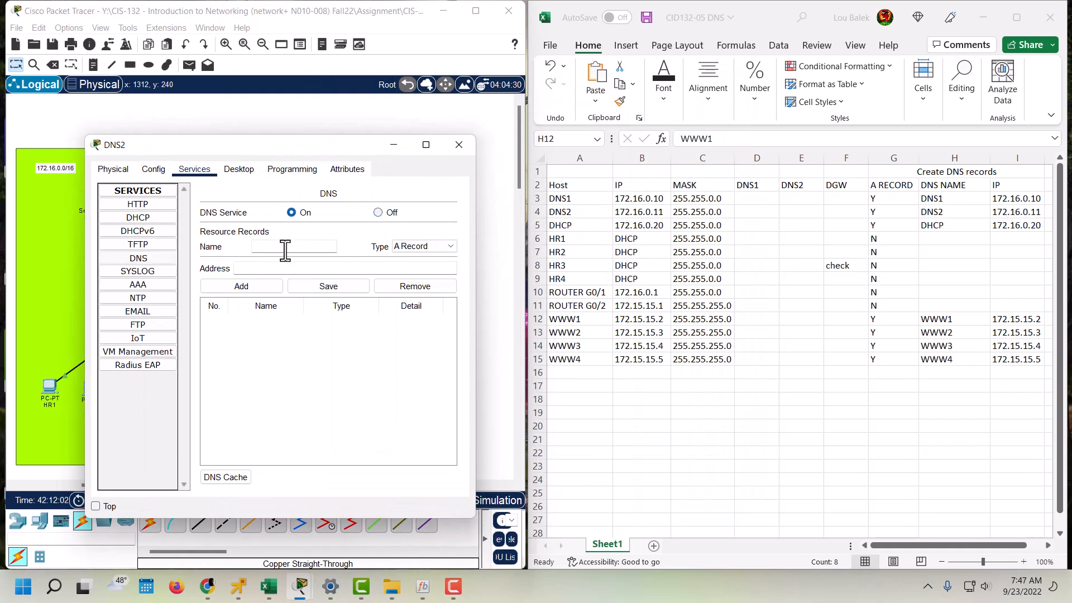
text(w)
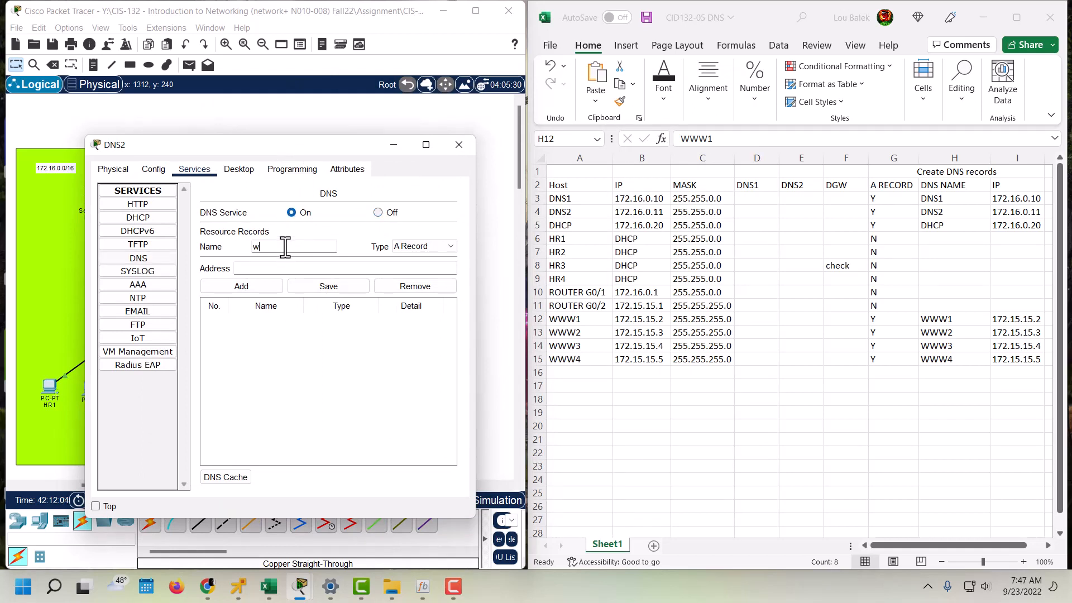
text(ww3)
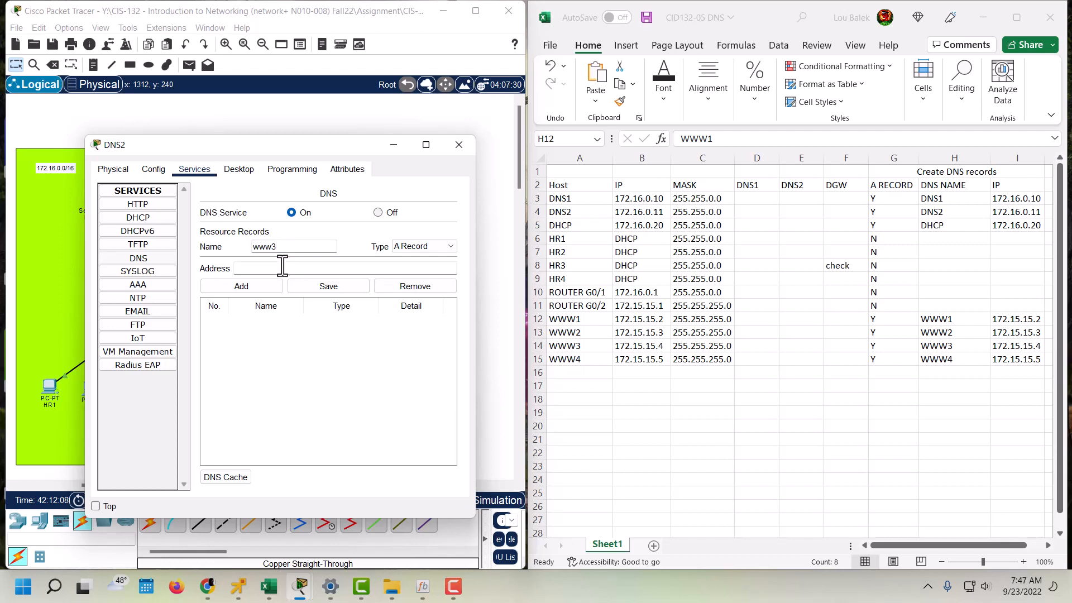
text(172.15.15)
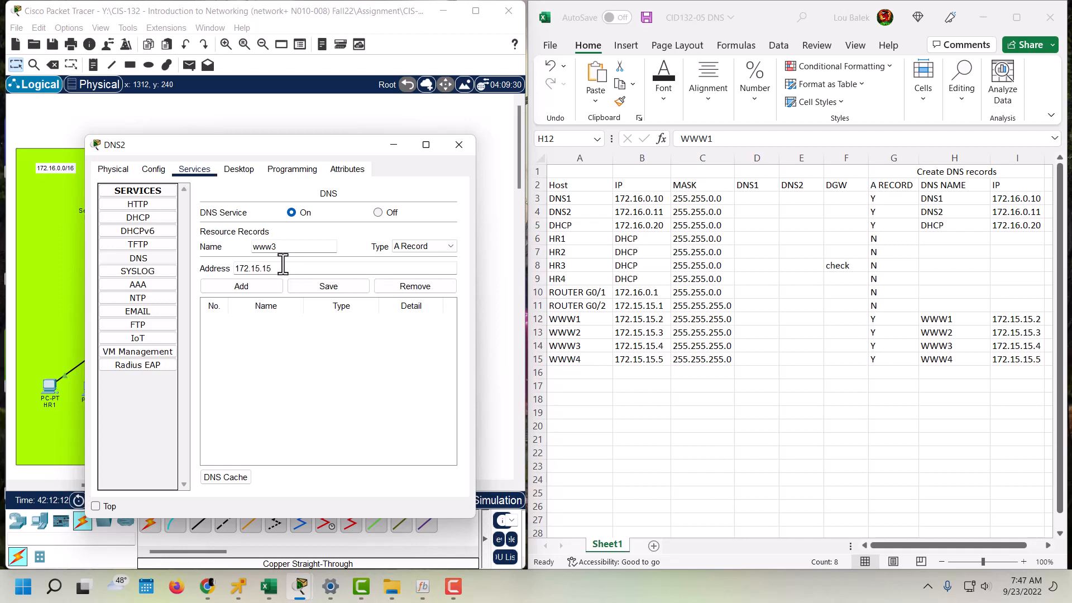
text(.4)
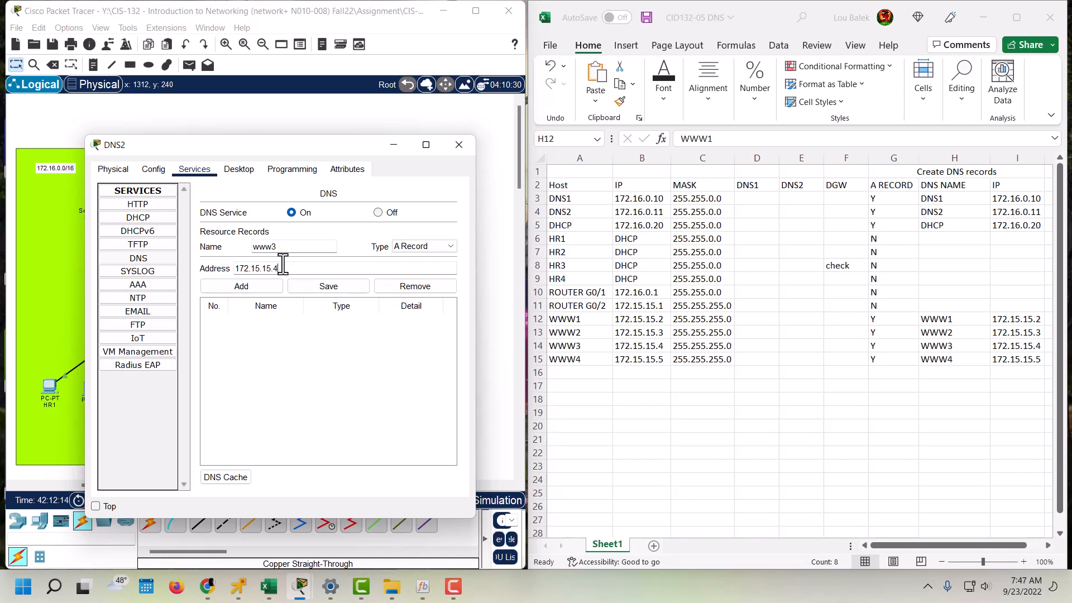
click(241, 286)
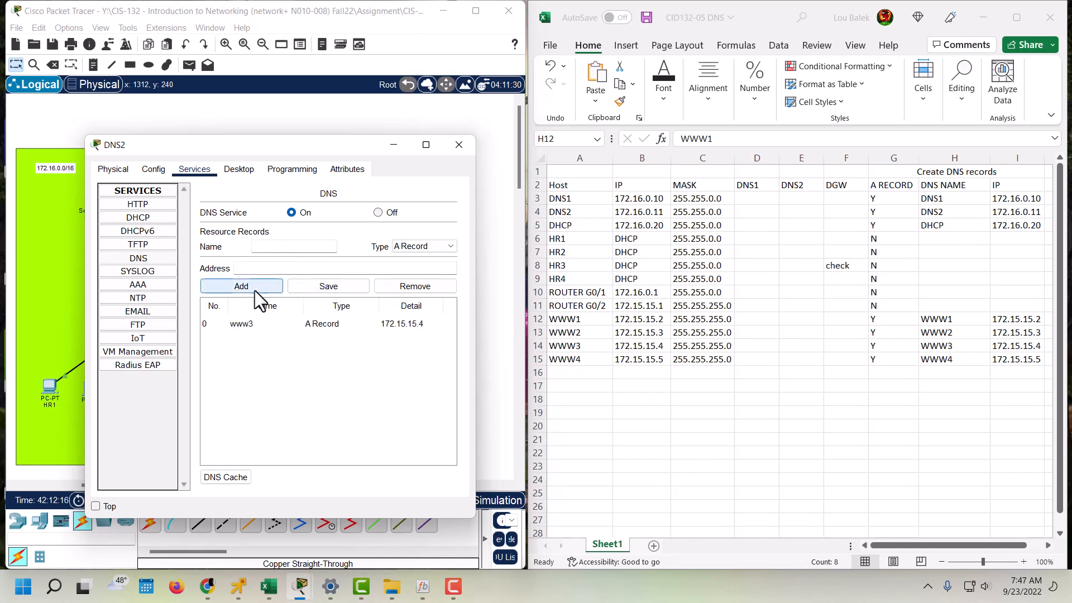
click(459, 144)
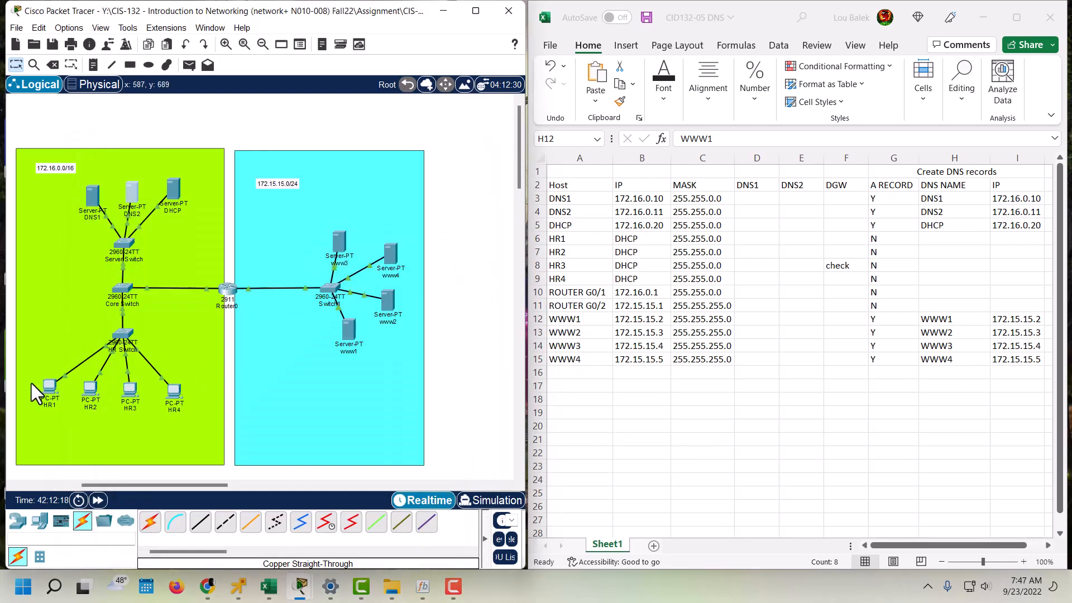
- Run one more ping from HR1's command prompt, then move to the www1 server's desktop
double_click(48, 387)
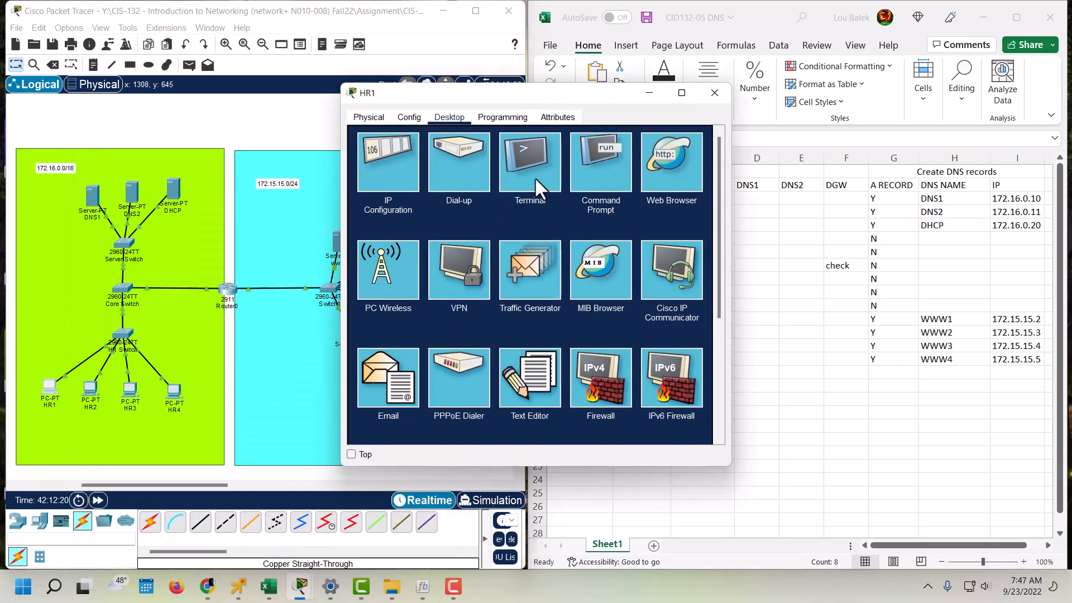
click(600, 161)
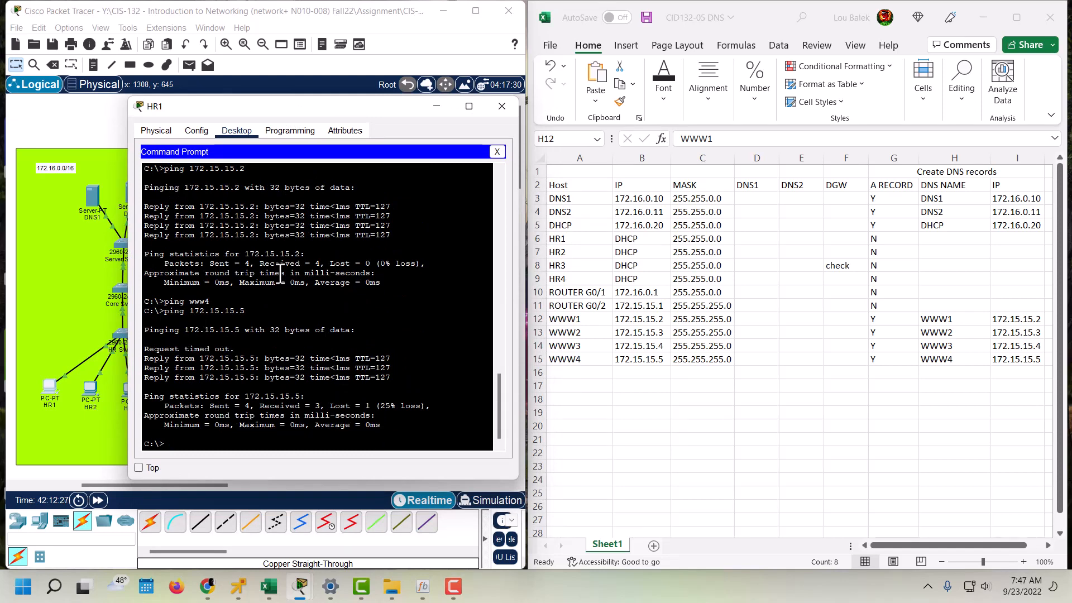
text(ping 172.15.15.5)
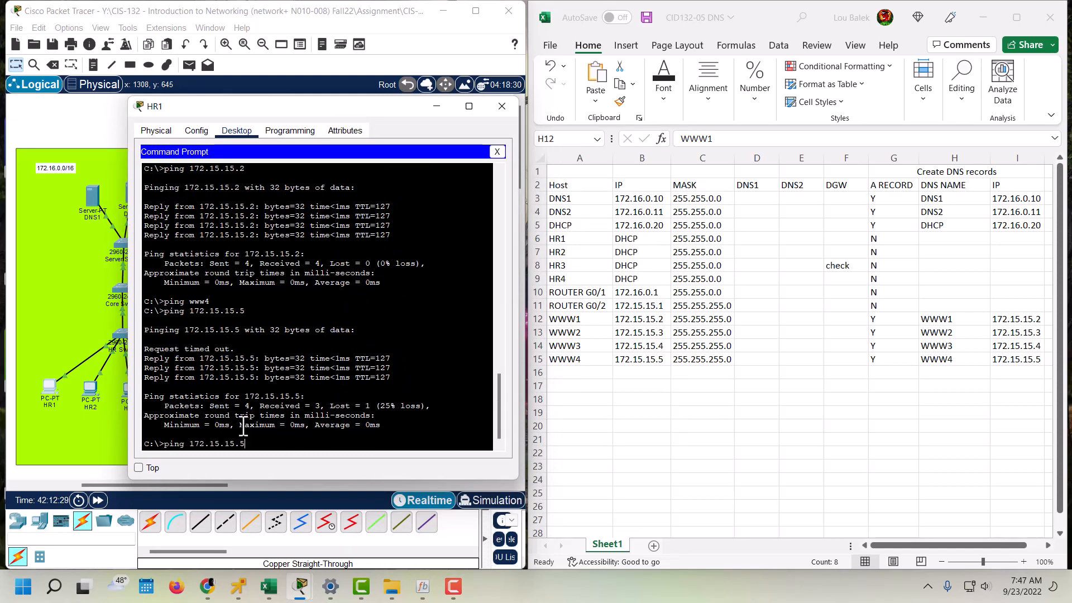
text(www)
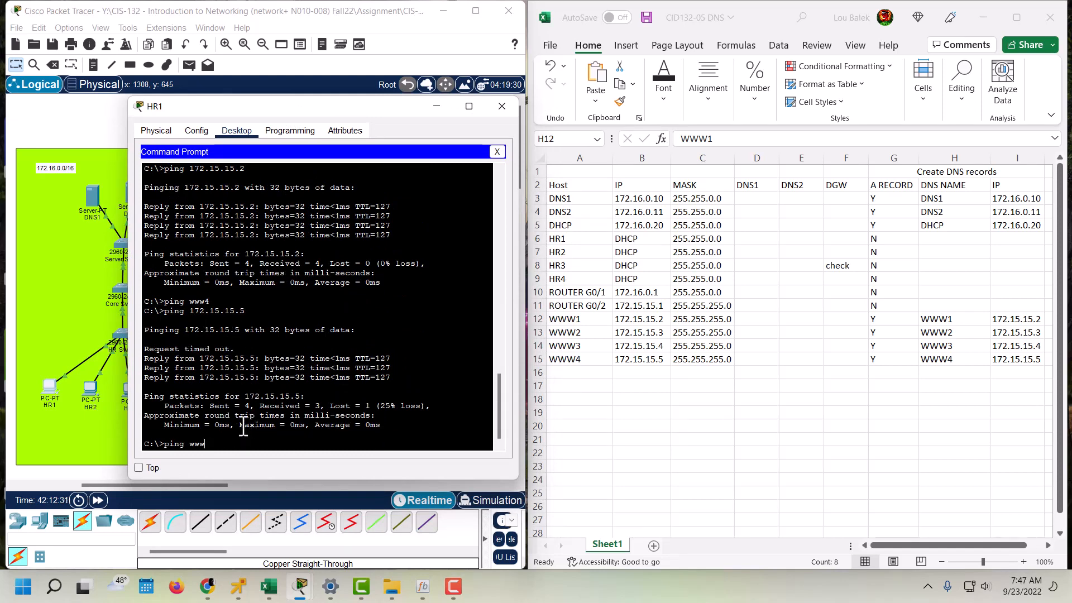
key(Return)
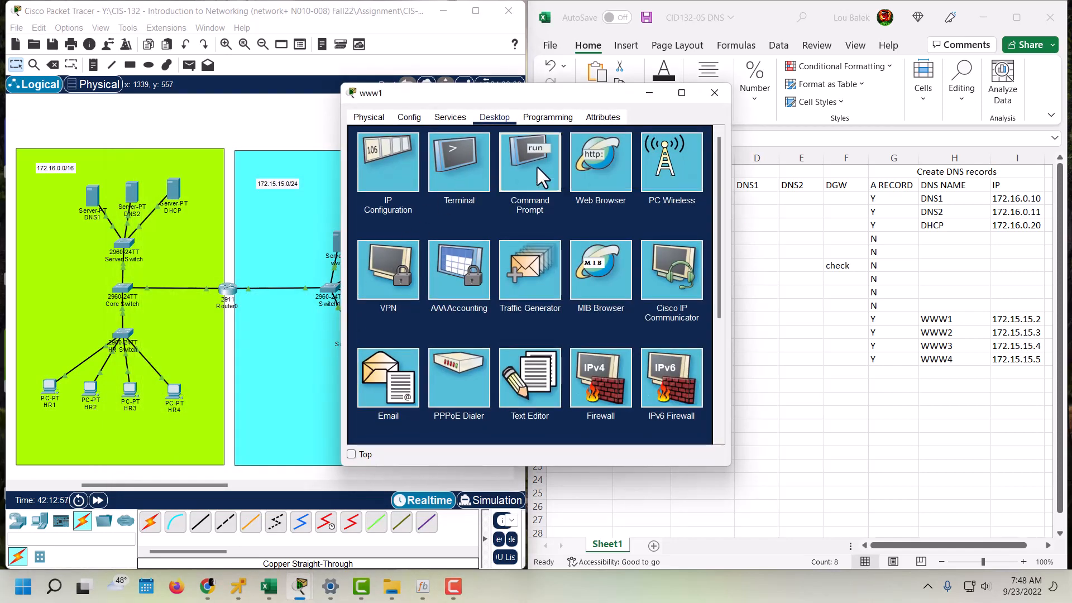
- From www1's command prompt, ping dns1 by name
click(530, 162)
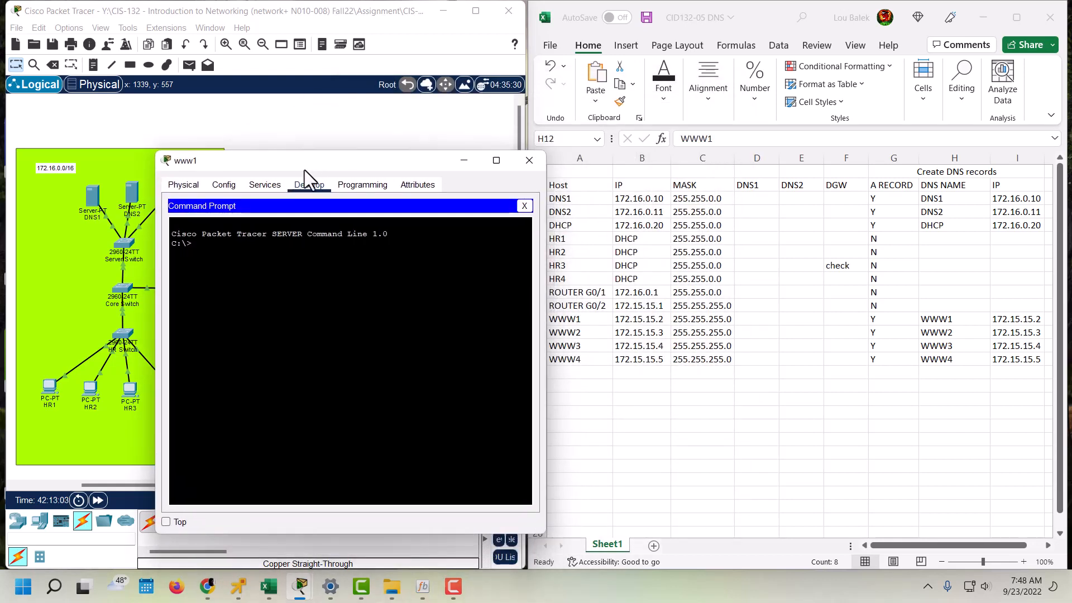
text(pin)
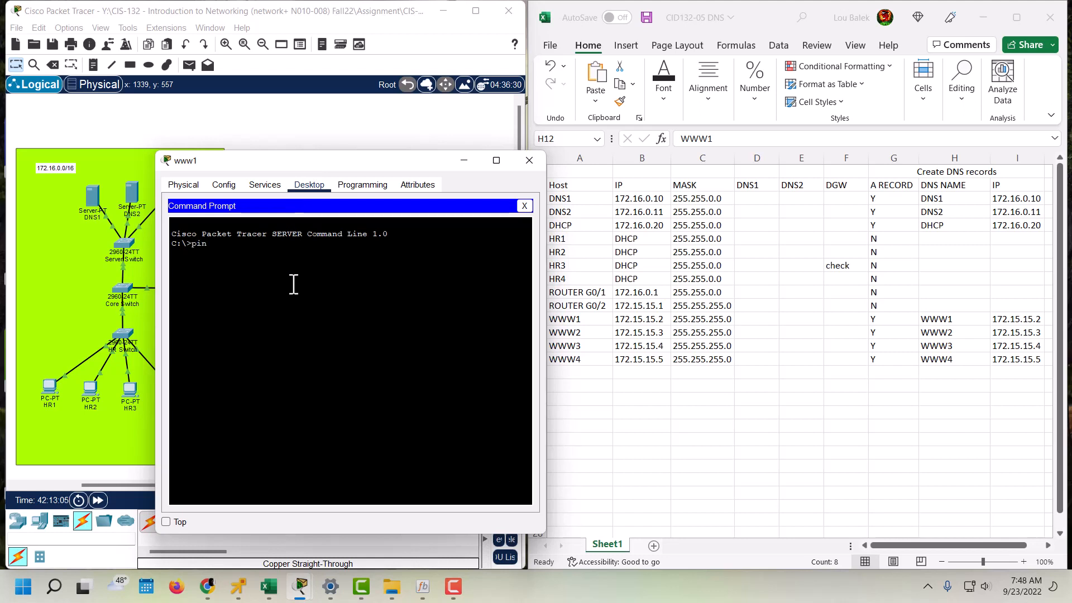
text(g dns)
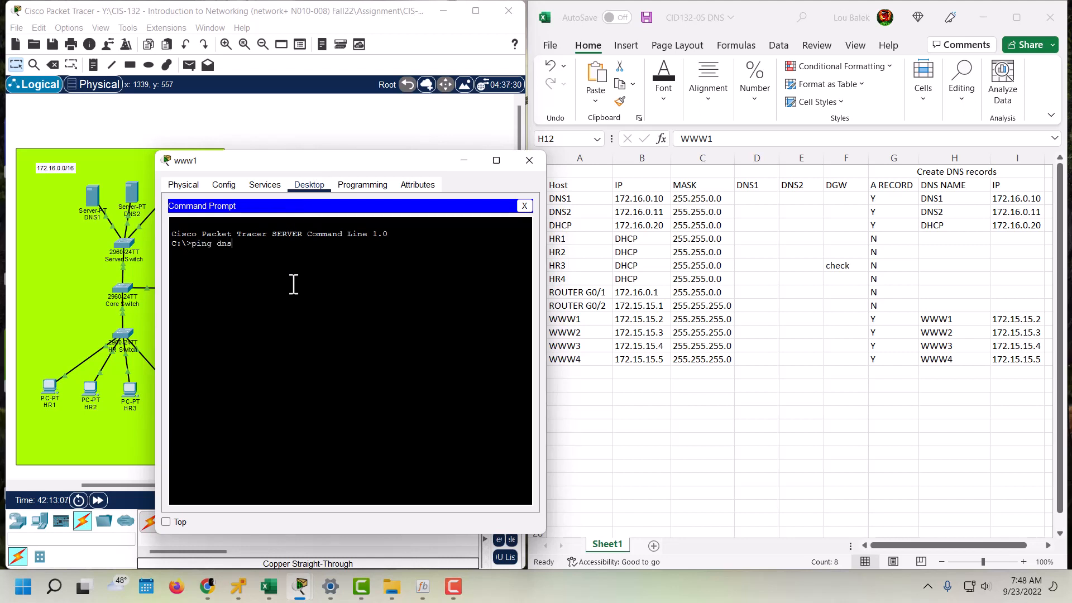
text(1)
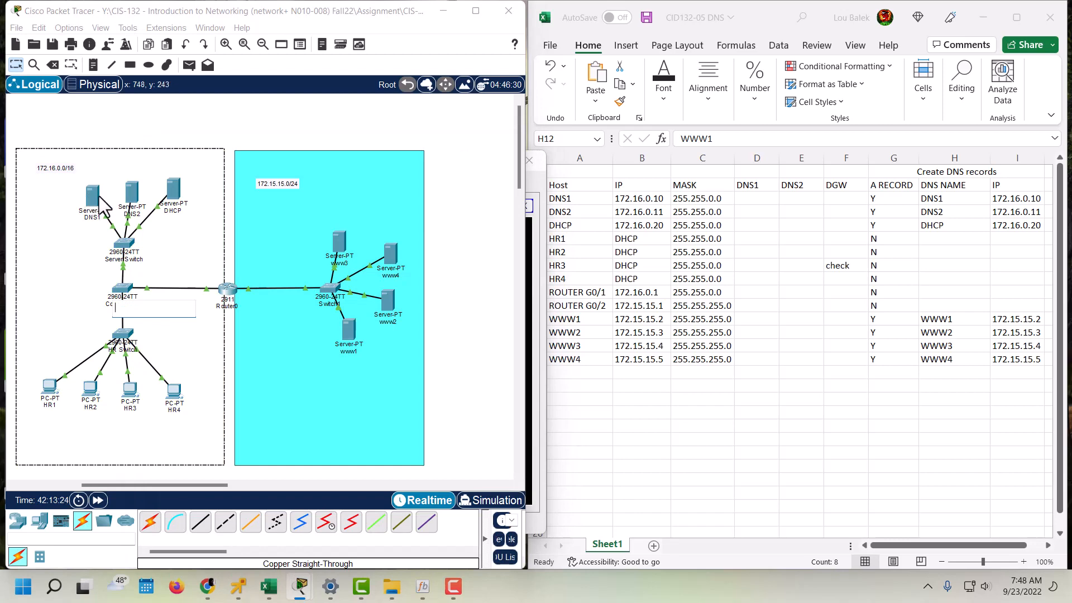
- Check DNS1's A records, physical view and IP configuration, then close DNS1
double_click(93, 195)
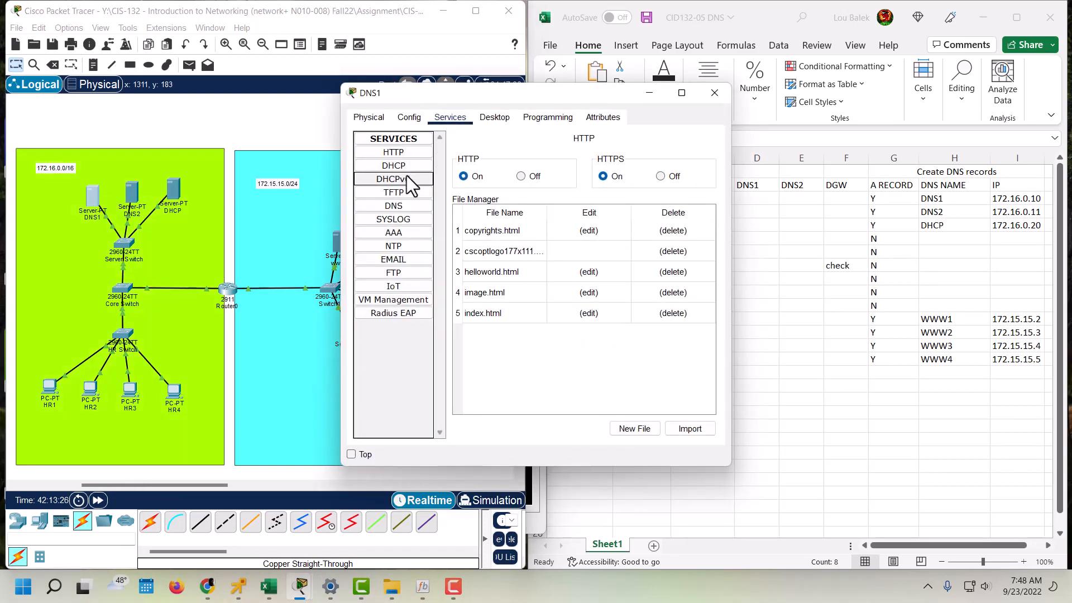
click(393, 206)
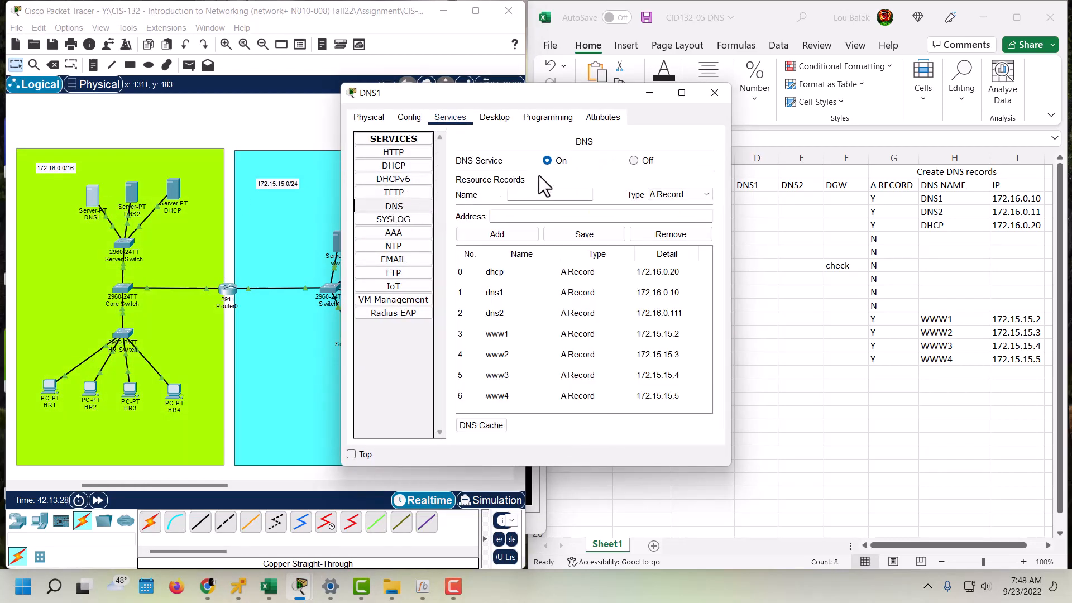
click(367, 117)
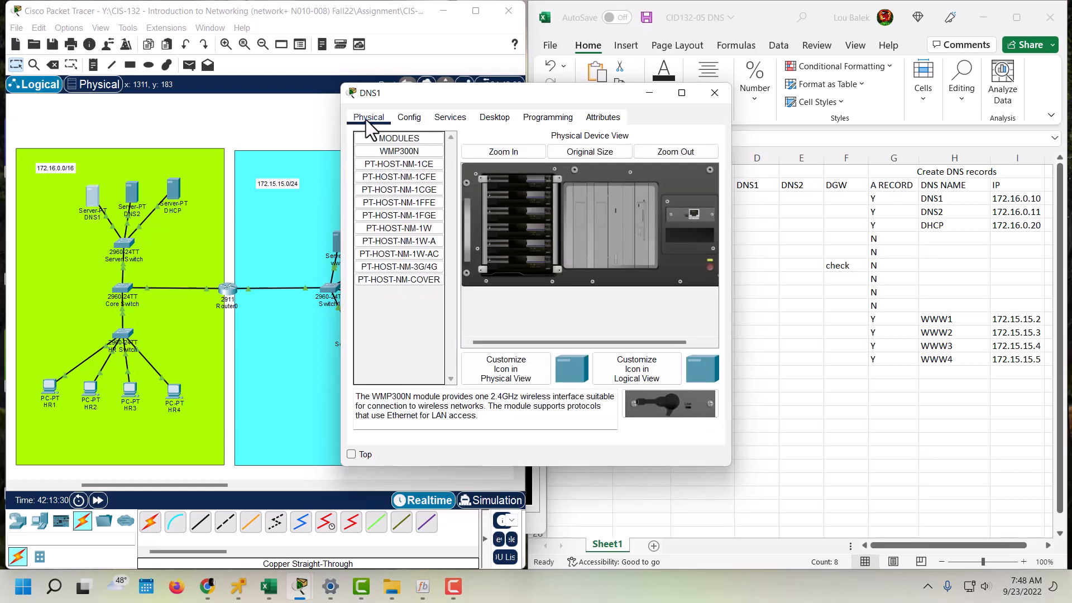
click(494, 117)
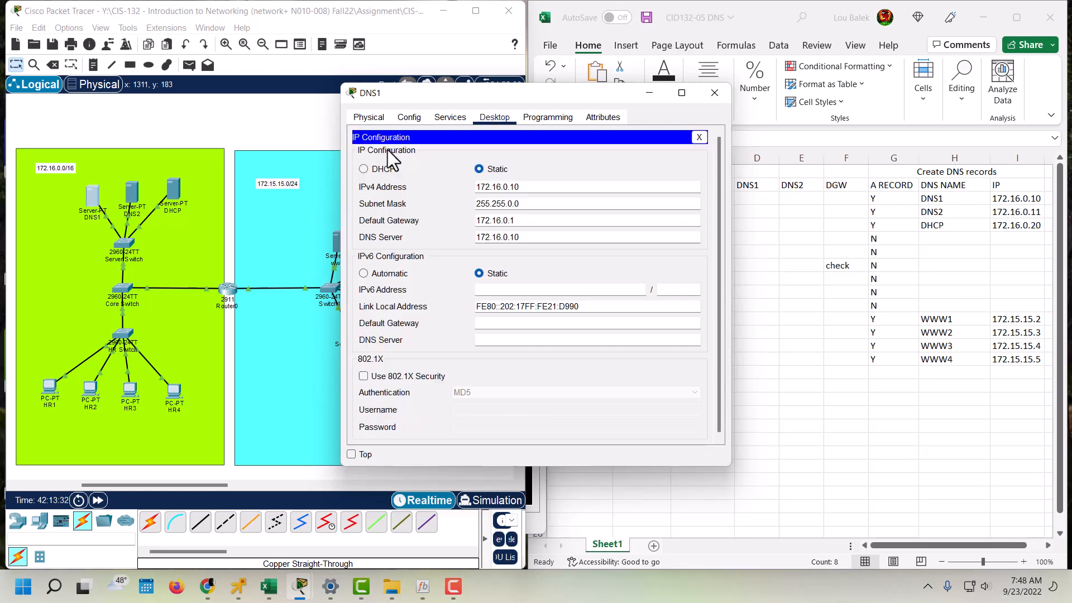
mouse_move(560, 190)
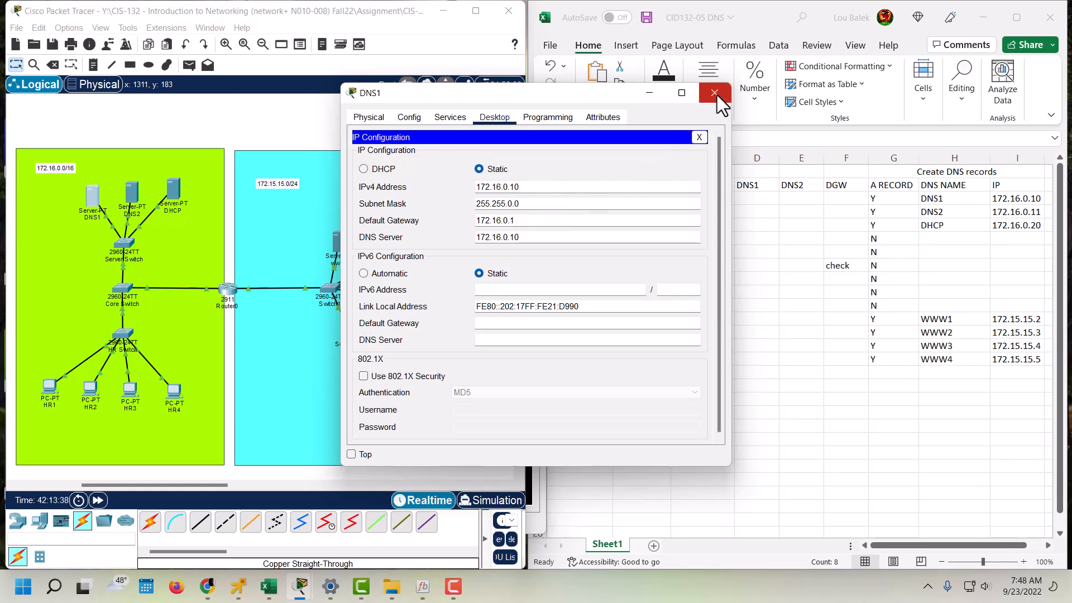
click(714, 93)
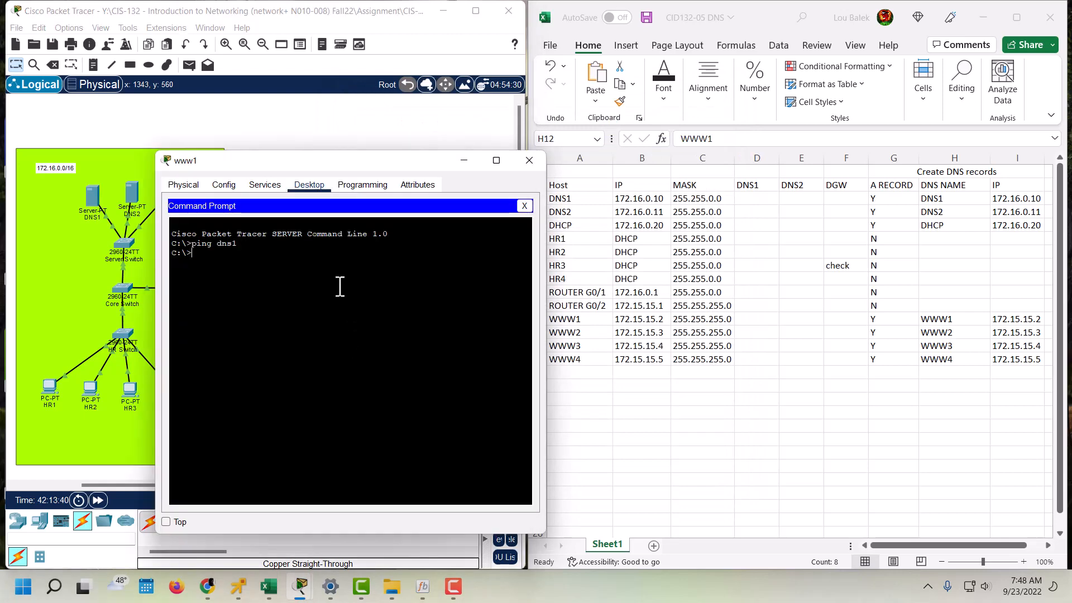
mouse_move(444, 200)
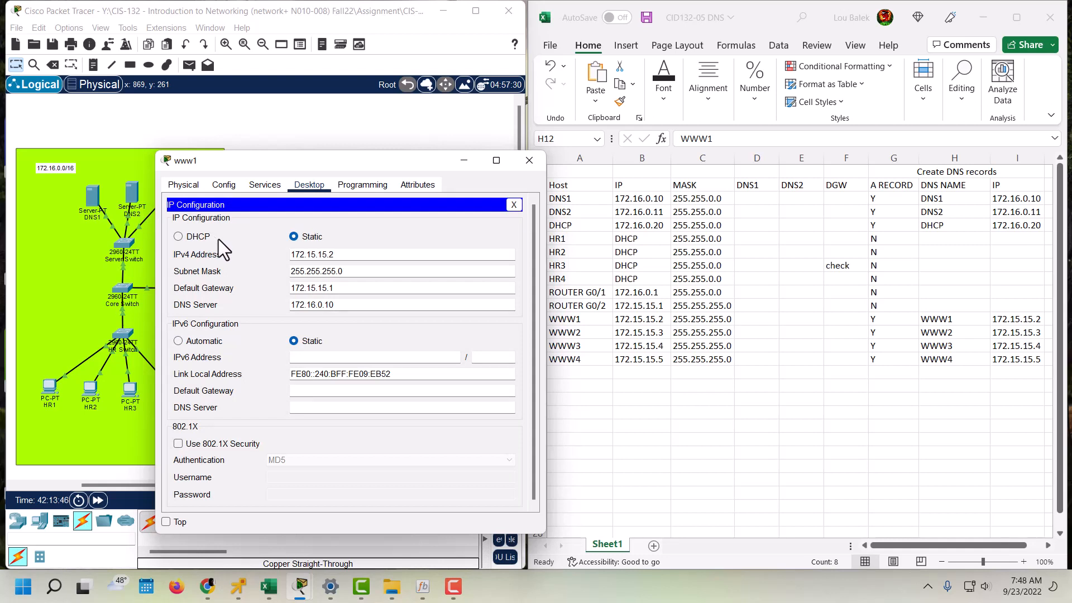
mouse_move(264, 299)
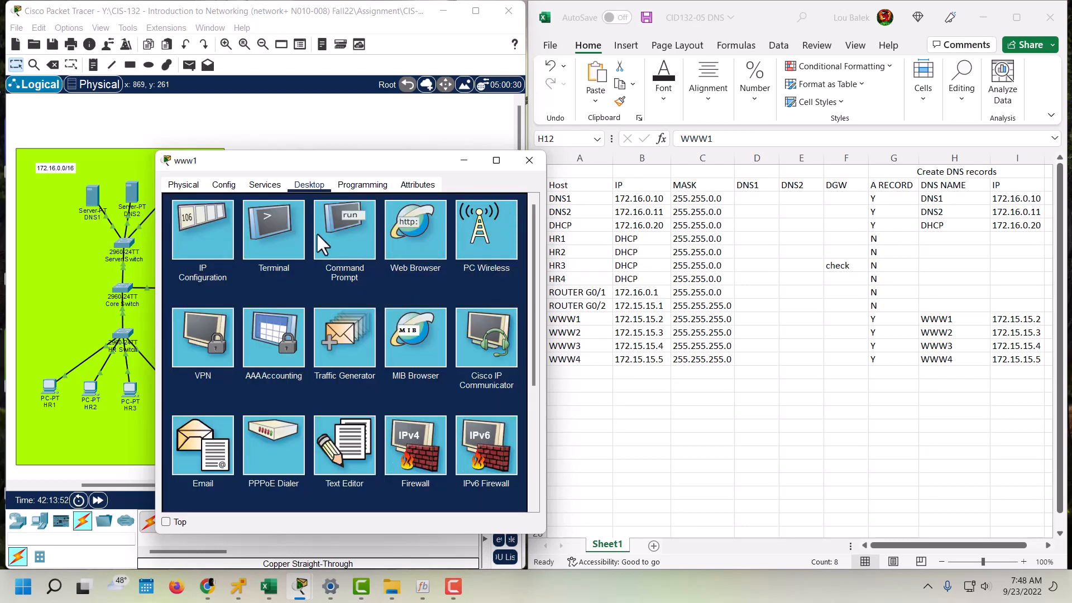
- From www1's command prompt, ping router interface 172.16.0.1 successfully
click(344, 229)
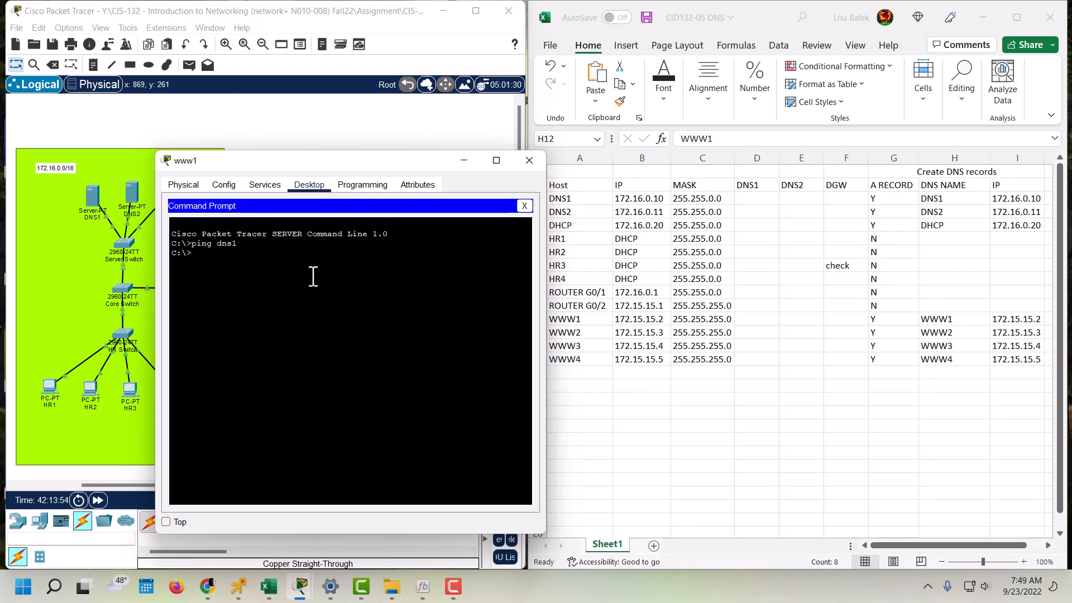
text(ping)
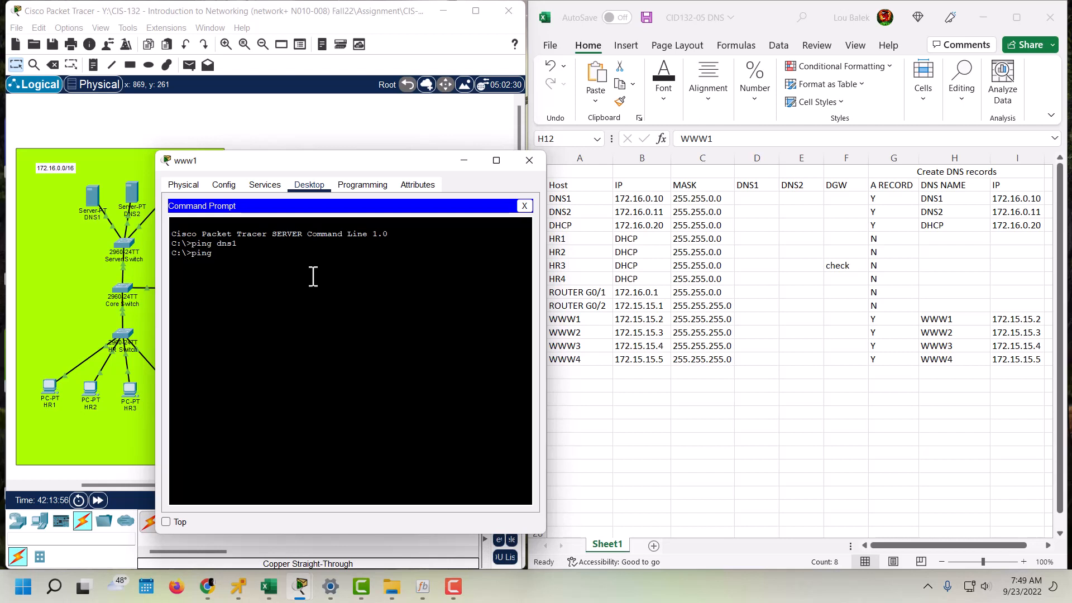
text(1)
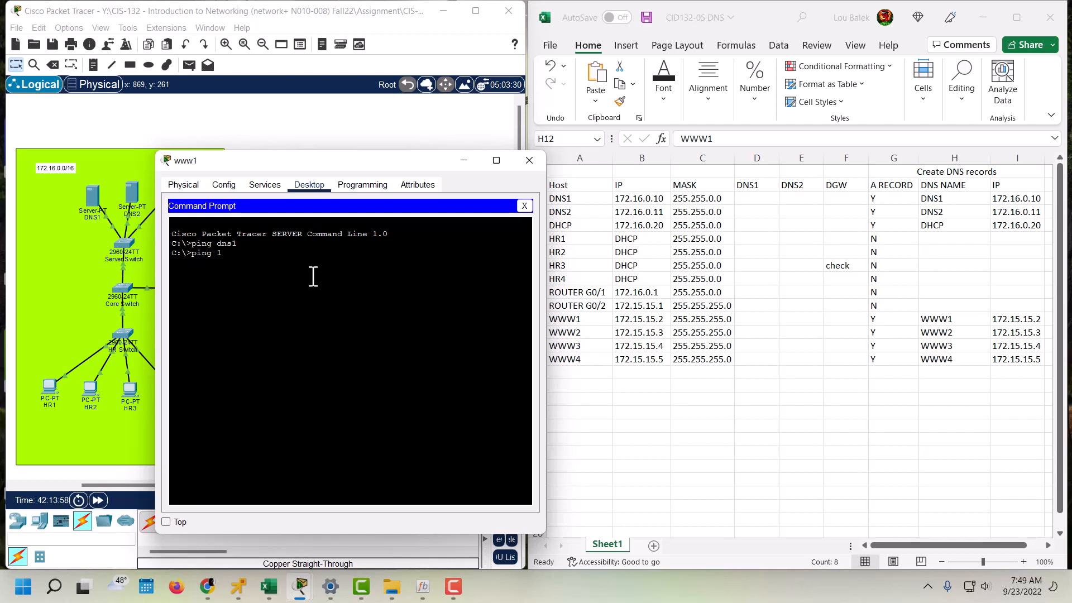
text(72.)
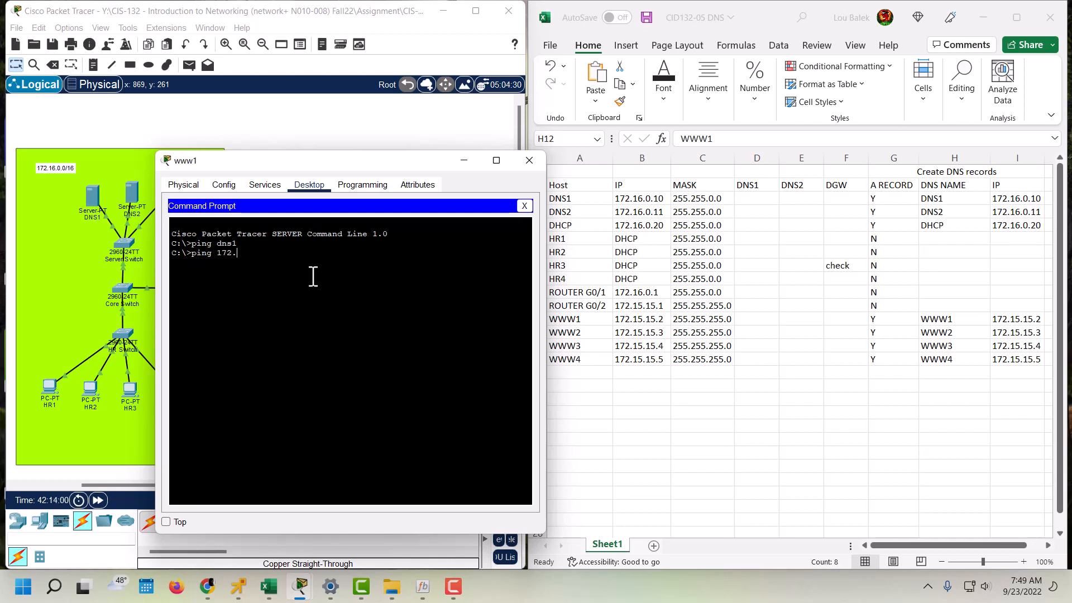
text(16)
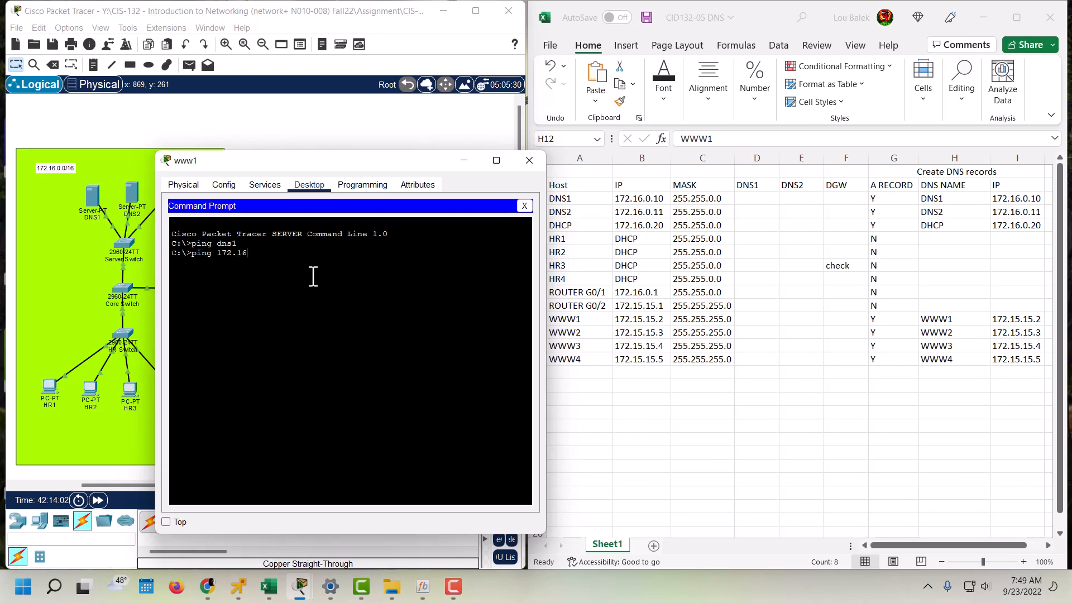
key(Return)
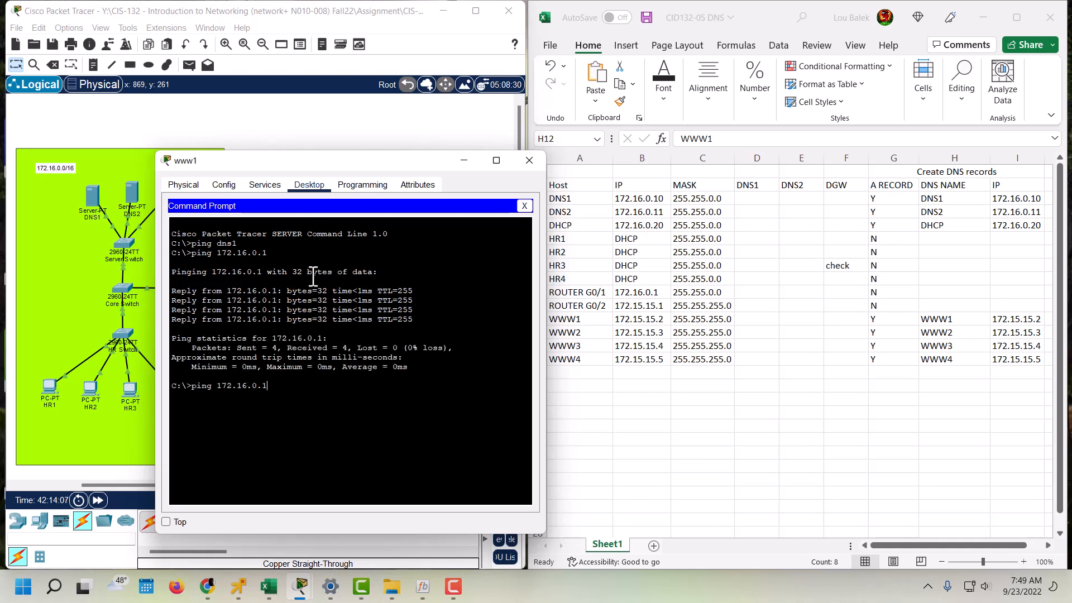
- Ping 172.15.15.1 successfully, then a .10 host address that times out
key(Backspace)
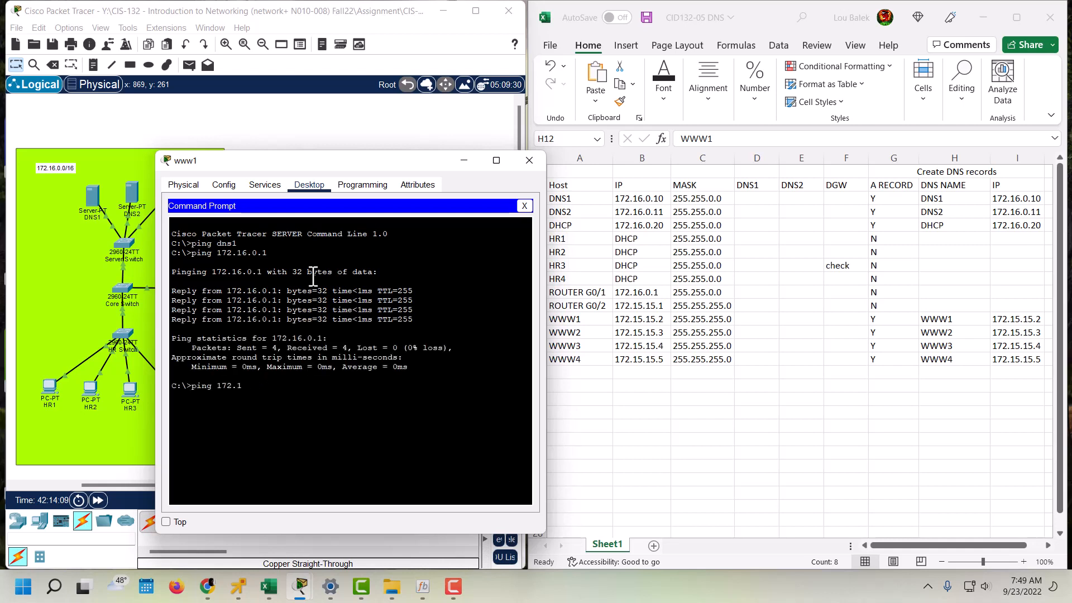
key(Backspace)
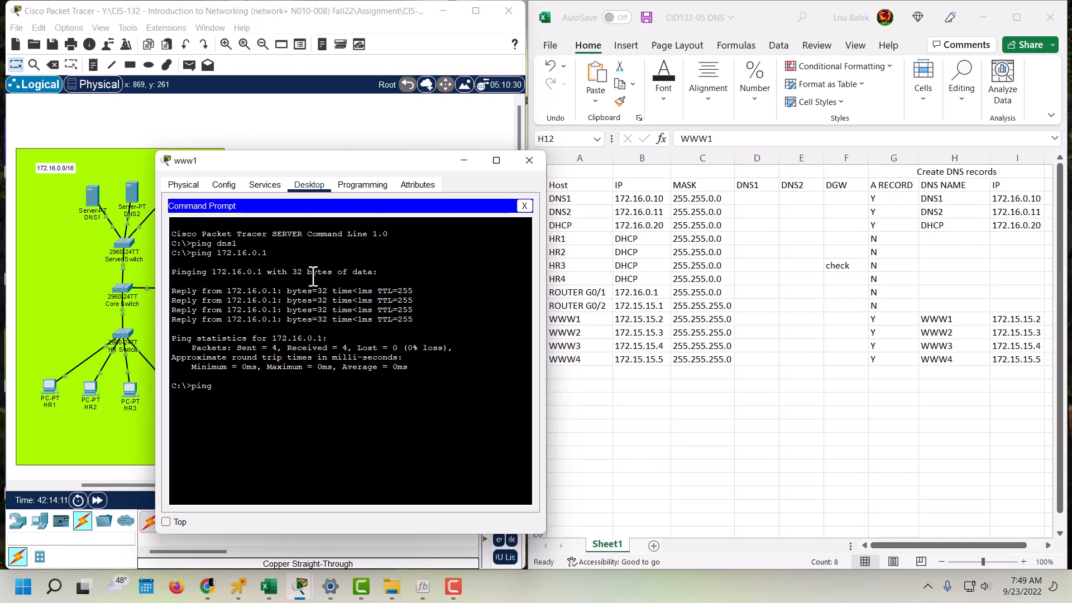
text(1)
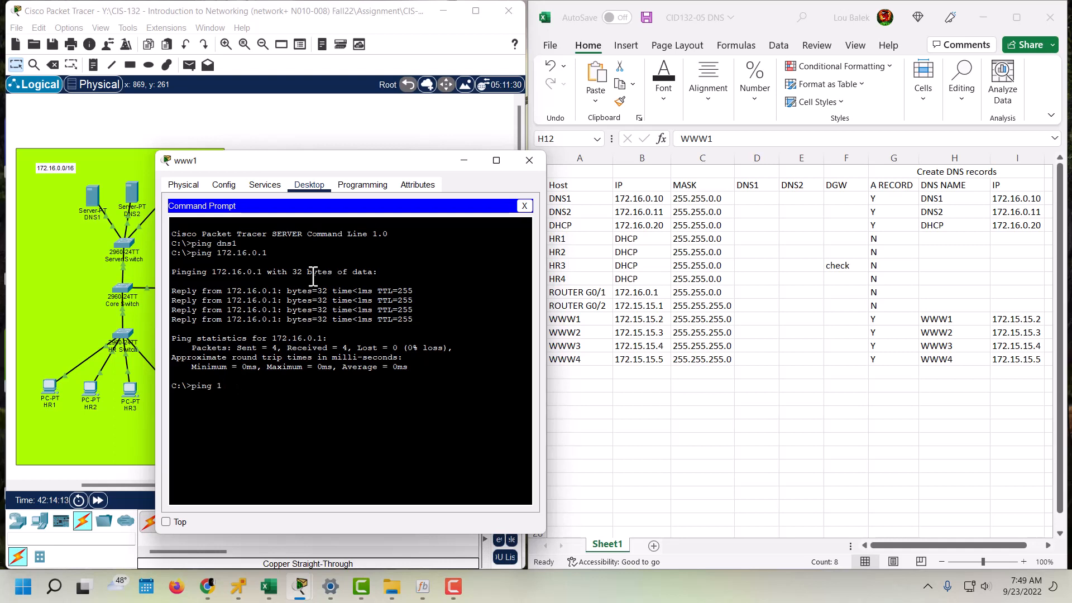
text(72.15.15.1)
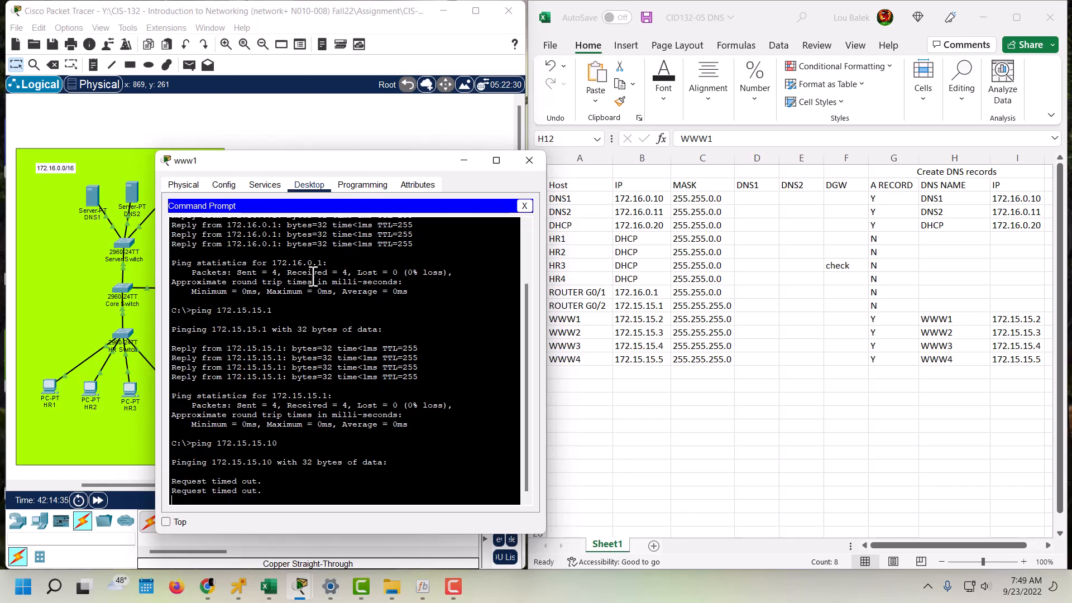
mouse_move(138, 332)
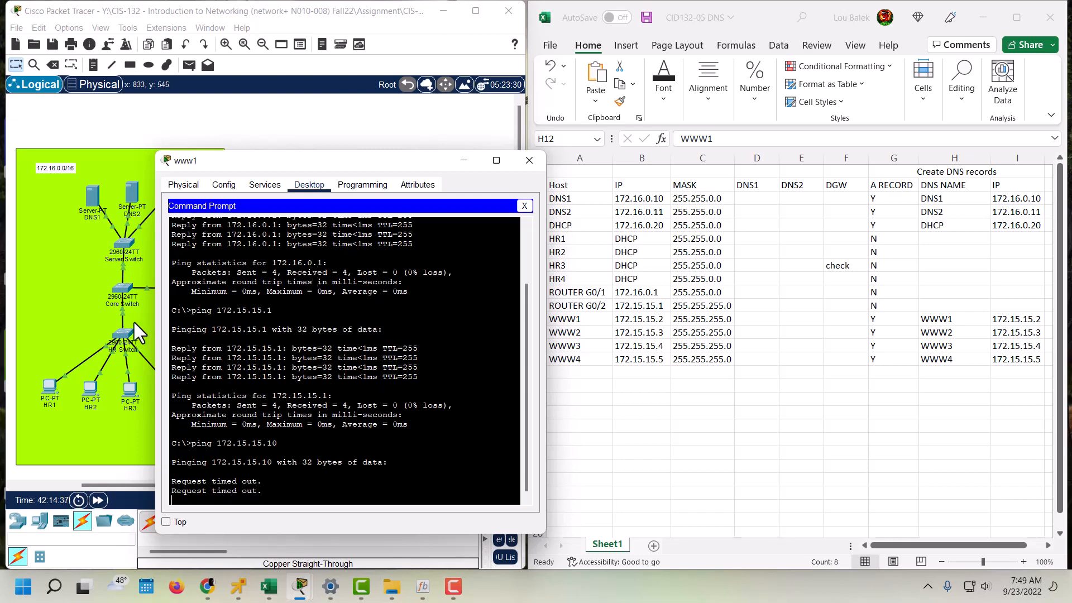
mouse_move(174, 335)
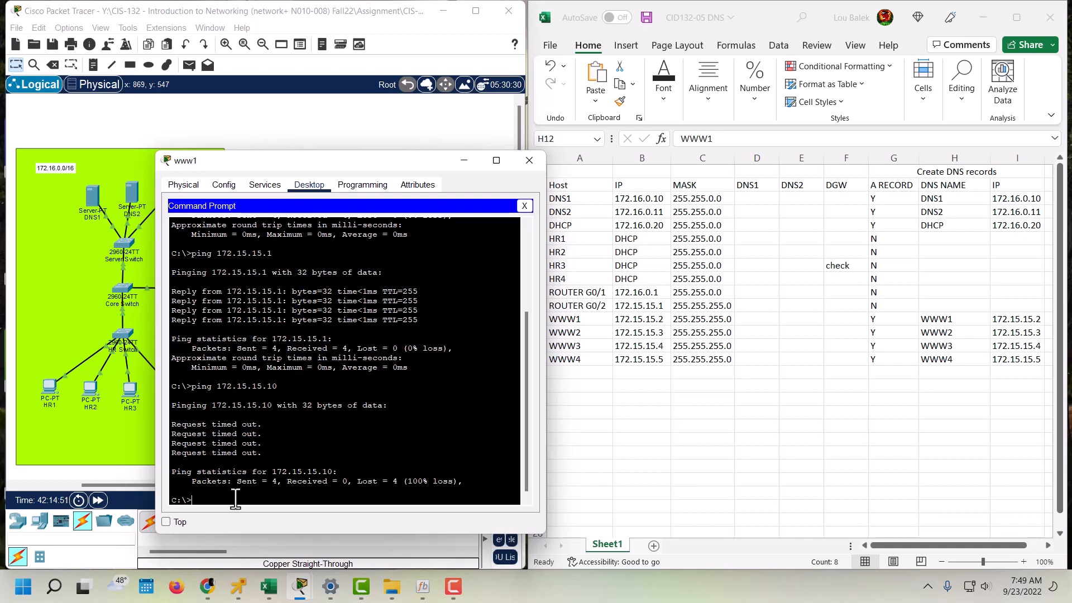
text(172.)
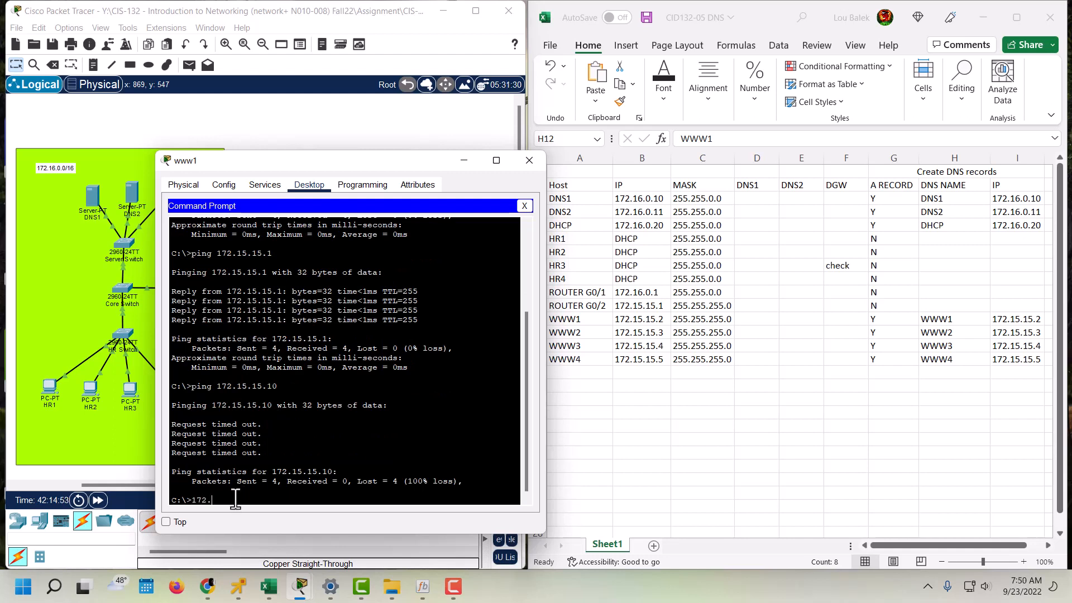
text(16.0.10)
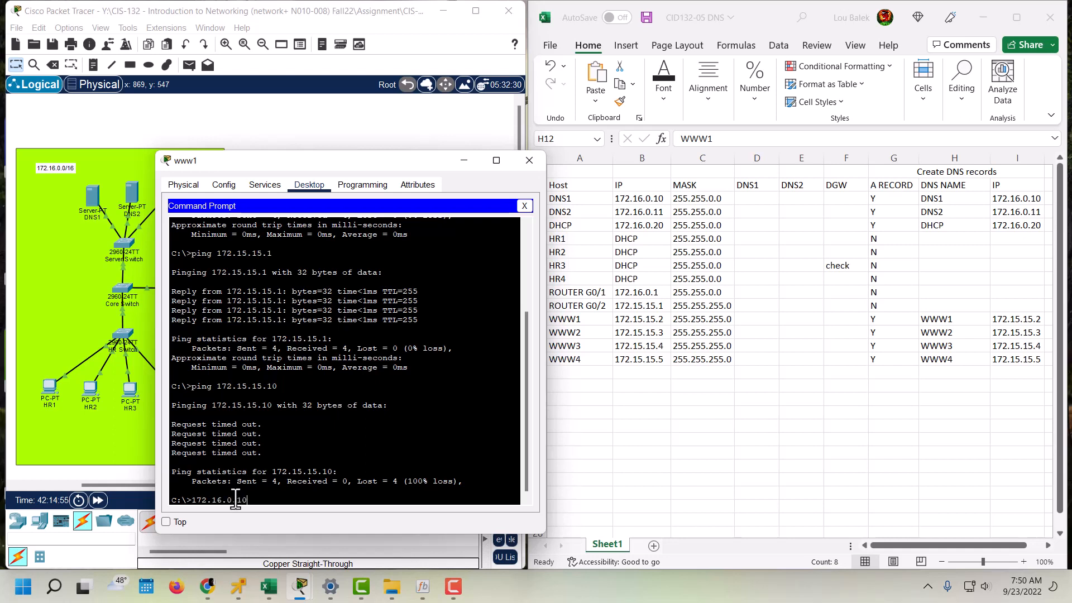
key(Return)
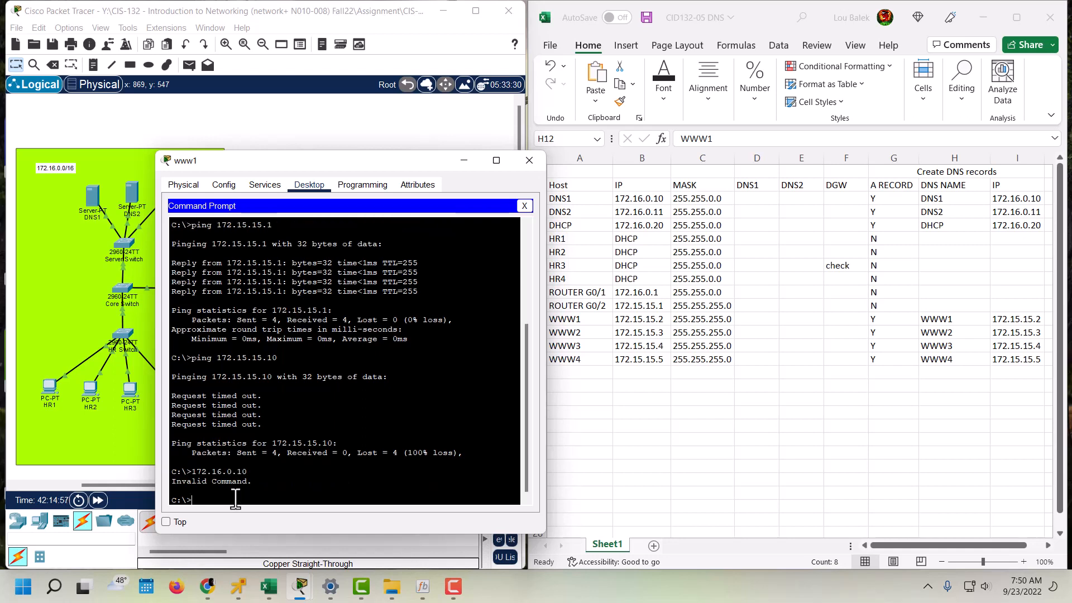
text(172.16.0.10)
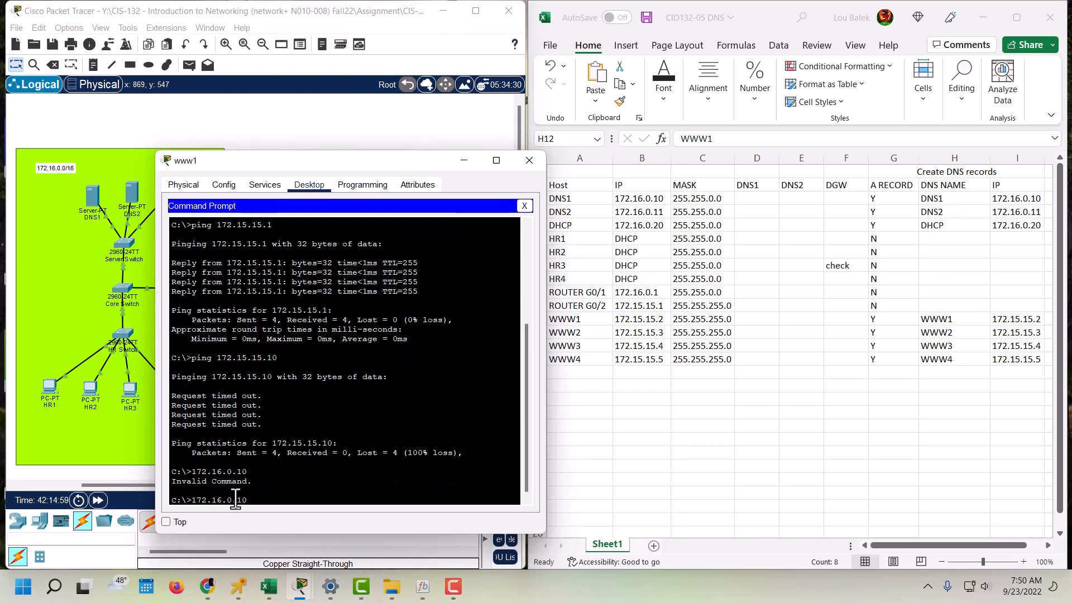